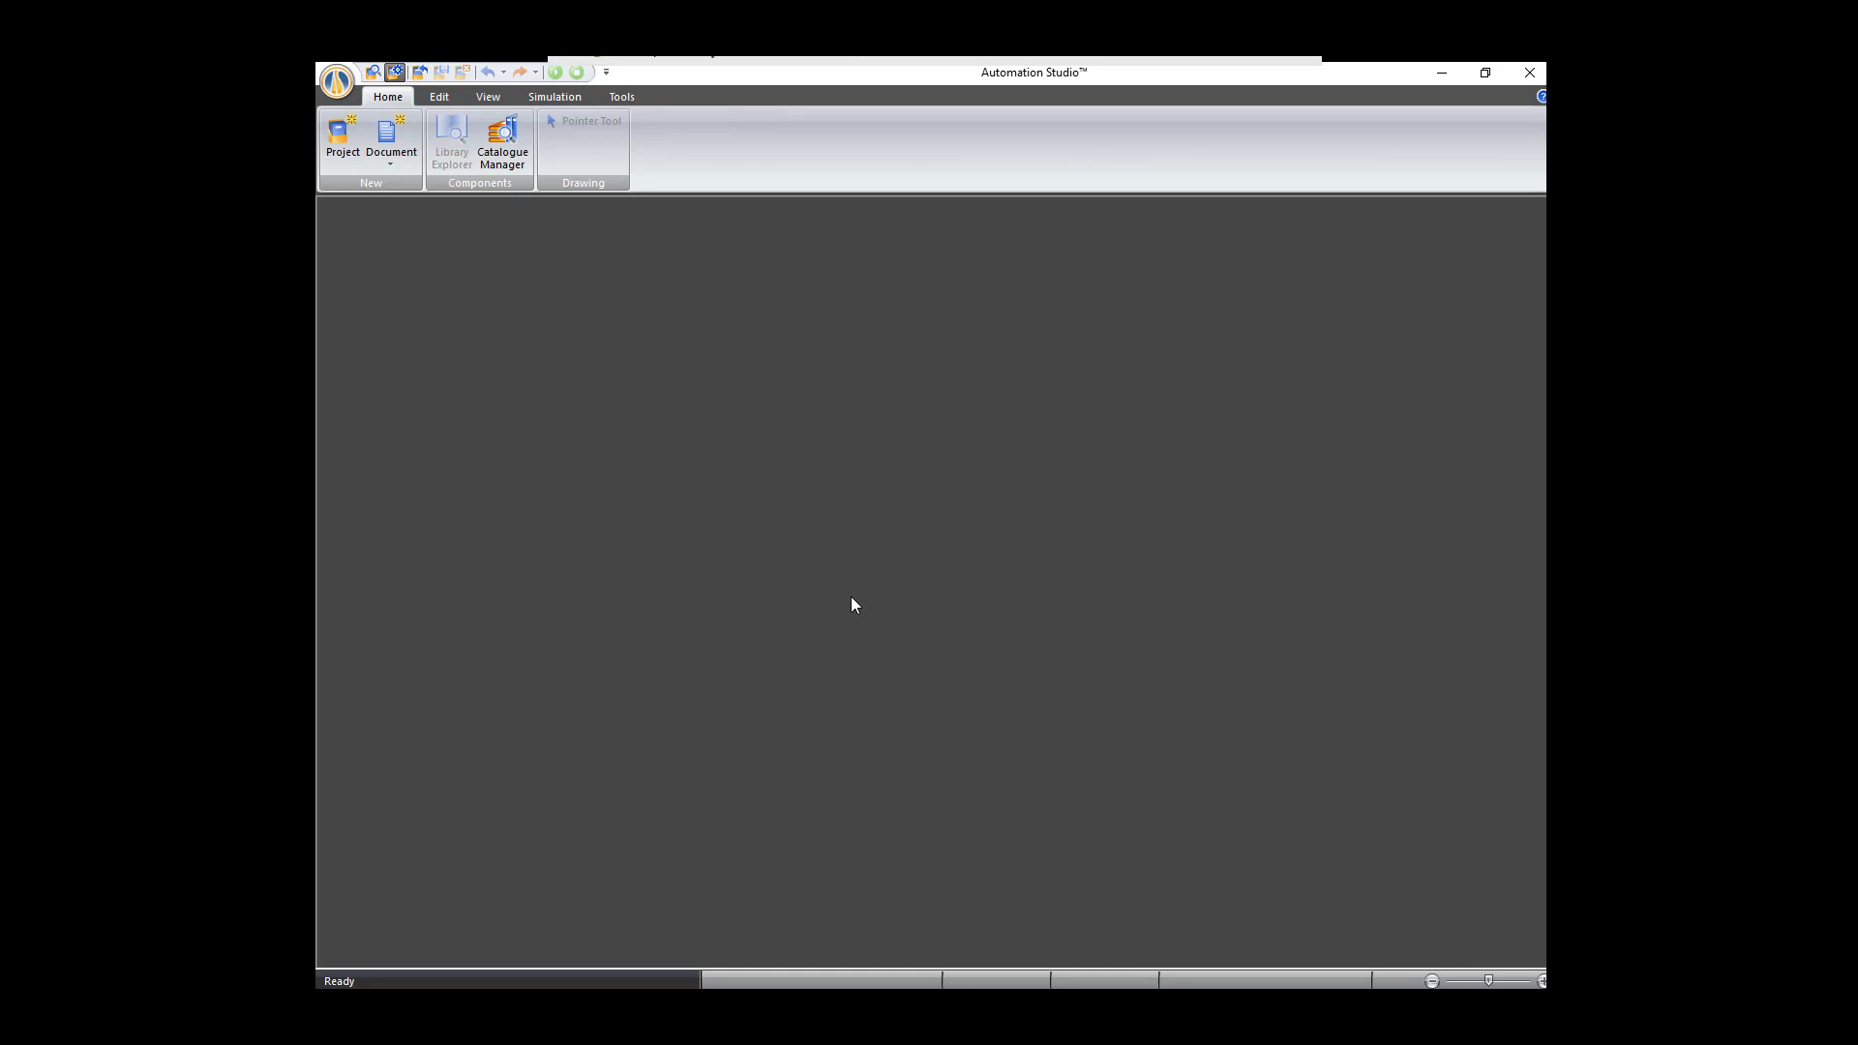
# Step: Create a new project from the Electro NEMA ANSI B.pjt template
pyautogui.click(340, 142)
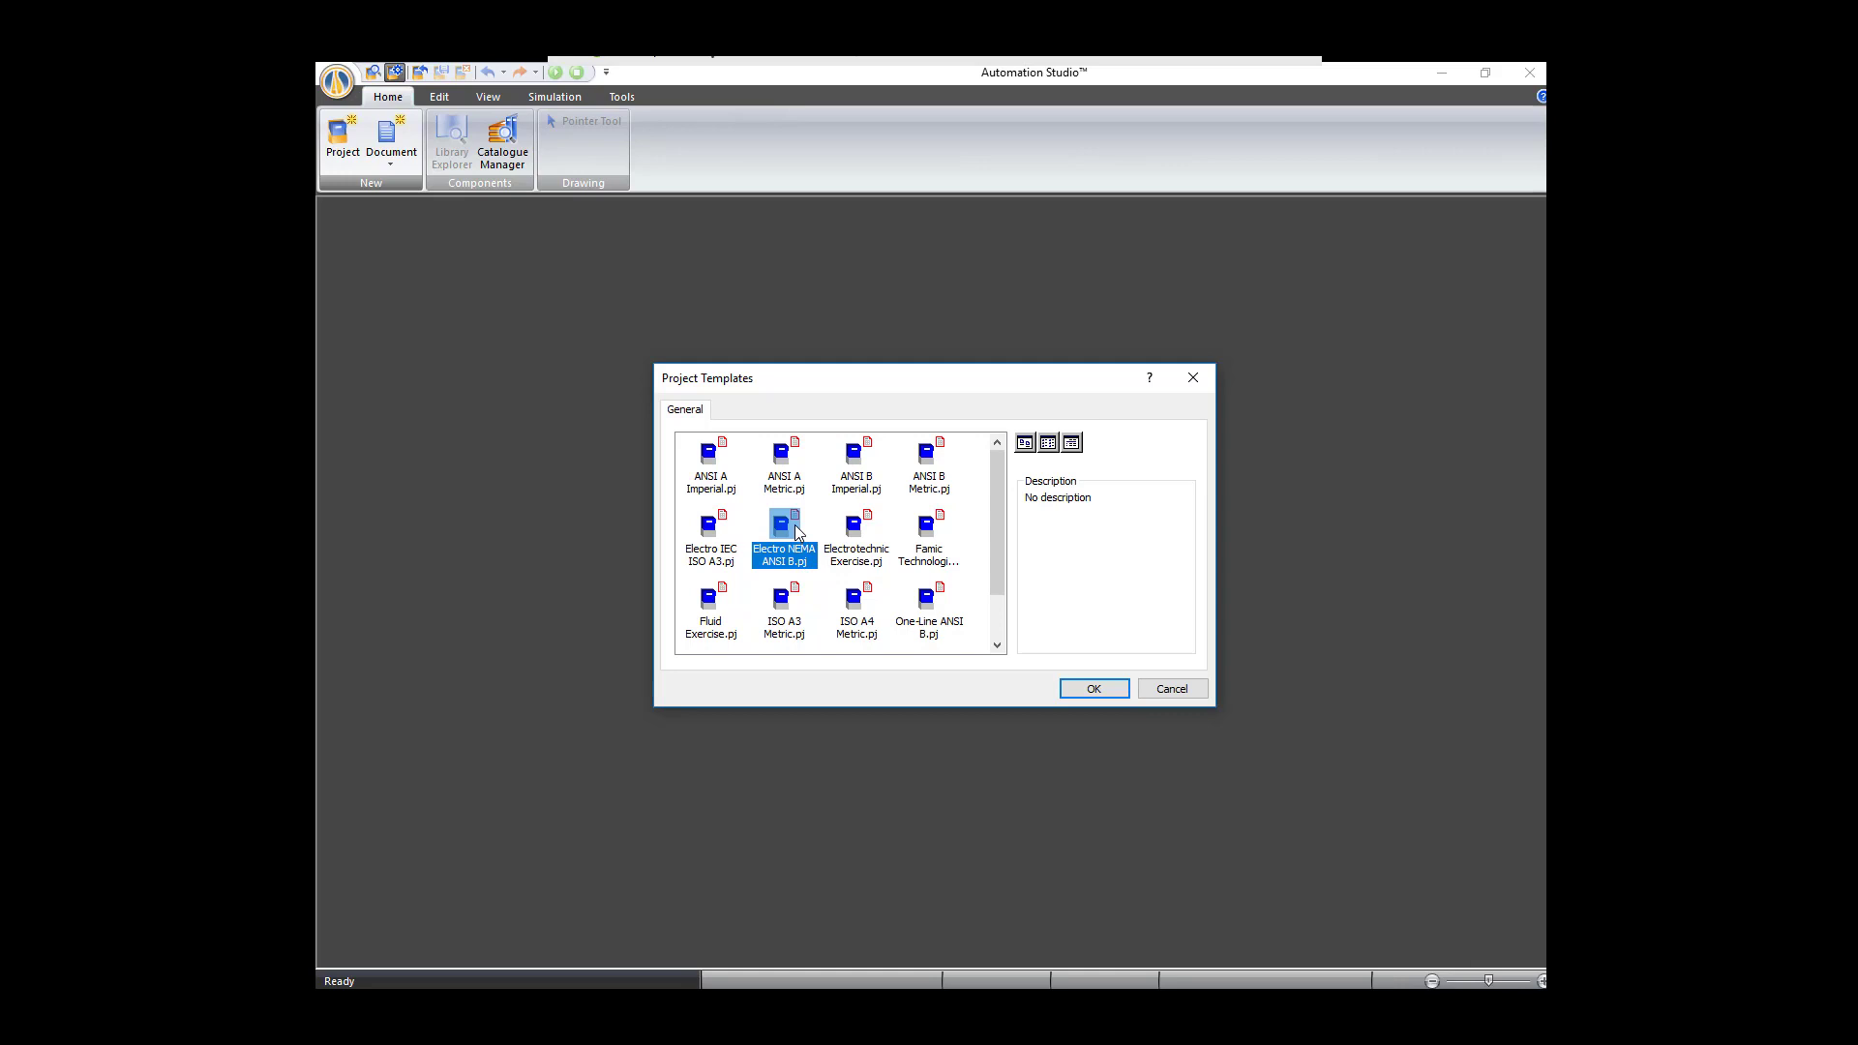
pyautogui.moveTo(927, 640)
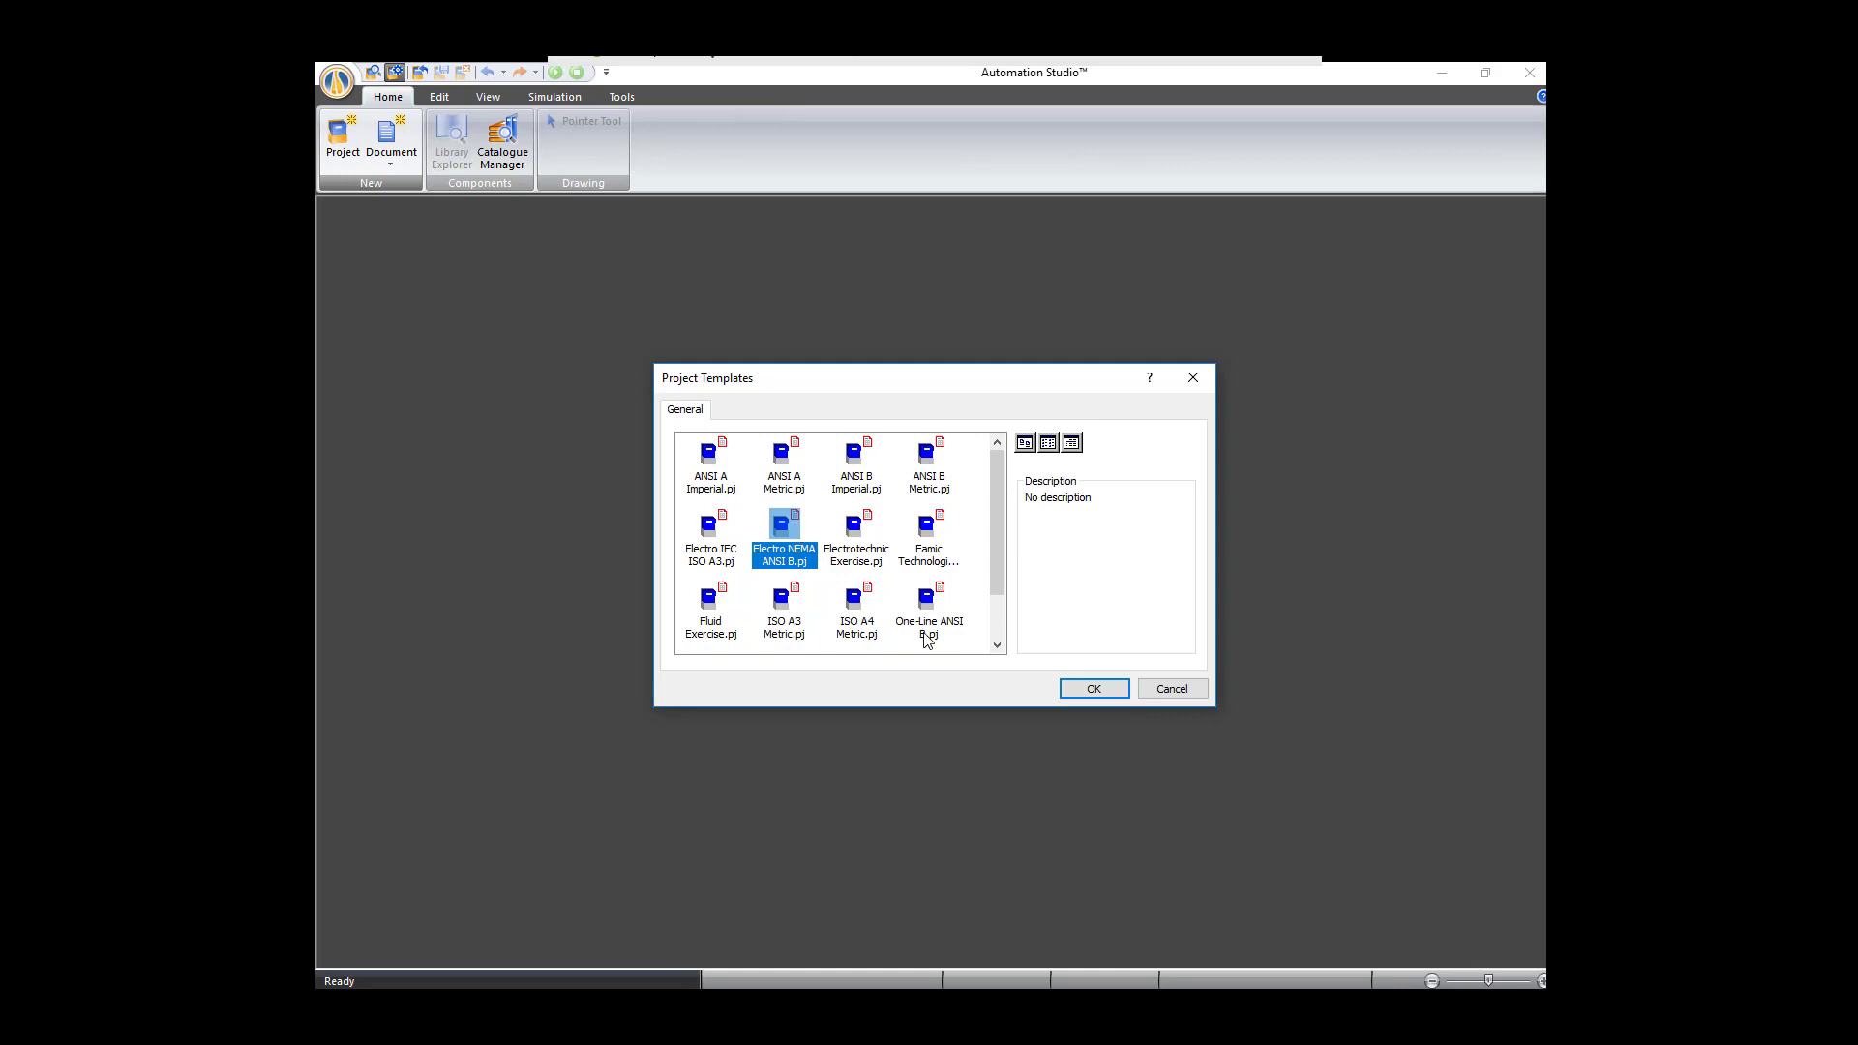
pyautogui.click(1091, 689)
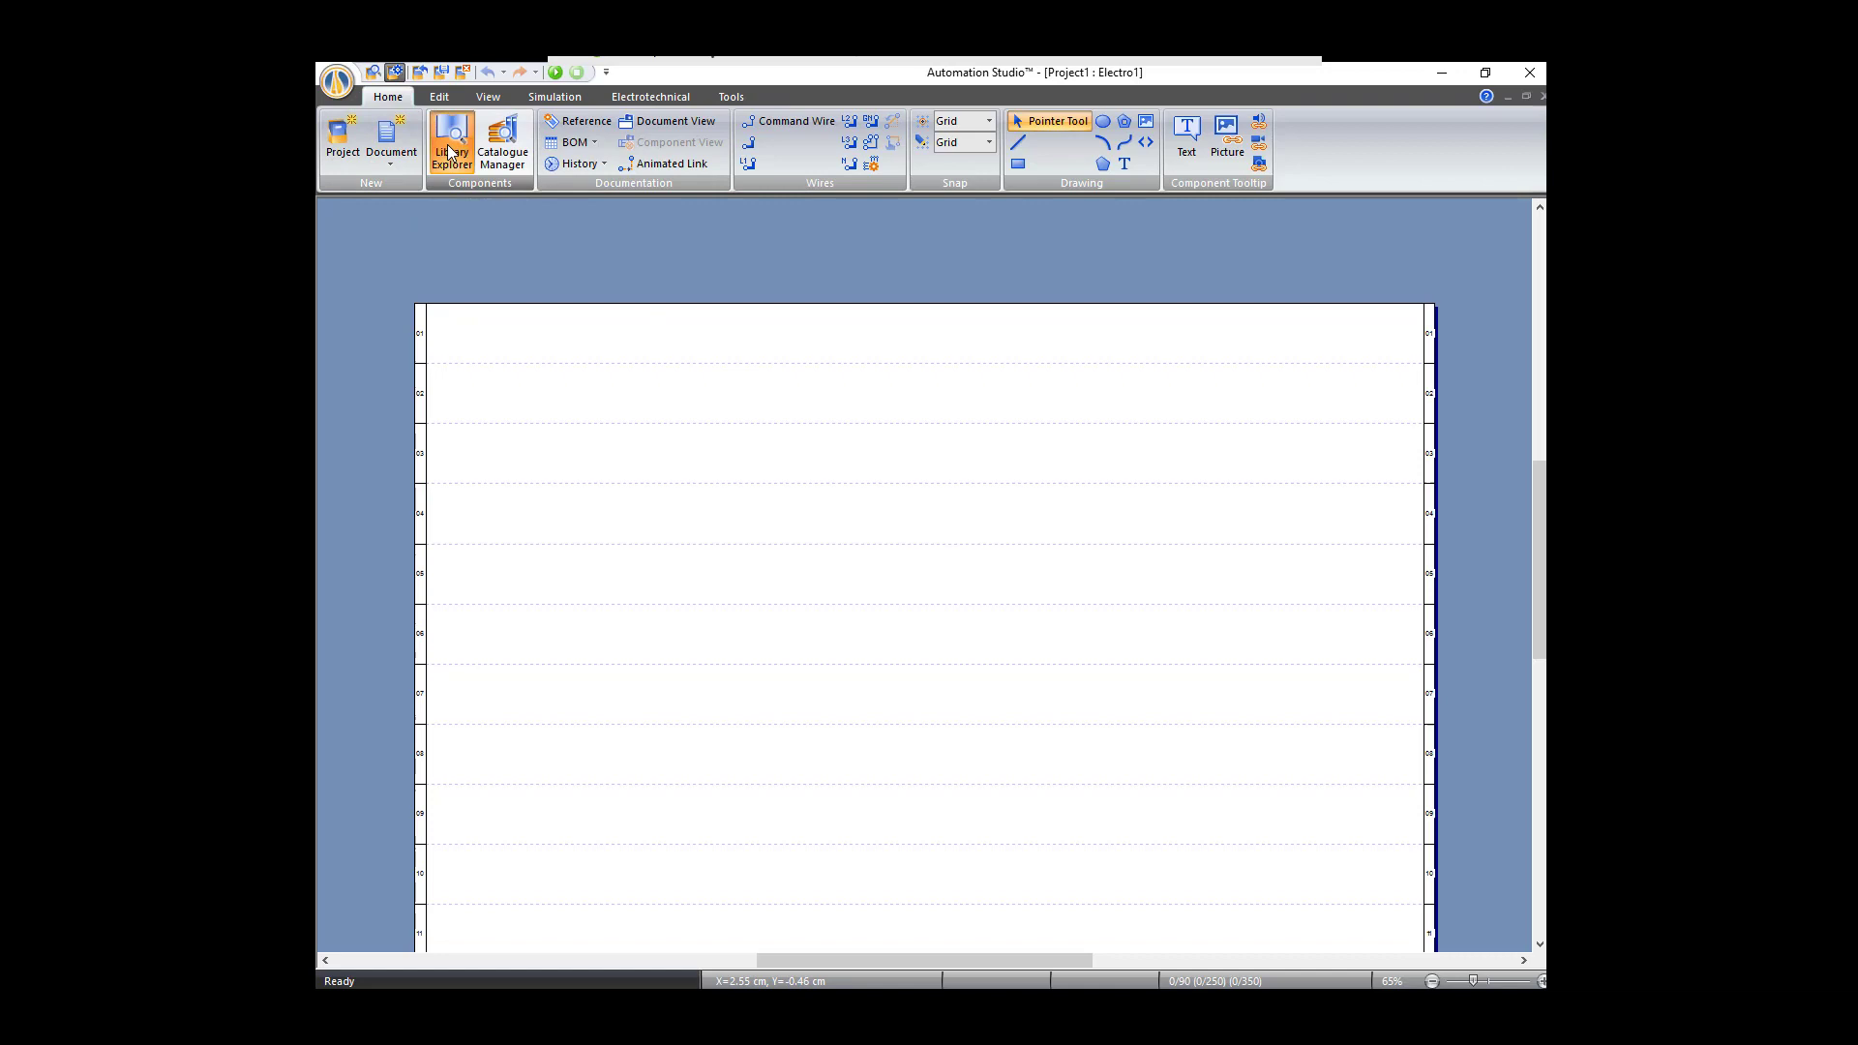
# Step: From Electrotechnical NEMA > Power > Energy Sources > 3-Phase, drop a 3-Phase Source with L1, L2, L3 on the page
pyautogui.click(450, 140)
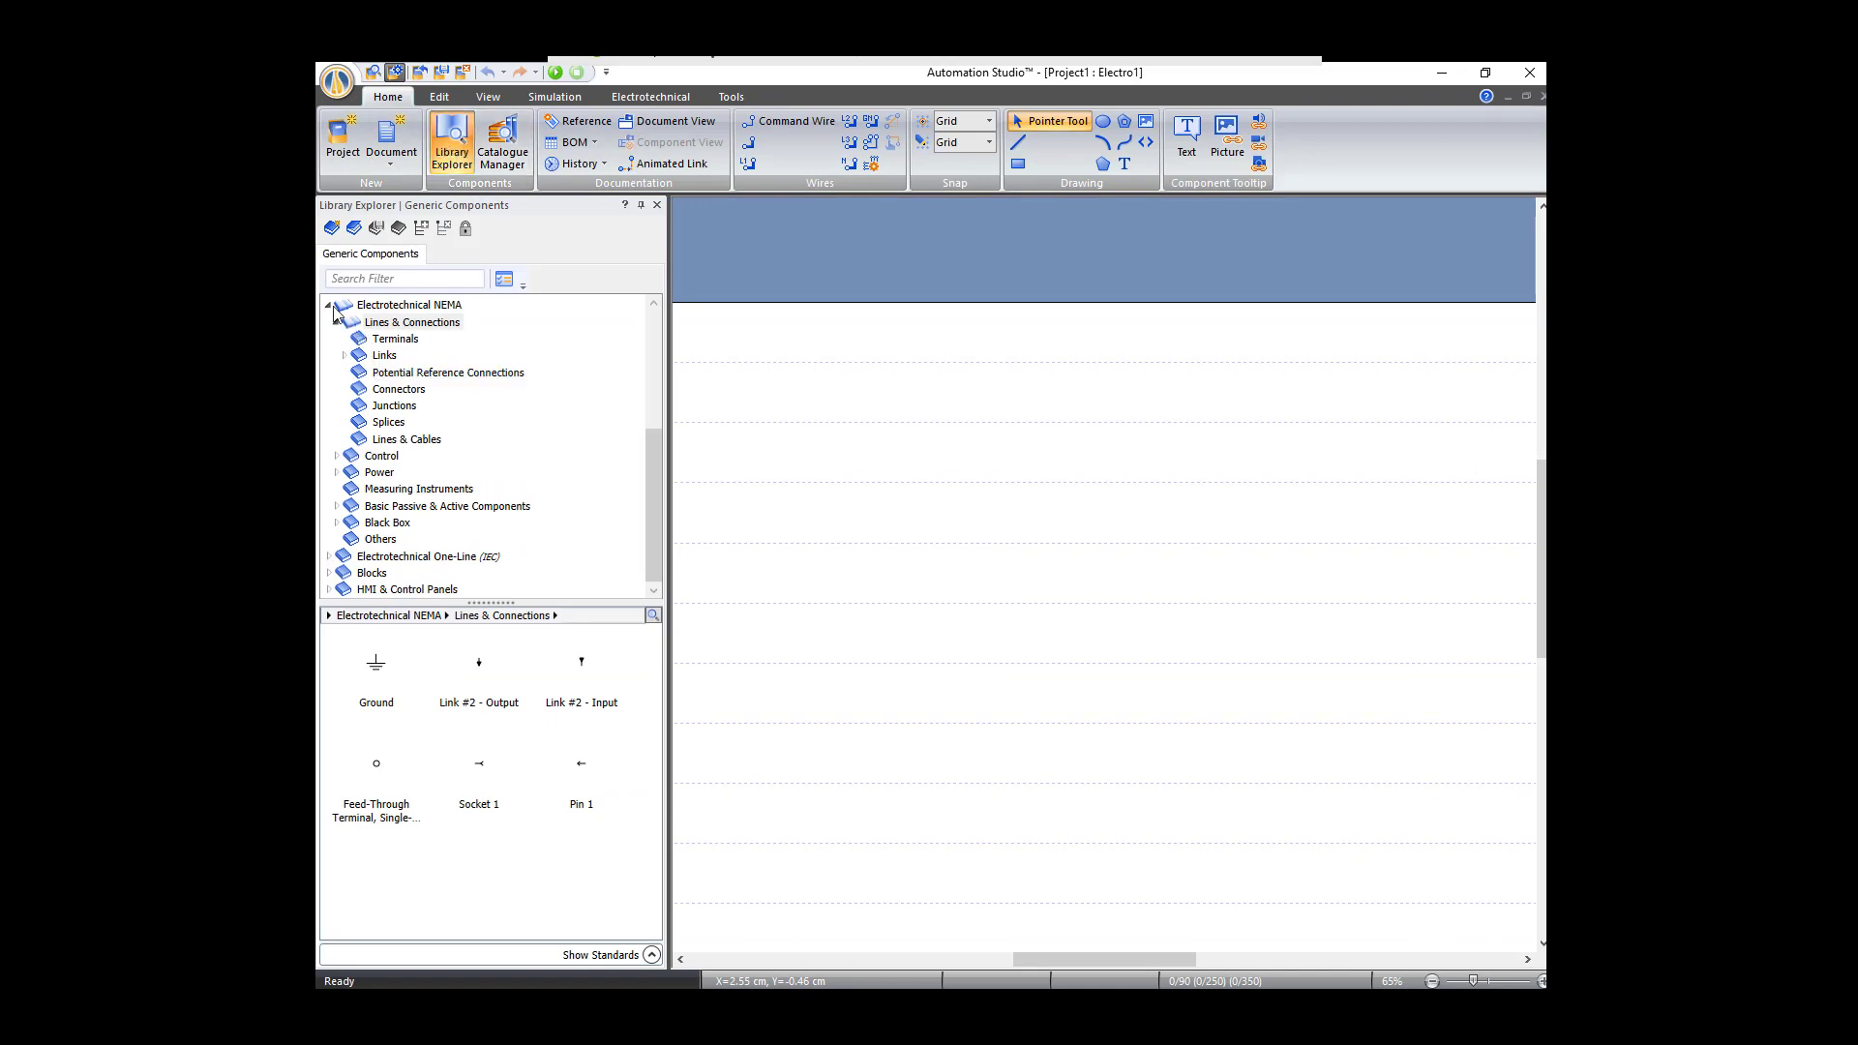
pyautogui.click(339, 304)
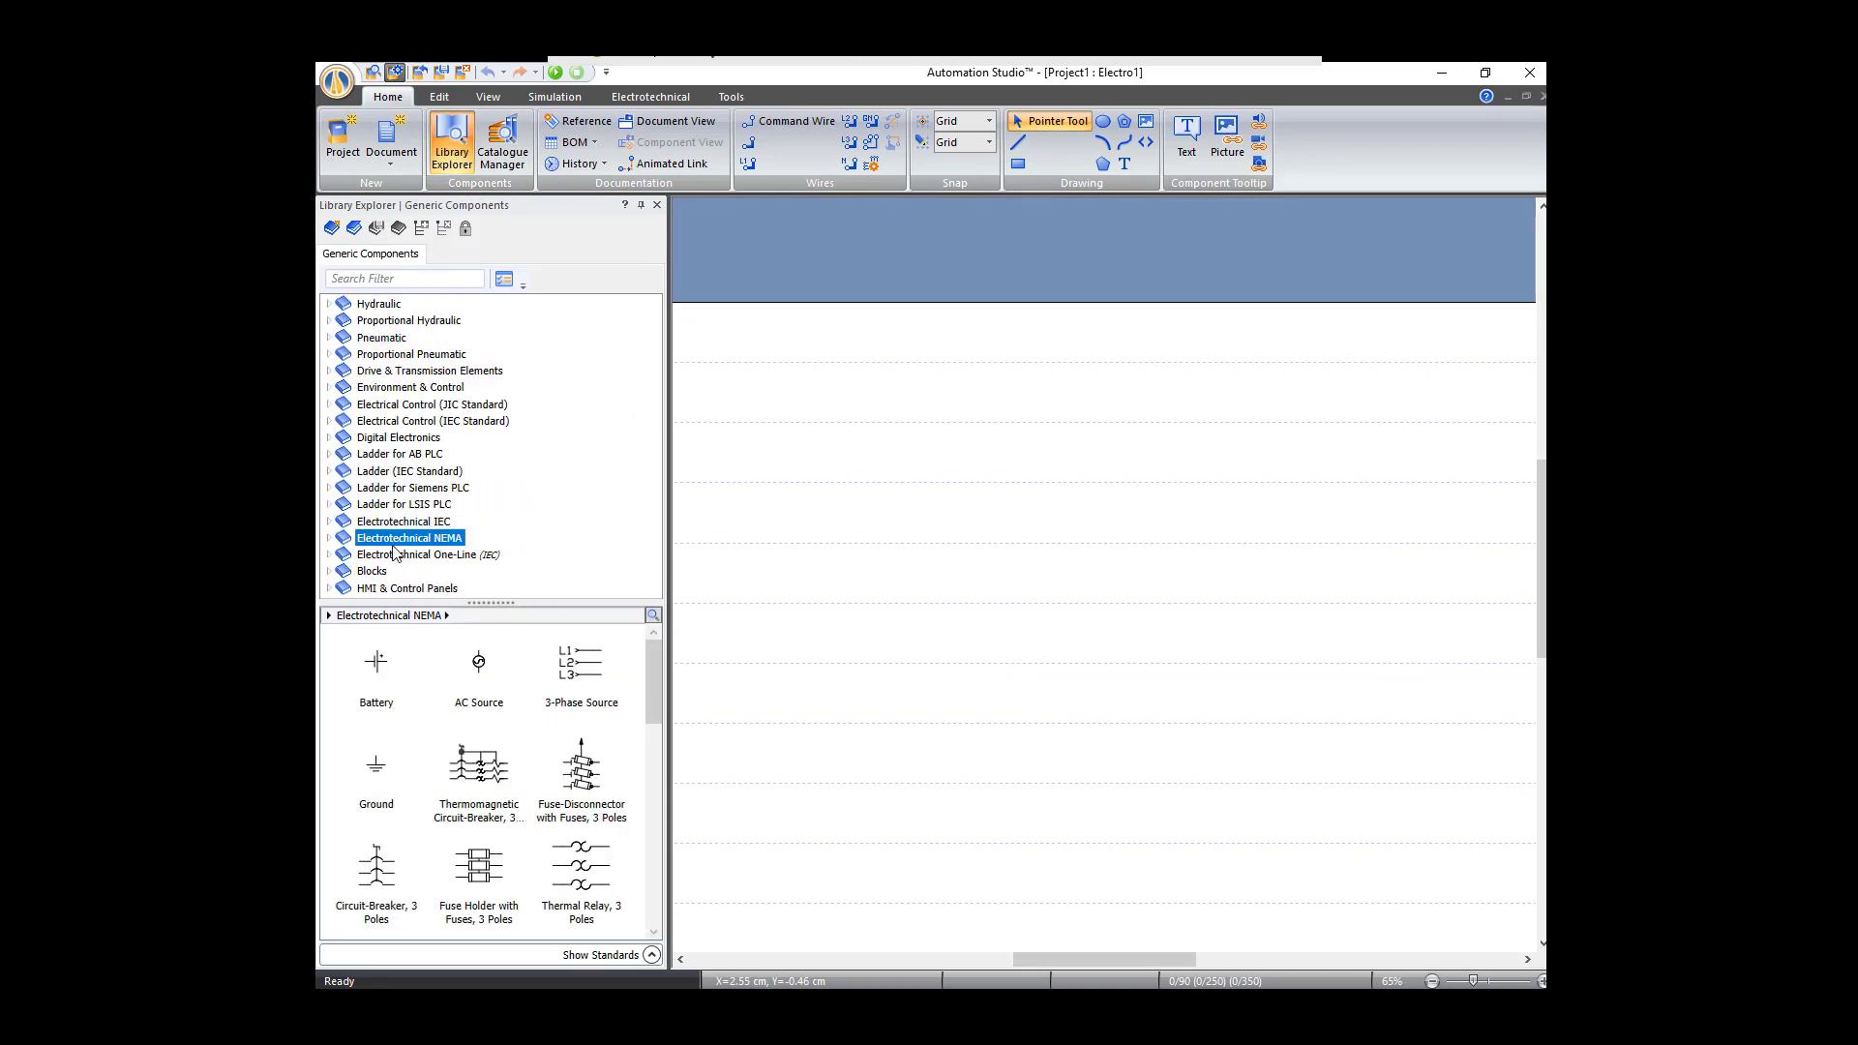
pyautogui.moveTo(408, 536)
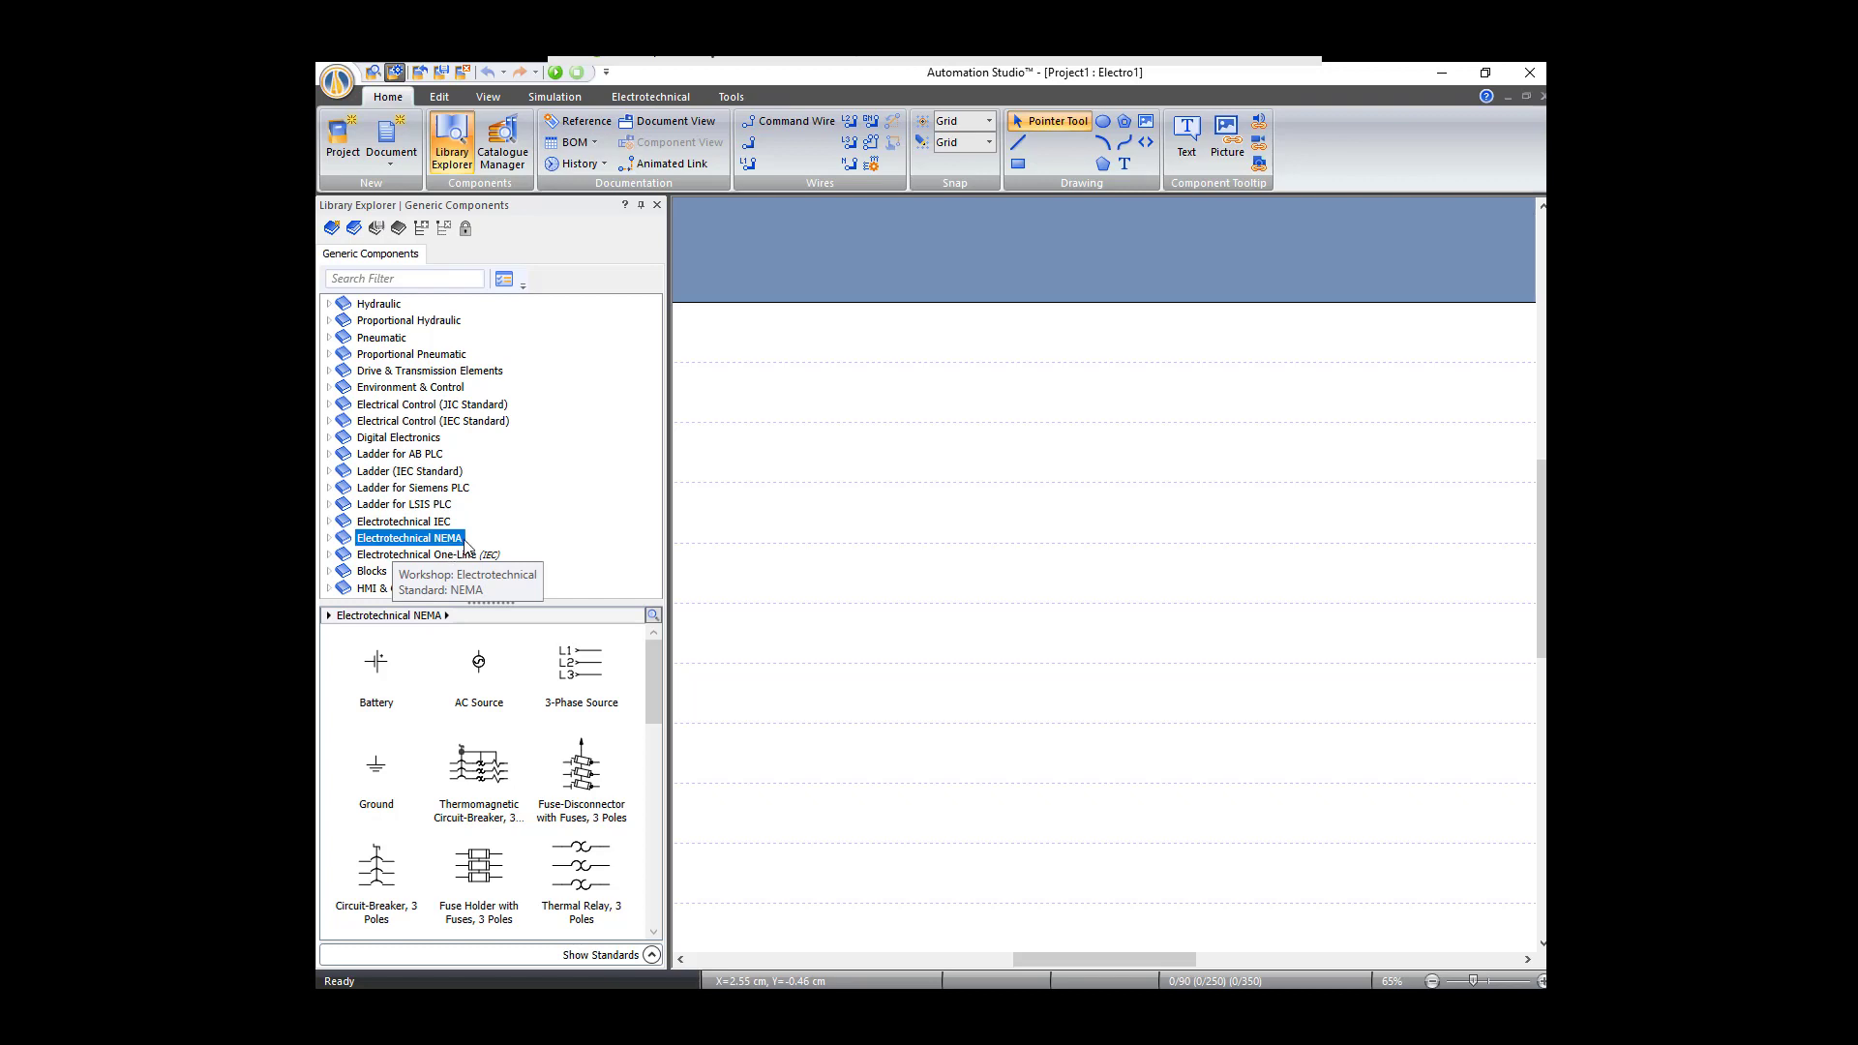
pyautogui.click(331, 536)
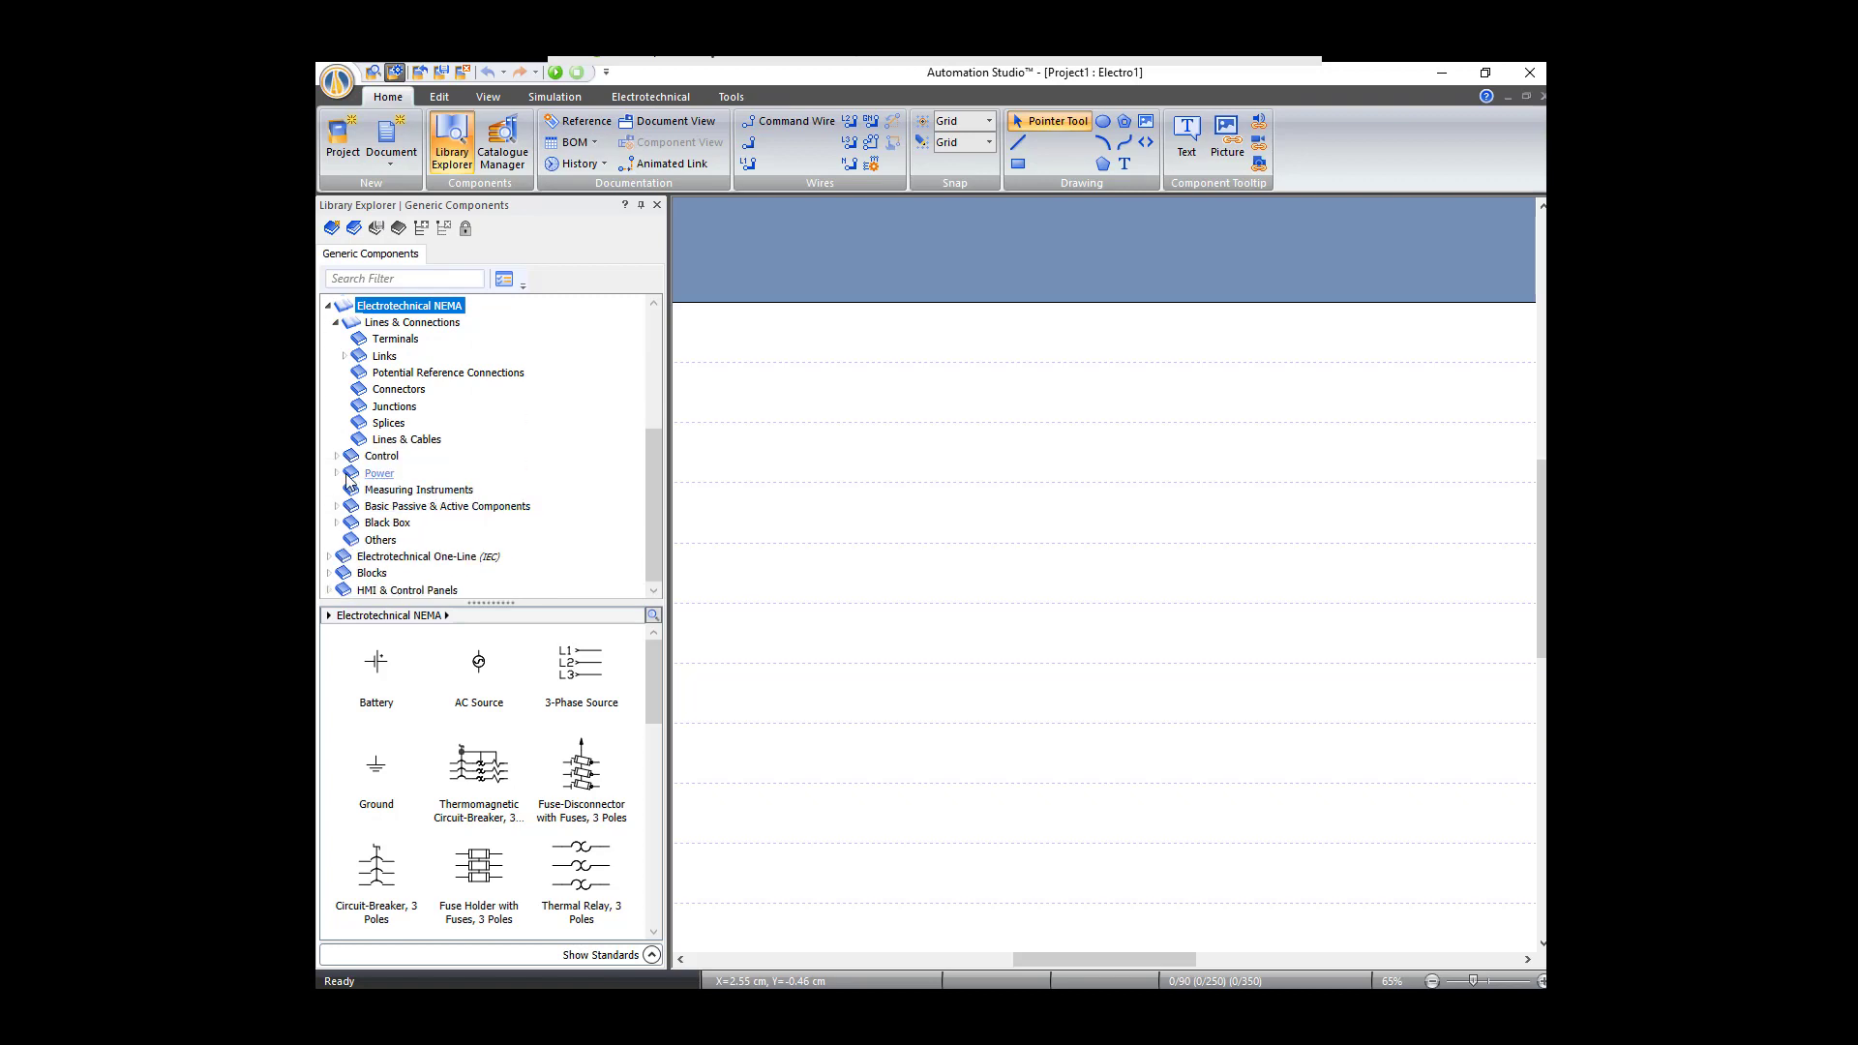
pyautogui.moveTo(377, 472)
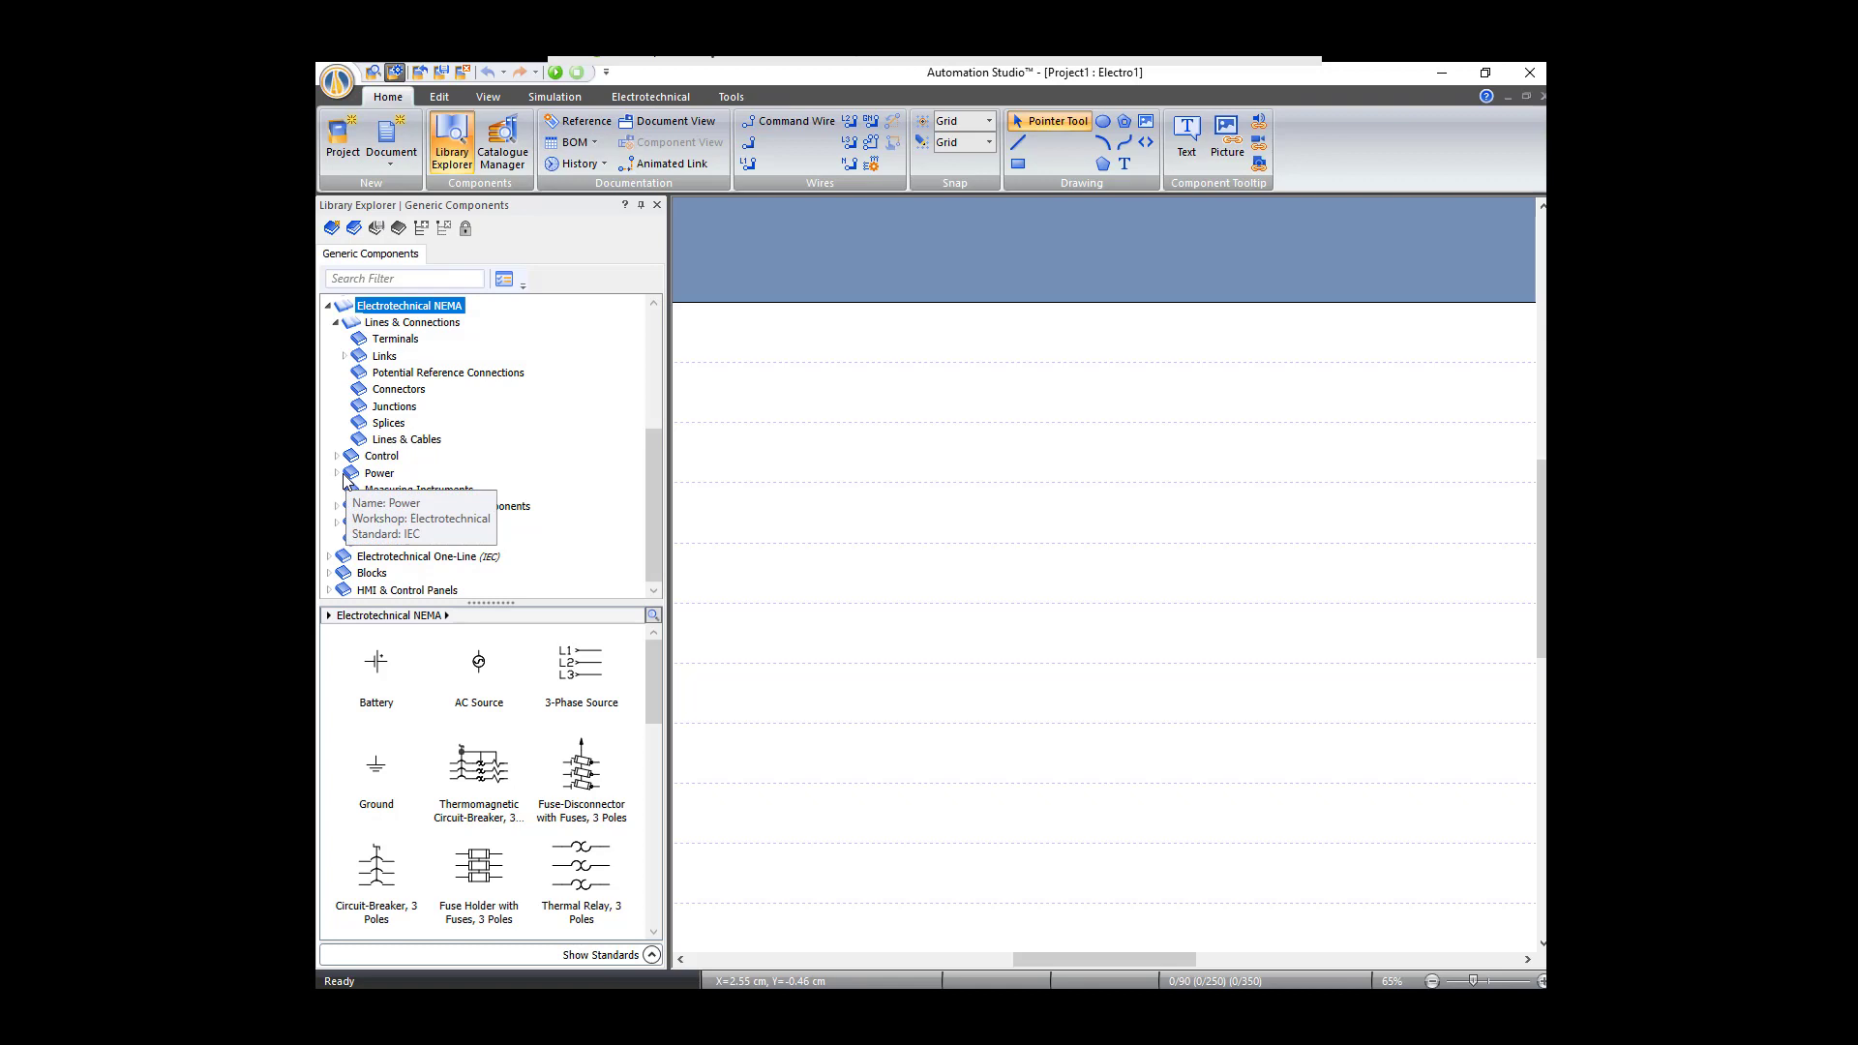
pyautogui.click(379, 472)
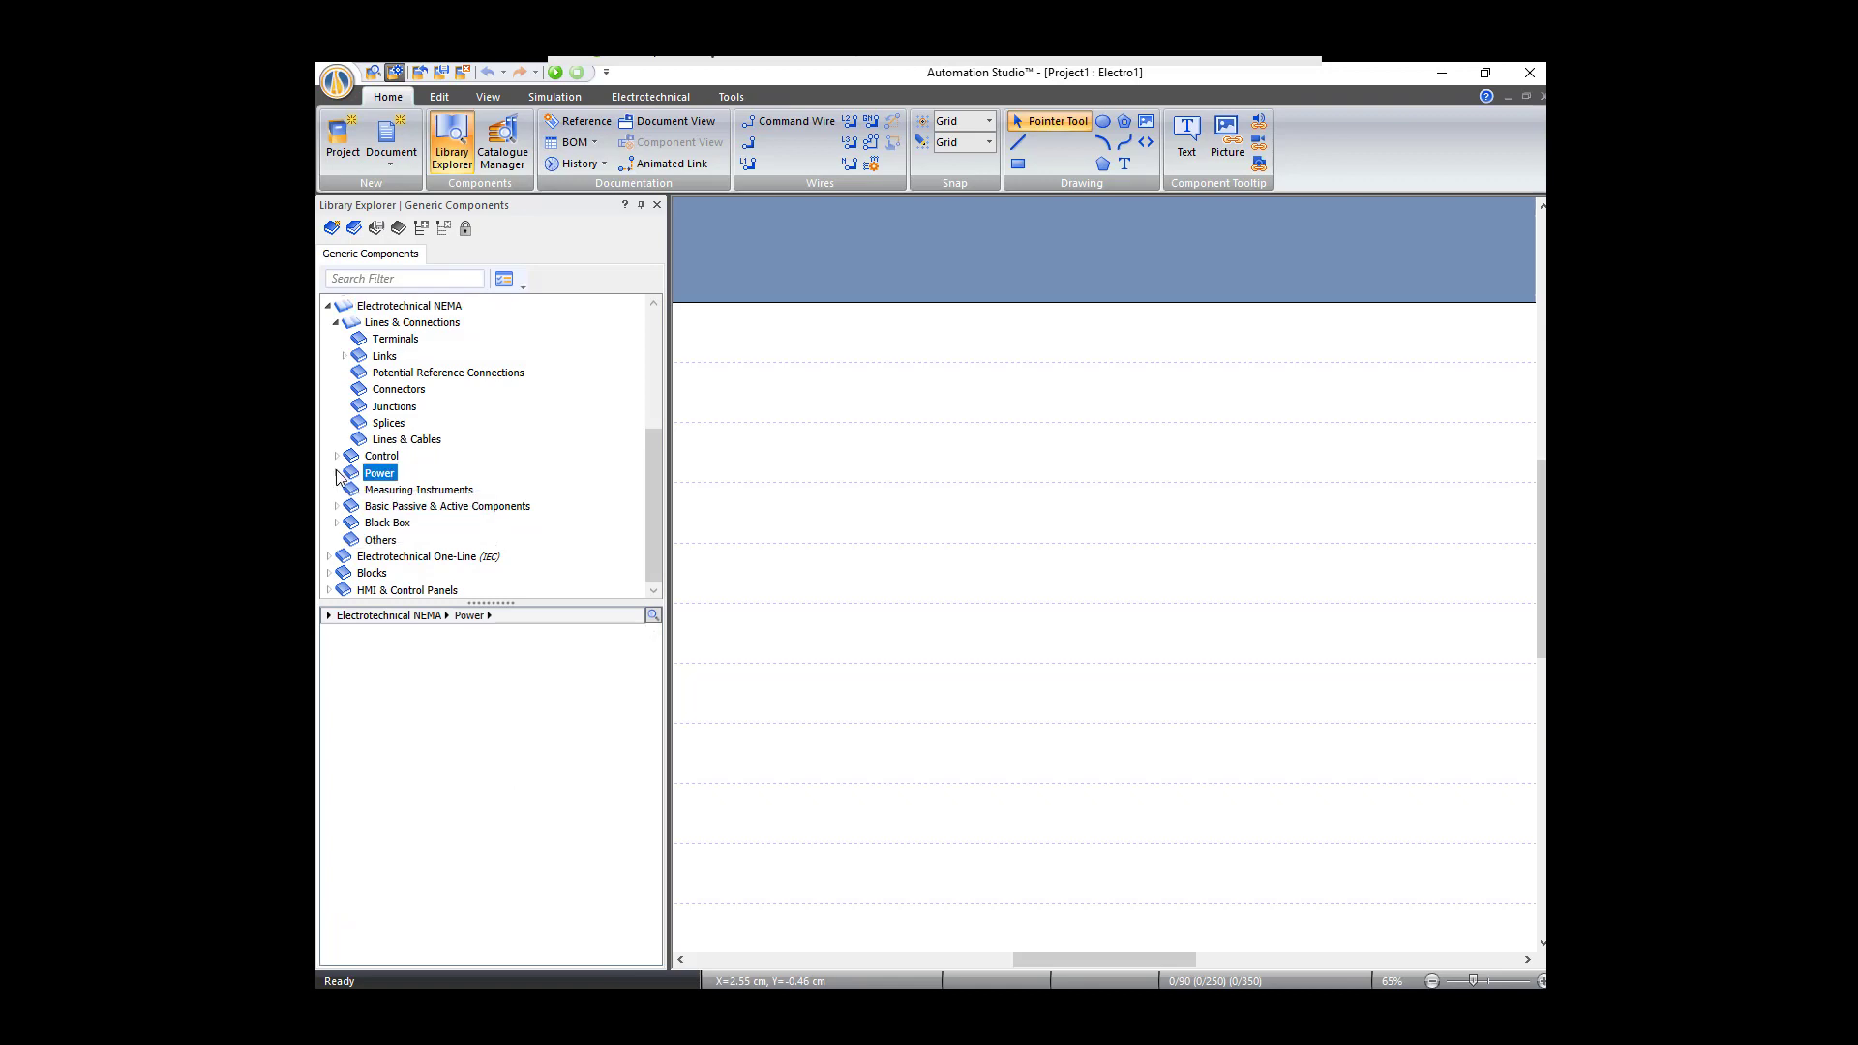
pyautogui.click(339, 472)
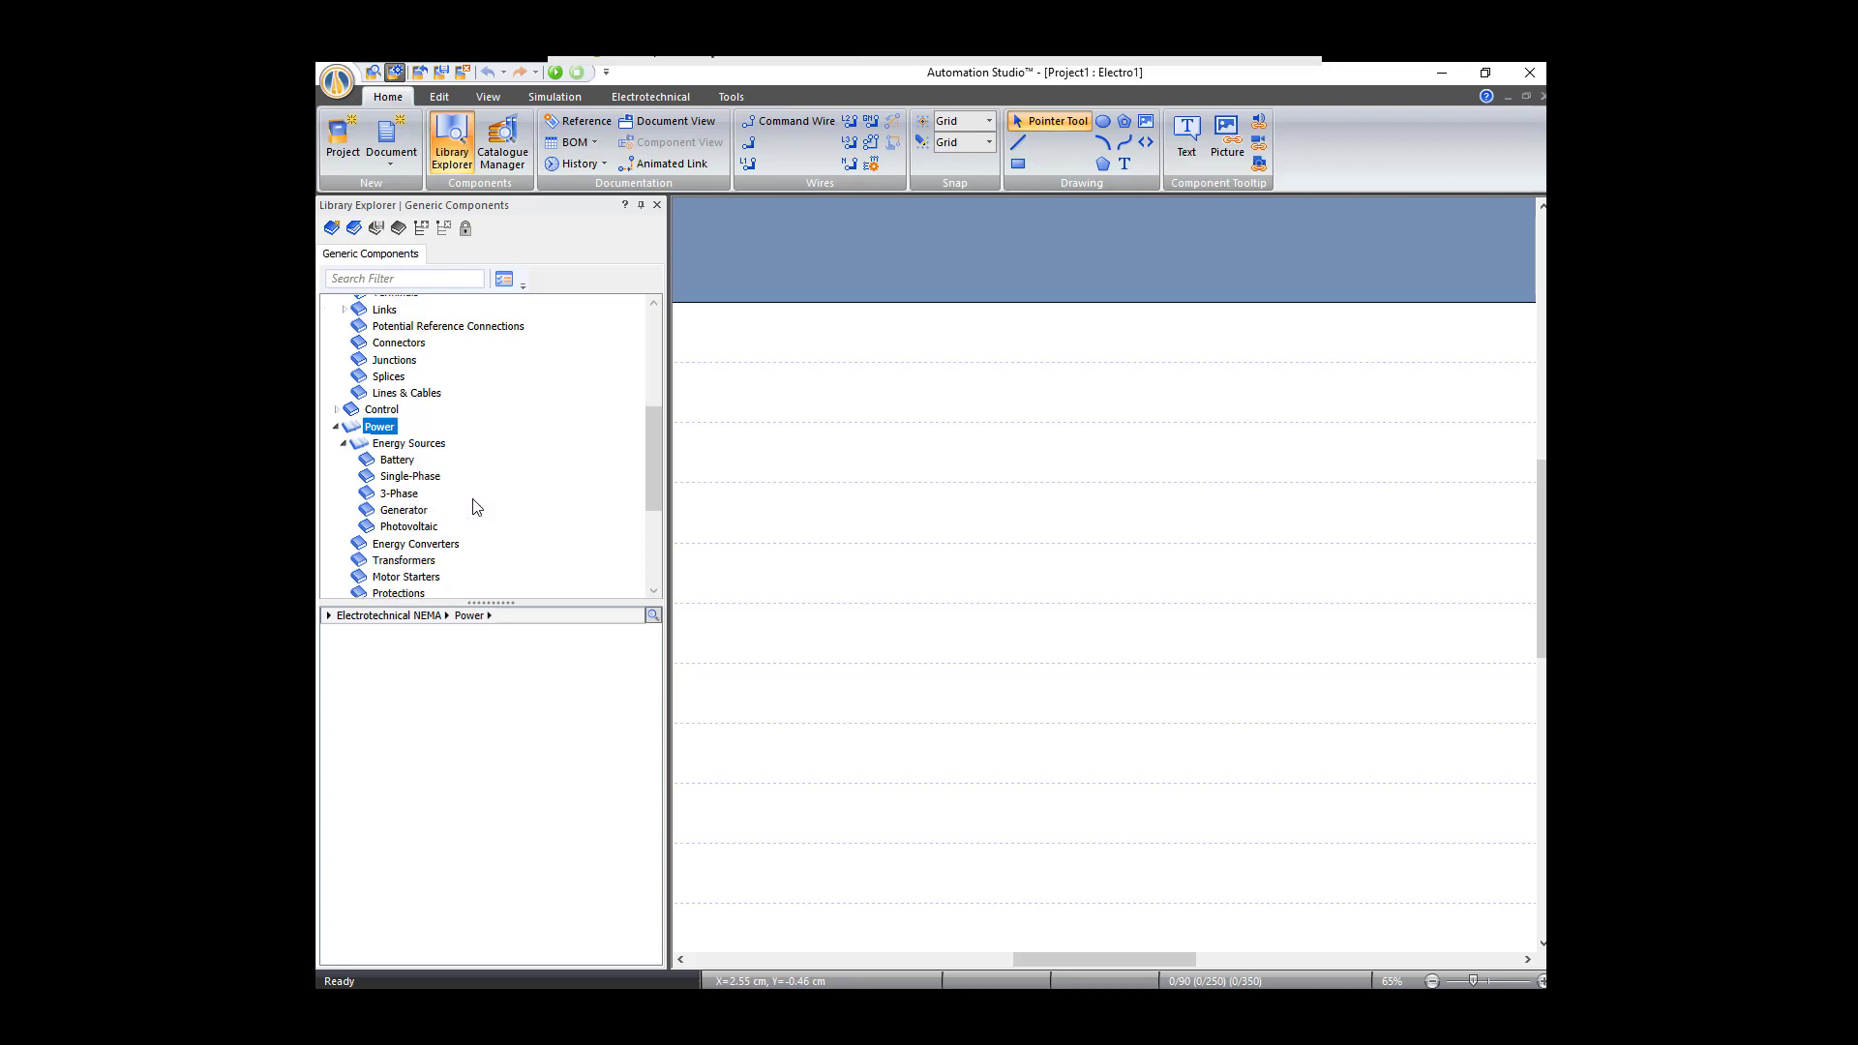
pyautogui.click(398, 493)
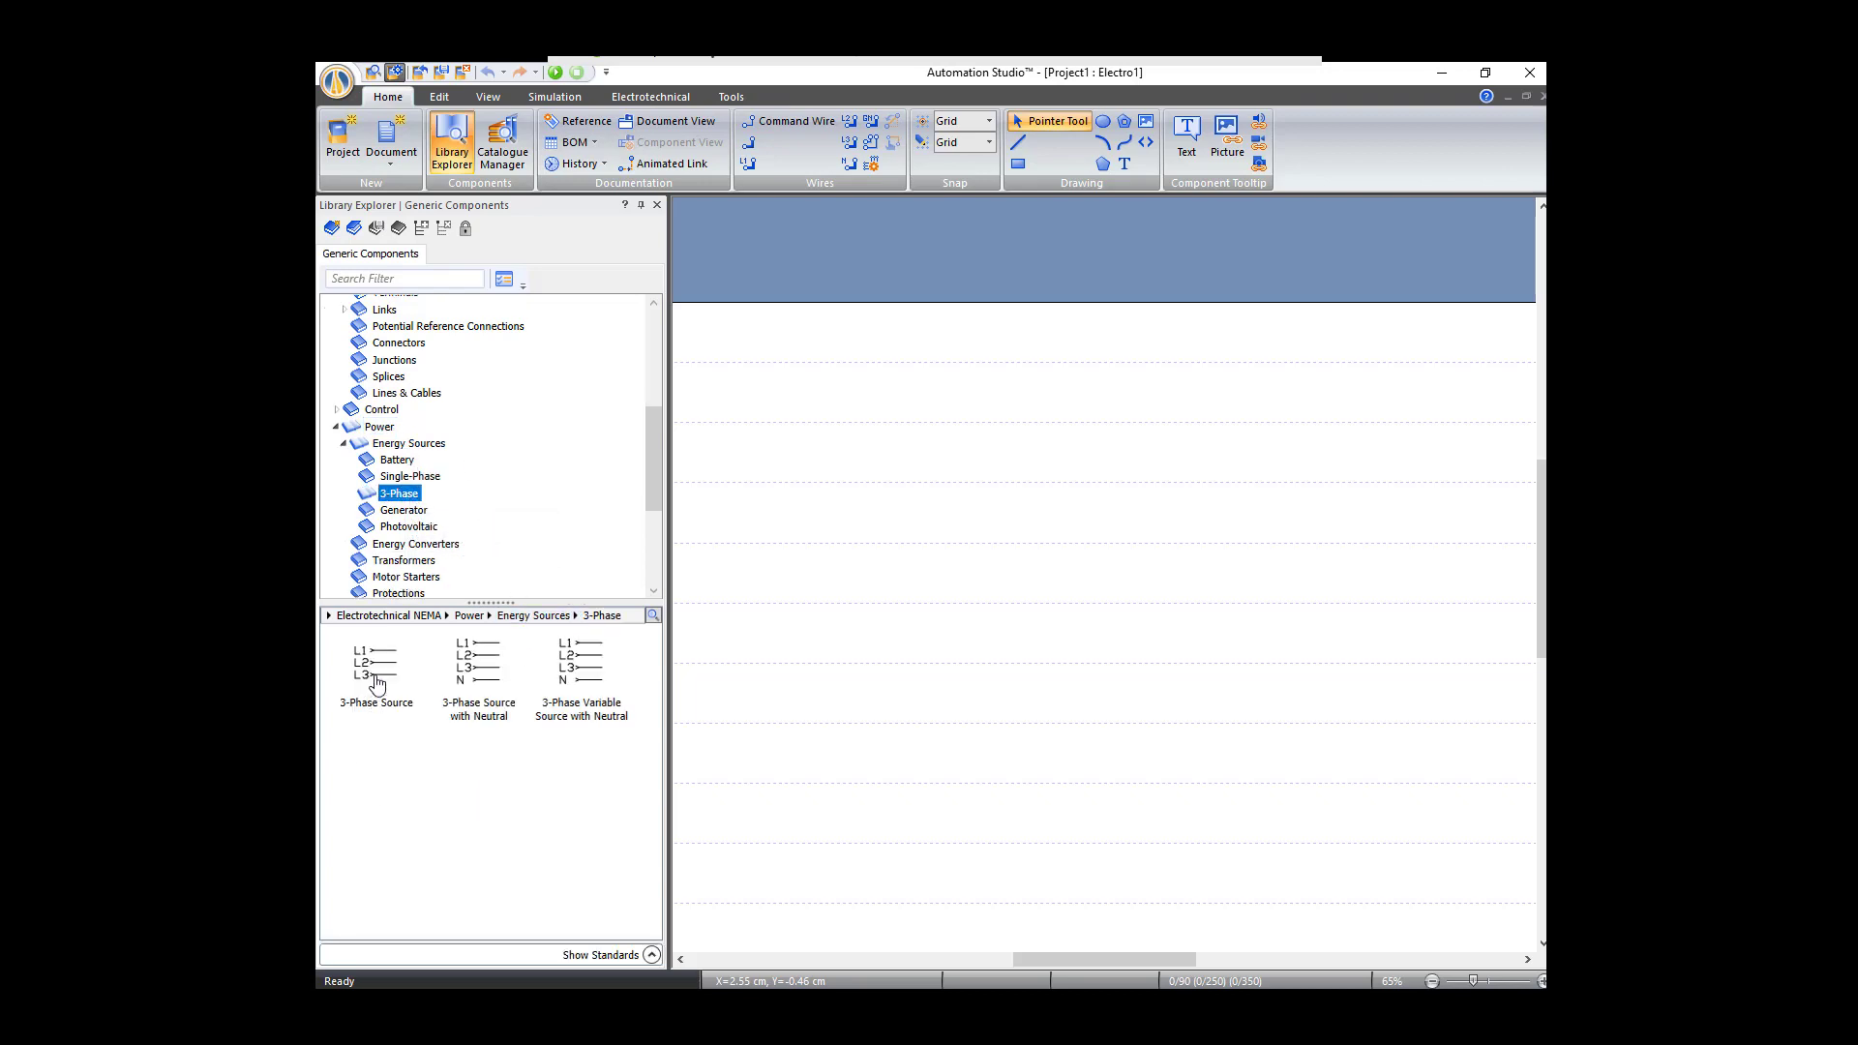
pyautogui.click(376, 664)
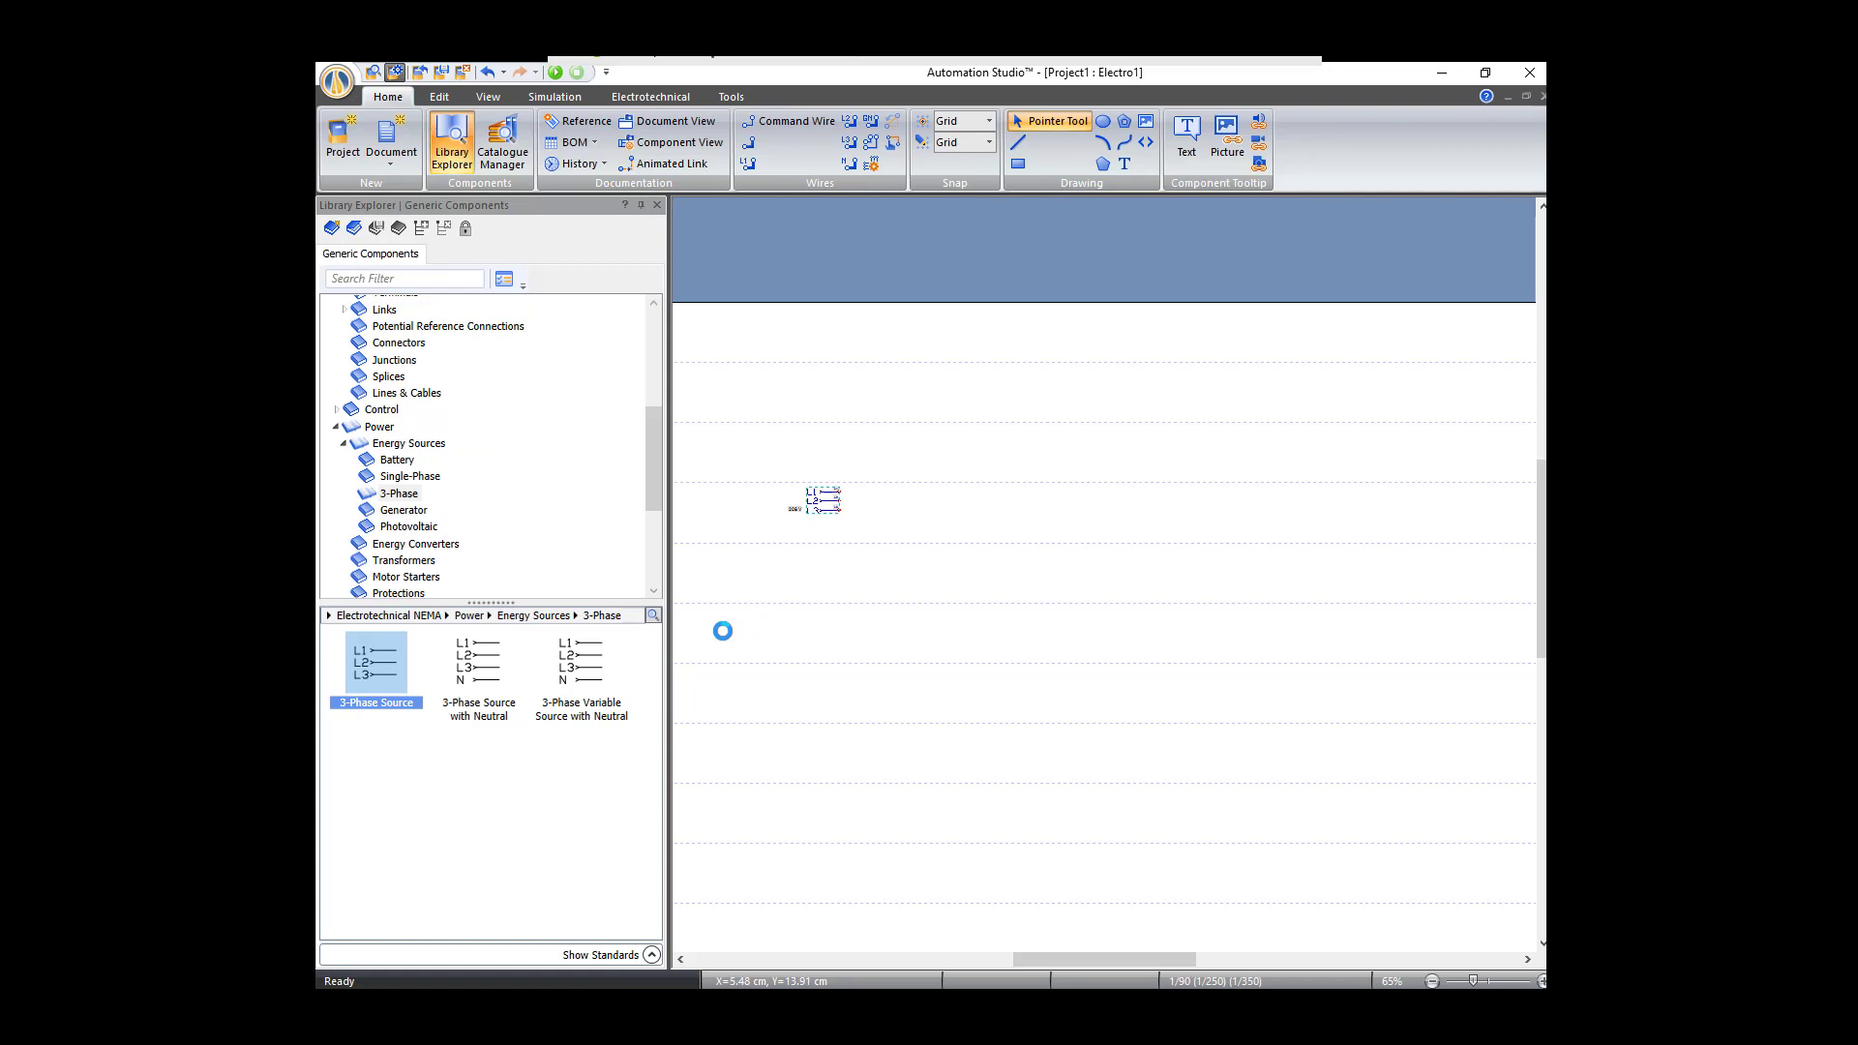
pyautogui.moveTo(923, 228)
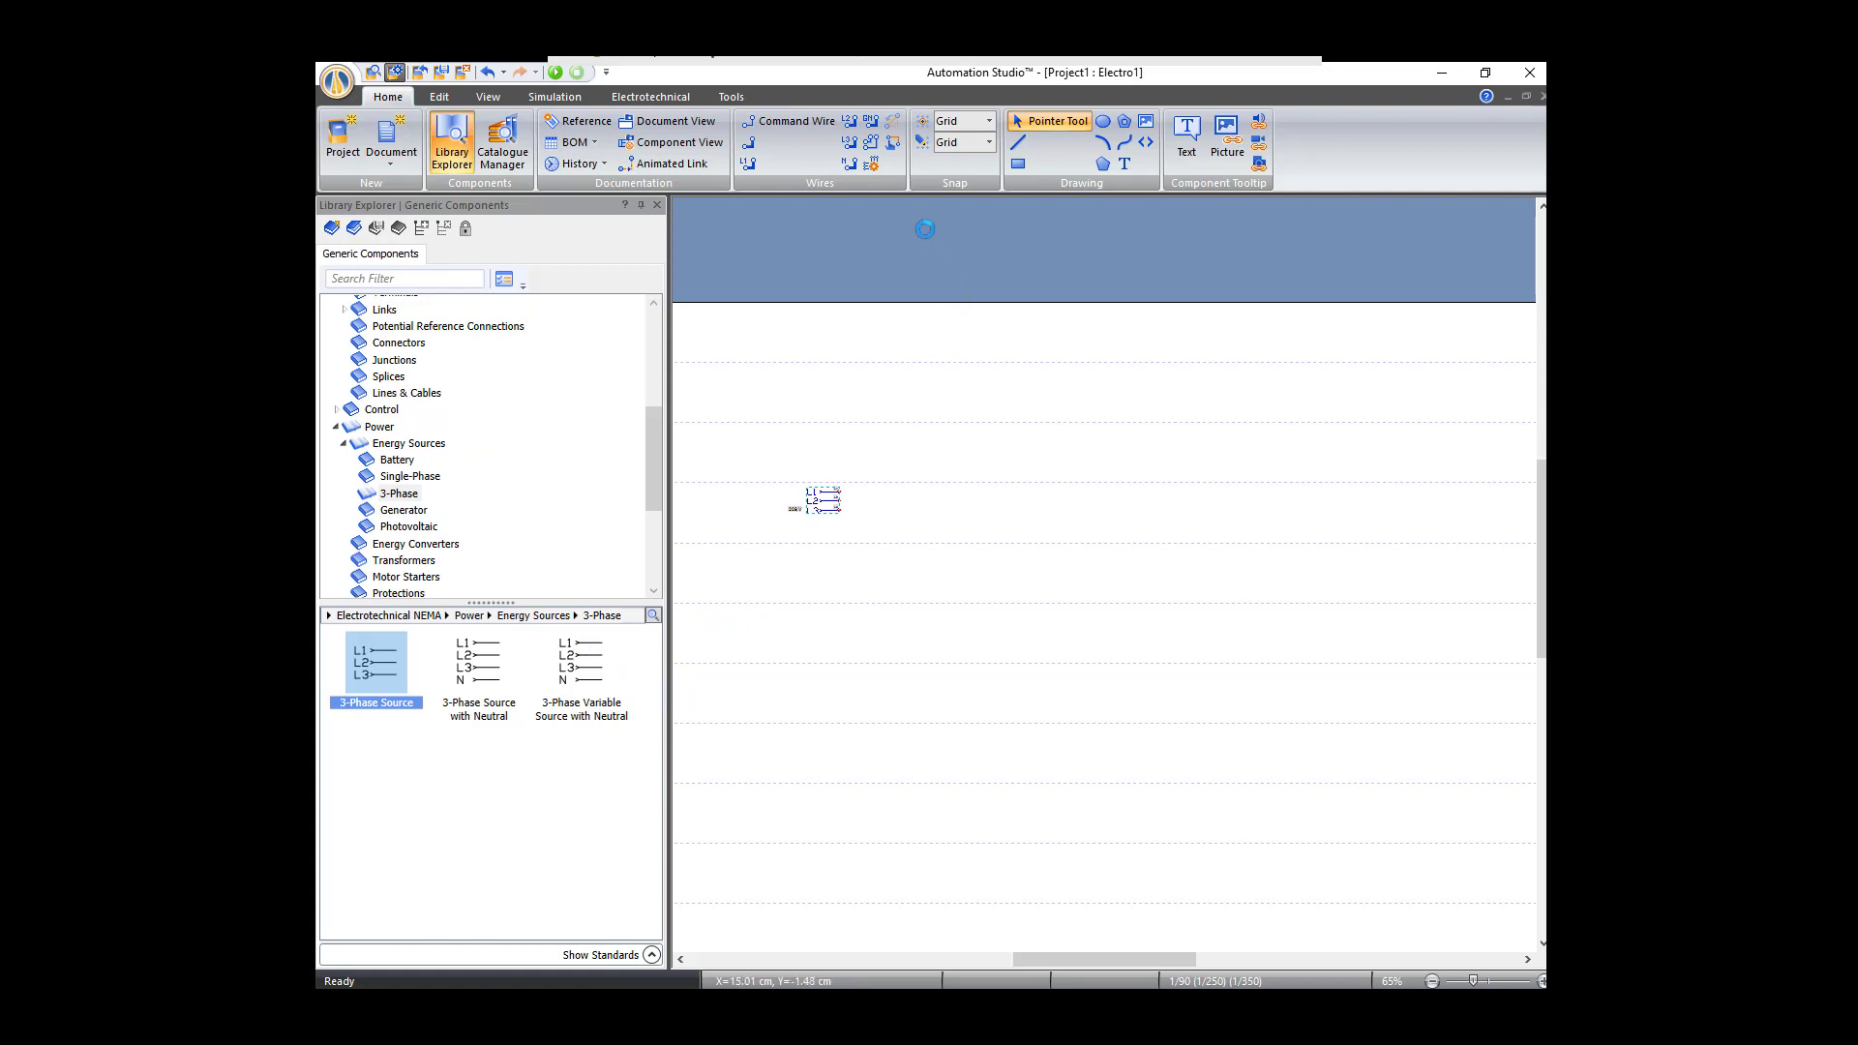
pyautogui.moveTo(486, 96)
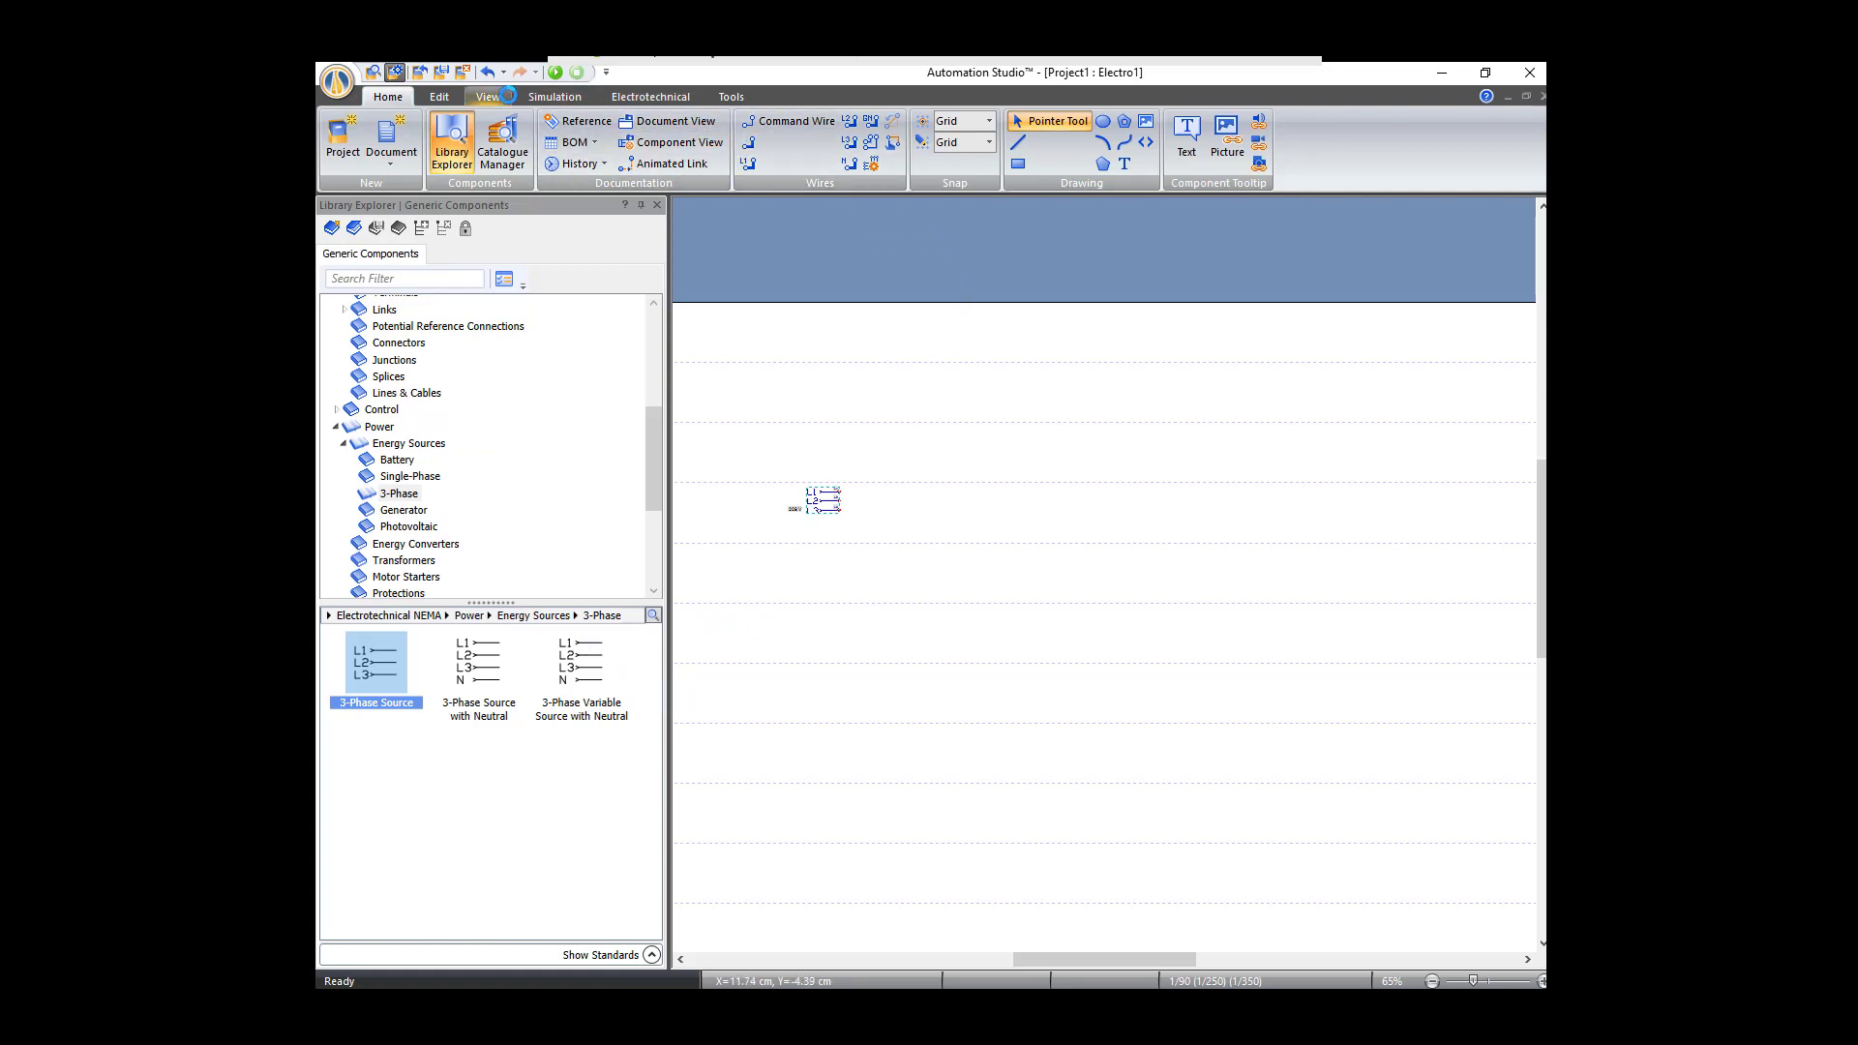
# Step: Zoom the drawing view to about 116% from the View tab
pyautogui.click(487, 97)
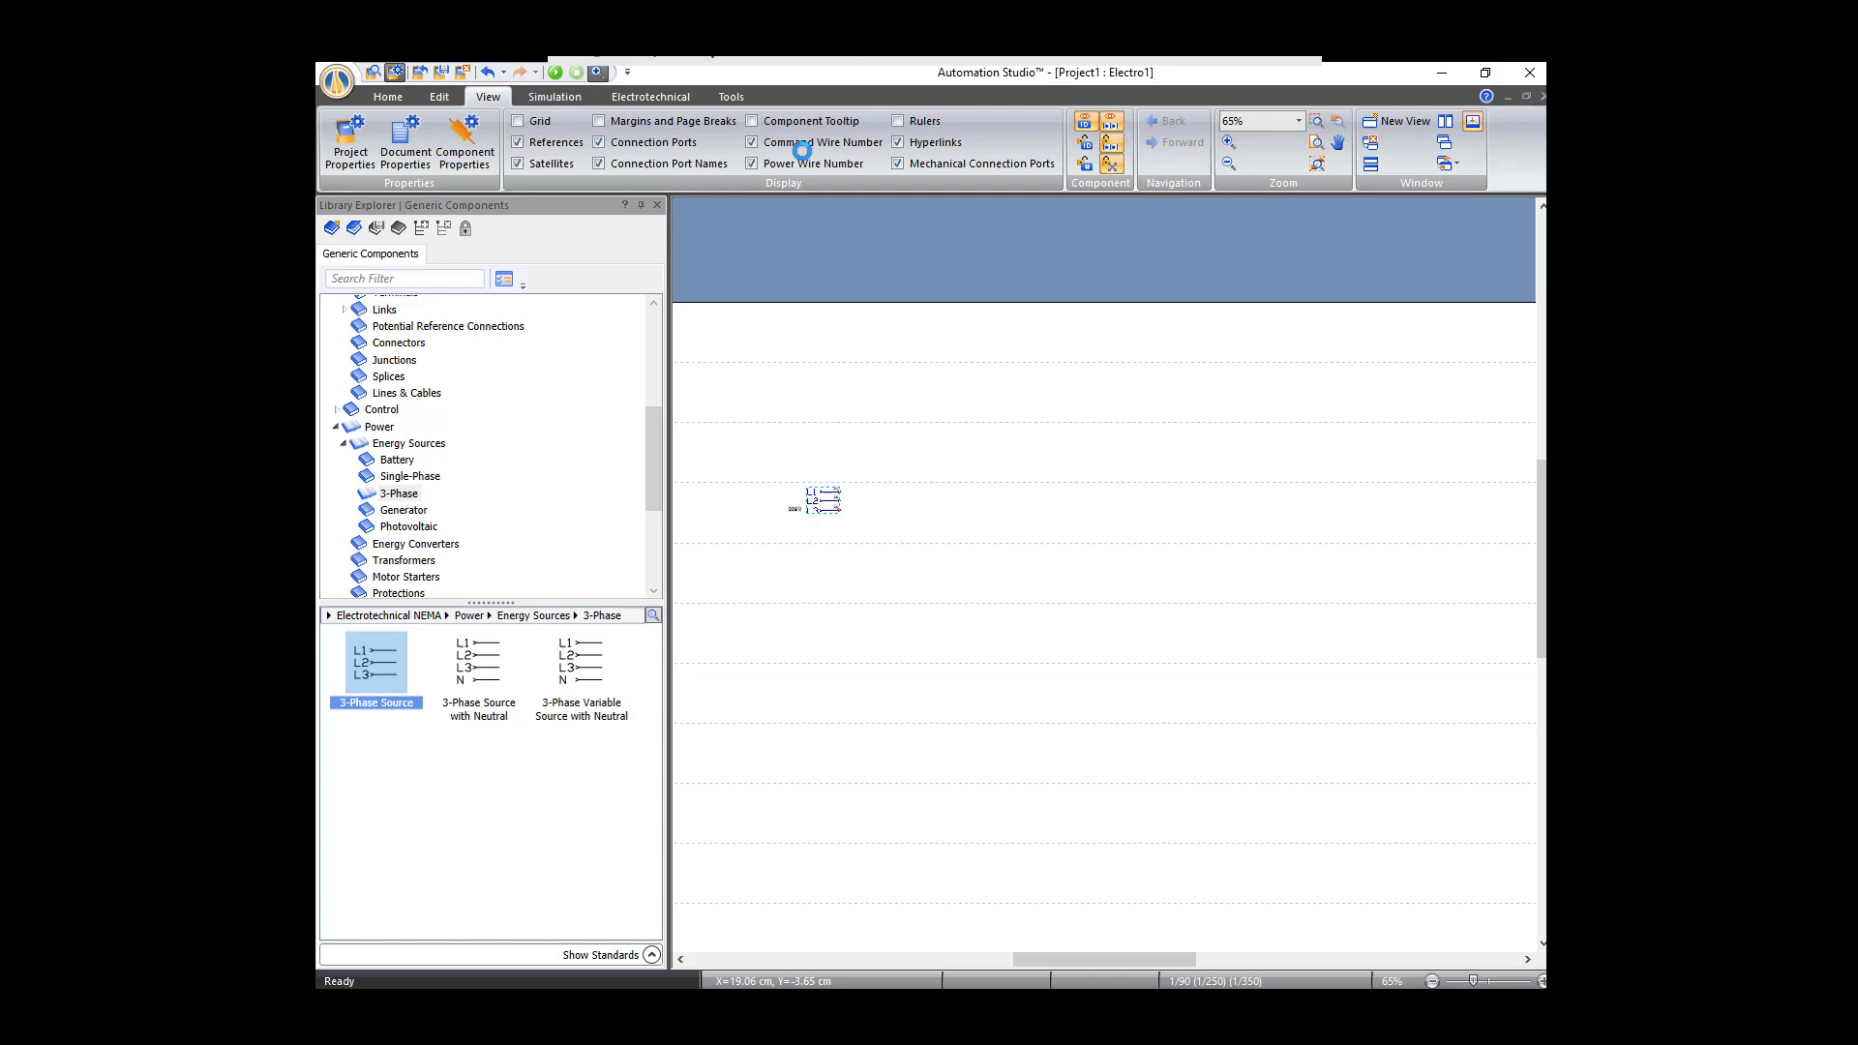
pyautogui.click(601, 72)
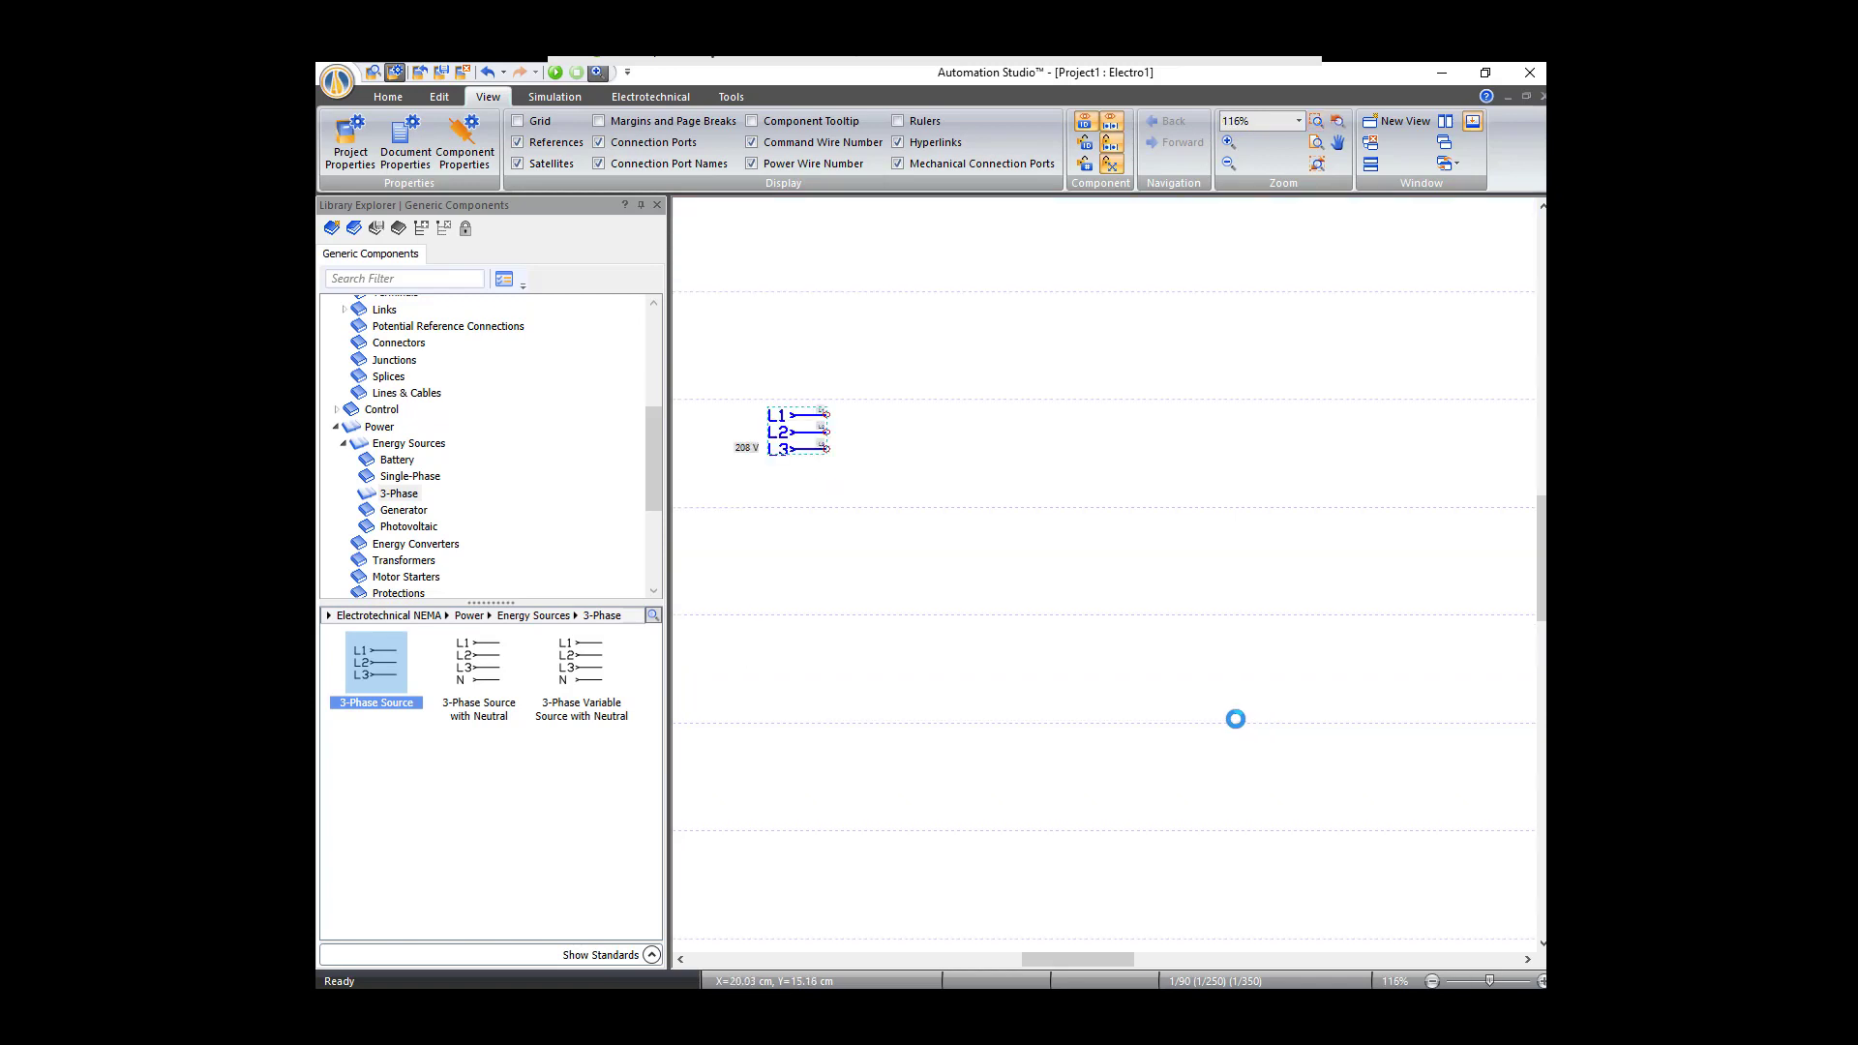
pyautogui.moveTo(514, 600)
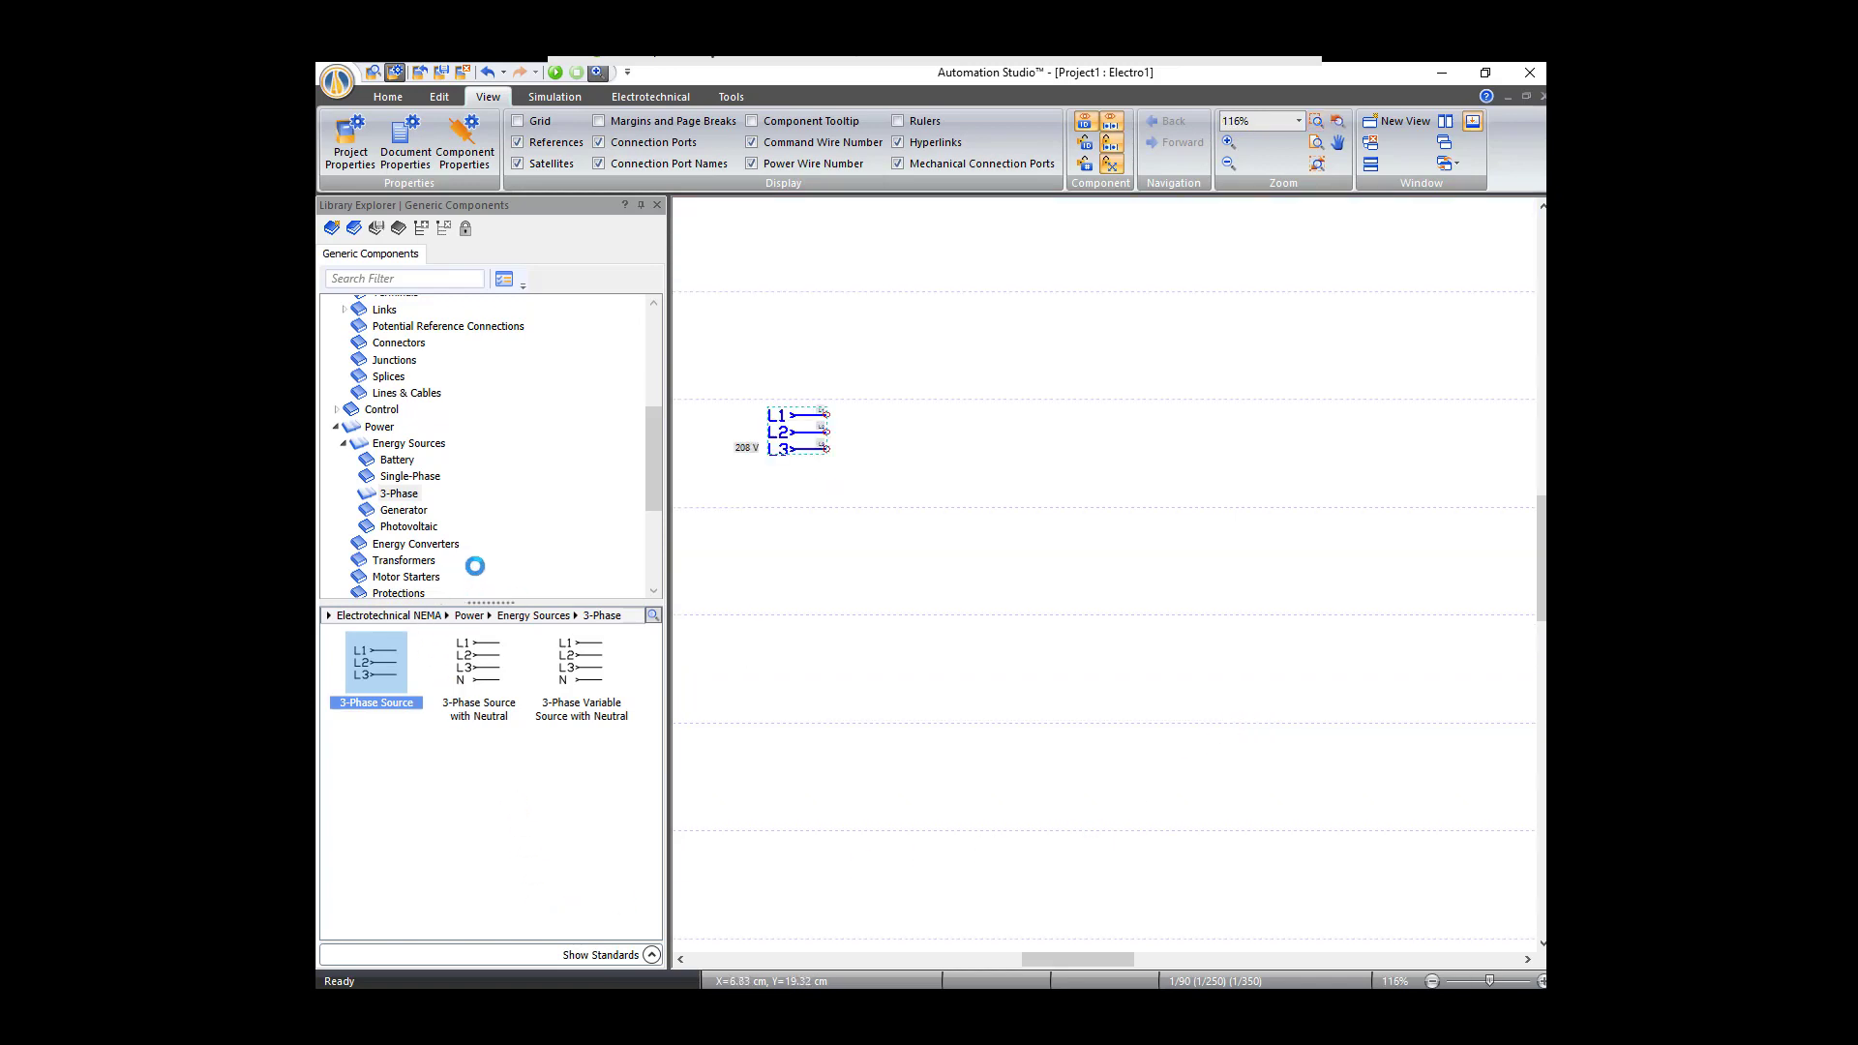
pyautogui.moveTo(489, 507)
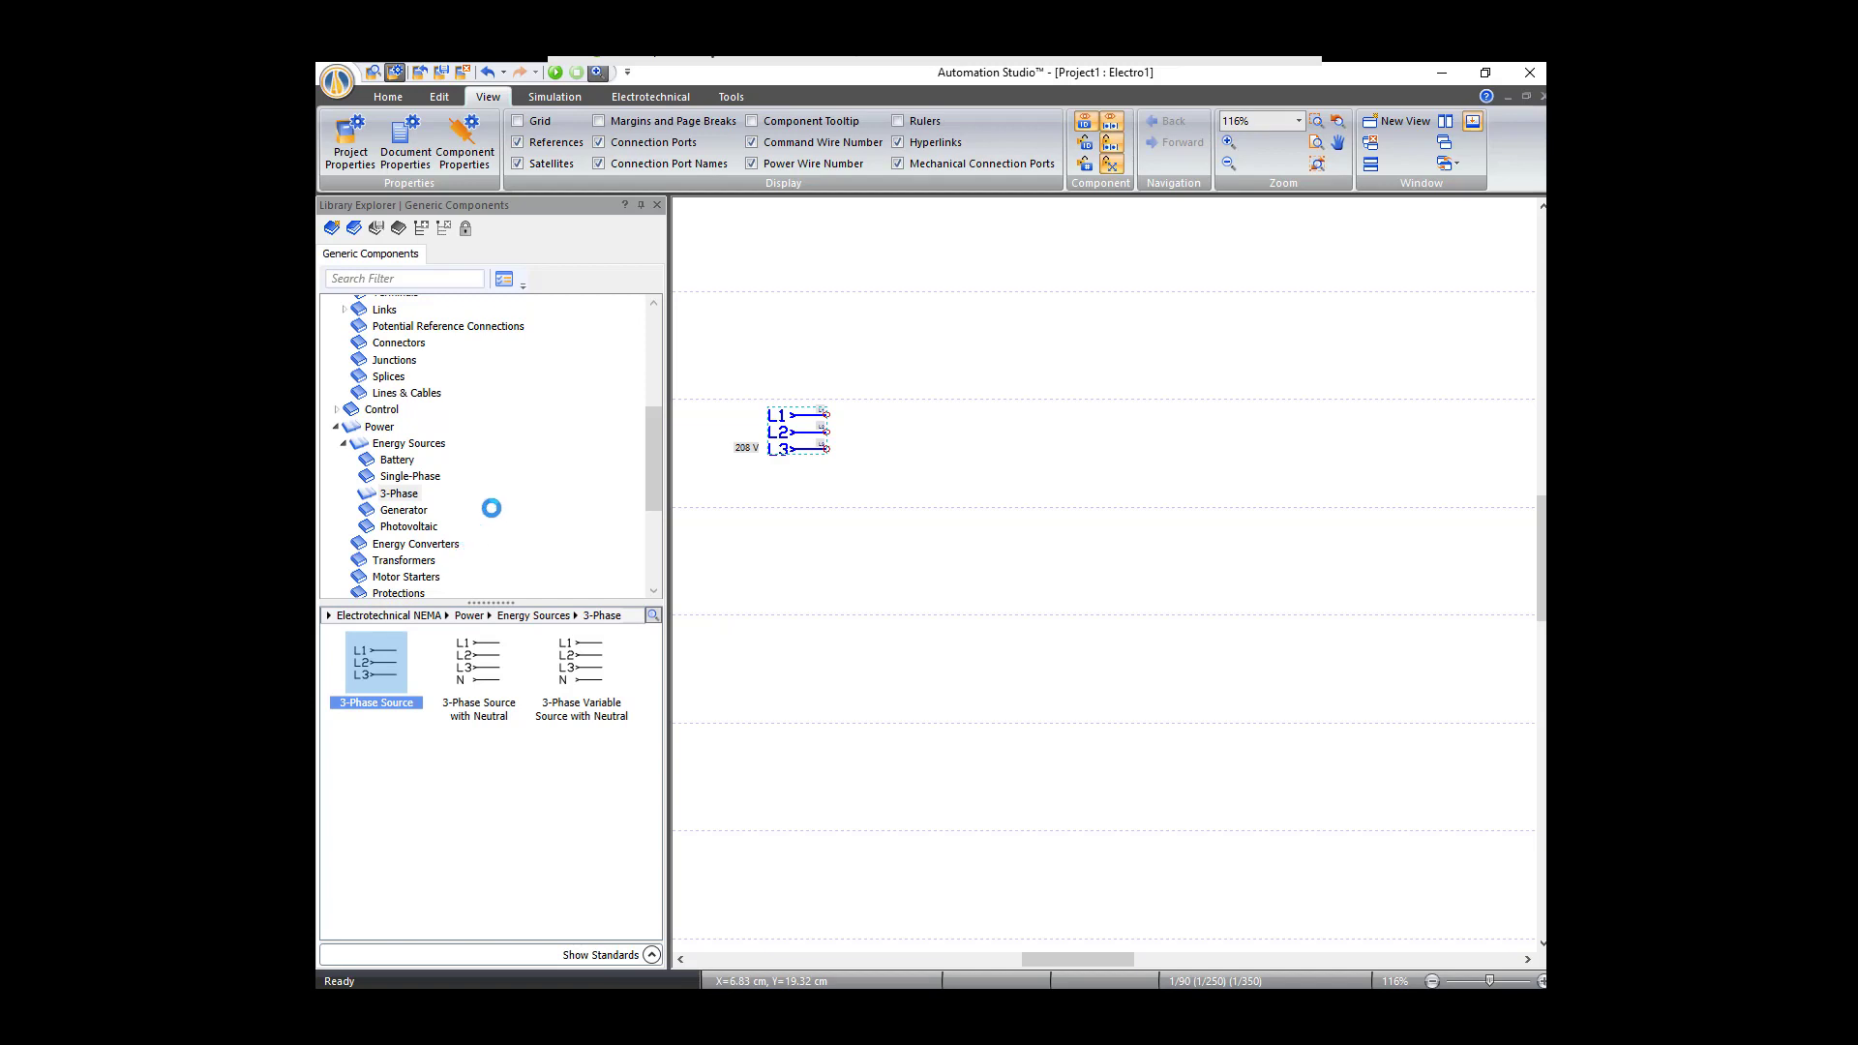
# Step: From Power > Protections, drop a Thermomagnetic Circuit-Breaker, 3 Poles onto the page
pyautogui.scroll(-3)
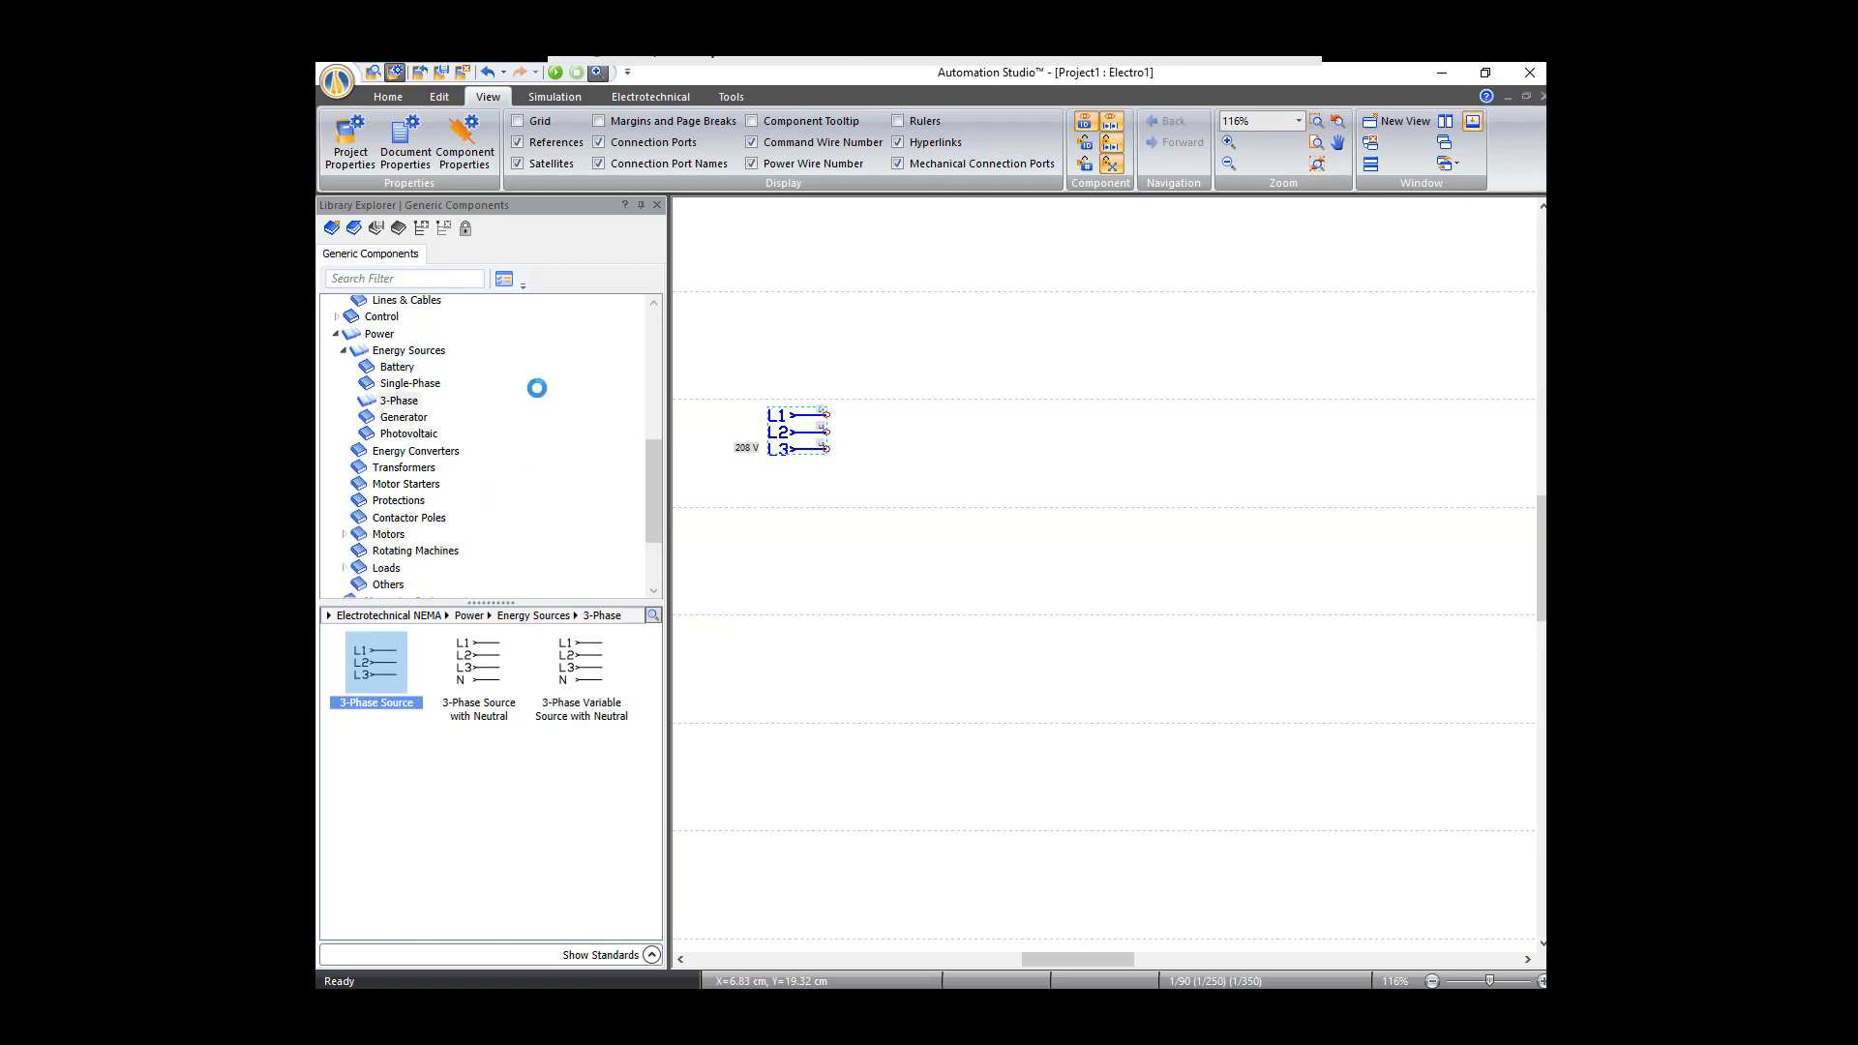
pyautogui.moveTo(345, 503)
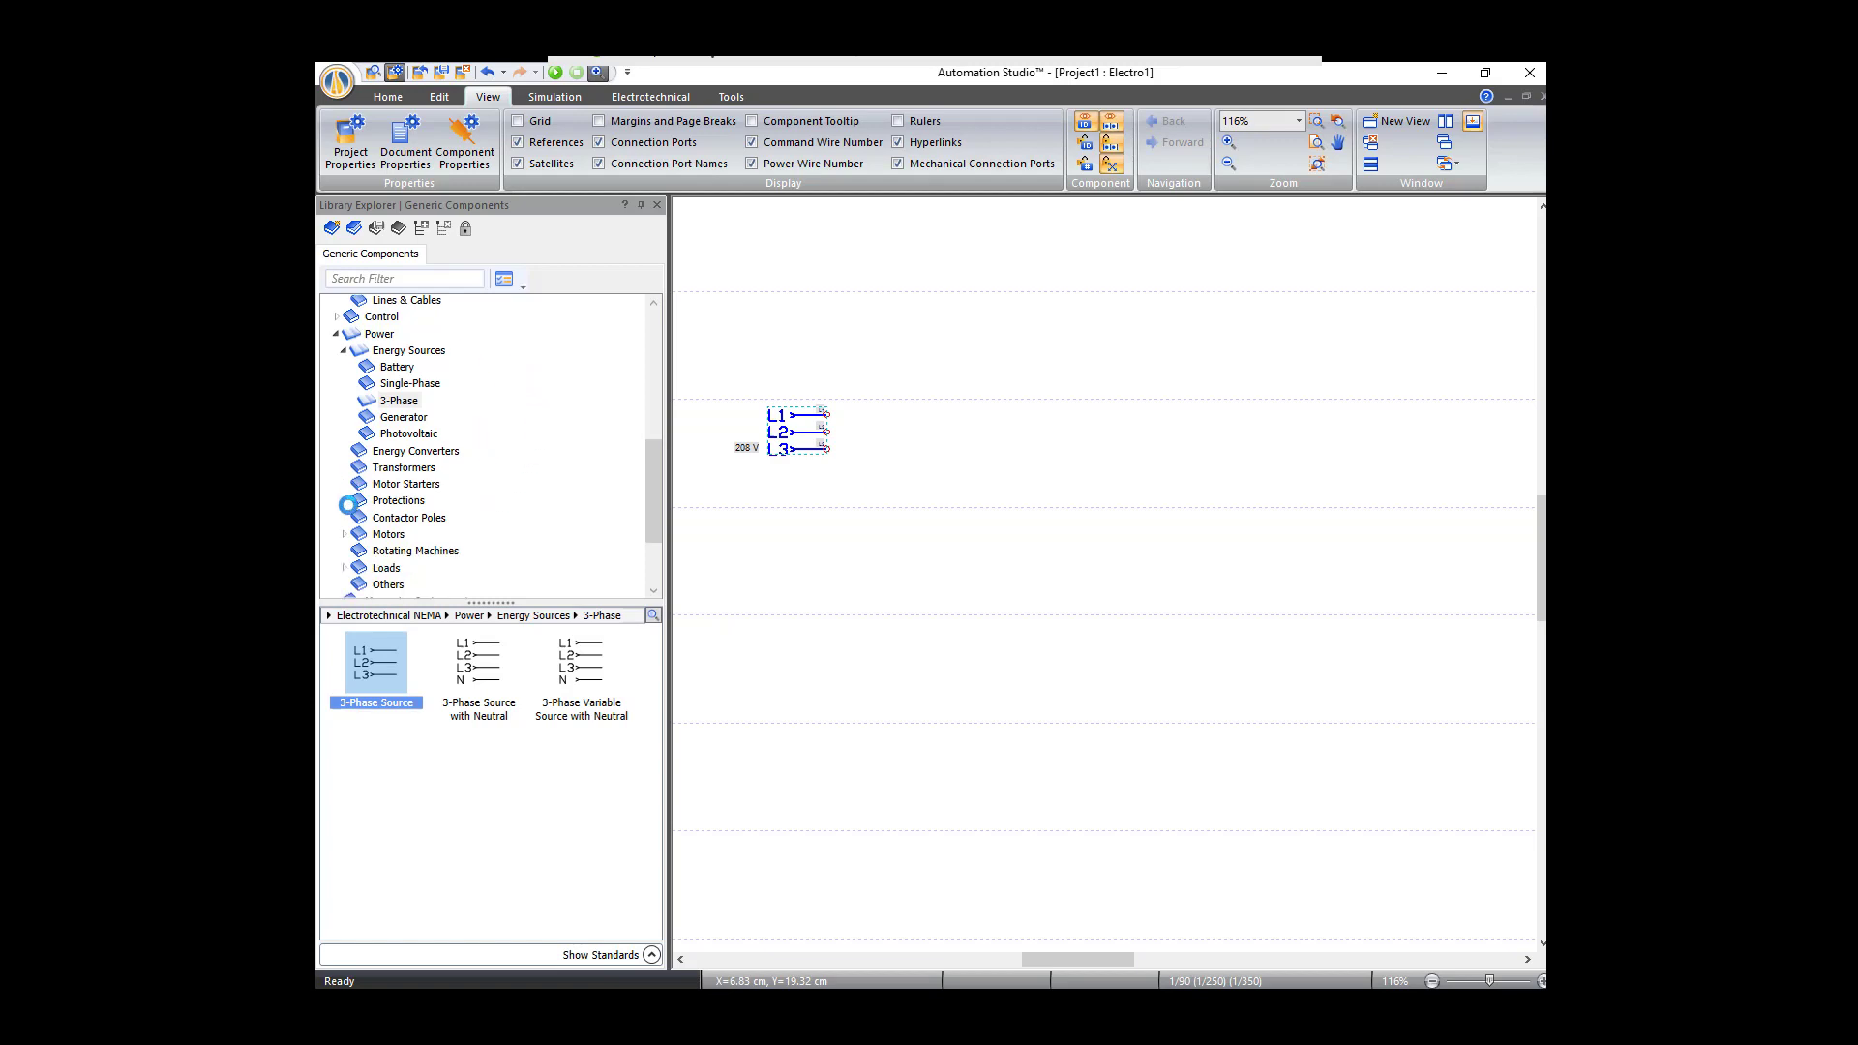
pyautogui.moveTo(399, 500)
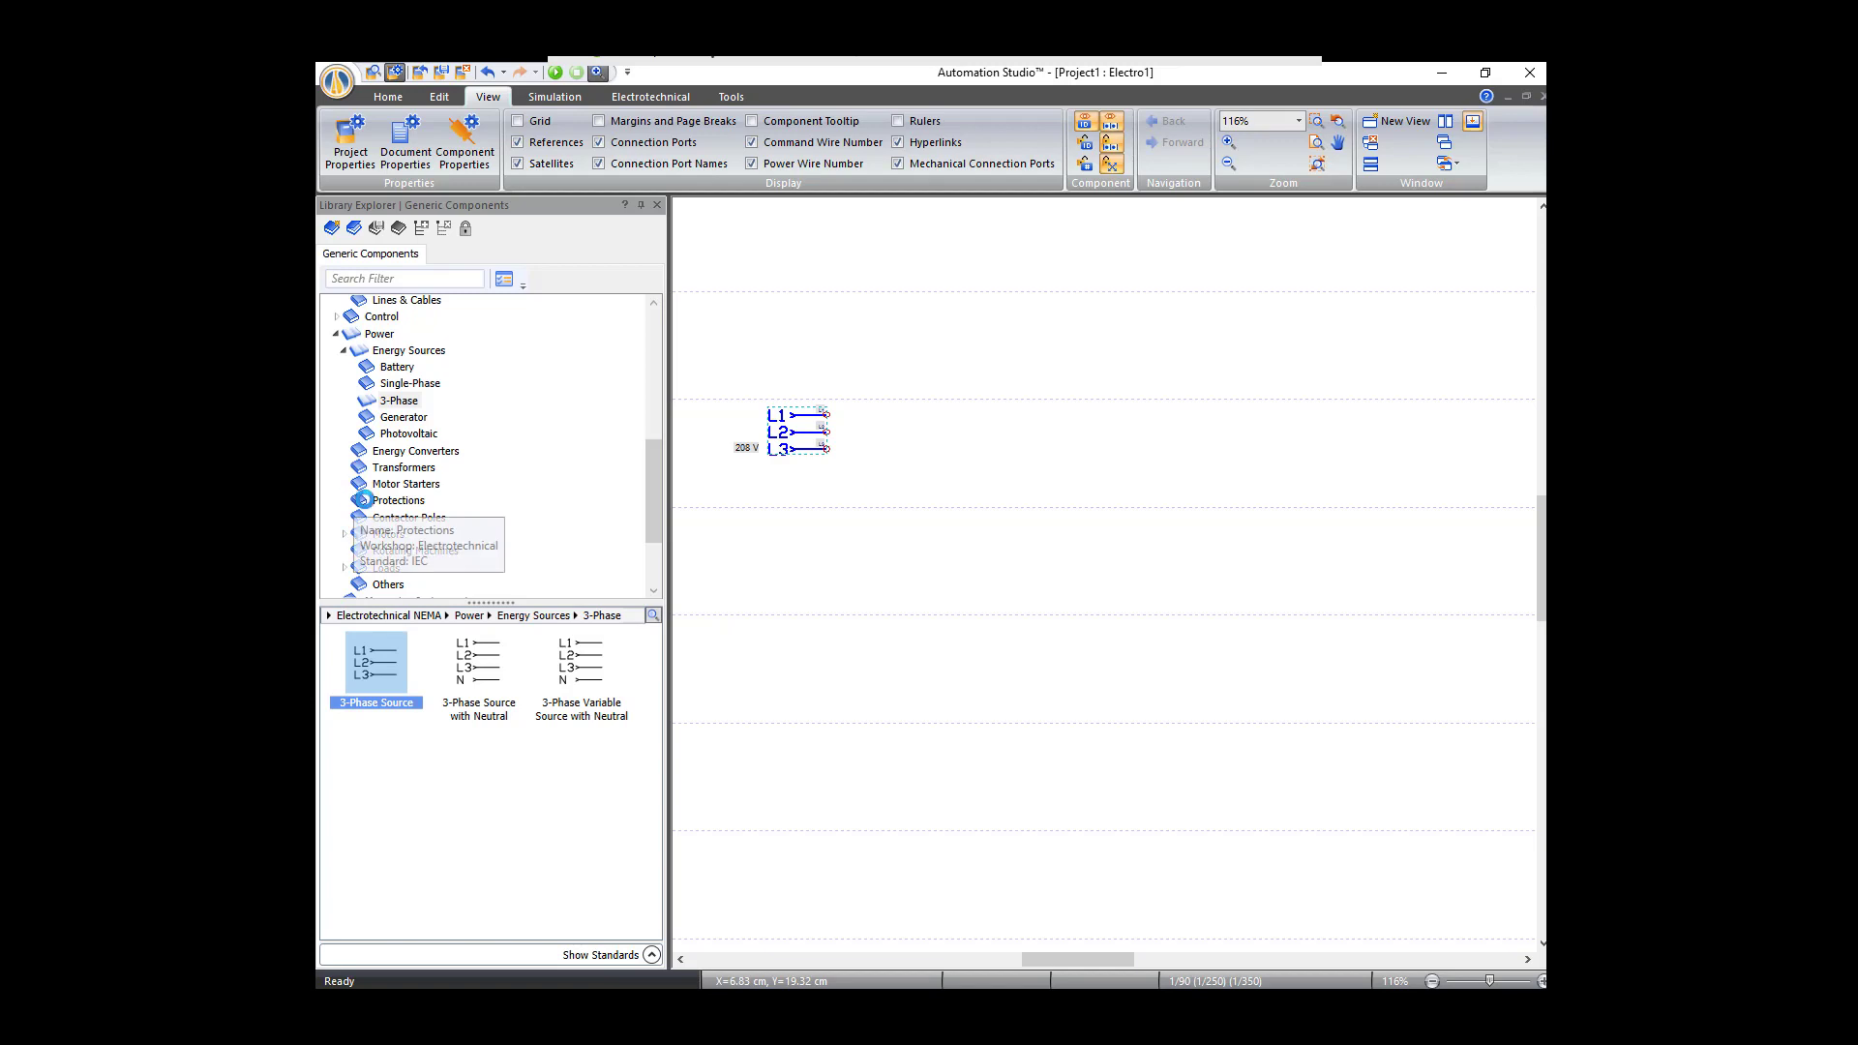
pyautogui.click(398, 499)
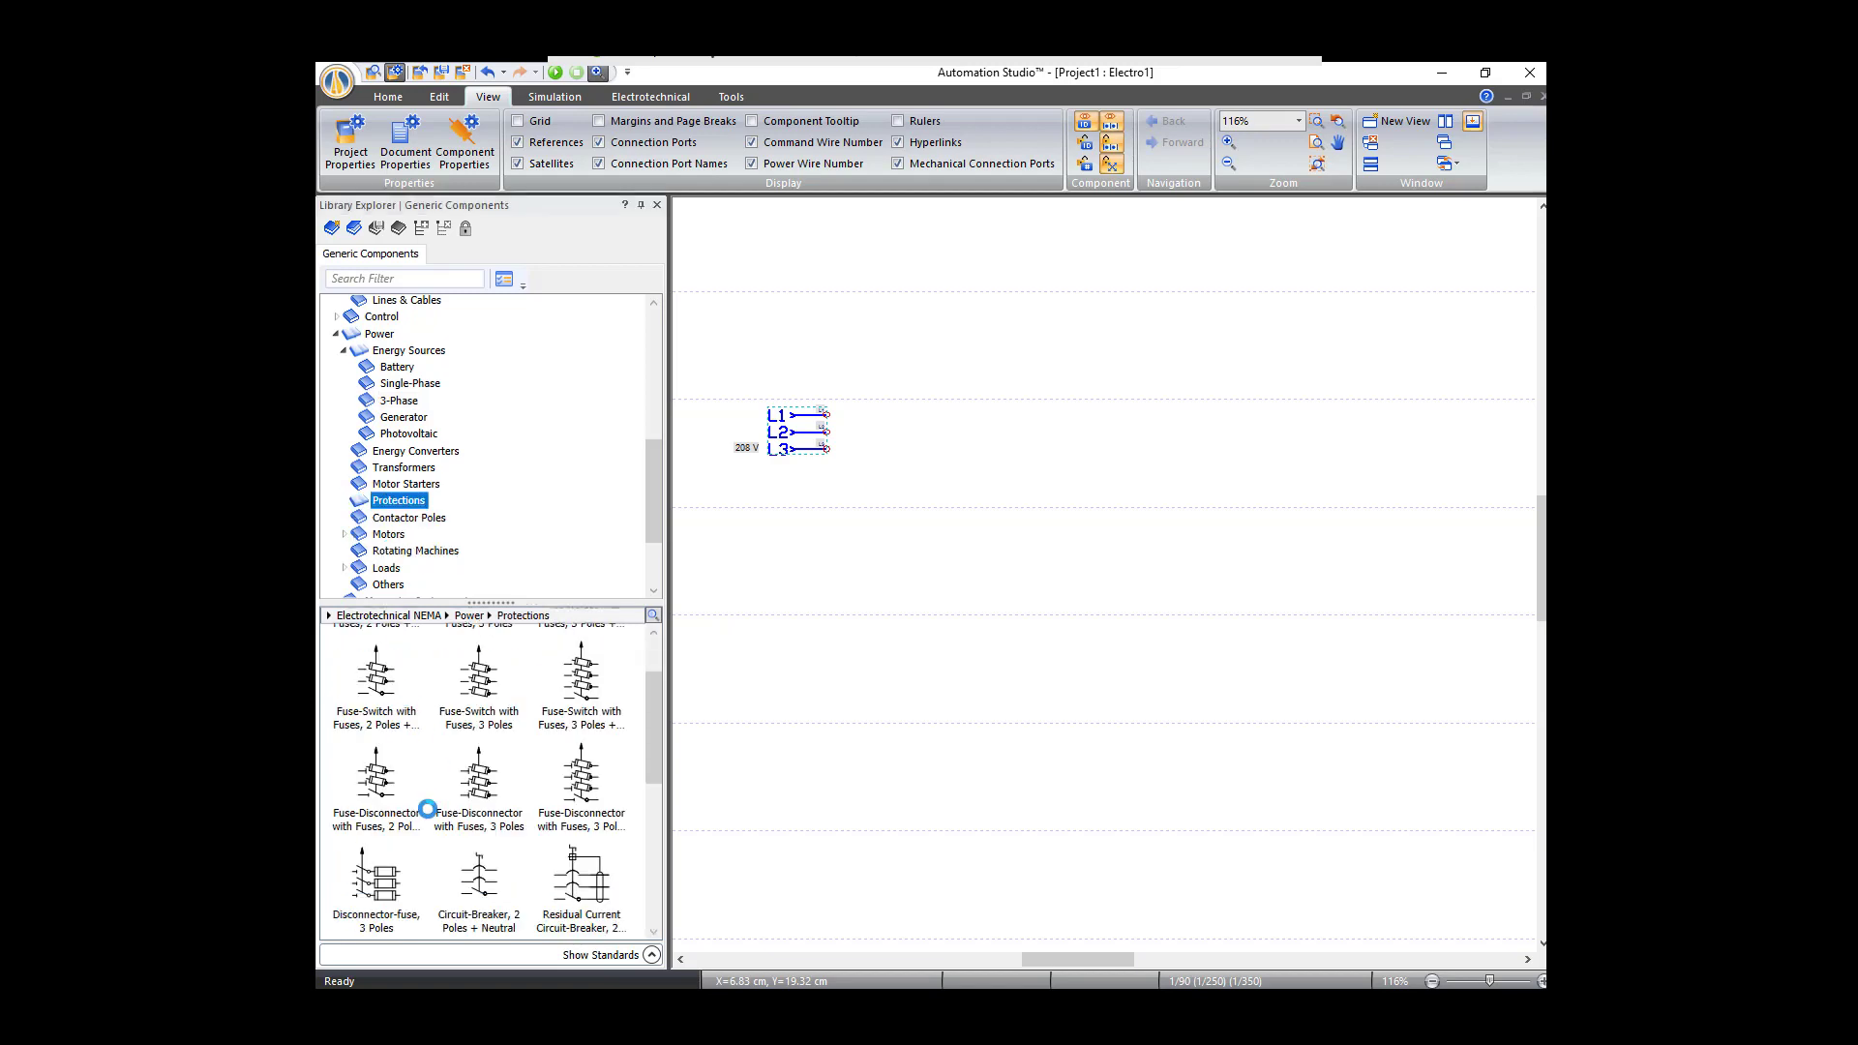
pyautogui.scroll(-3)
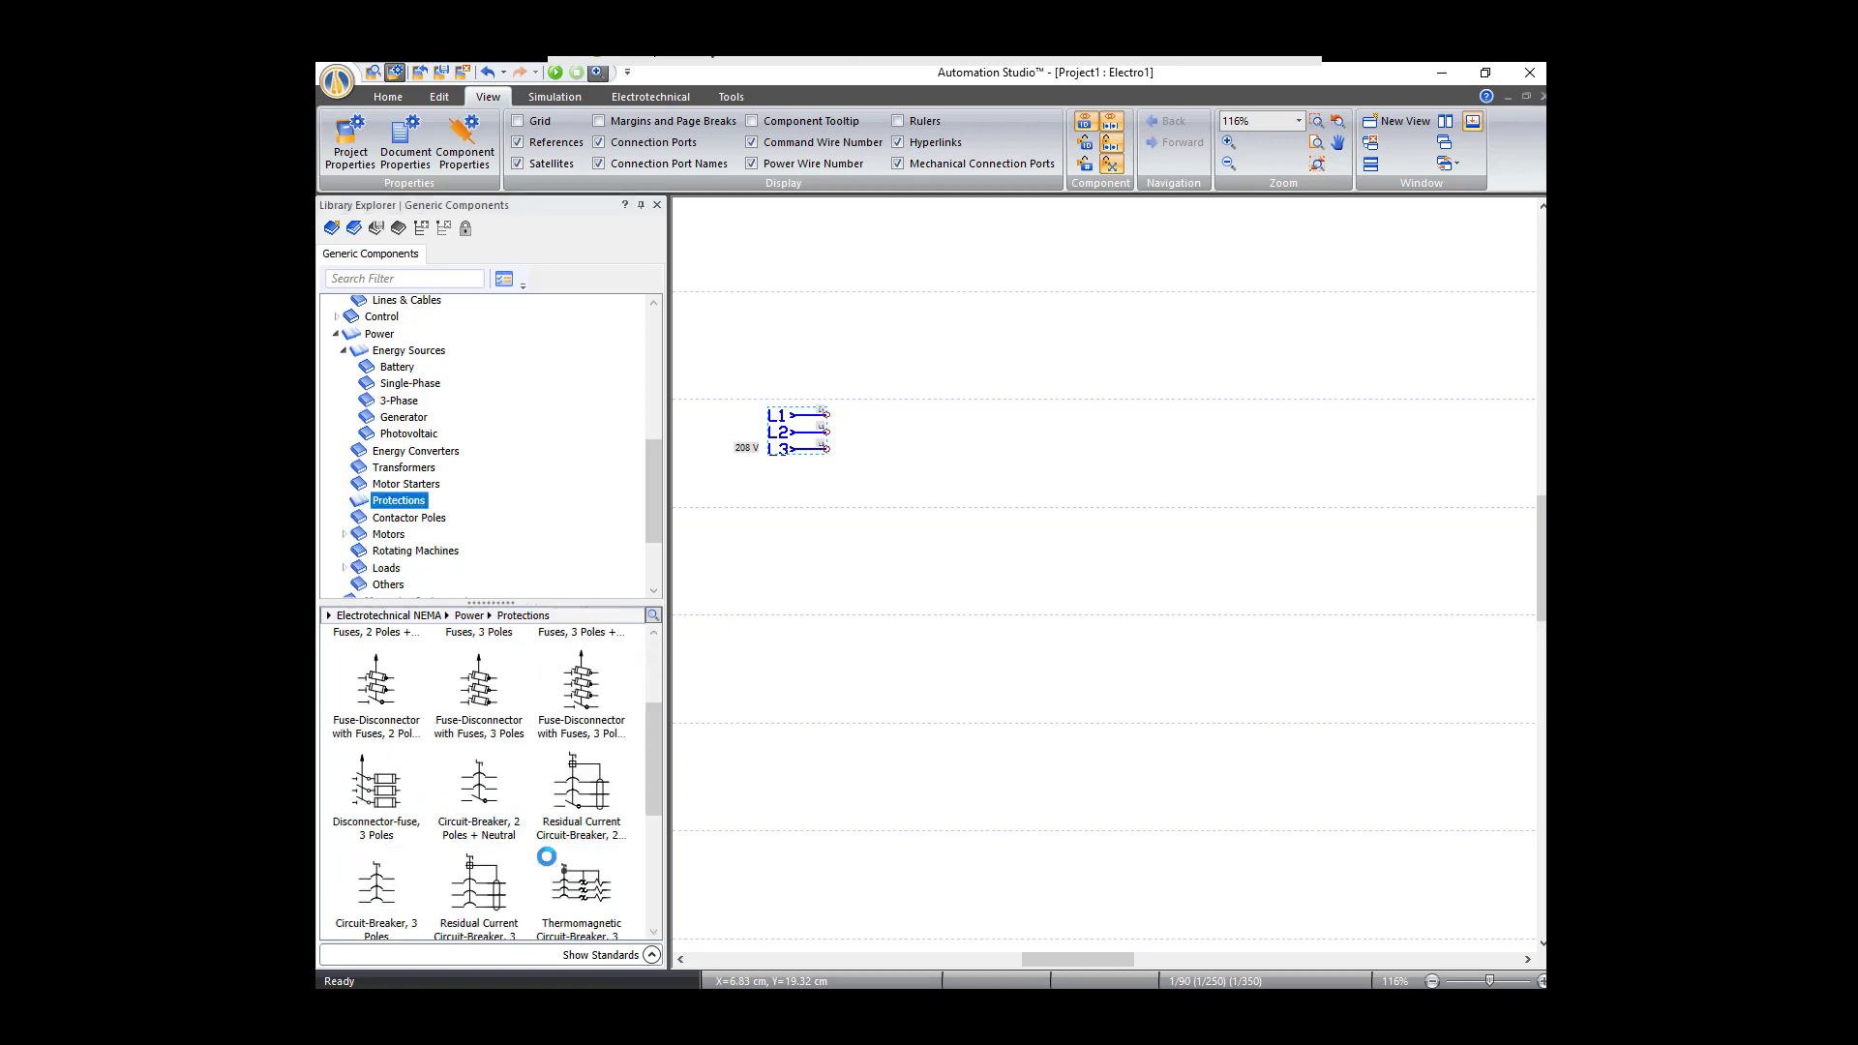
pyautogui.scroll(-3)
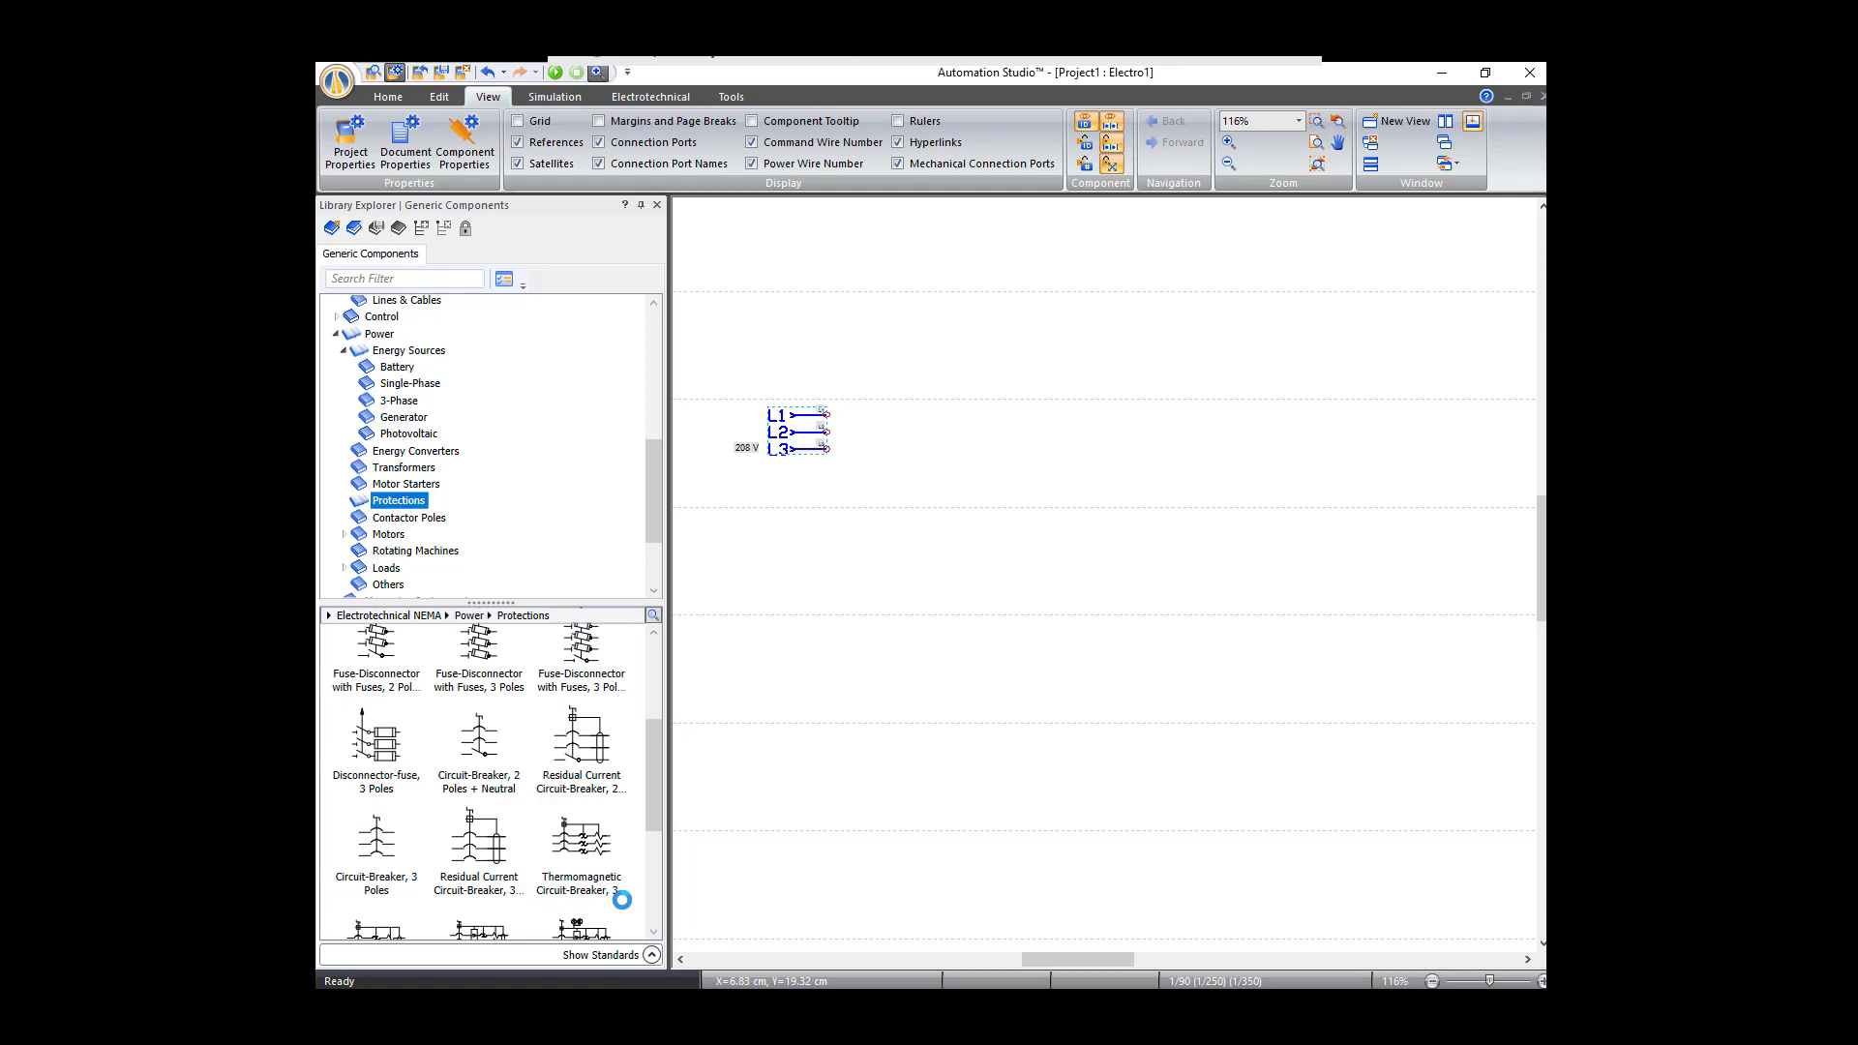
pyautogui.click(580, 842)
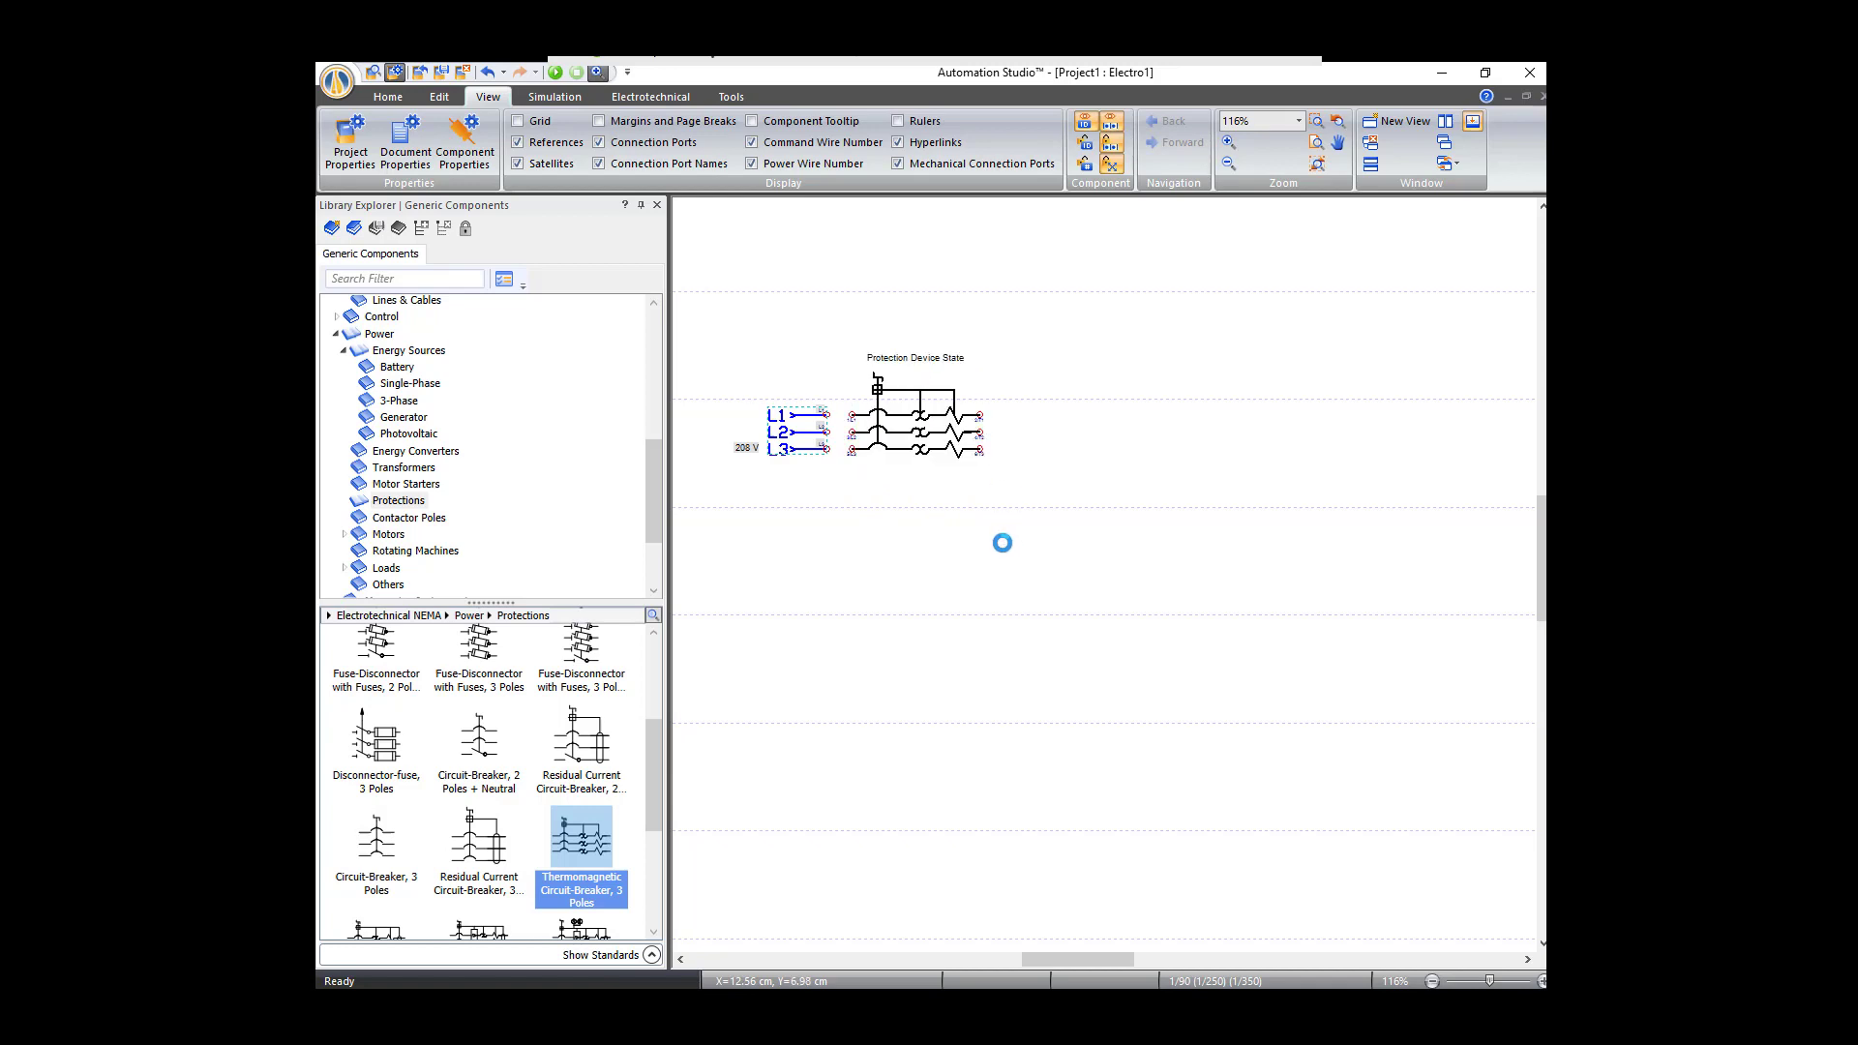
# Step: Review the breaker's Protection Device State variable and set it beside the 208 V source
pyautogui.doubleClick(913, 356)
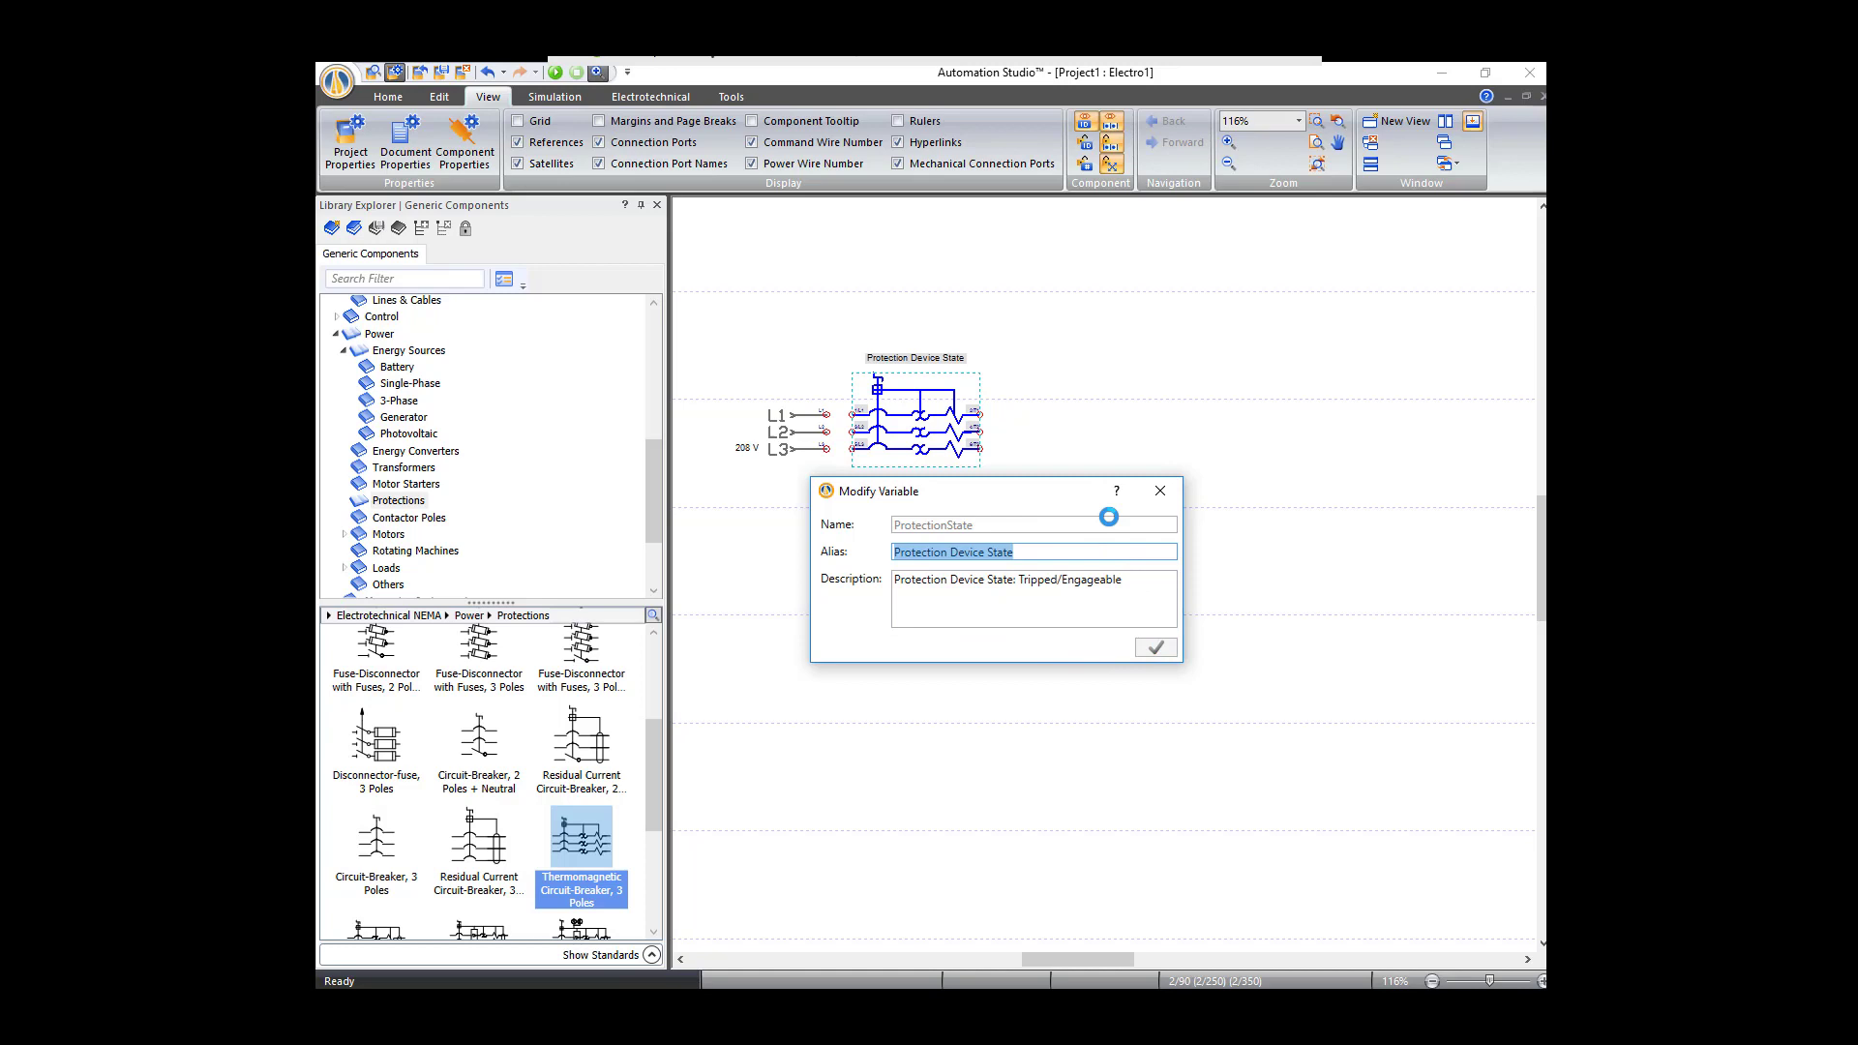
pyautogui.click(1153, 647)
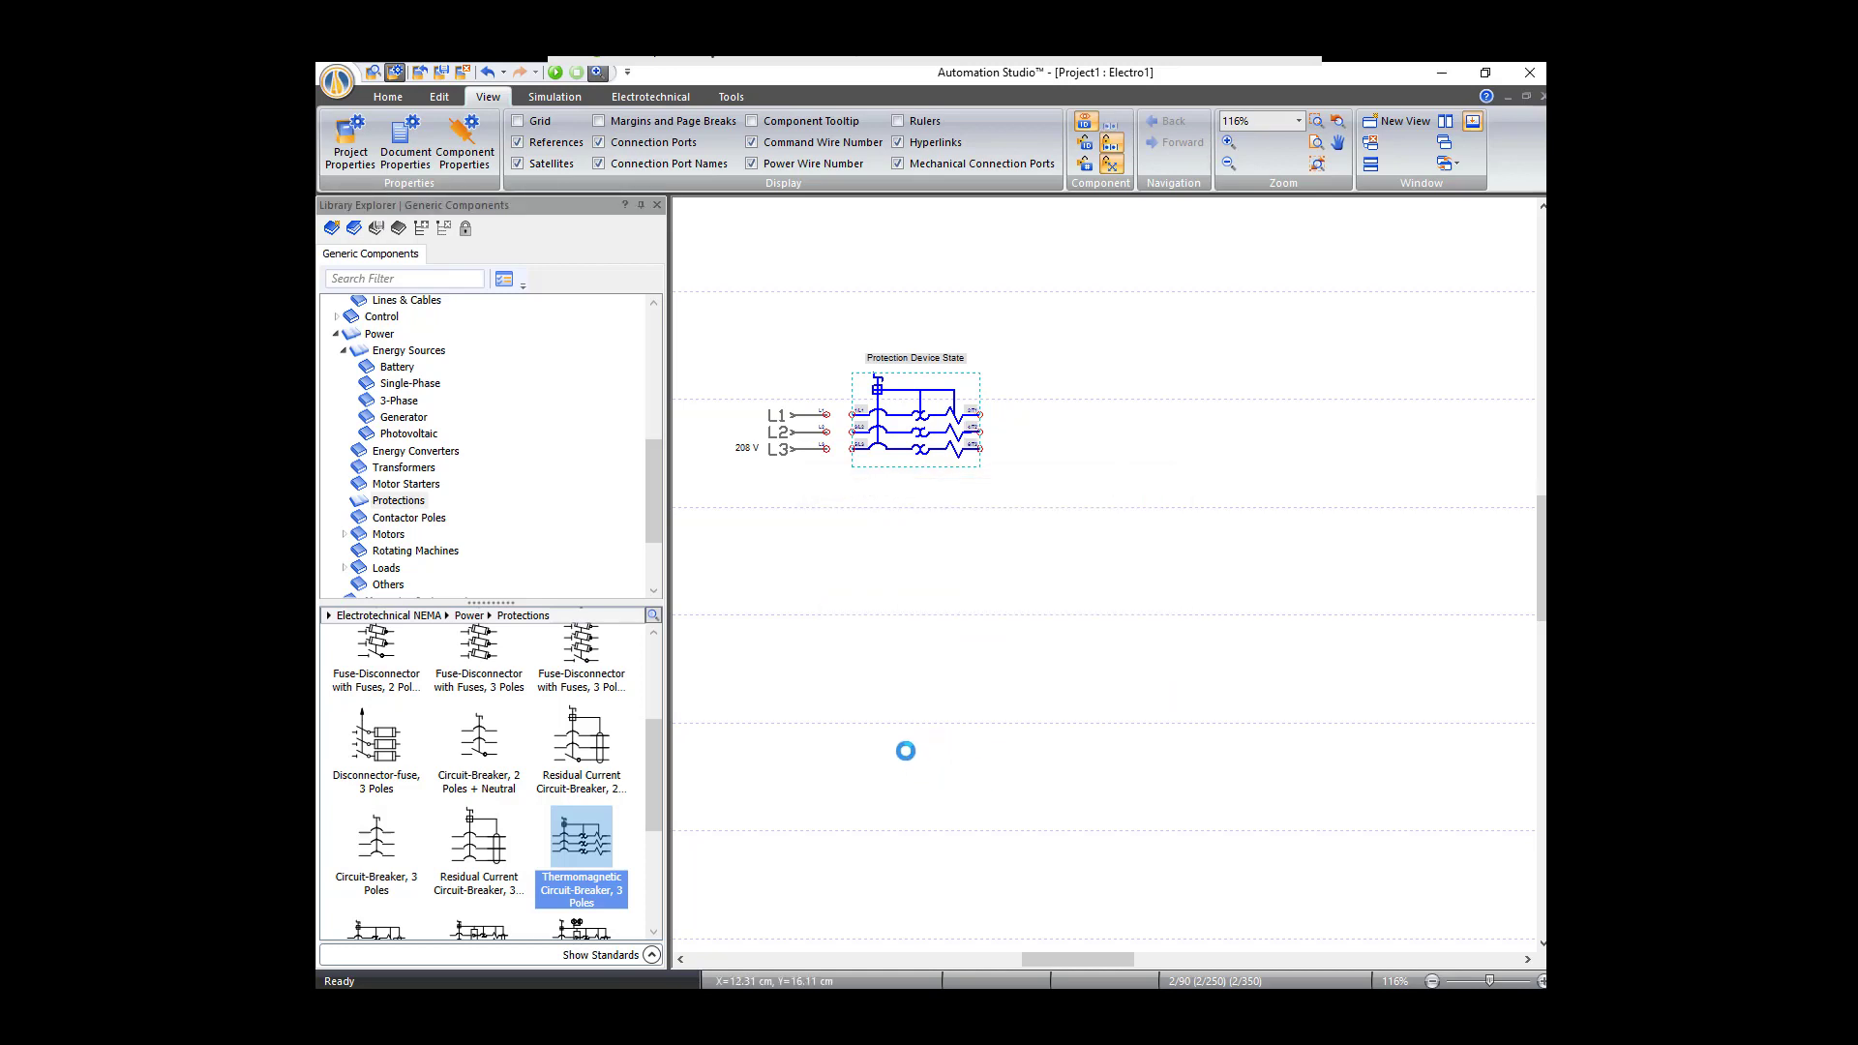
pyautogui.moveTo(890, 727)
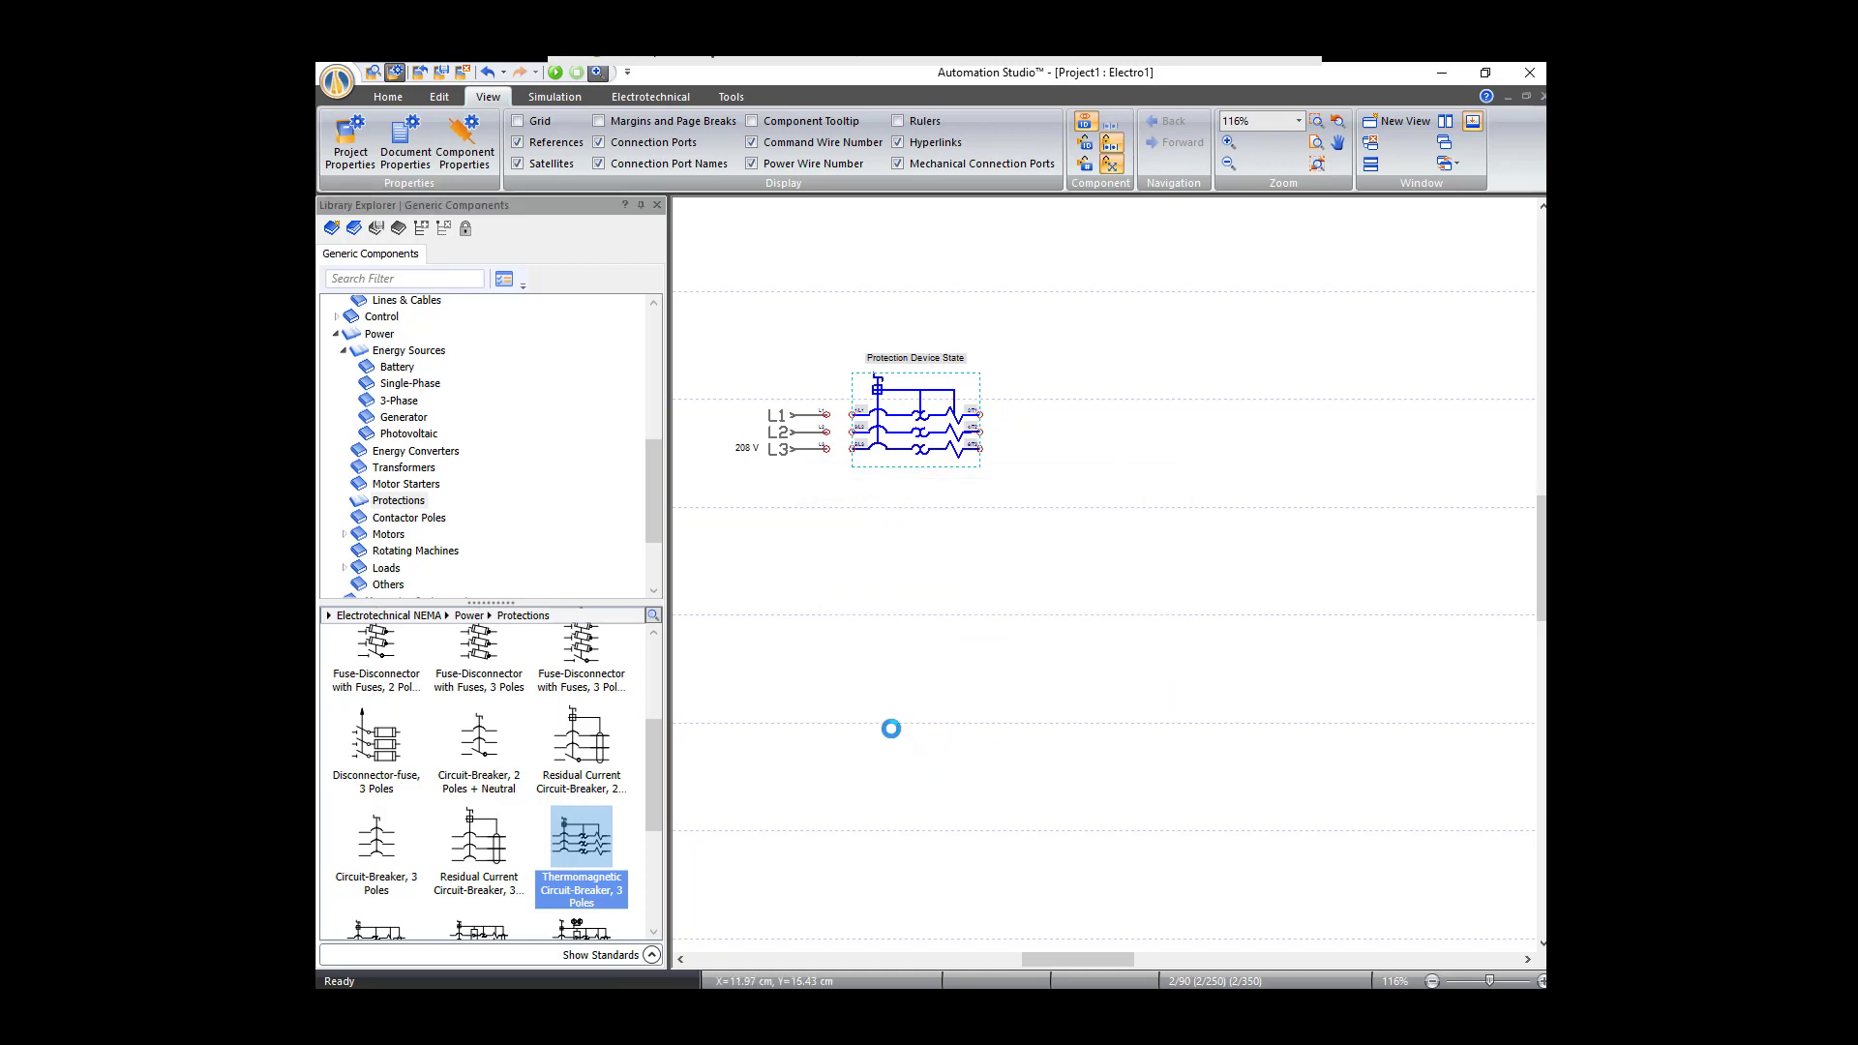
pyautogui.moveTo(499, 435)
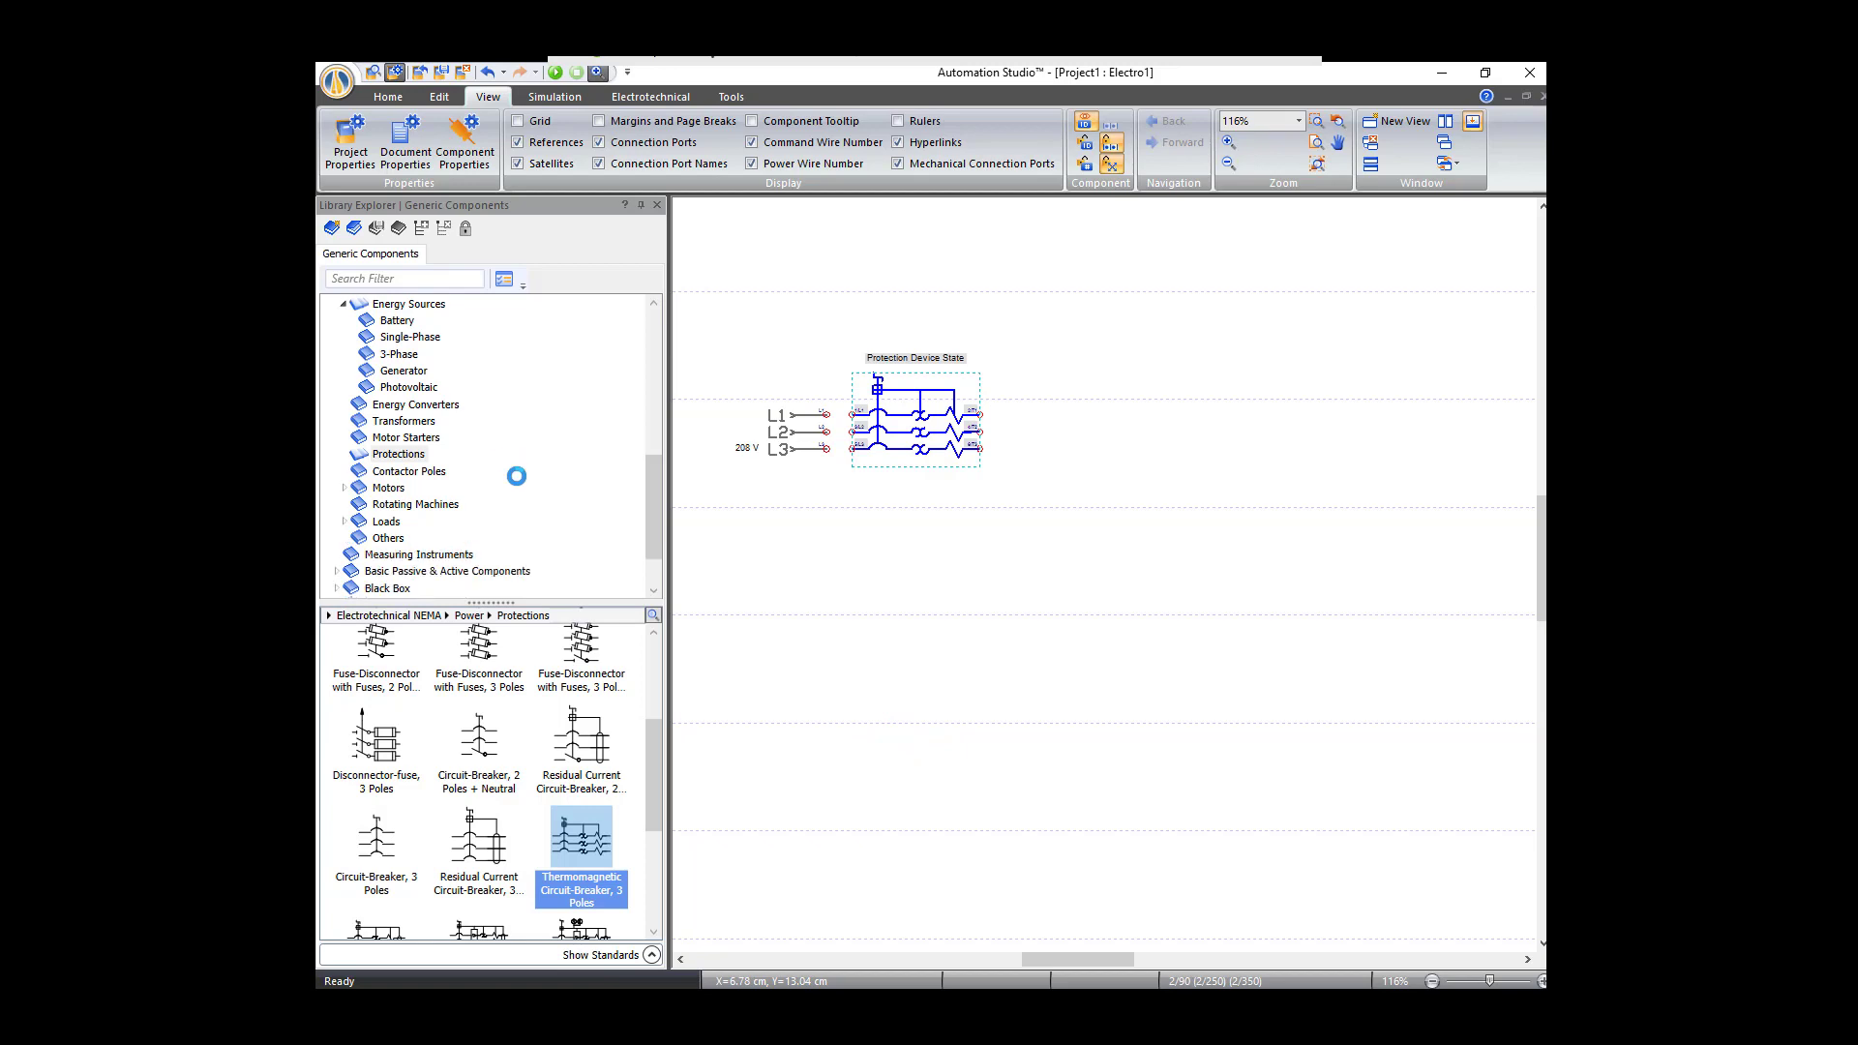
pyautogui.moveTo(519, 492)
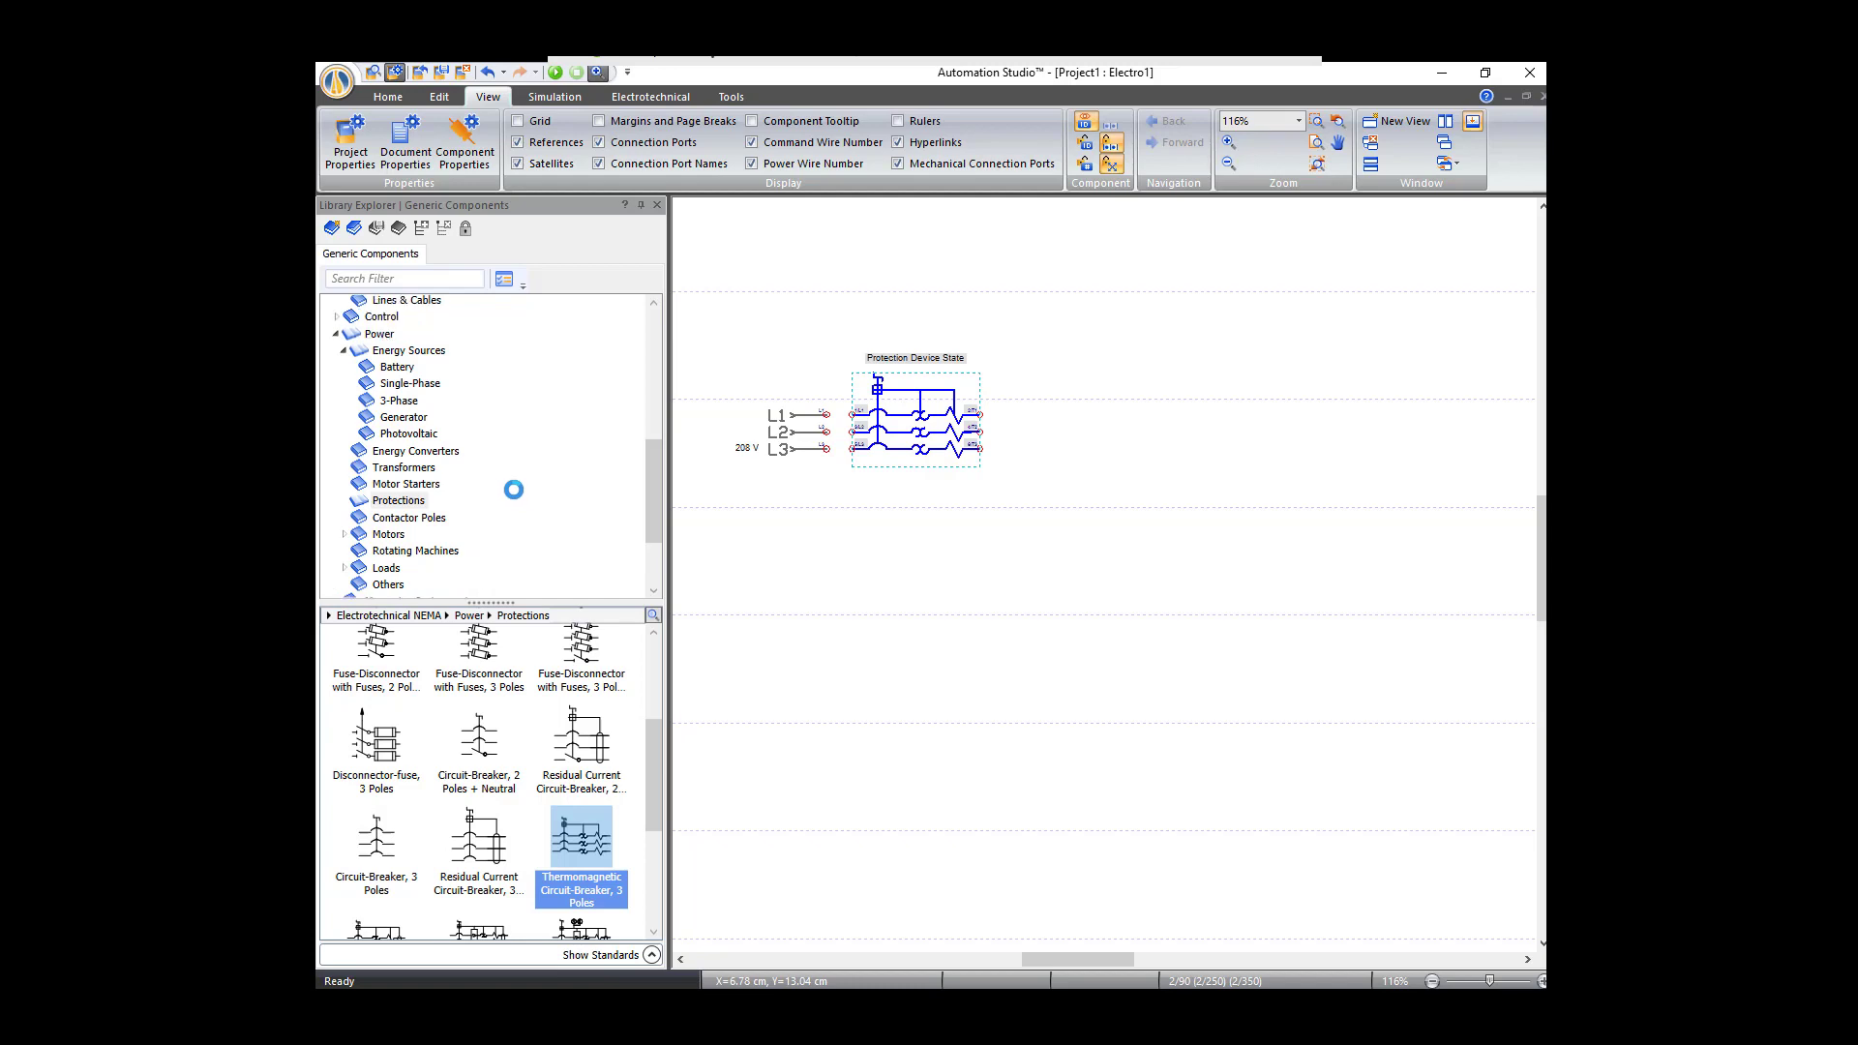
# Step: From Power > Contactor Poles, add a 3 Poles NO contactor after the breaker
pyautogui.click(341, 351)
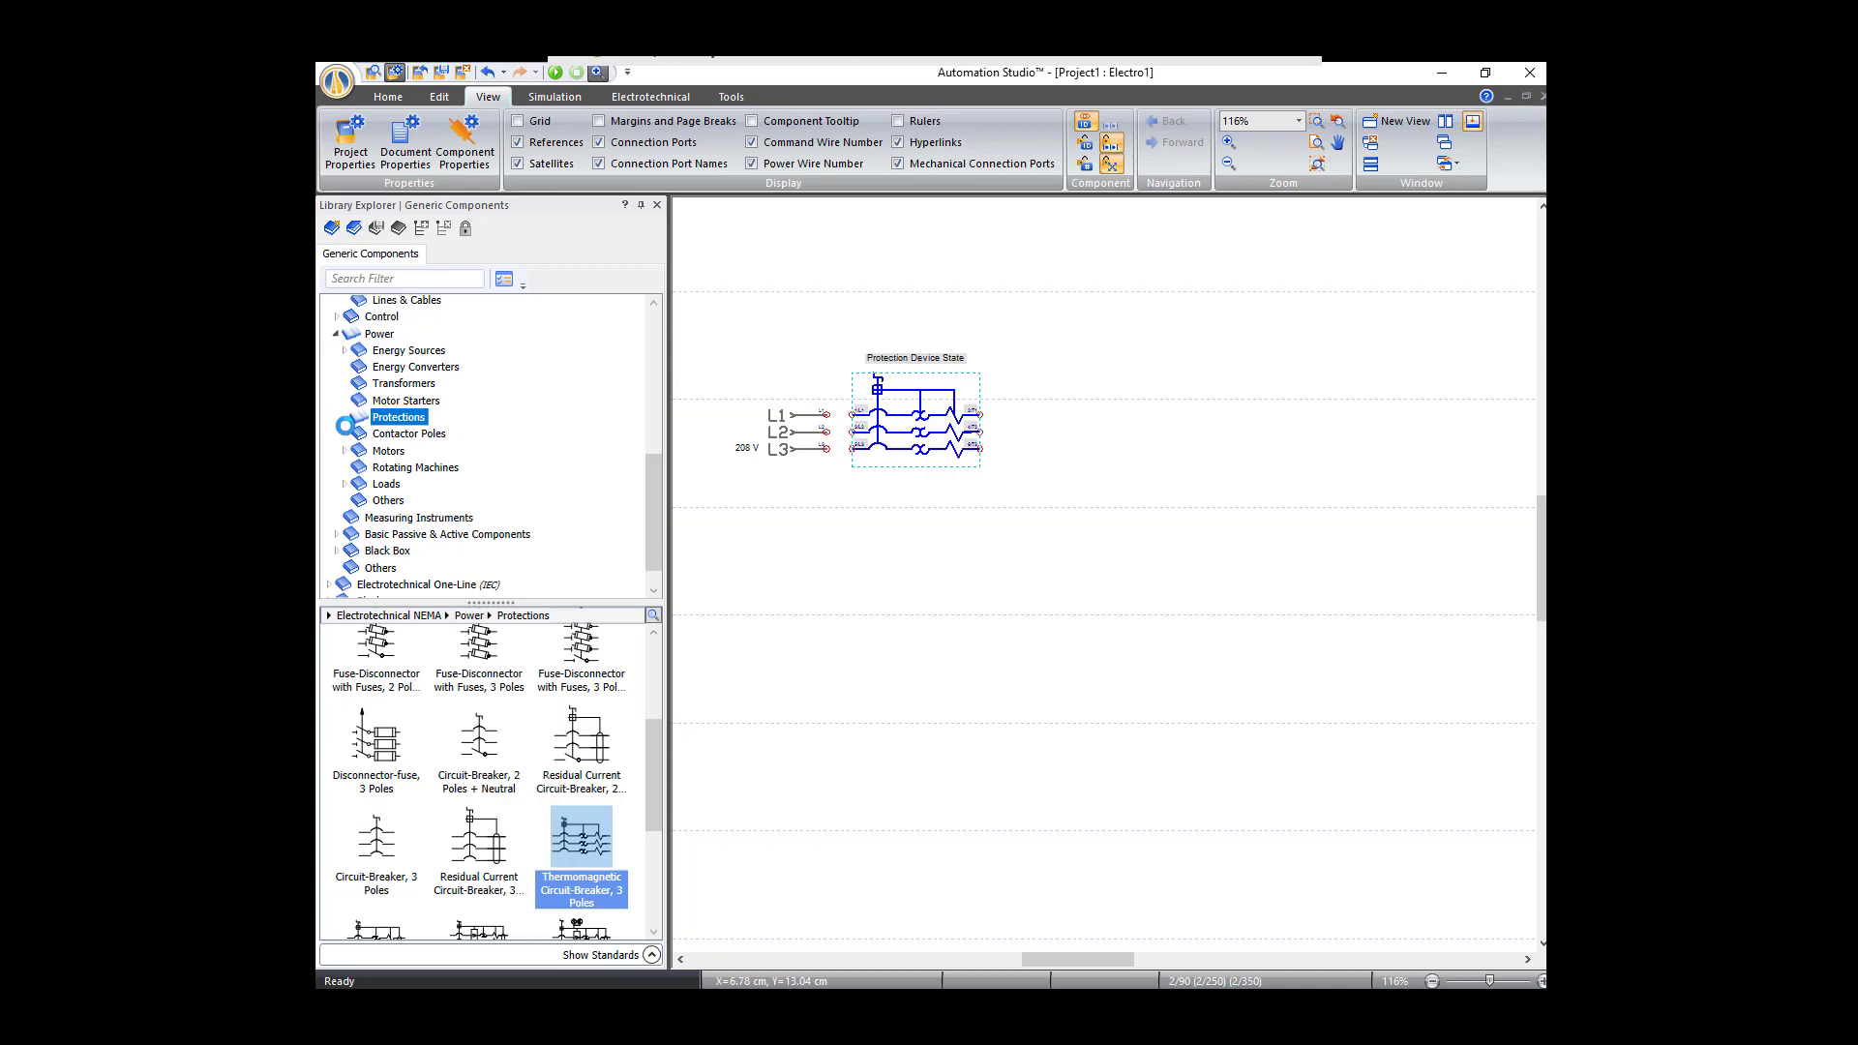
pyautogui.click(408, 432)
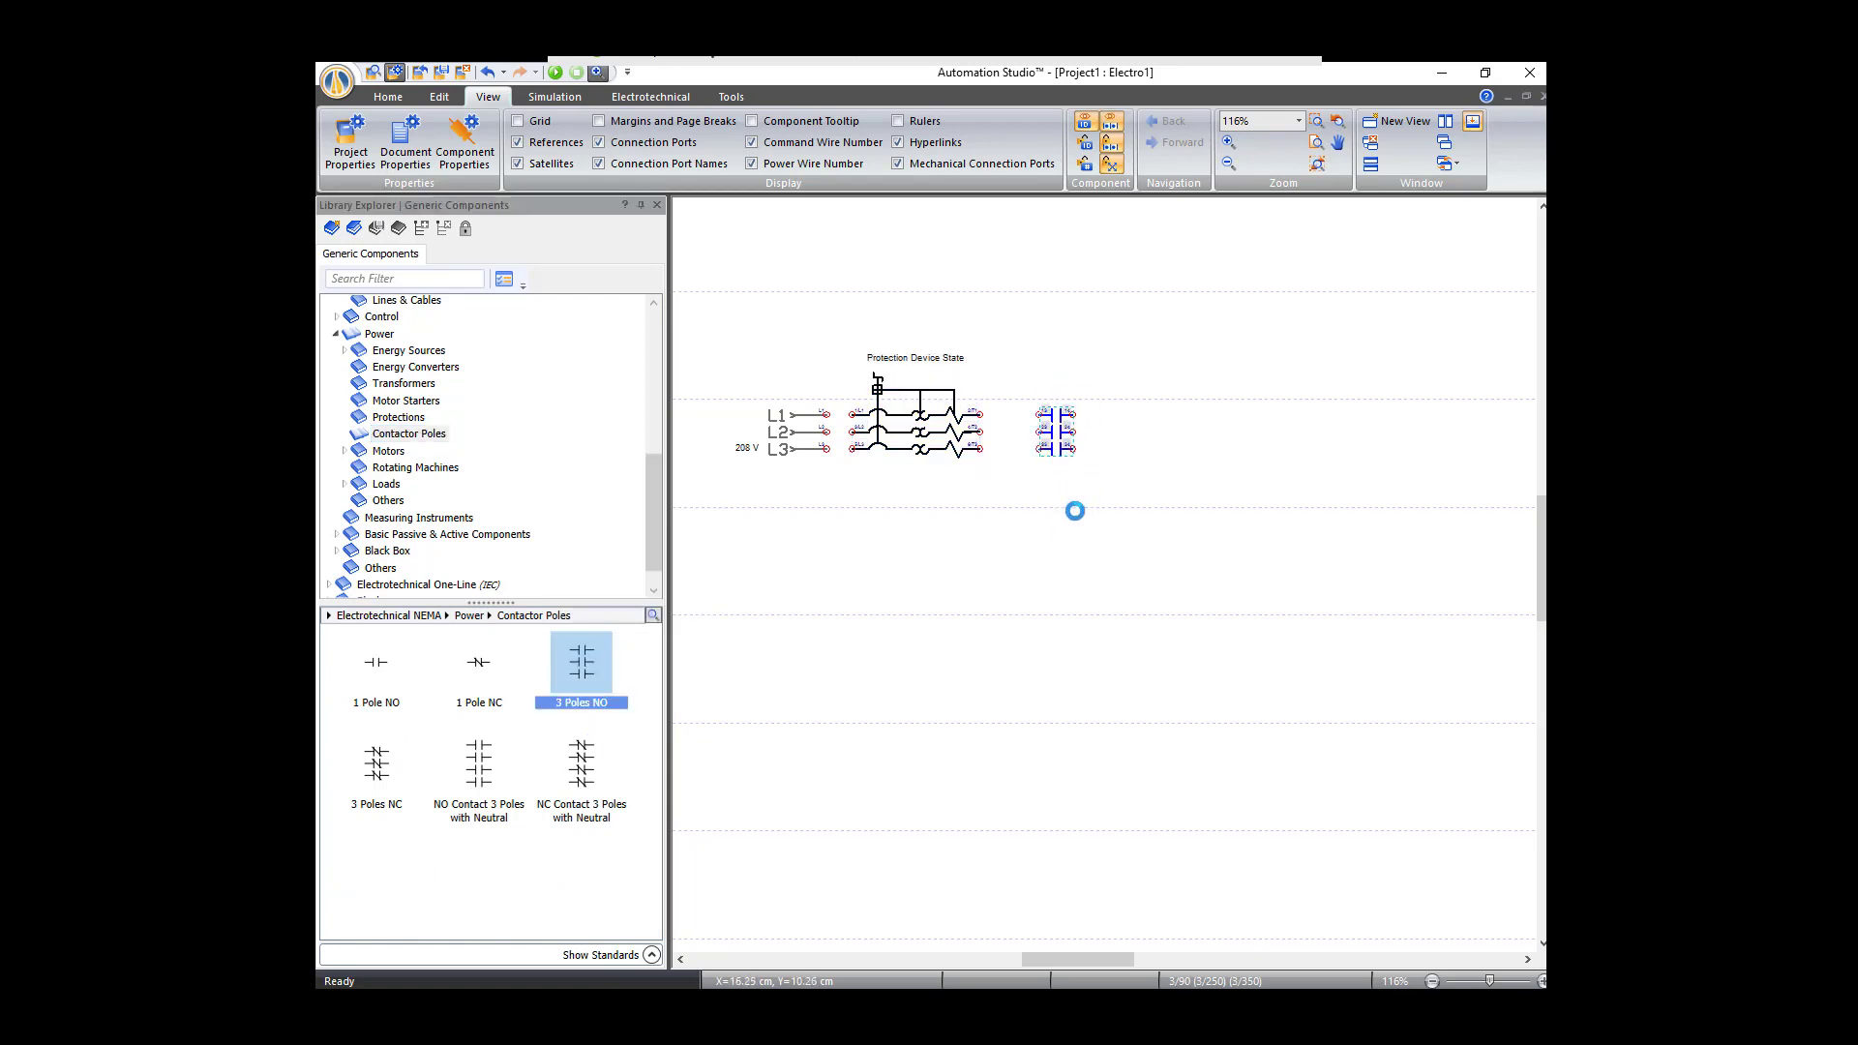
pyautogui.moveTo(1059, 503)
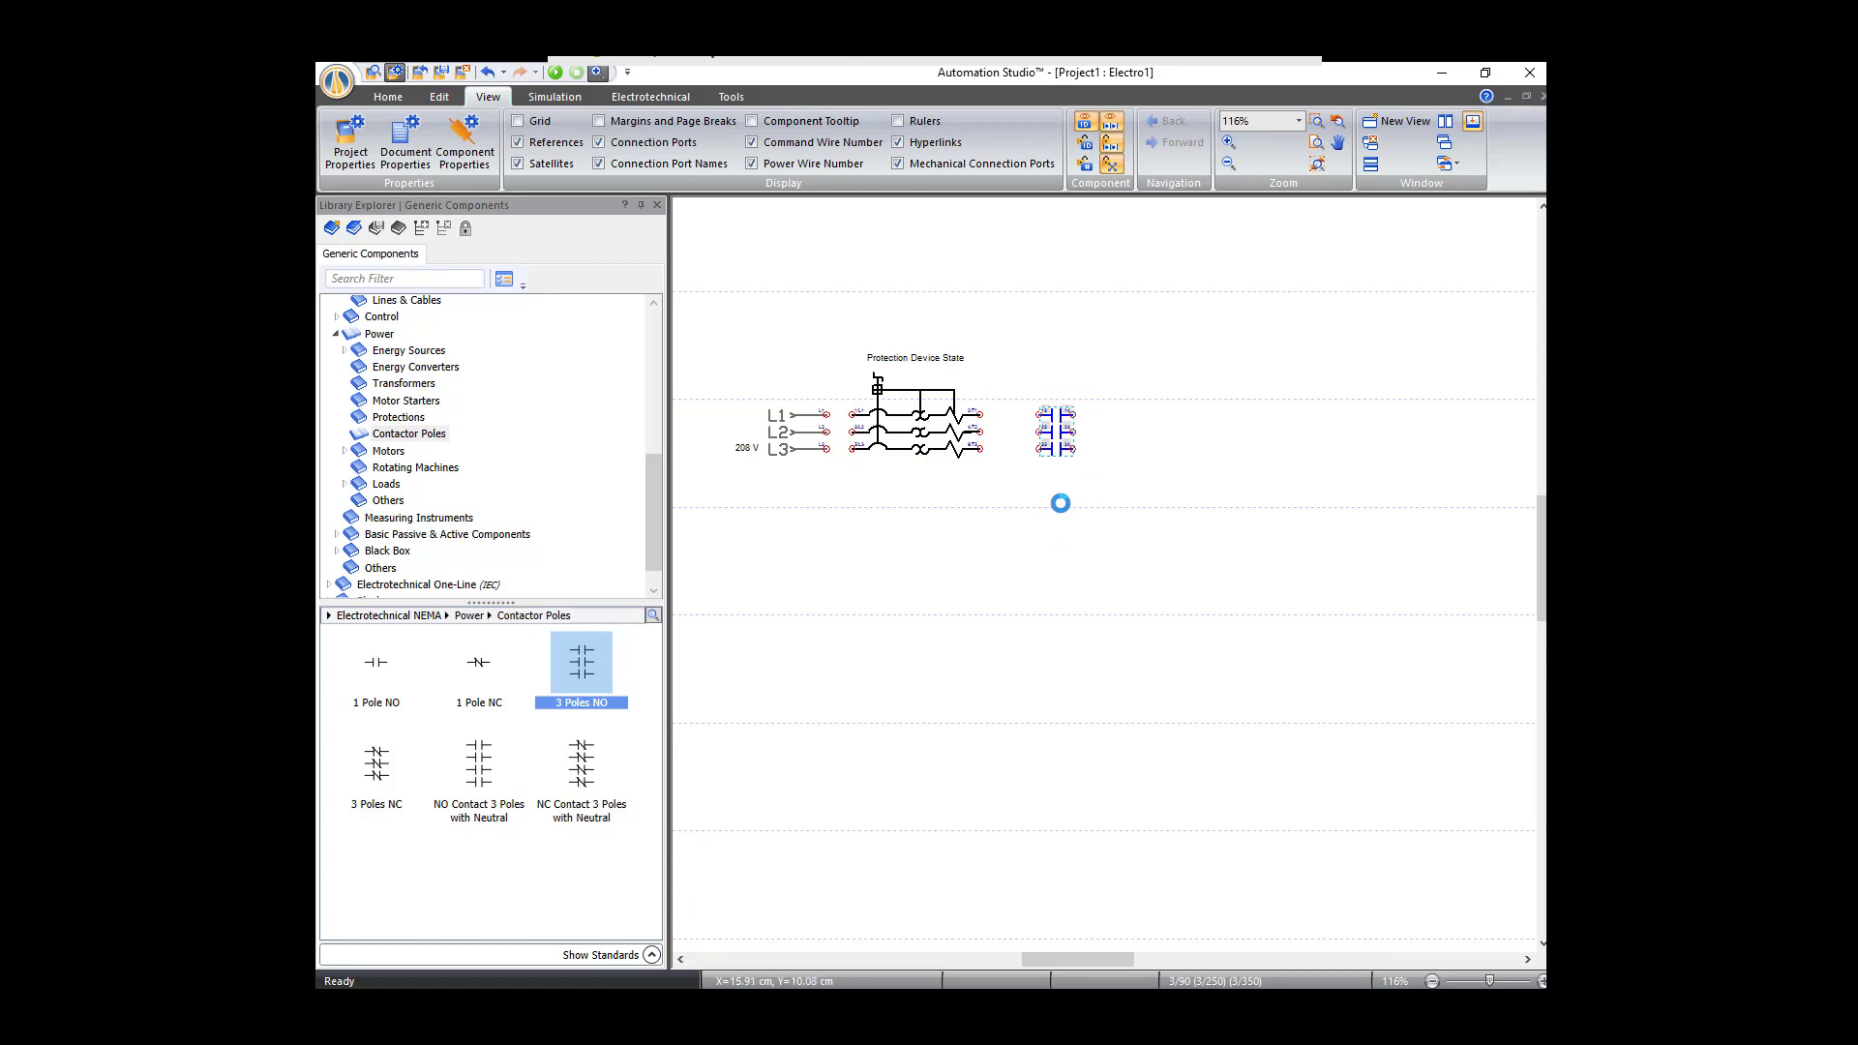
pyautogui.moveTo(662, 635)
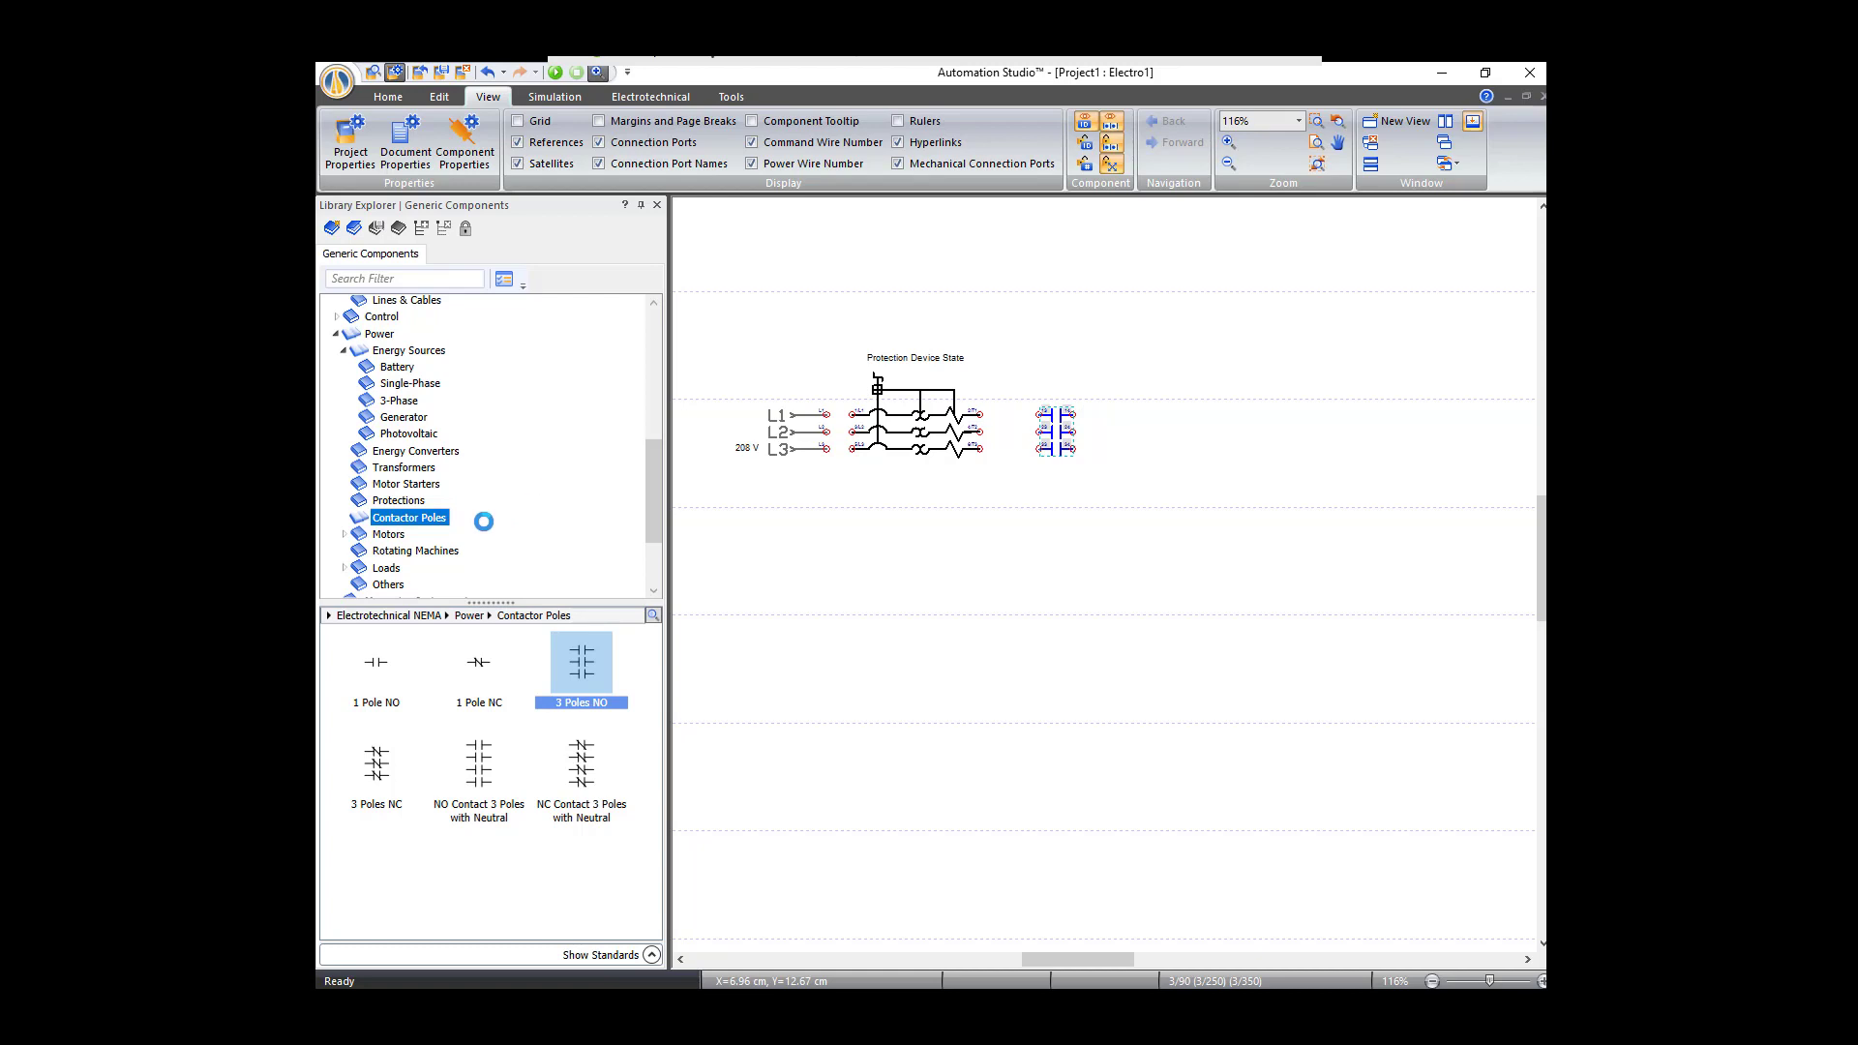
# Step: From Motors > Three-Phase Asynchronous, add a squirrel-cage motor to the diagram
pyautogui.click(343, 534)
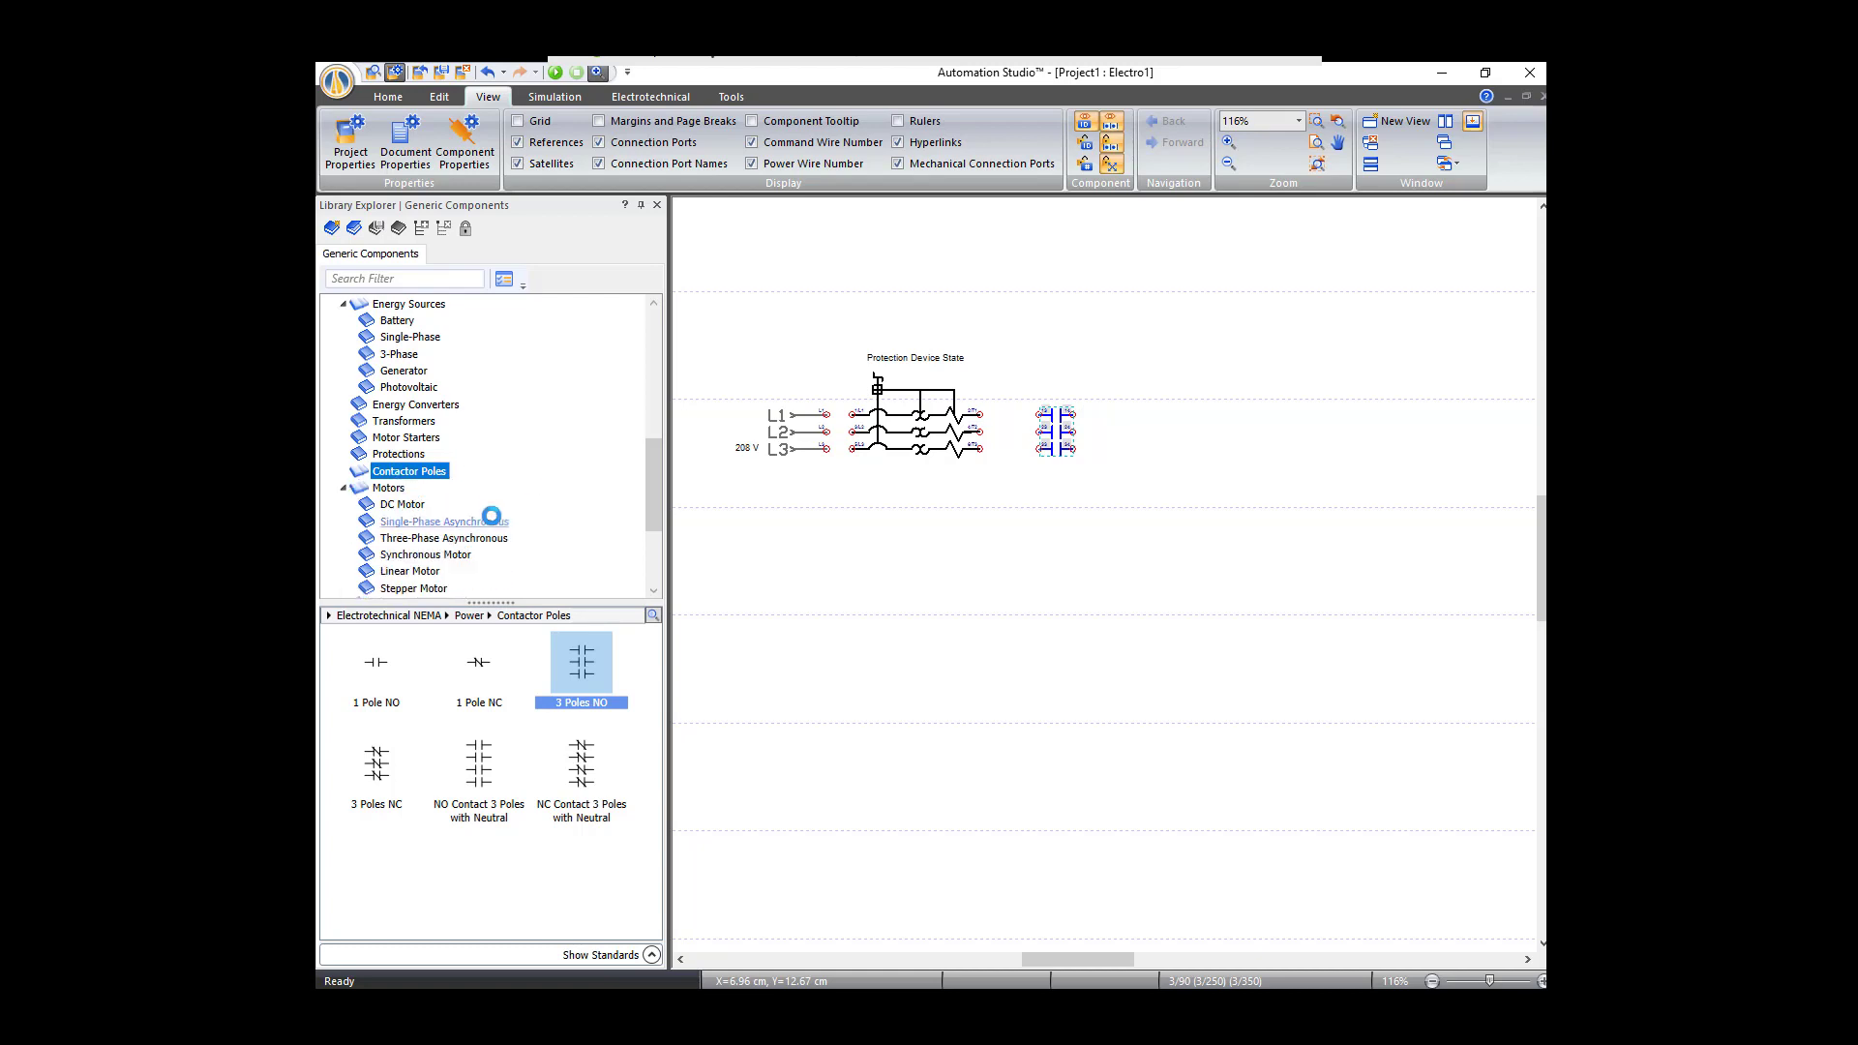
pyautogui.moveTo(445, 491)
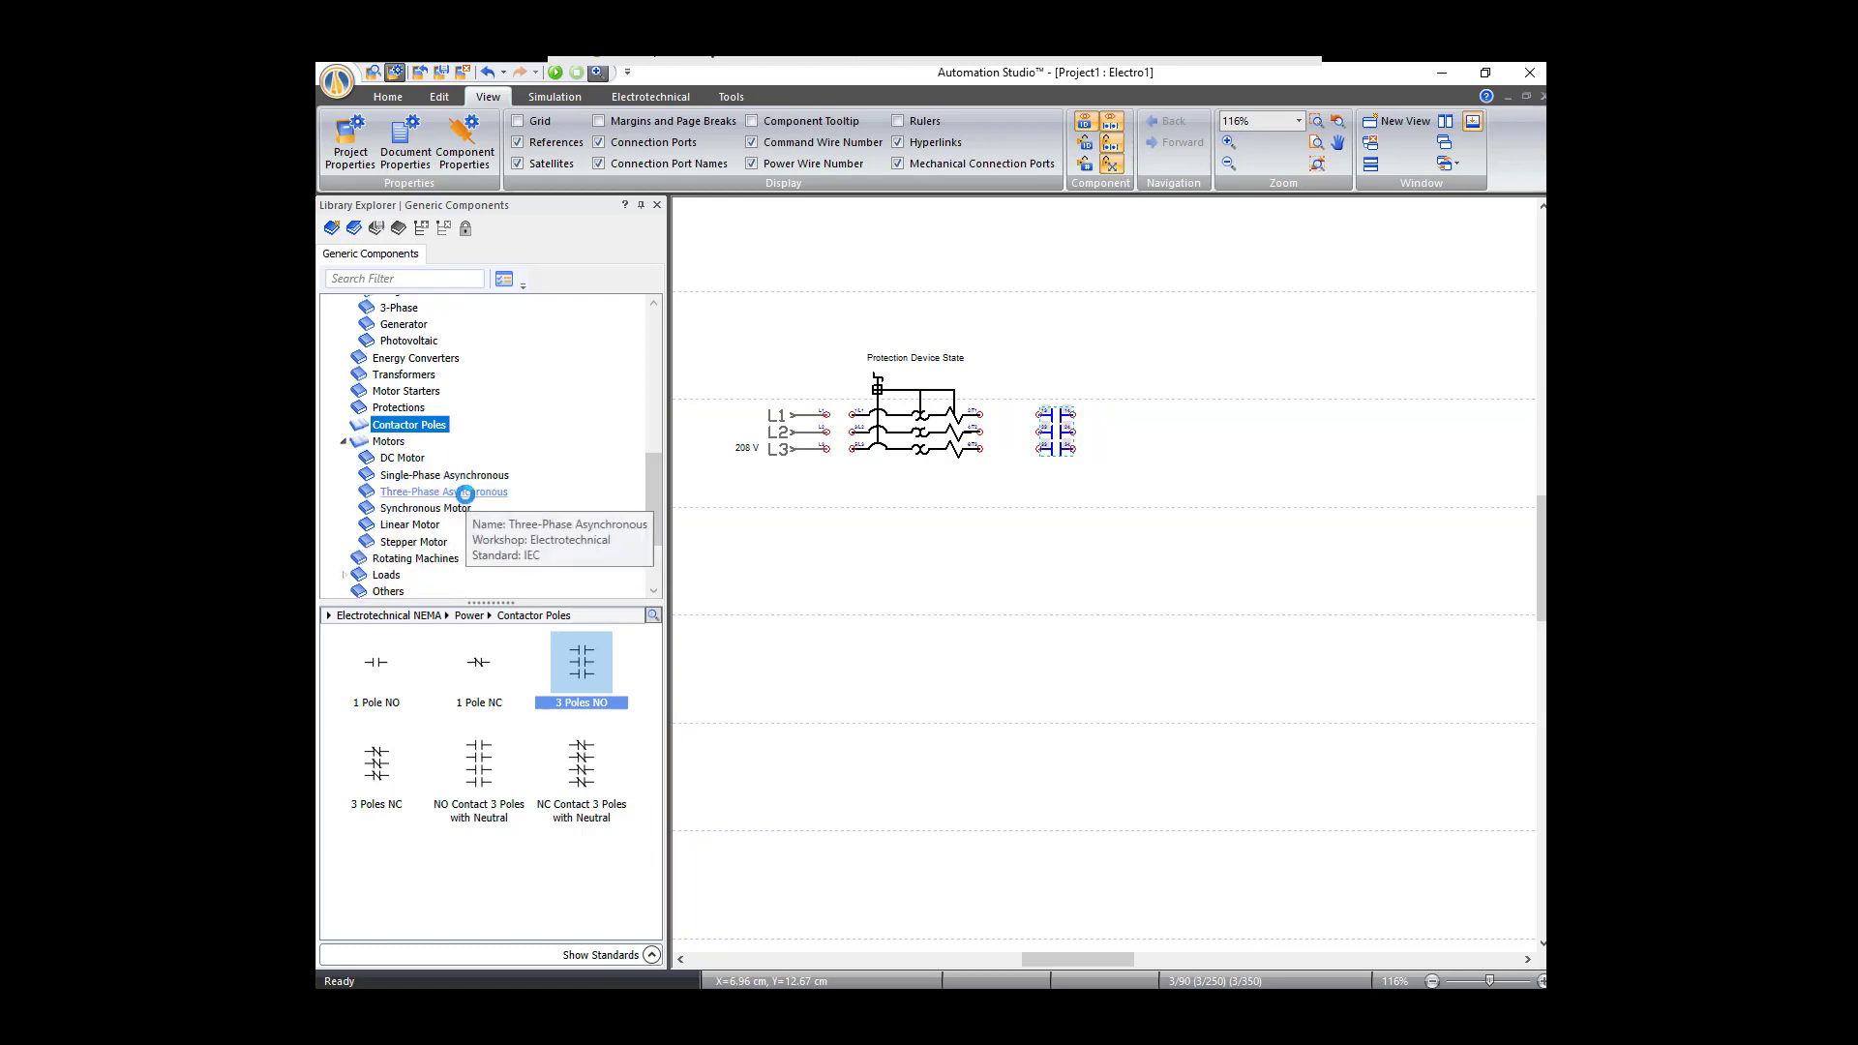
pyautogui.click(441, 489)
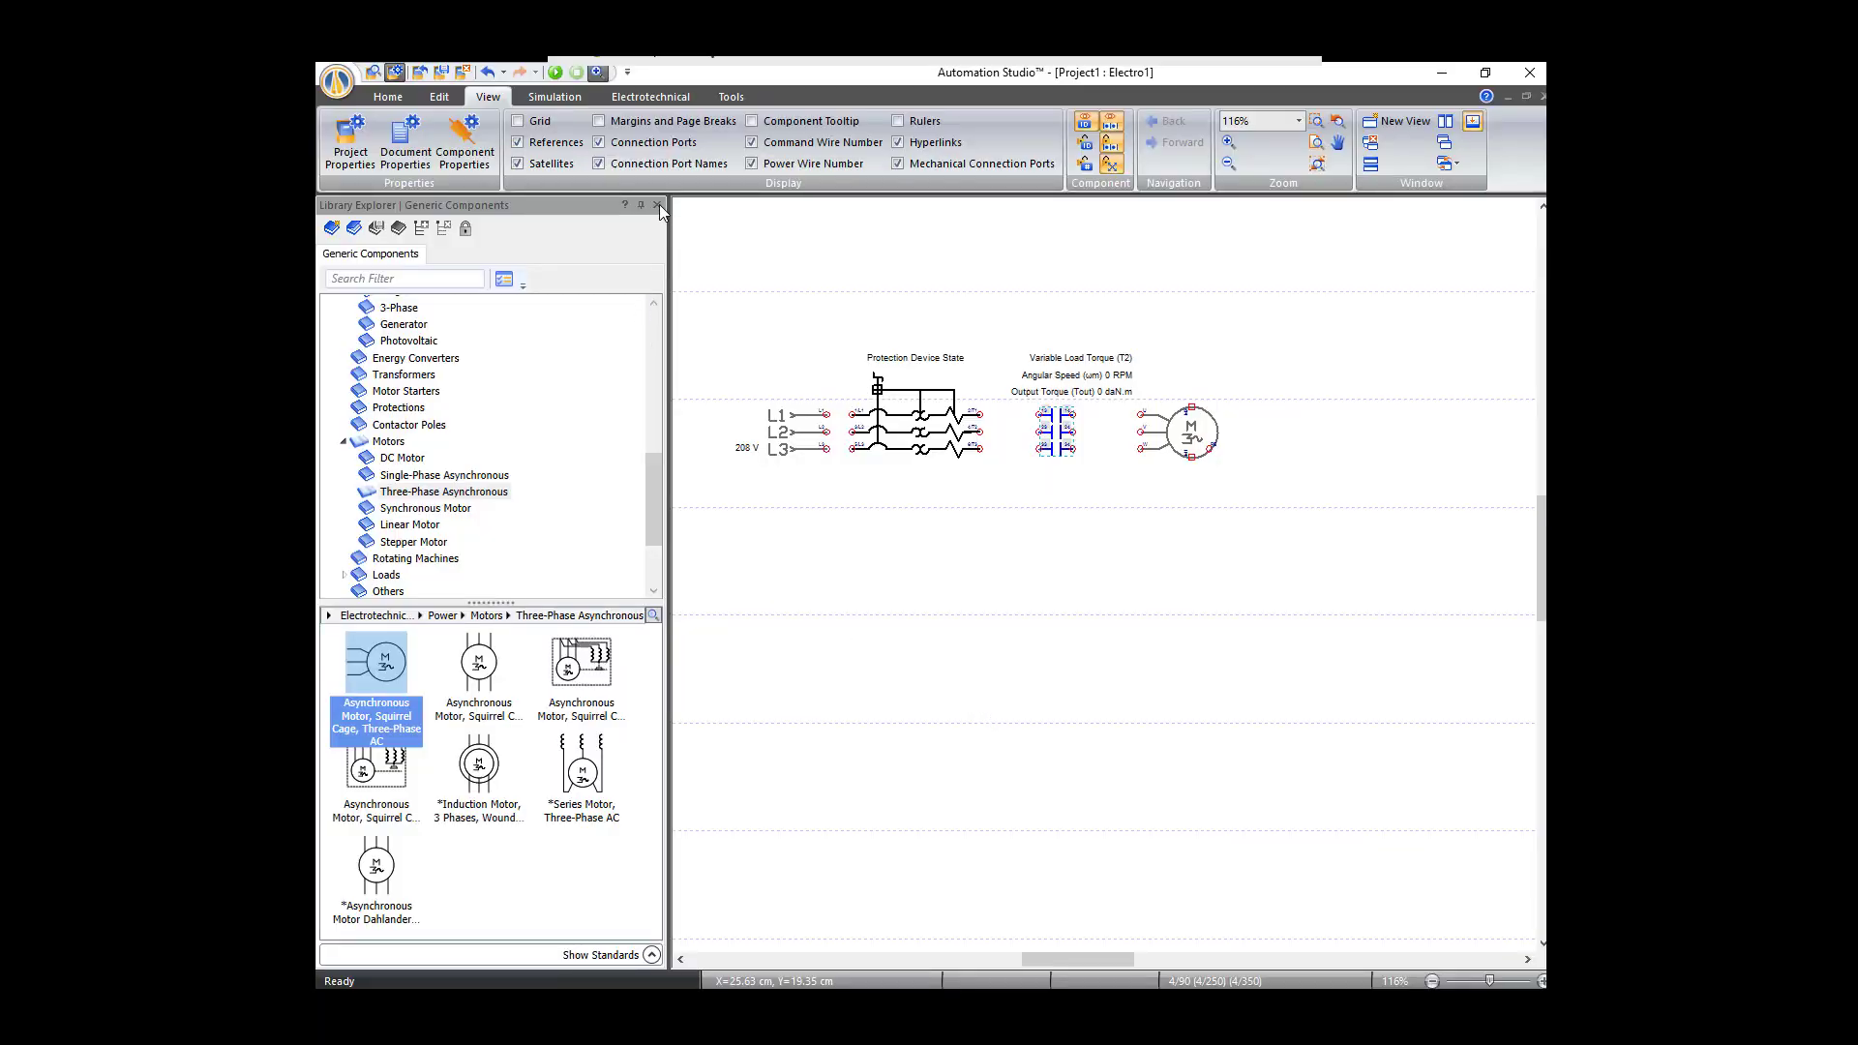
# Step: Close Library Explorer and rotate the motor 180° so its terminals face the contactor
pyautogui.click(658, 205)
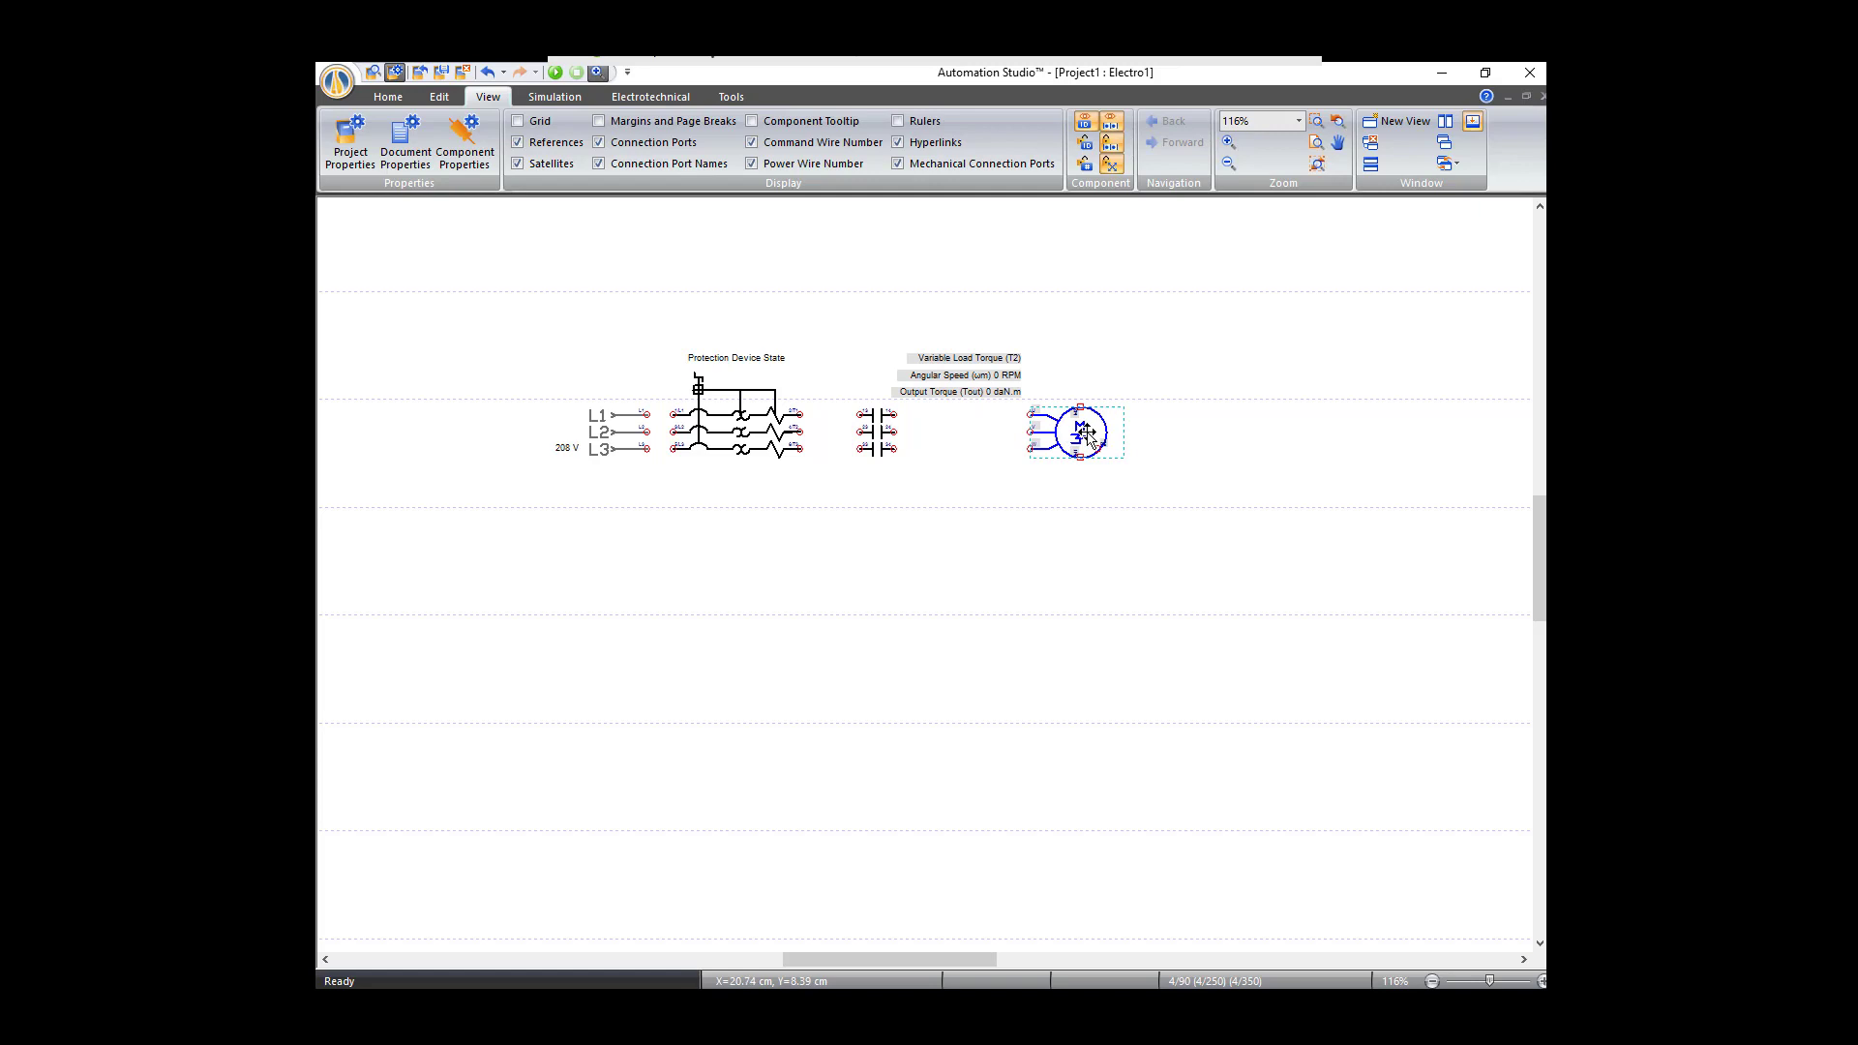
pyautogui.rightClick(1076, 430)
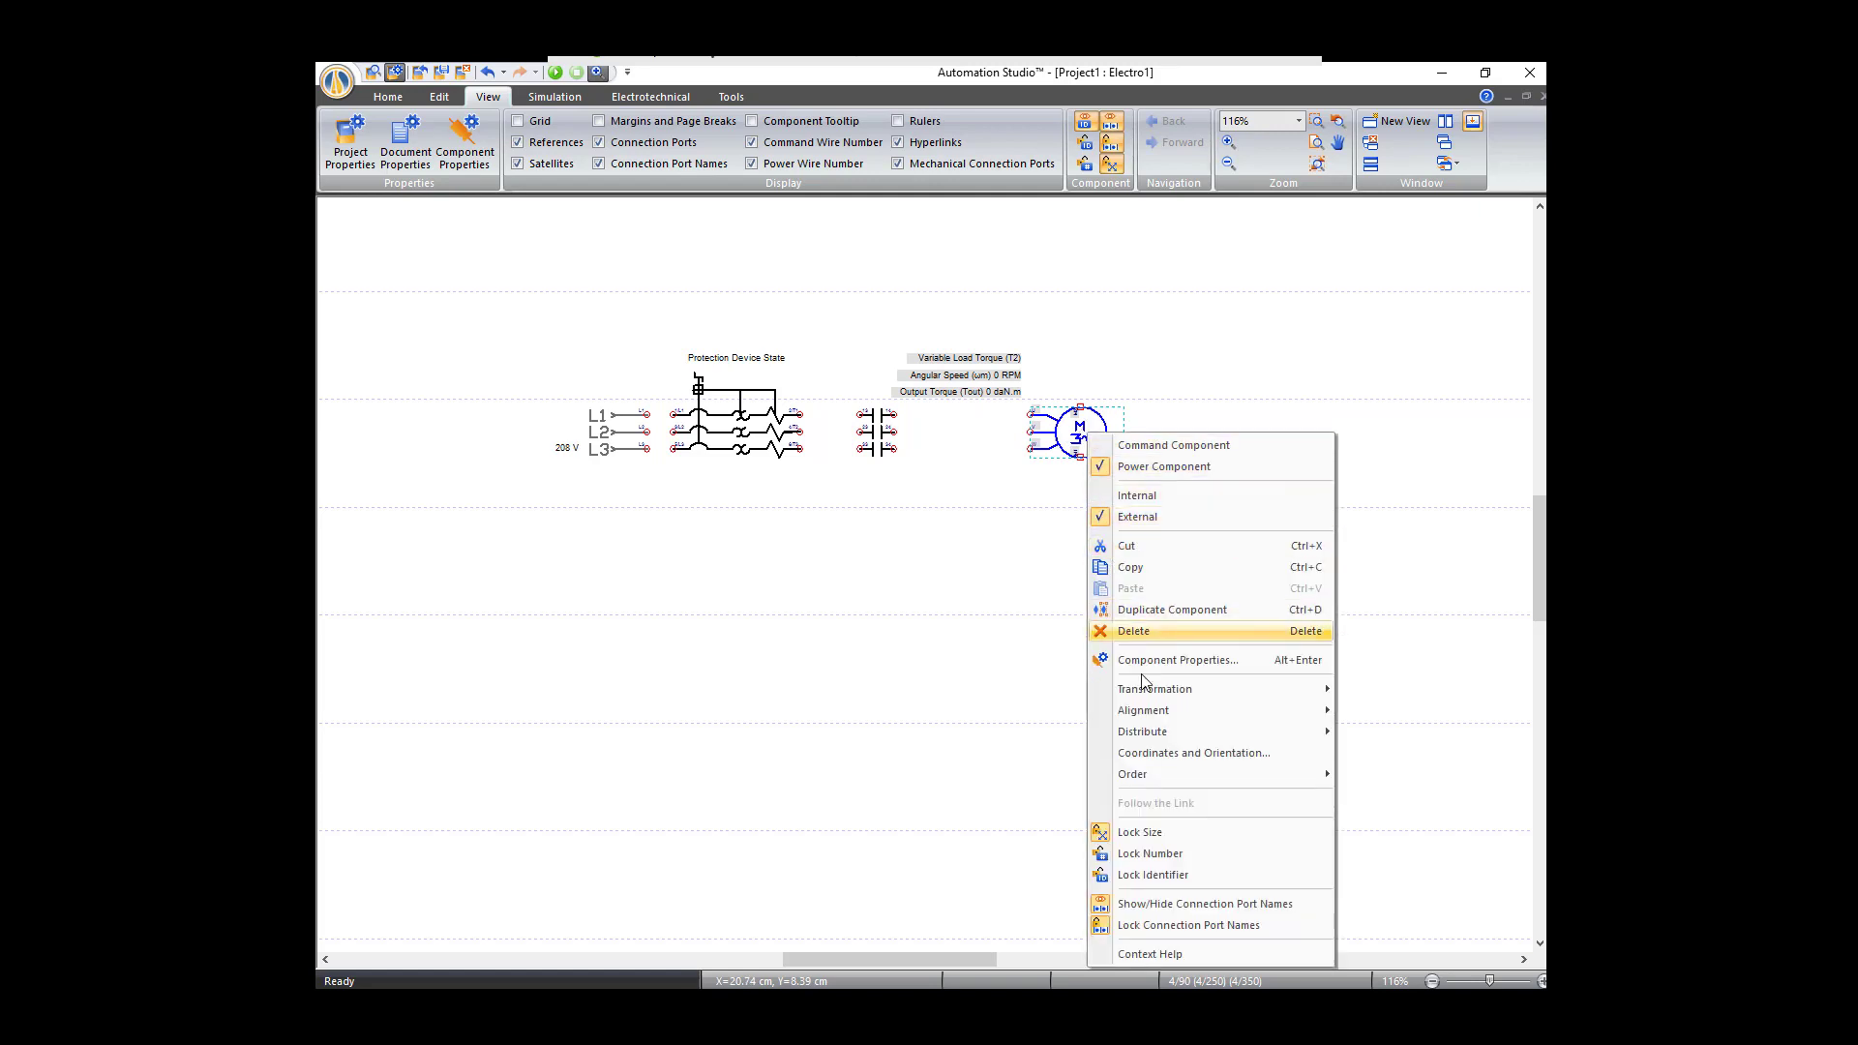
pyautogui.click(1153, 688)
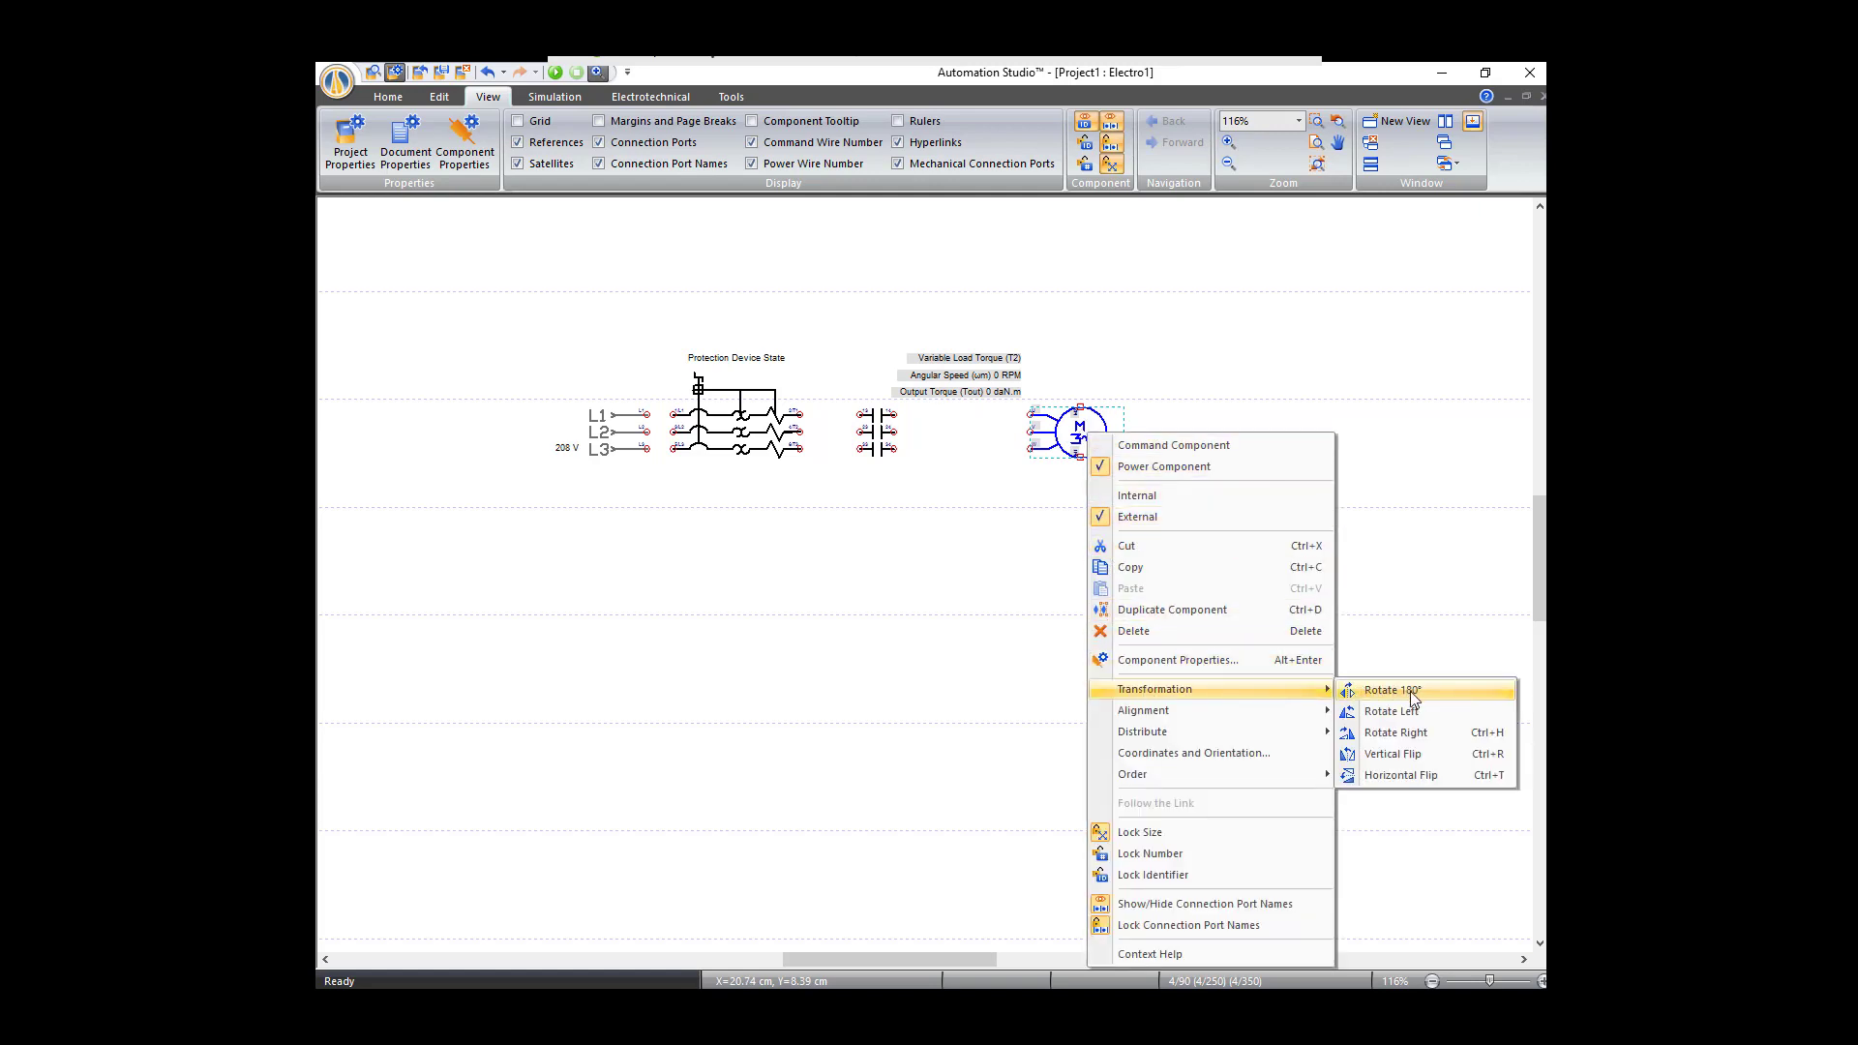
pyautogui.click(1389, 689)
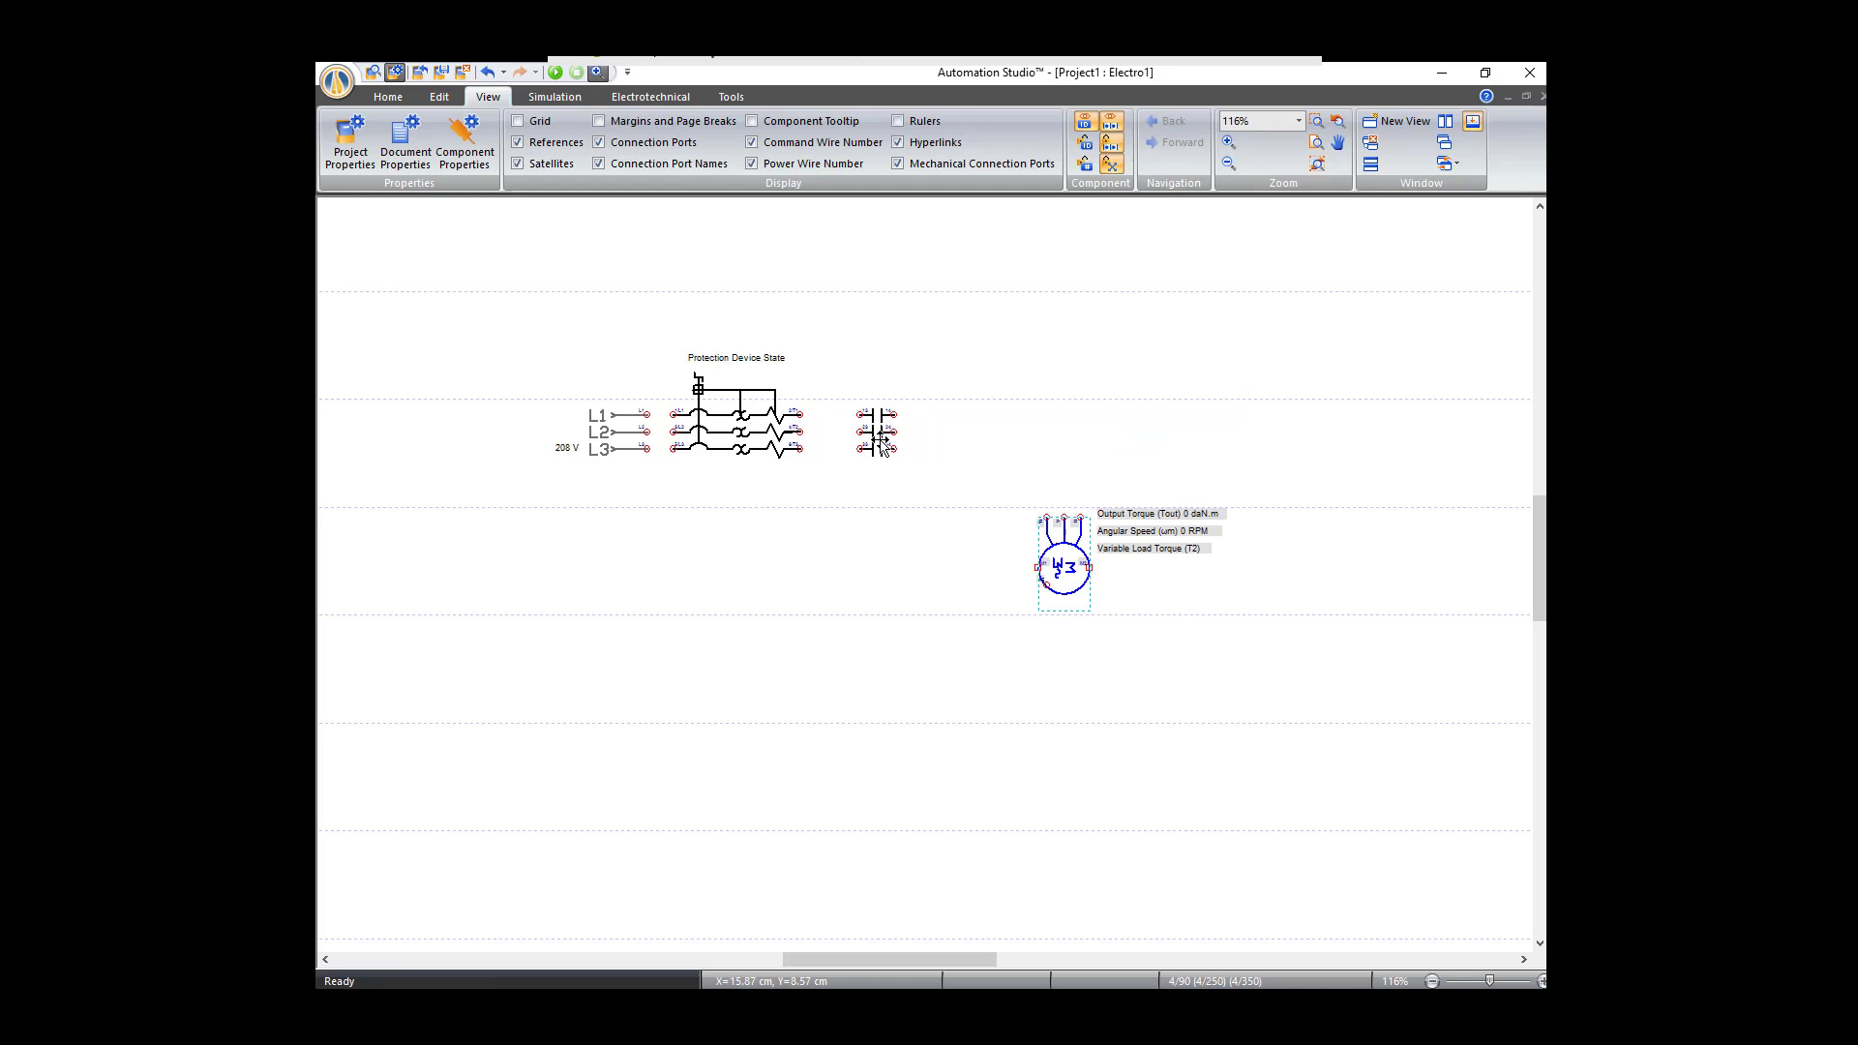
# Step: Give the three-pole contactor the Item Identifier C1 in its full properties
pyautogui.doubleClick(873, 432)
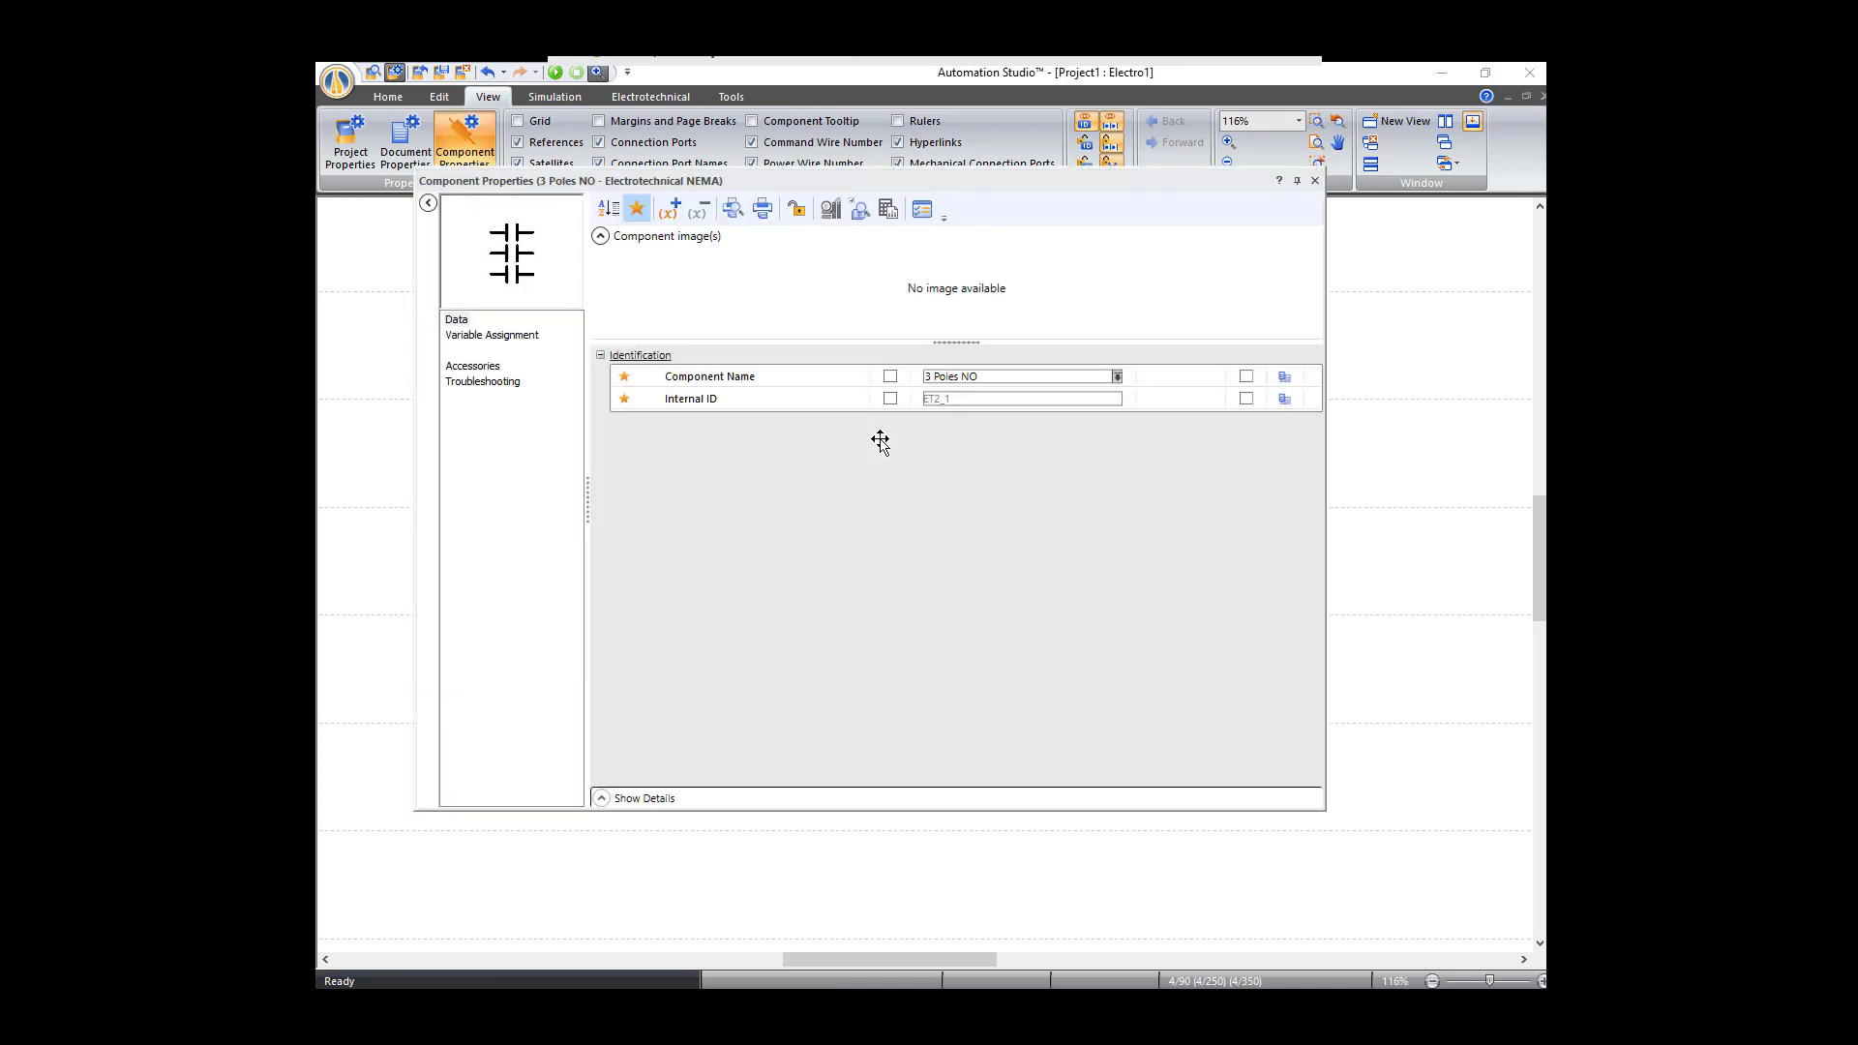
pyautogui.moveTo(636, 209)
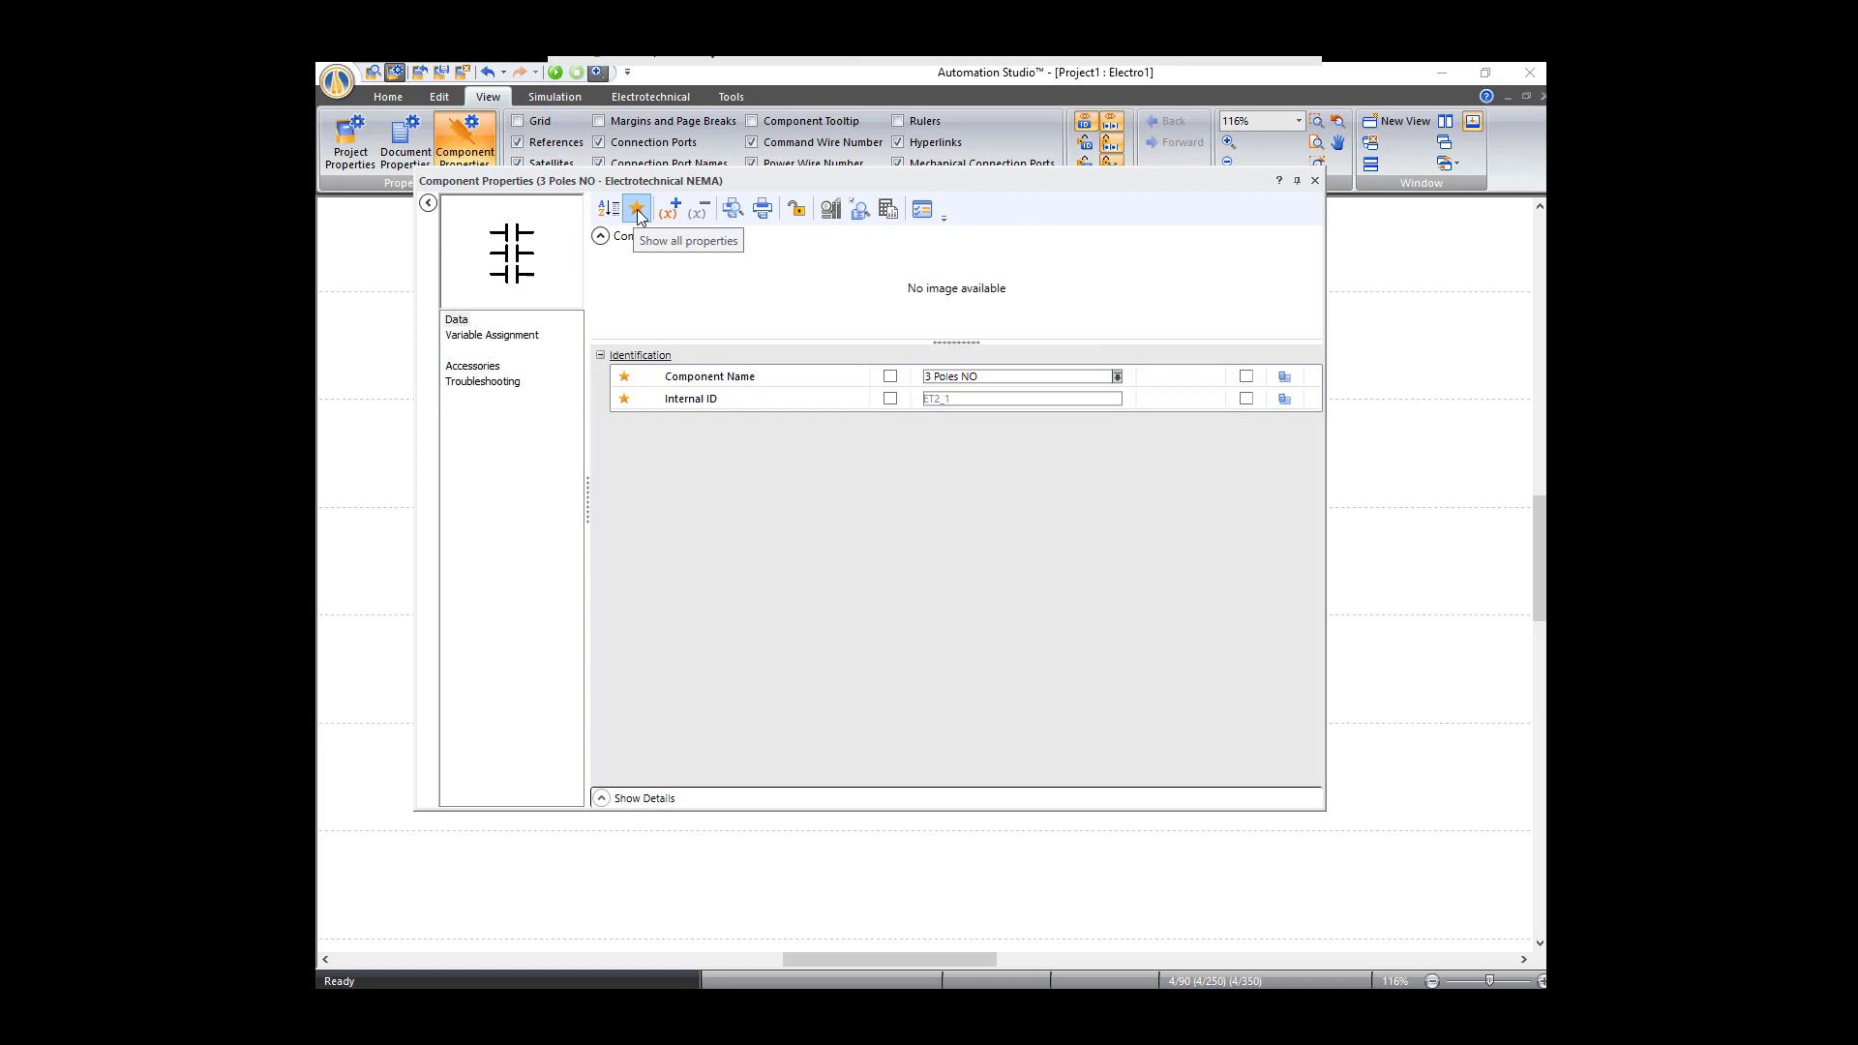
pyautogui.click(637, 209)
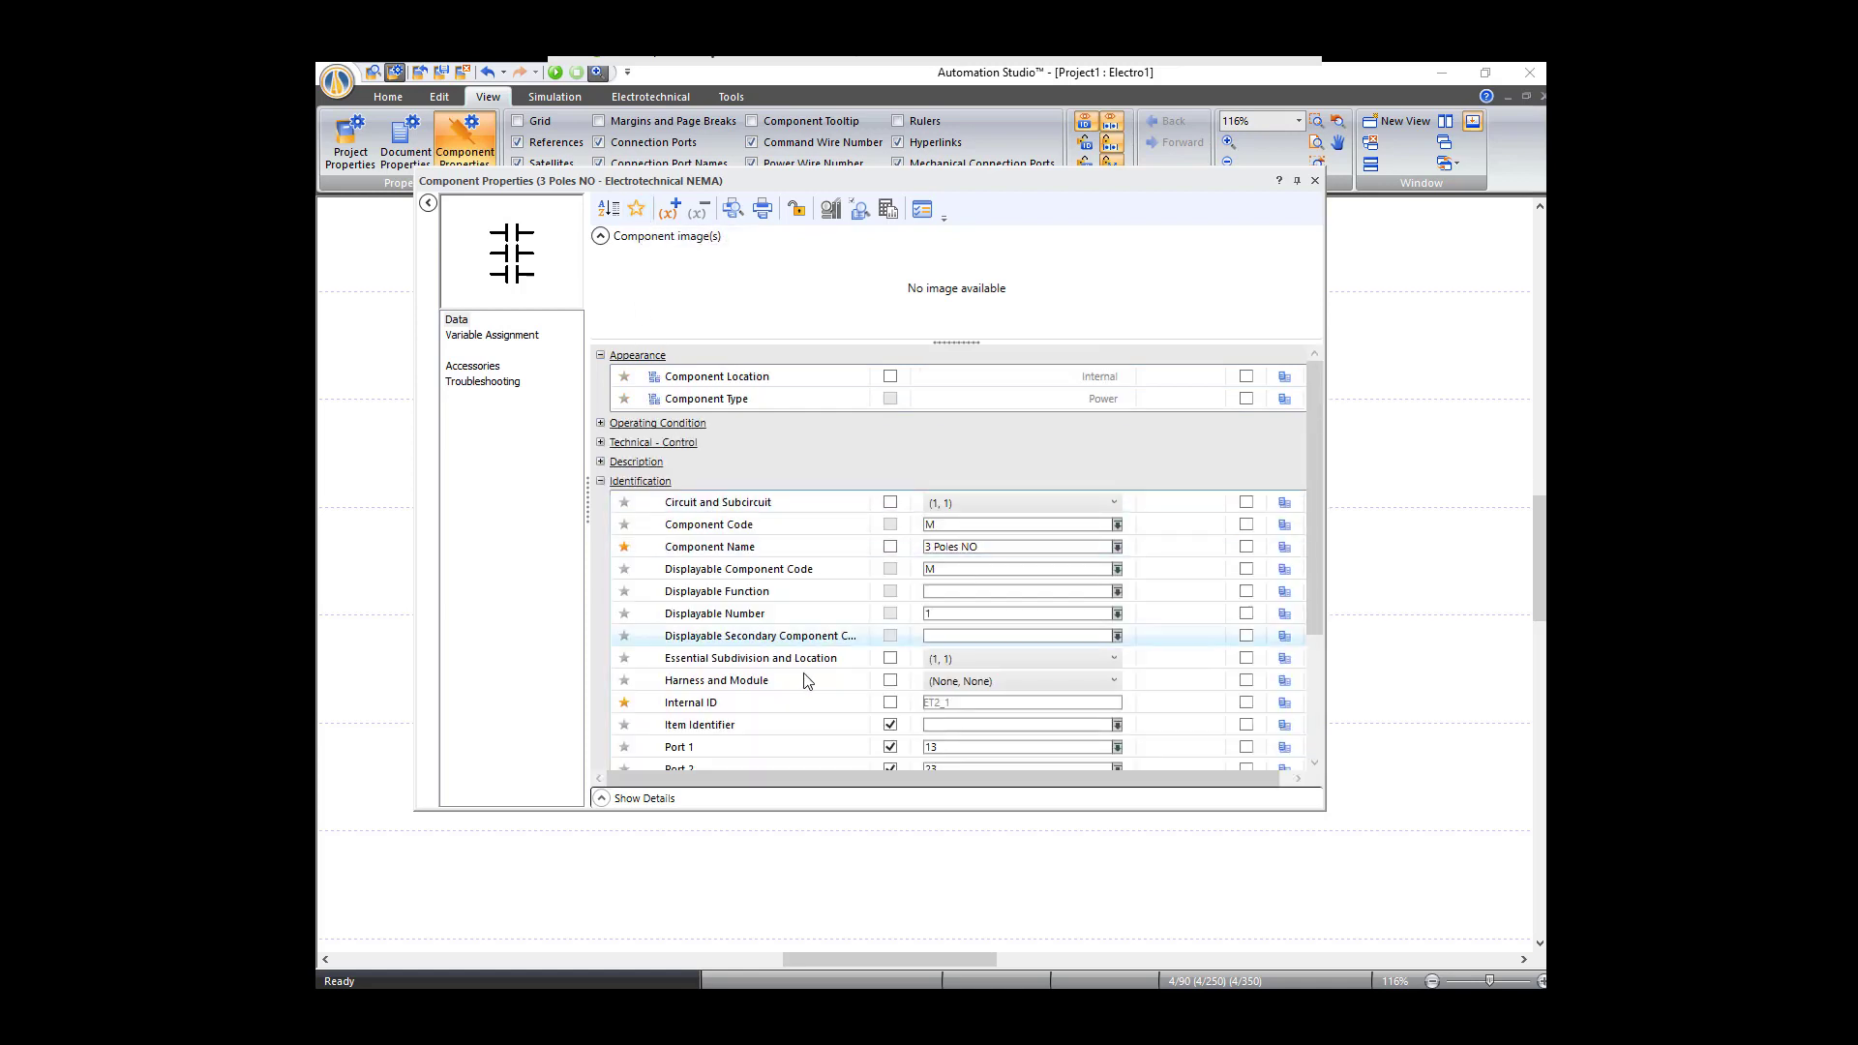
pyautogui.moveTo(698, 711)
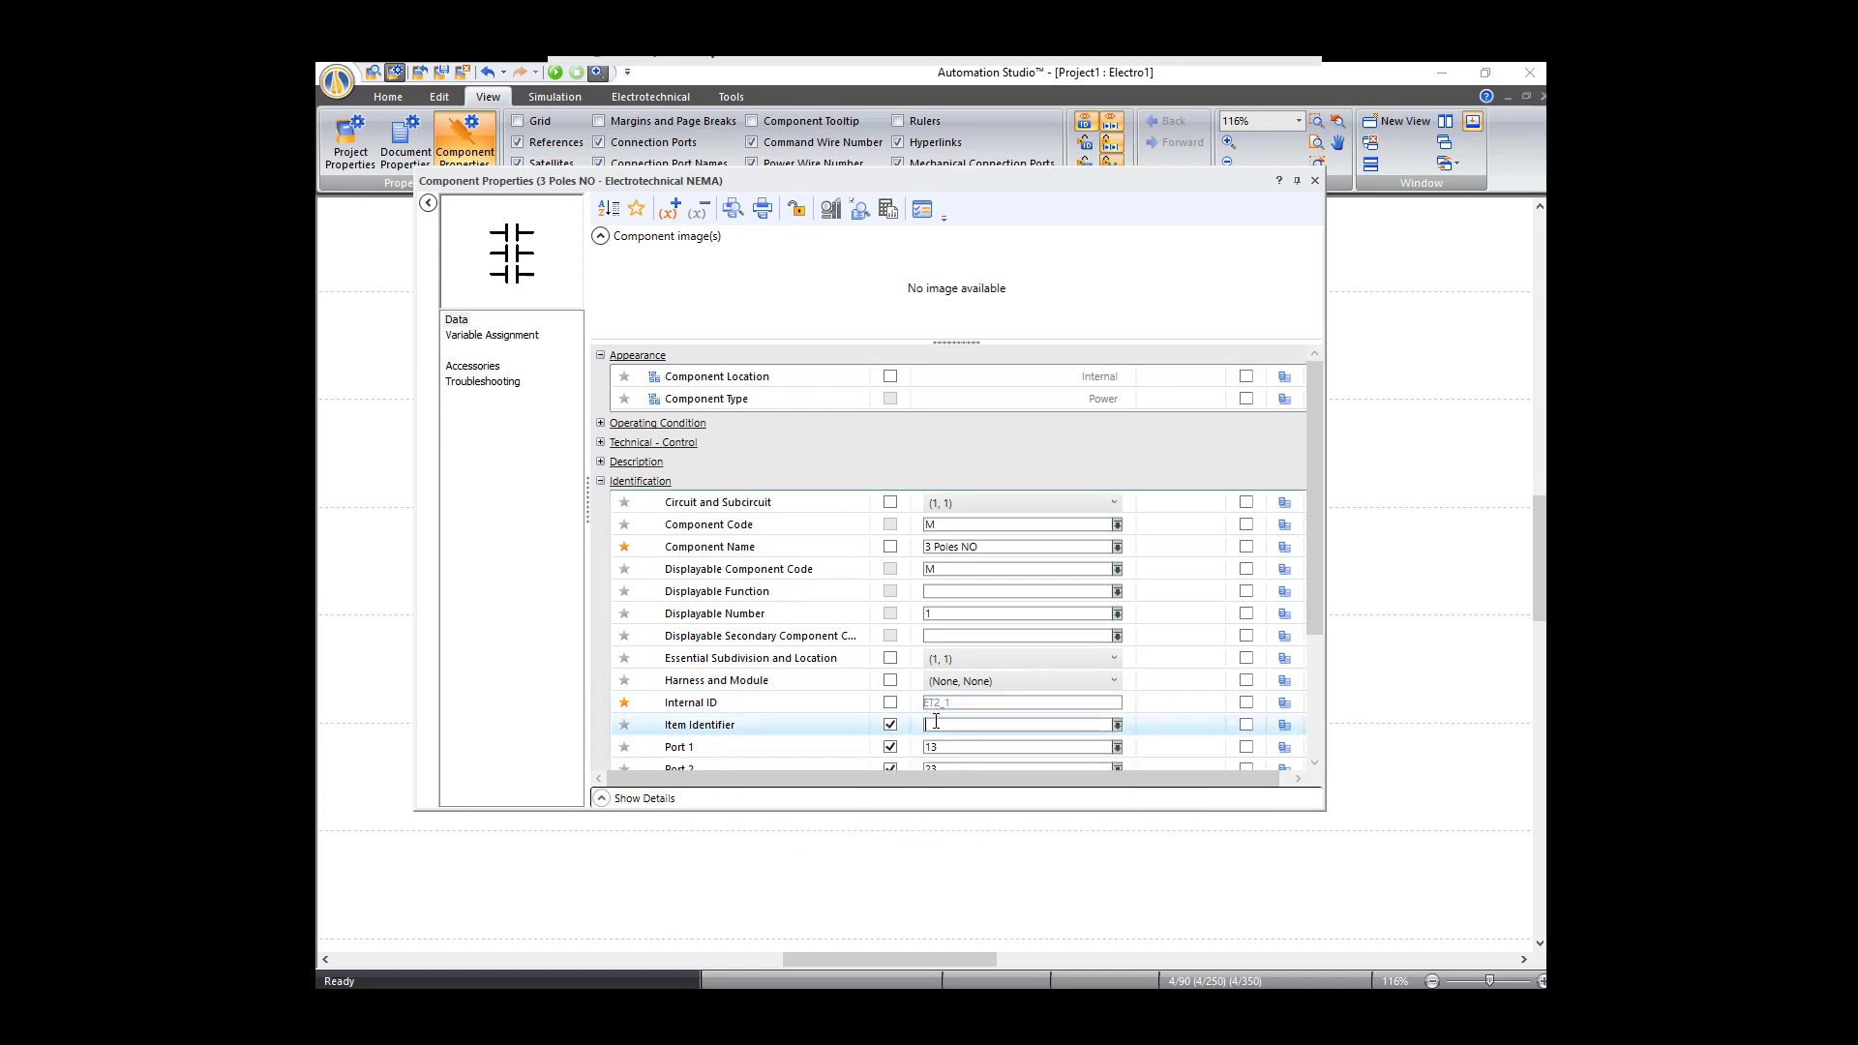
pyautogui.write('C')
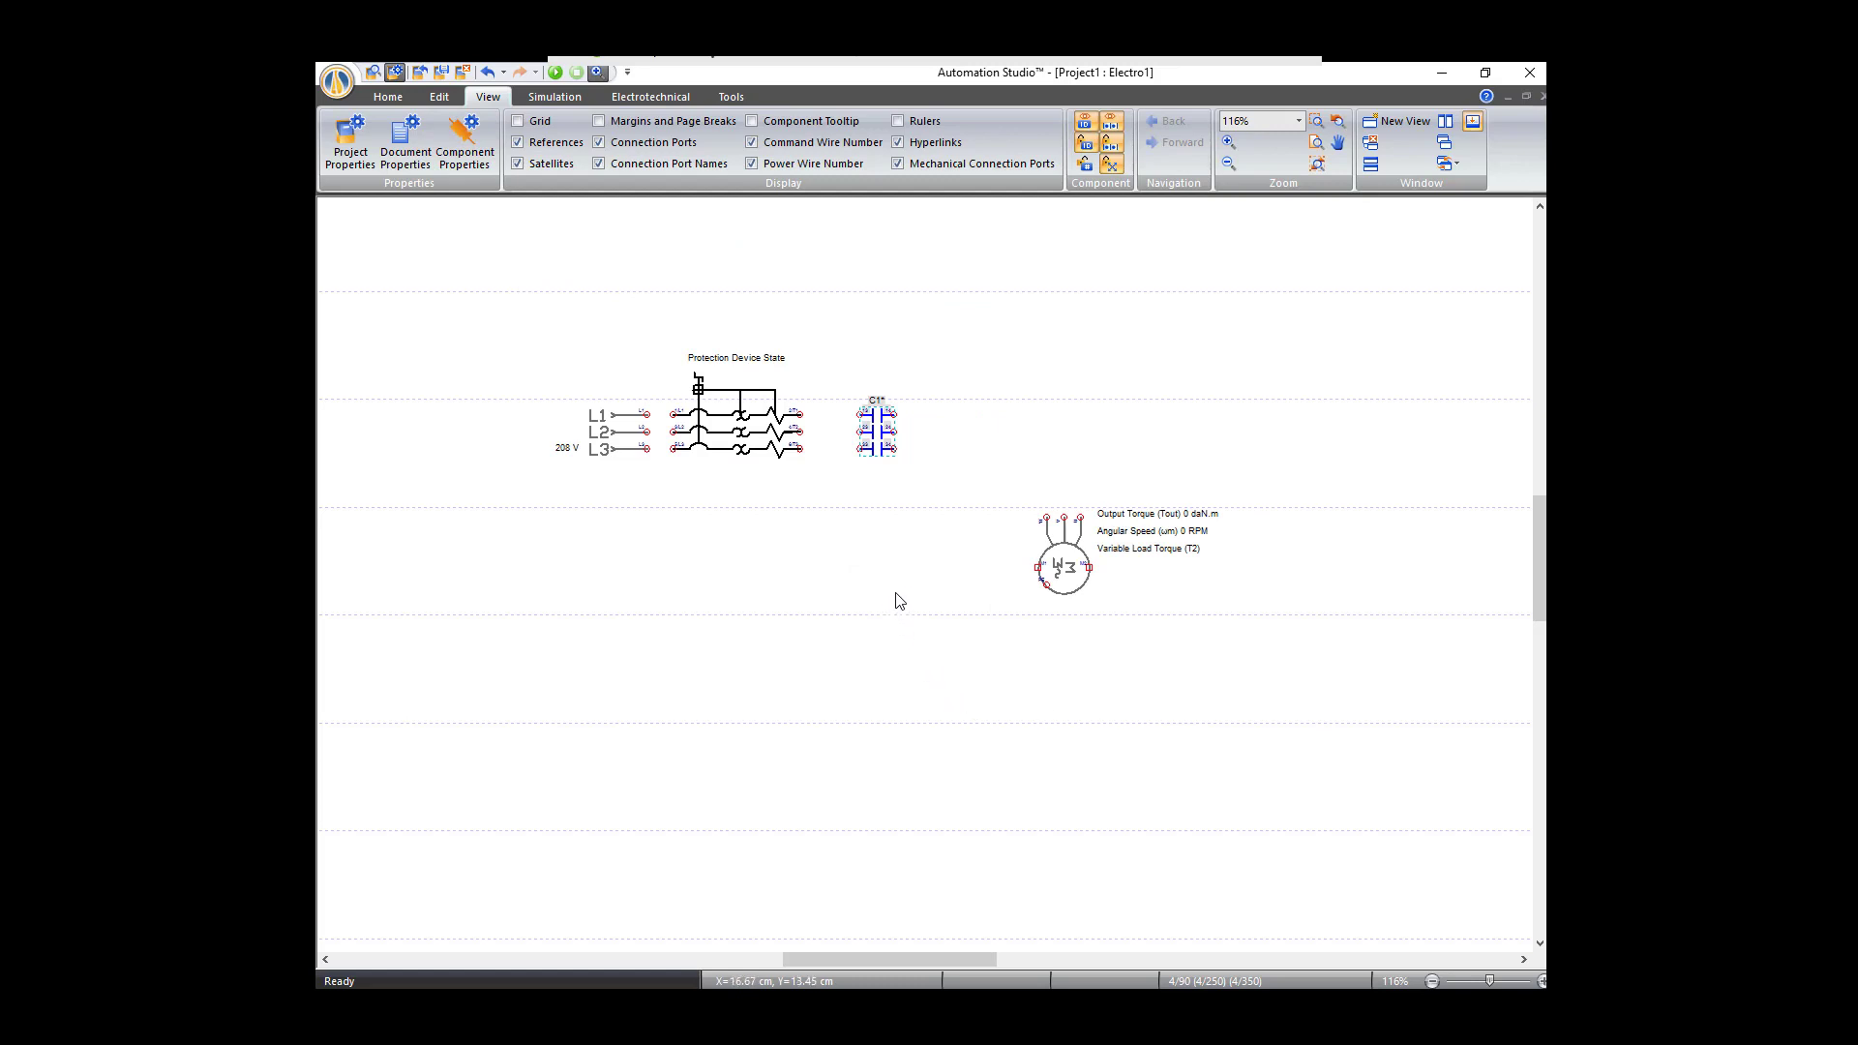
pyautogui.moveTo(871, 592)
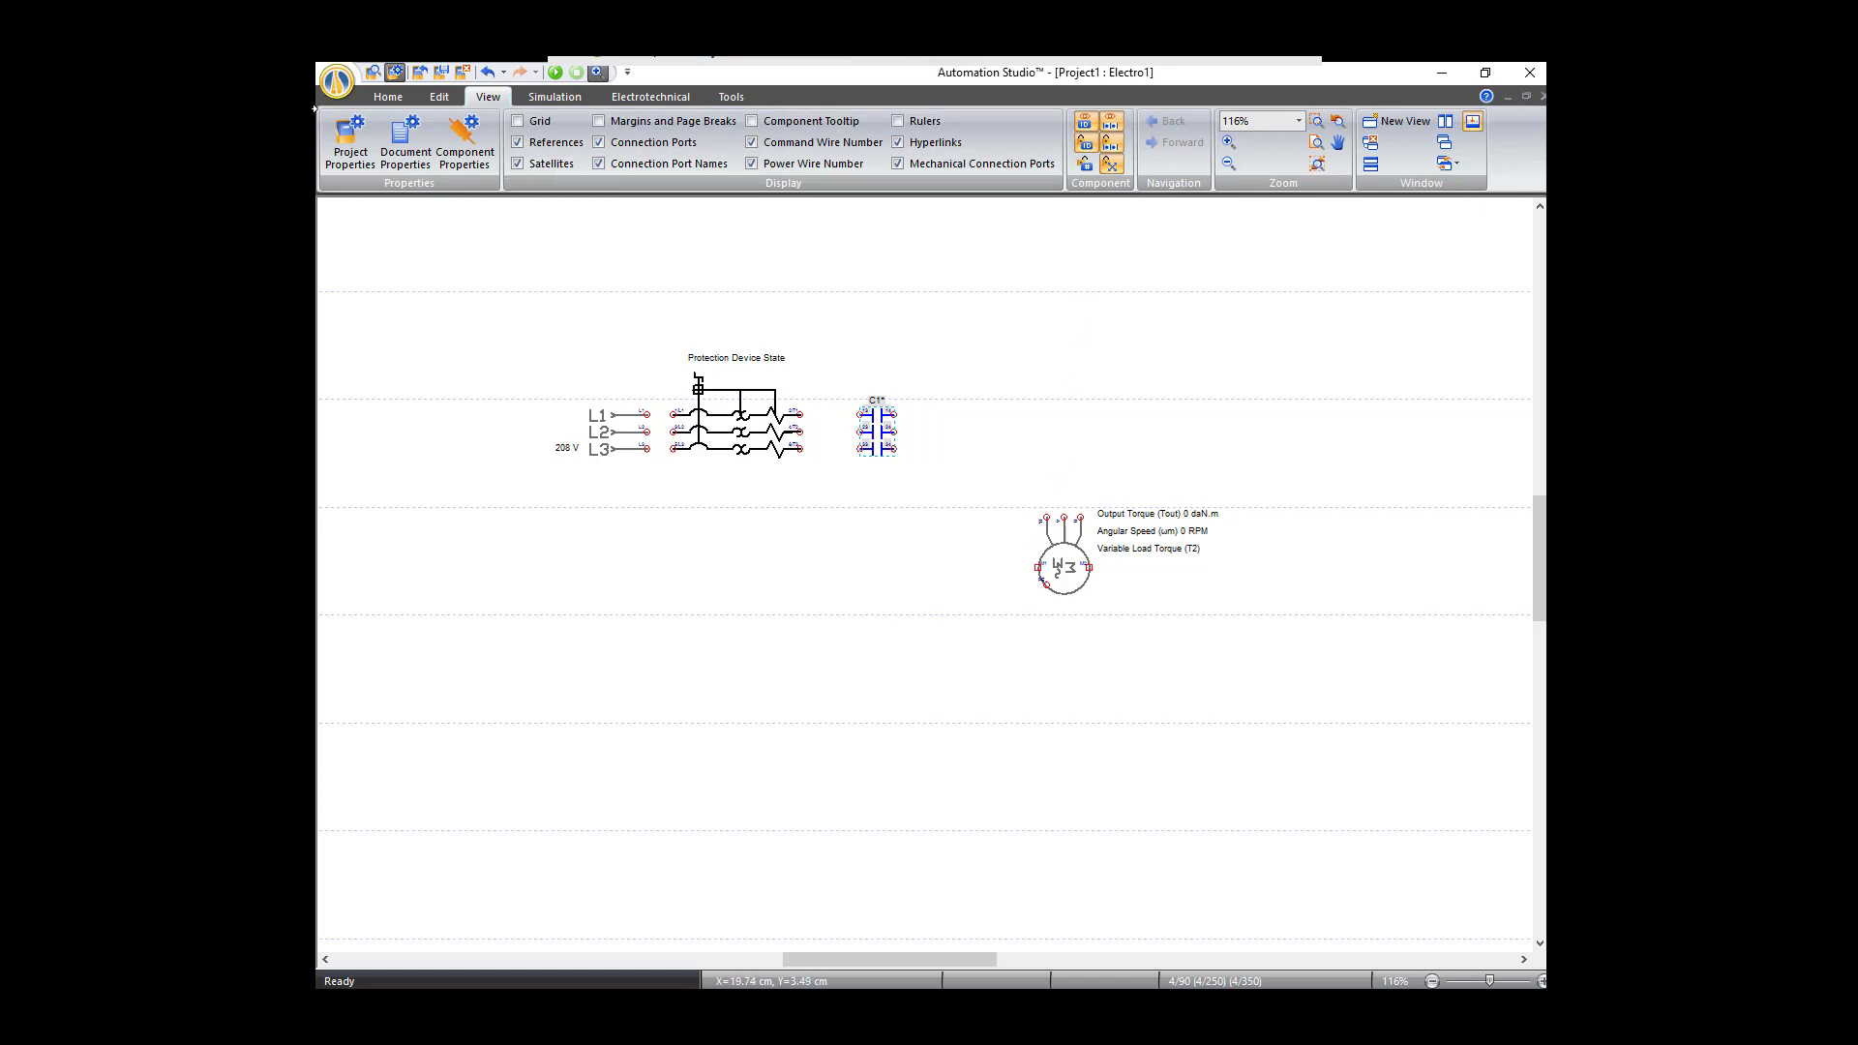
# Step: Show the Home tab's Wires list with Power Wire, Polyphase Wire and Polyphase Wire Configuration
pyautogui.click(387, 97)
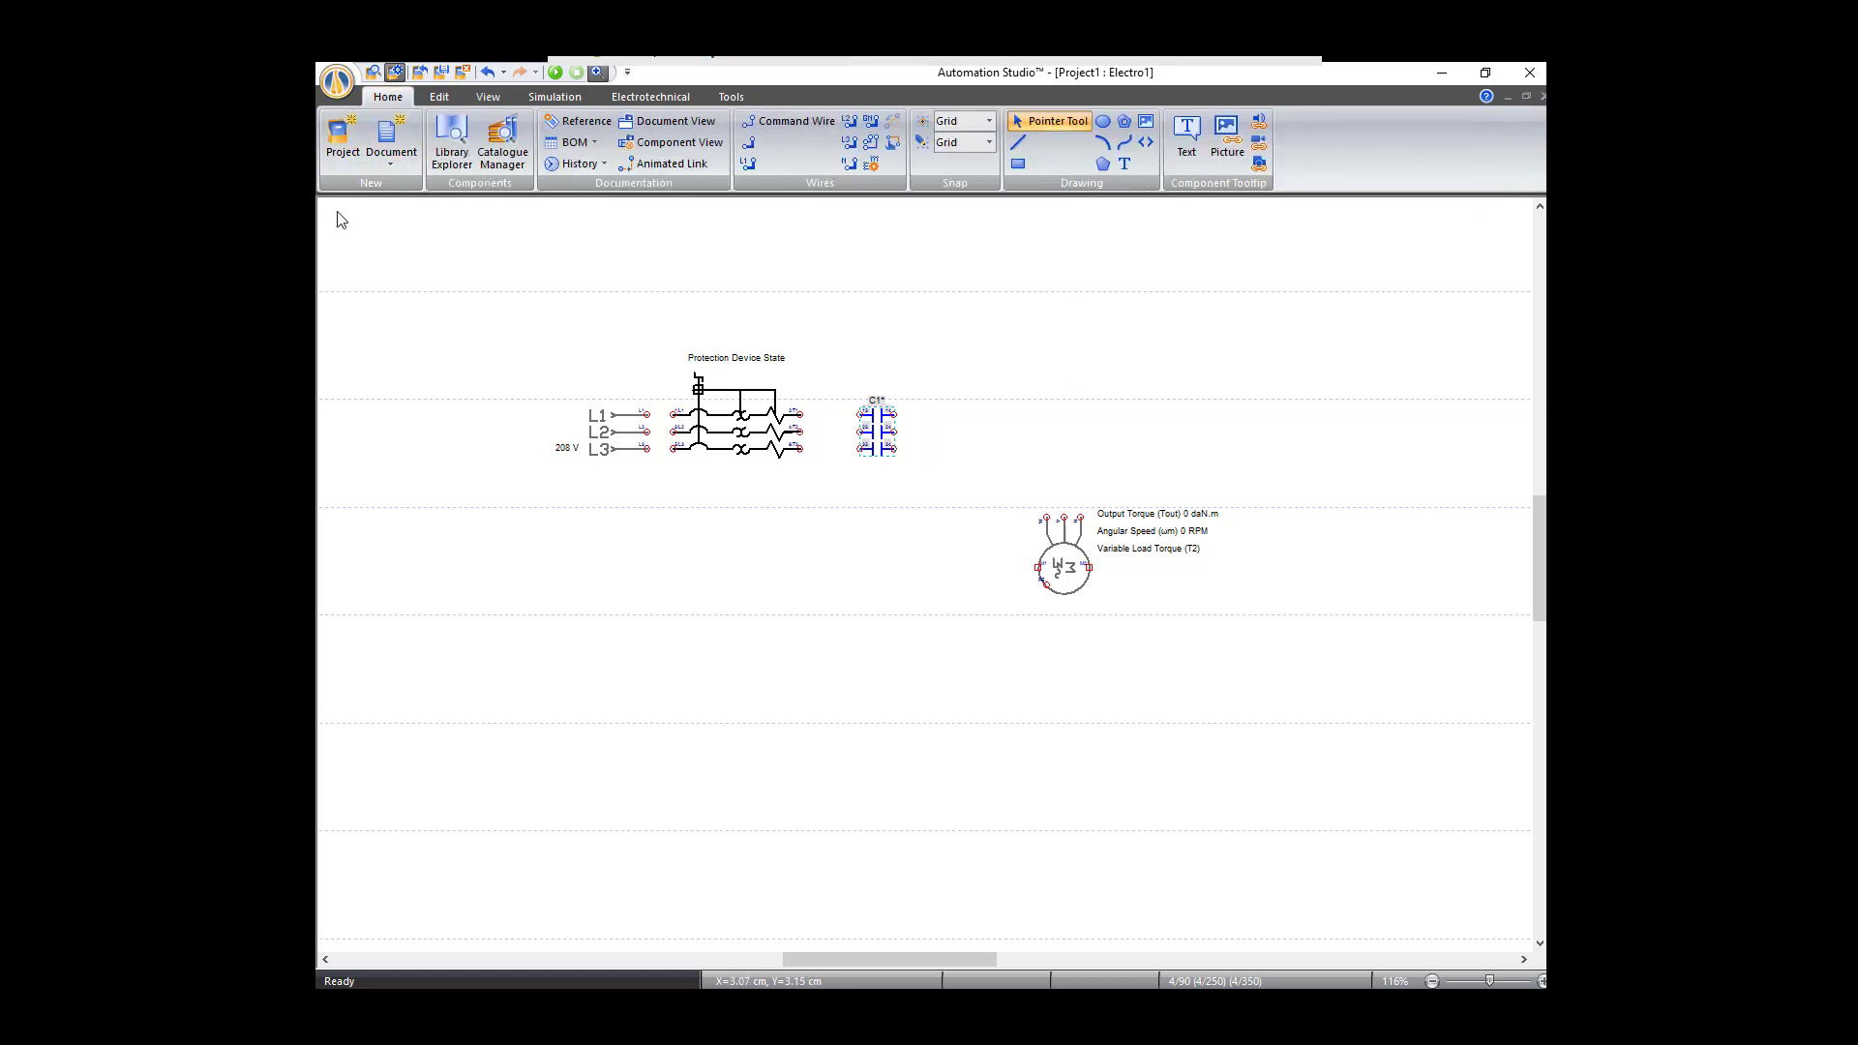
pyautogui.moveTo(863, 228)
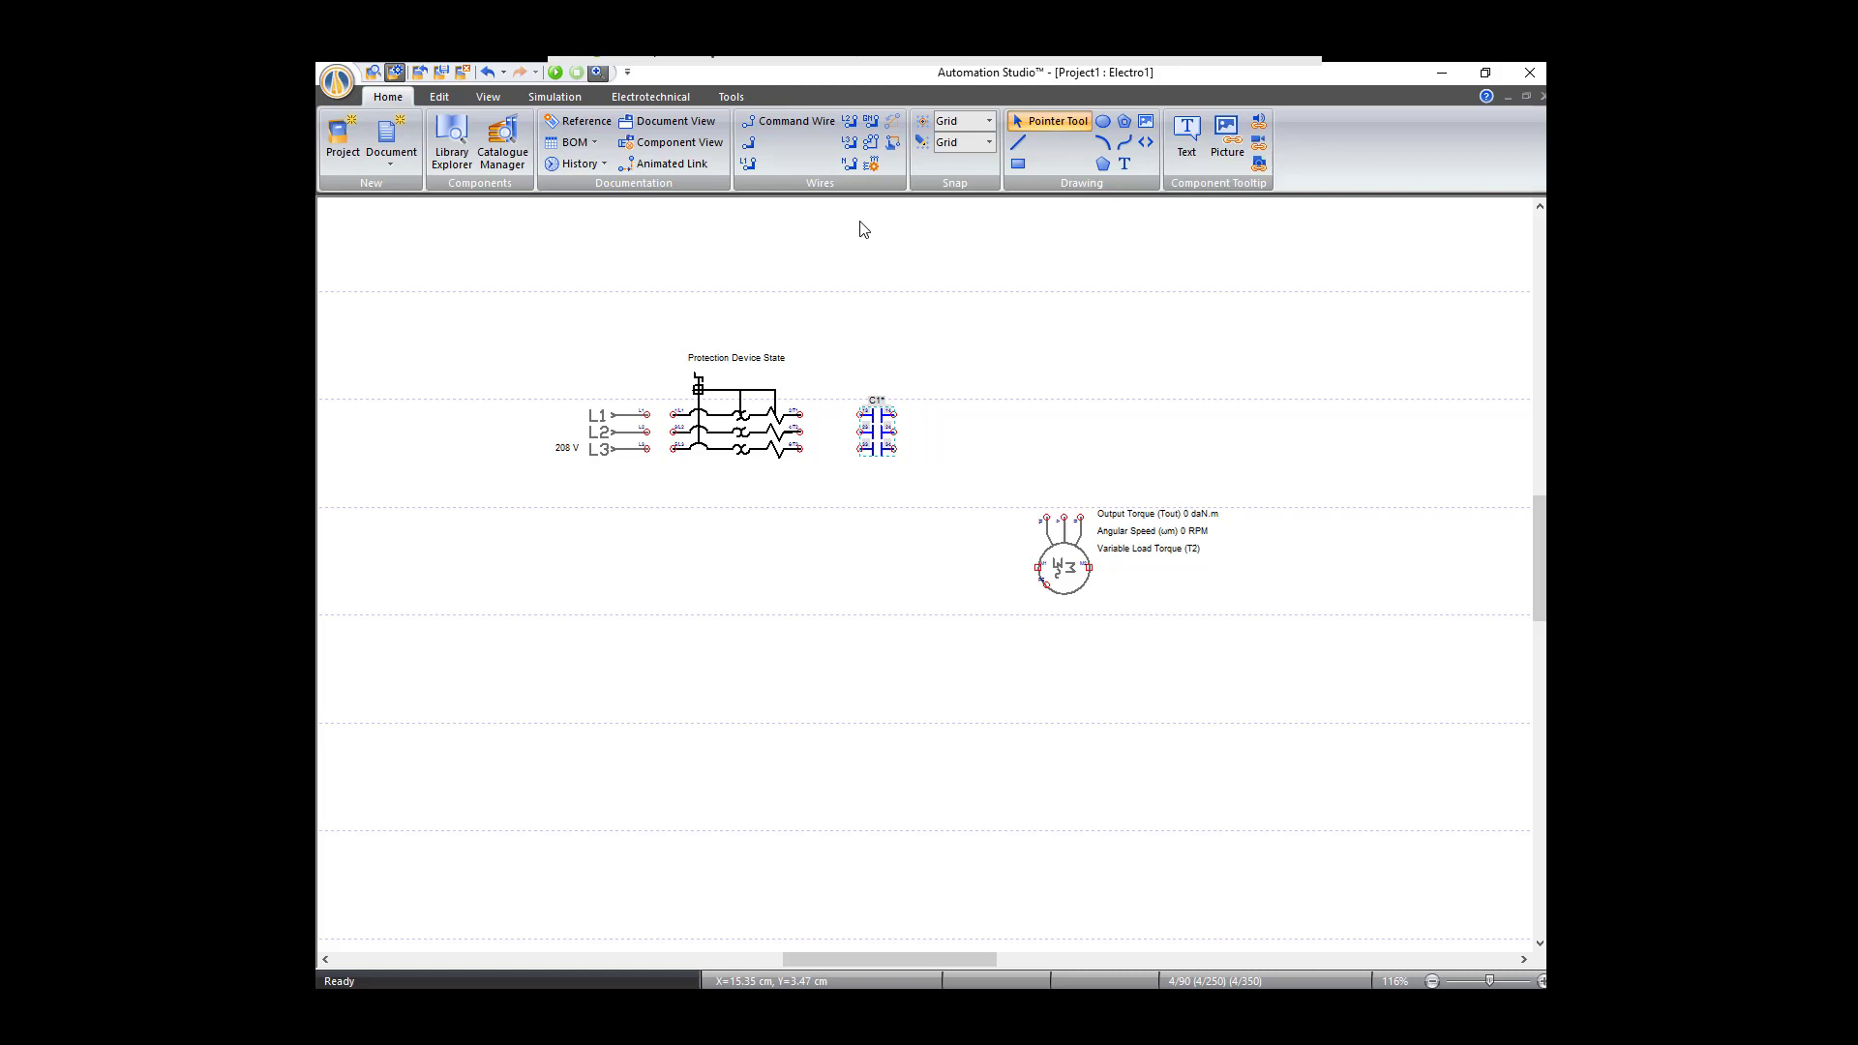
pyautogui.moveTo(822, 191)
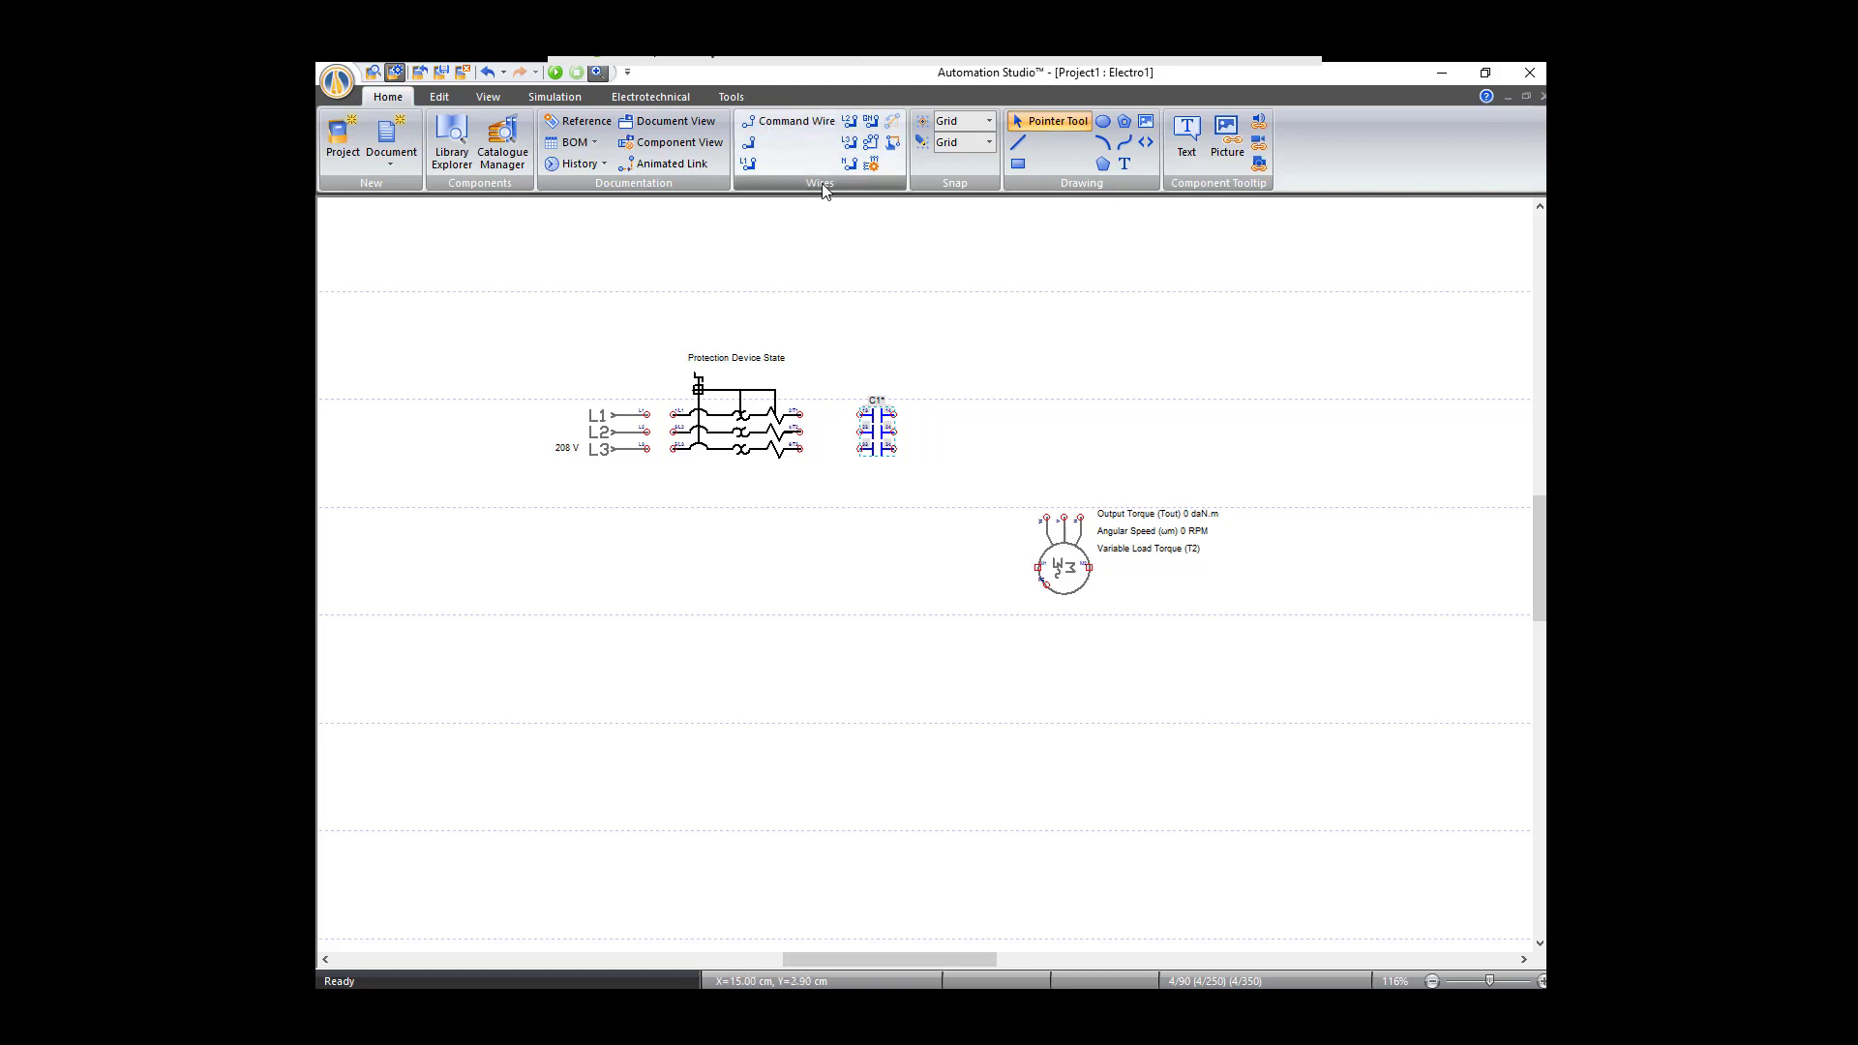
pyautogui.rightClick(825, 189)
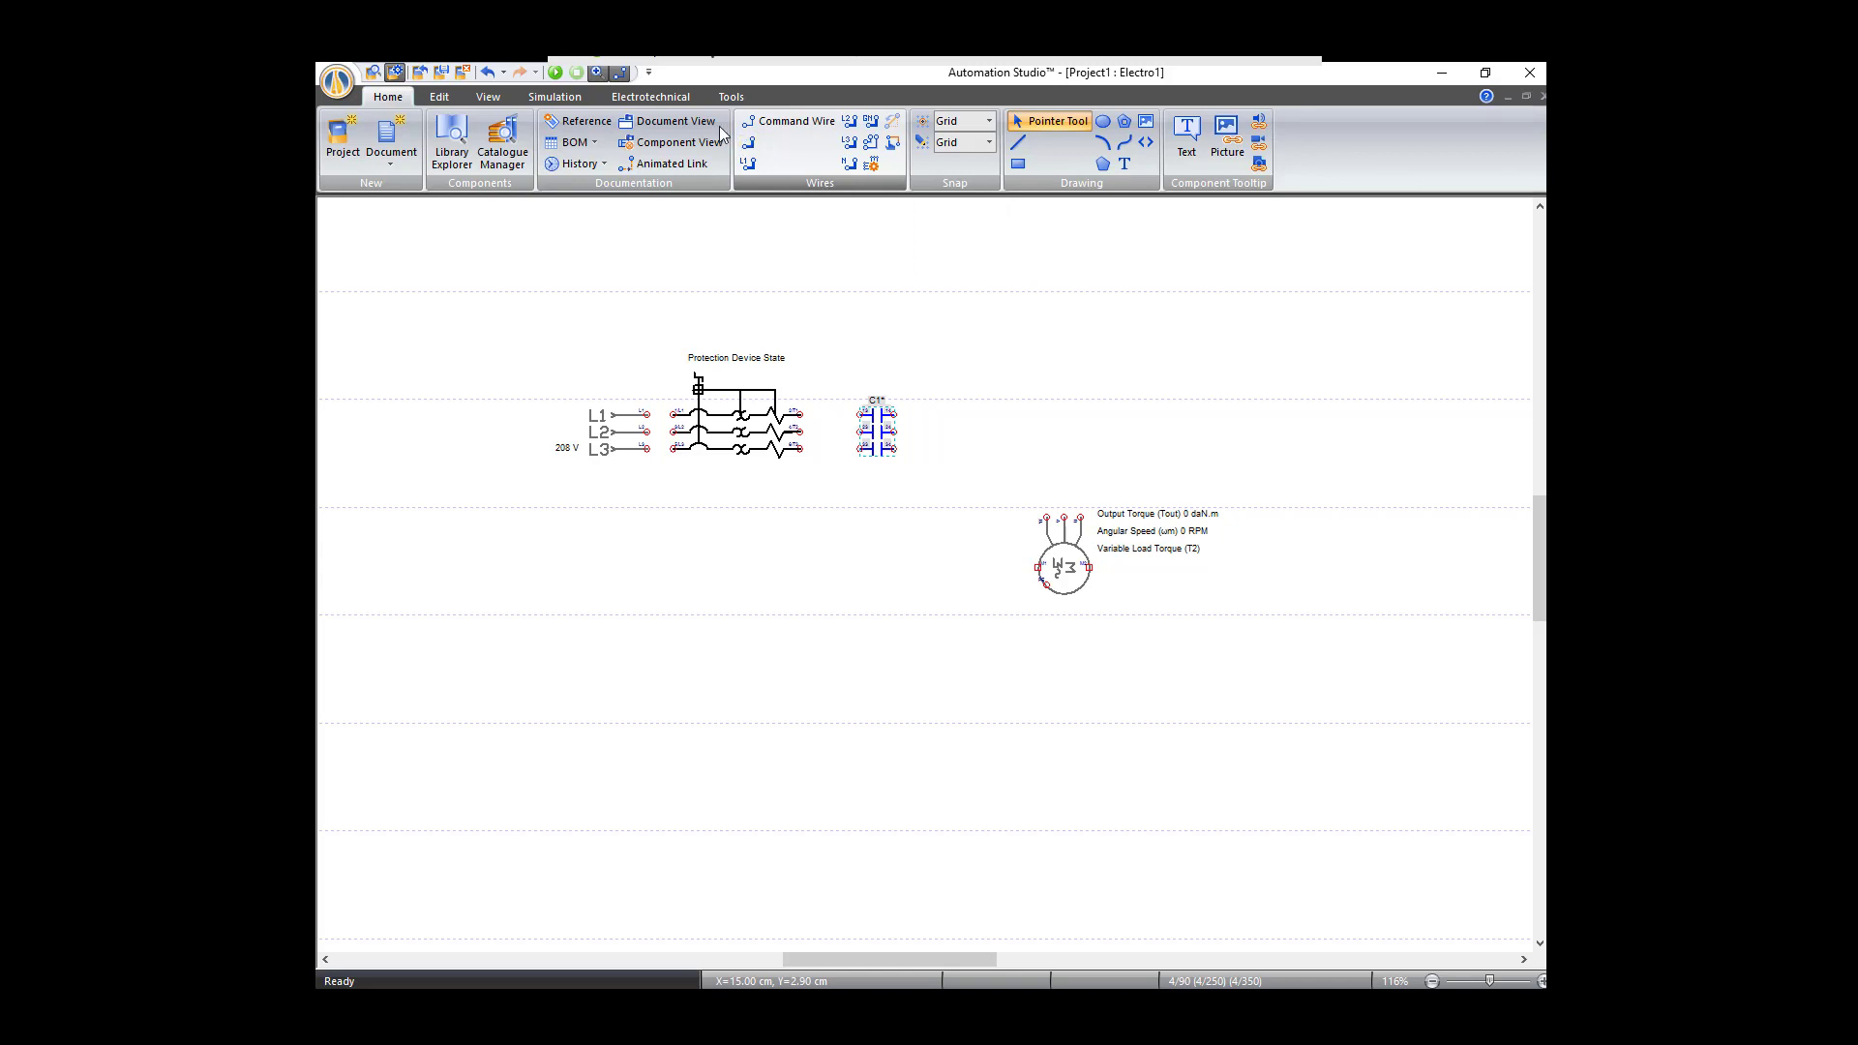
pyautogui.moveTo(825, 177)
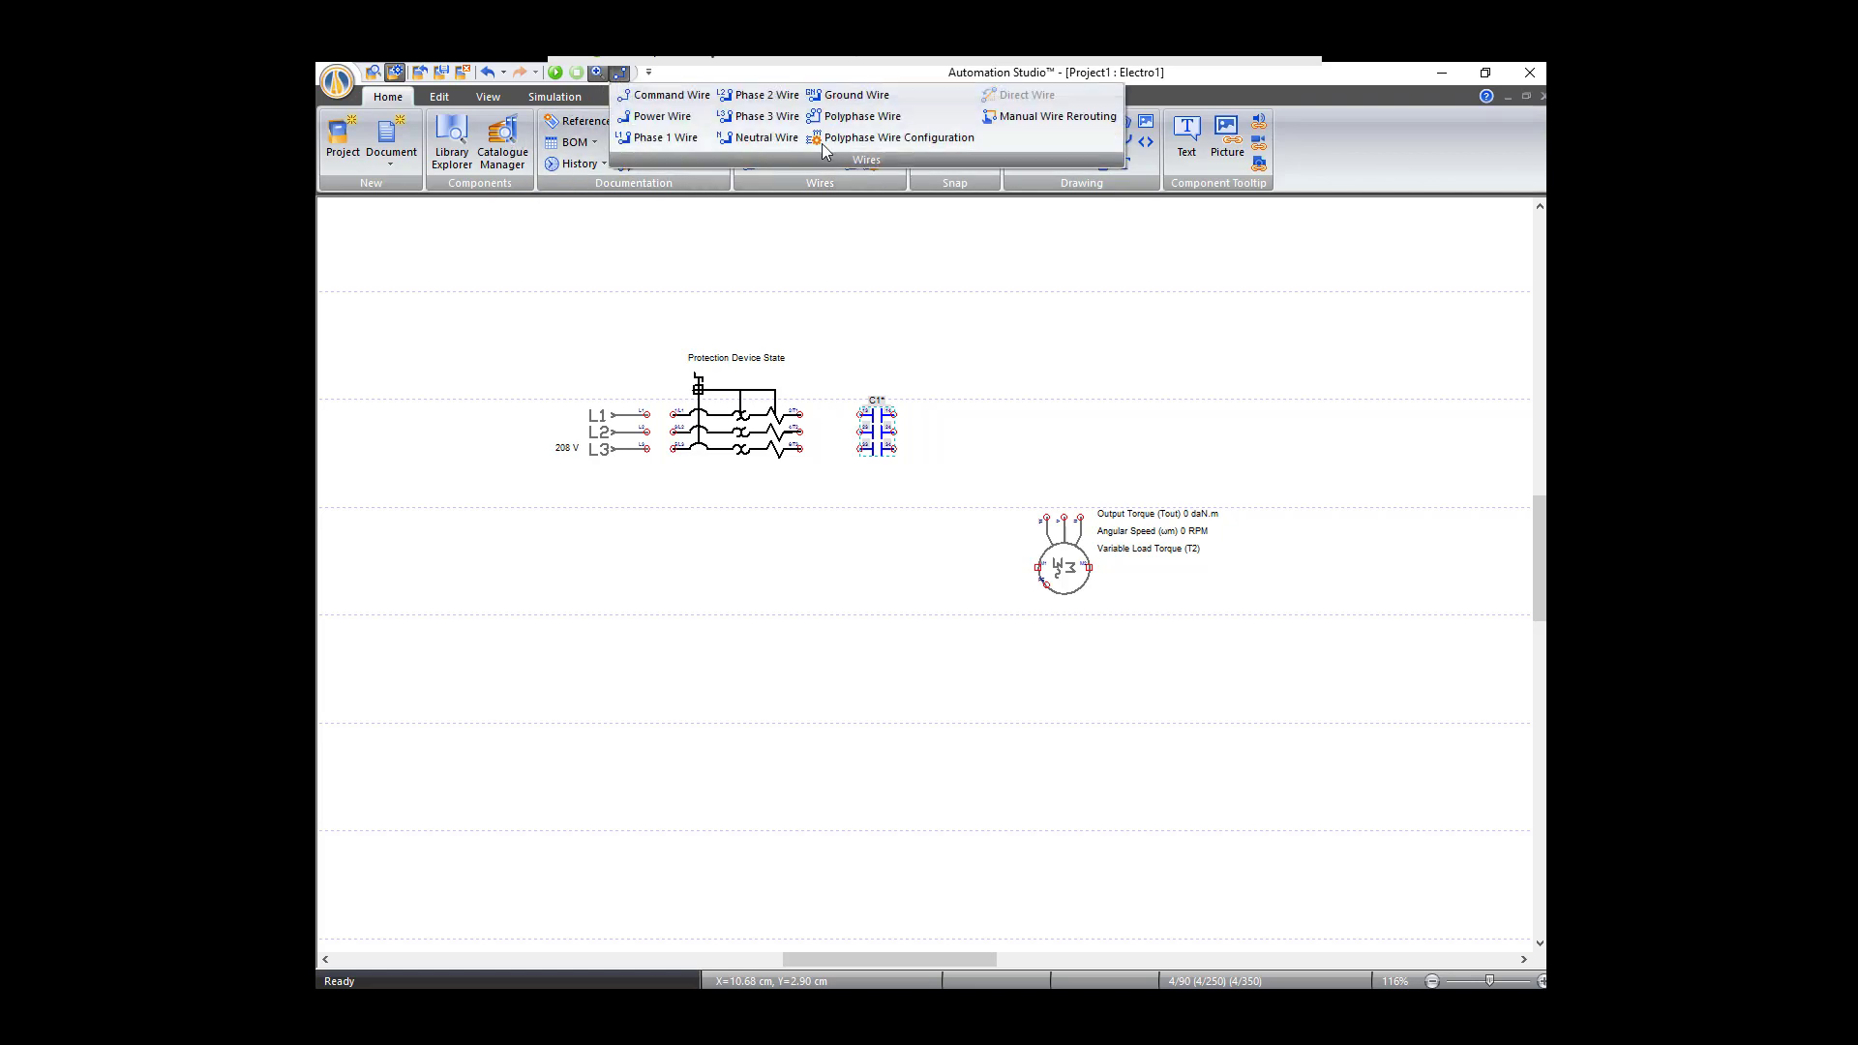
pyautogui.moveTo(897, 136)
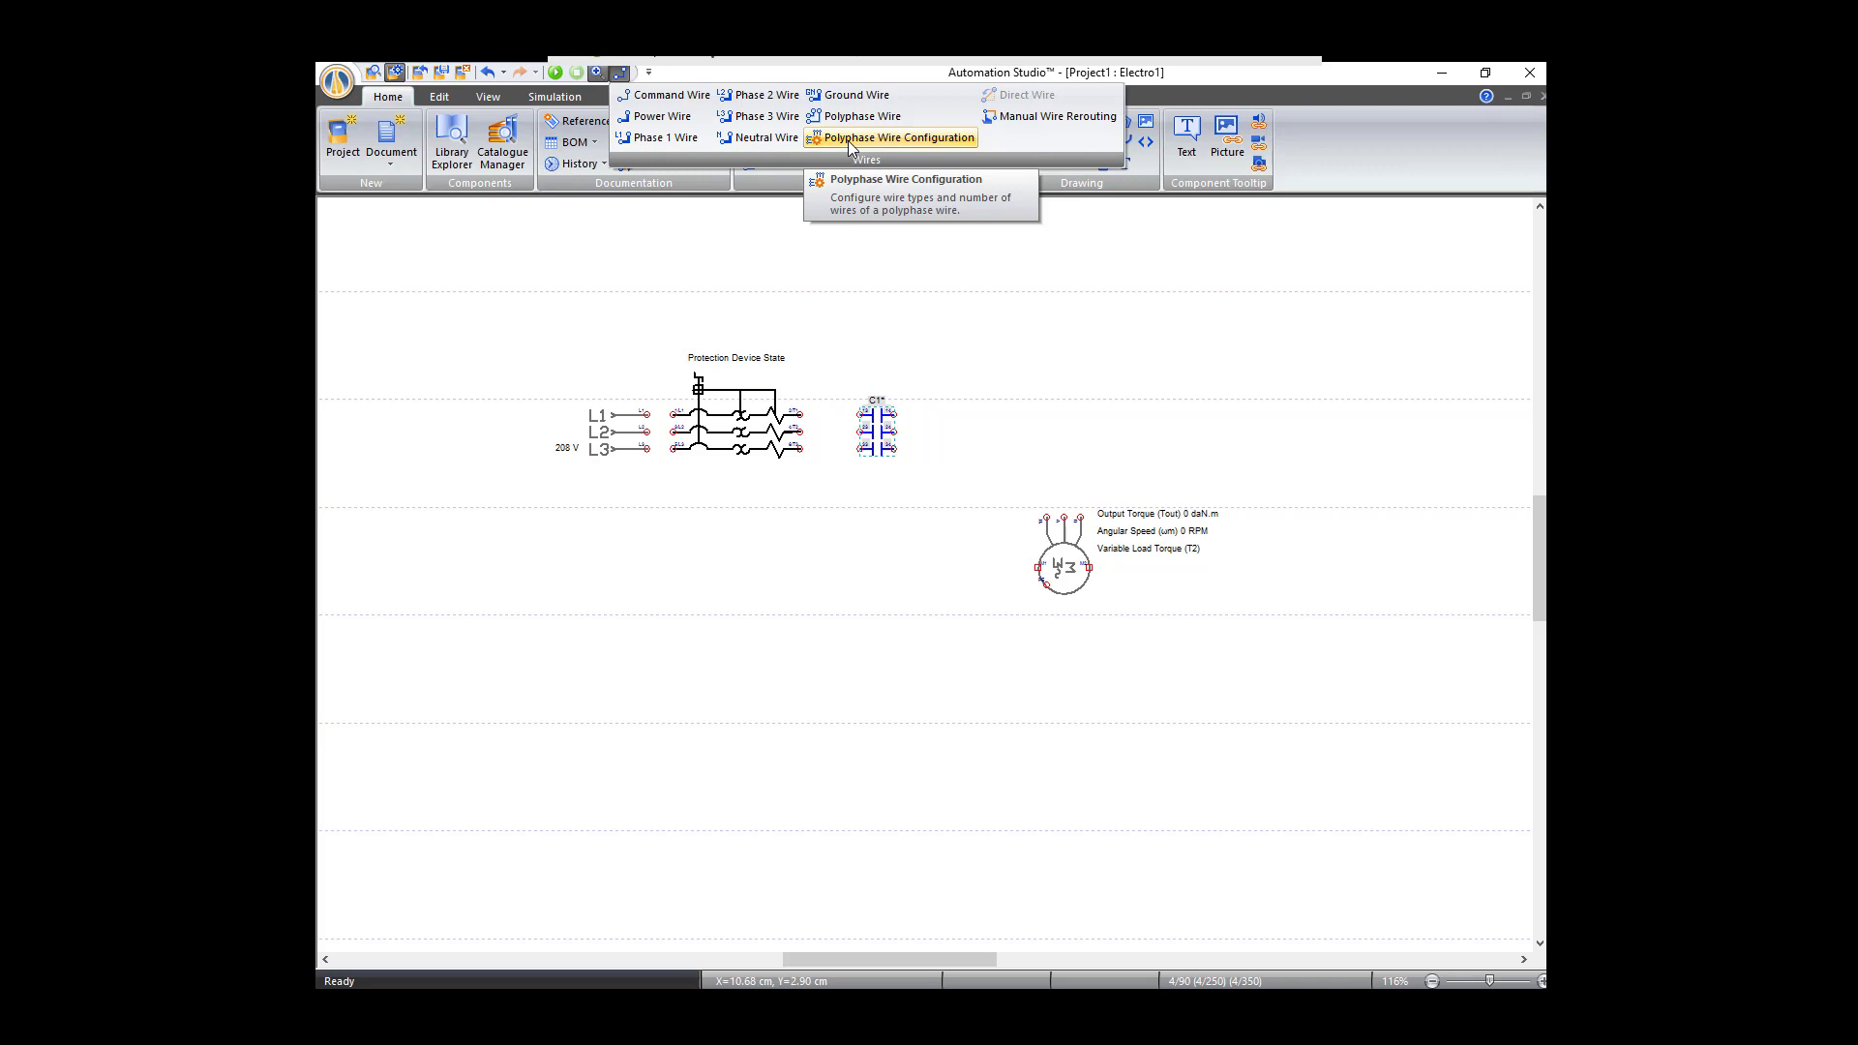
# Step: Confirm the Standard L1L2L3 polyphase wire configuration
pyautogui.click(897, 138)
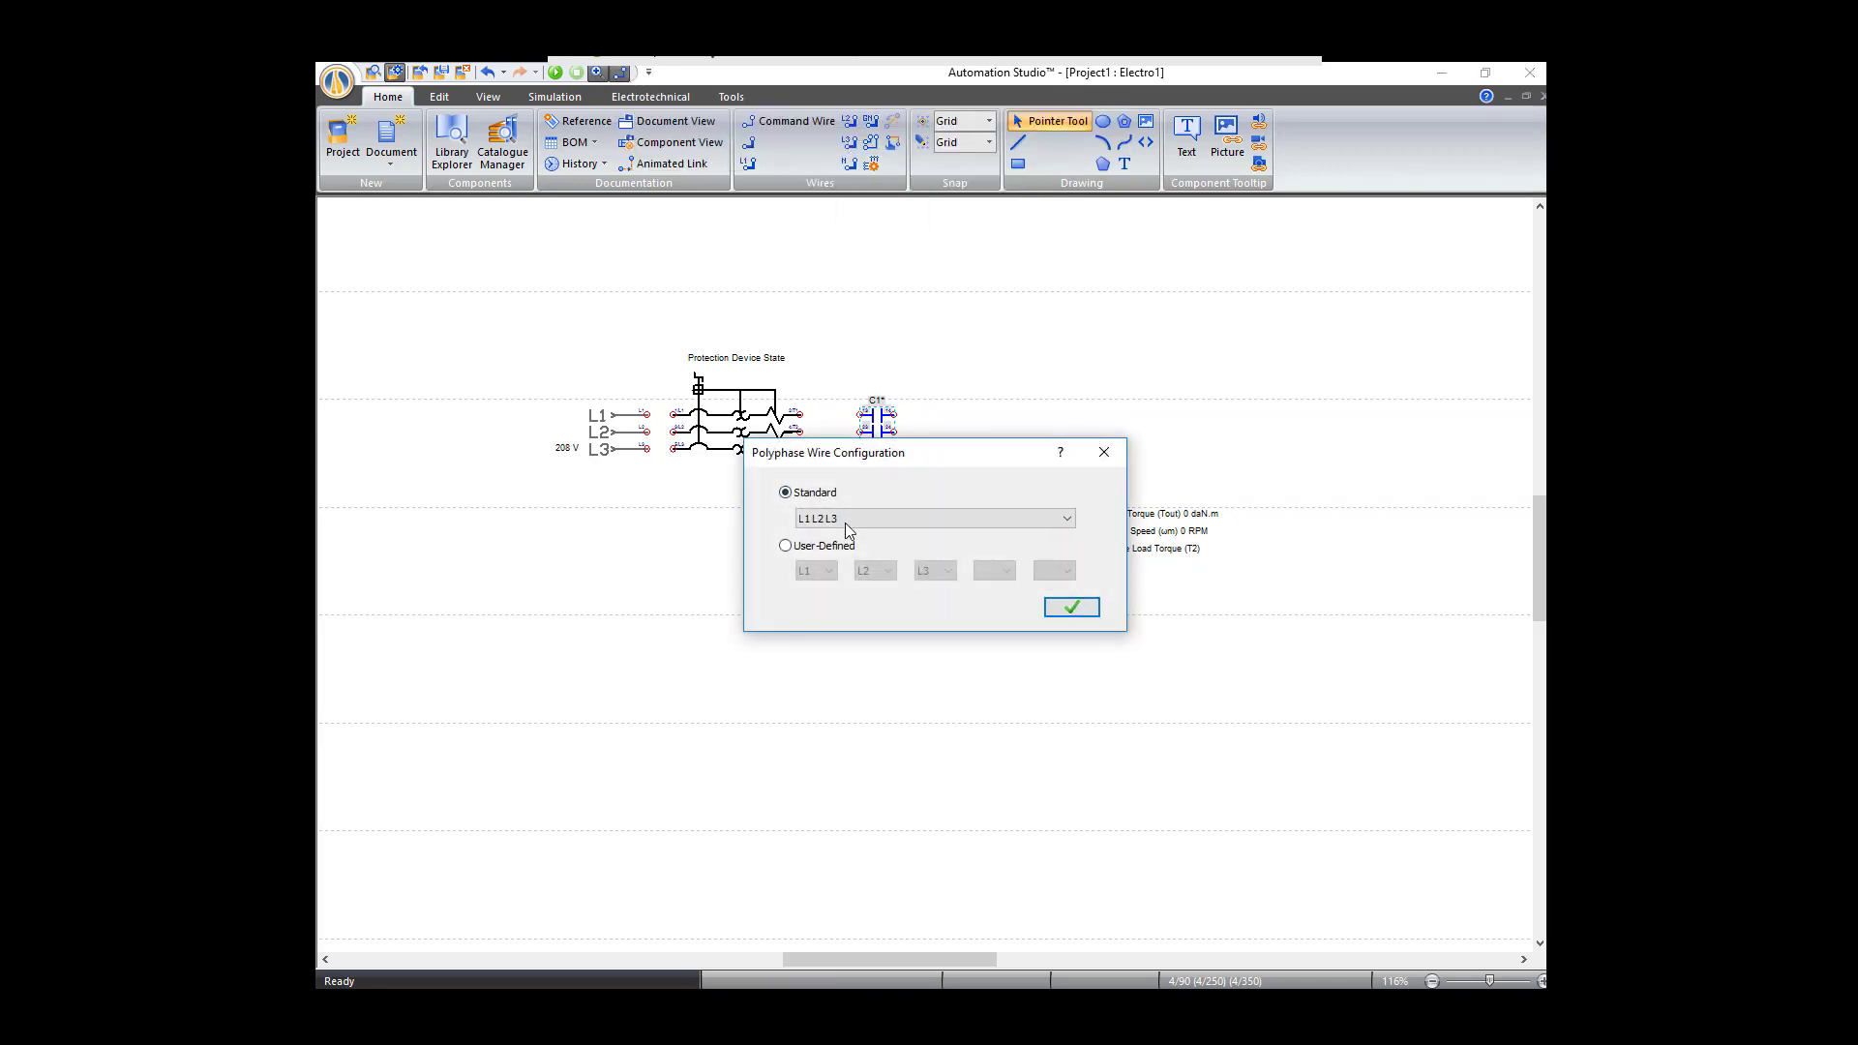
pyautogui.moveTo(830, 536)
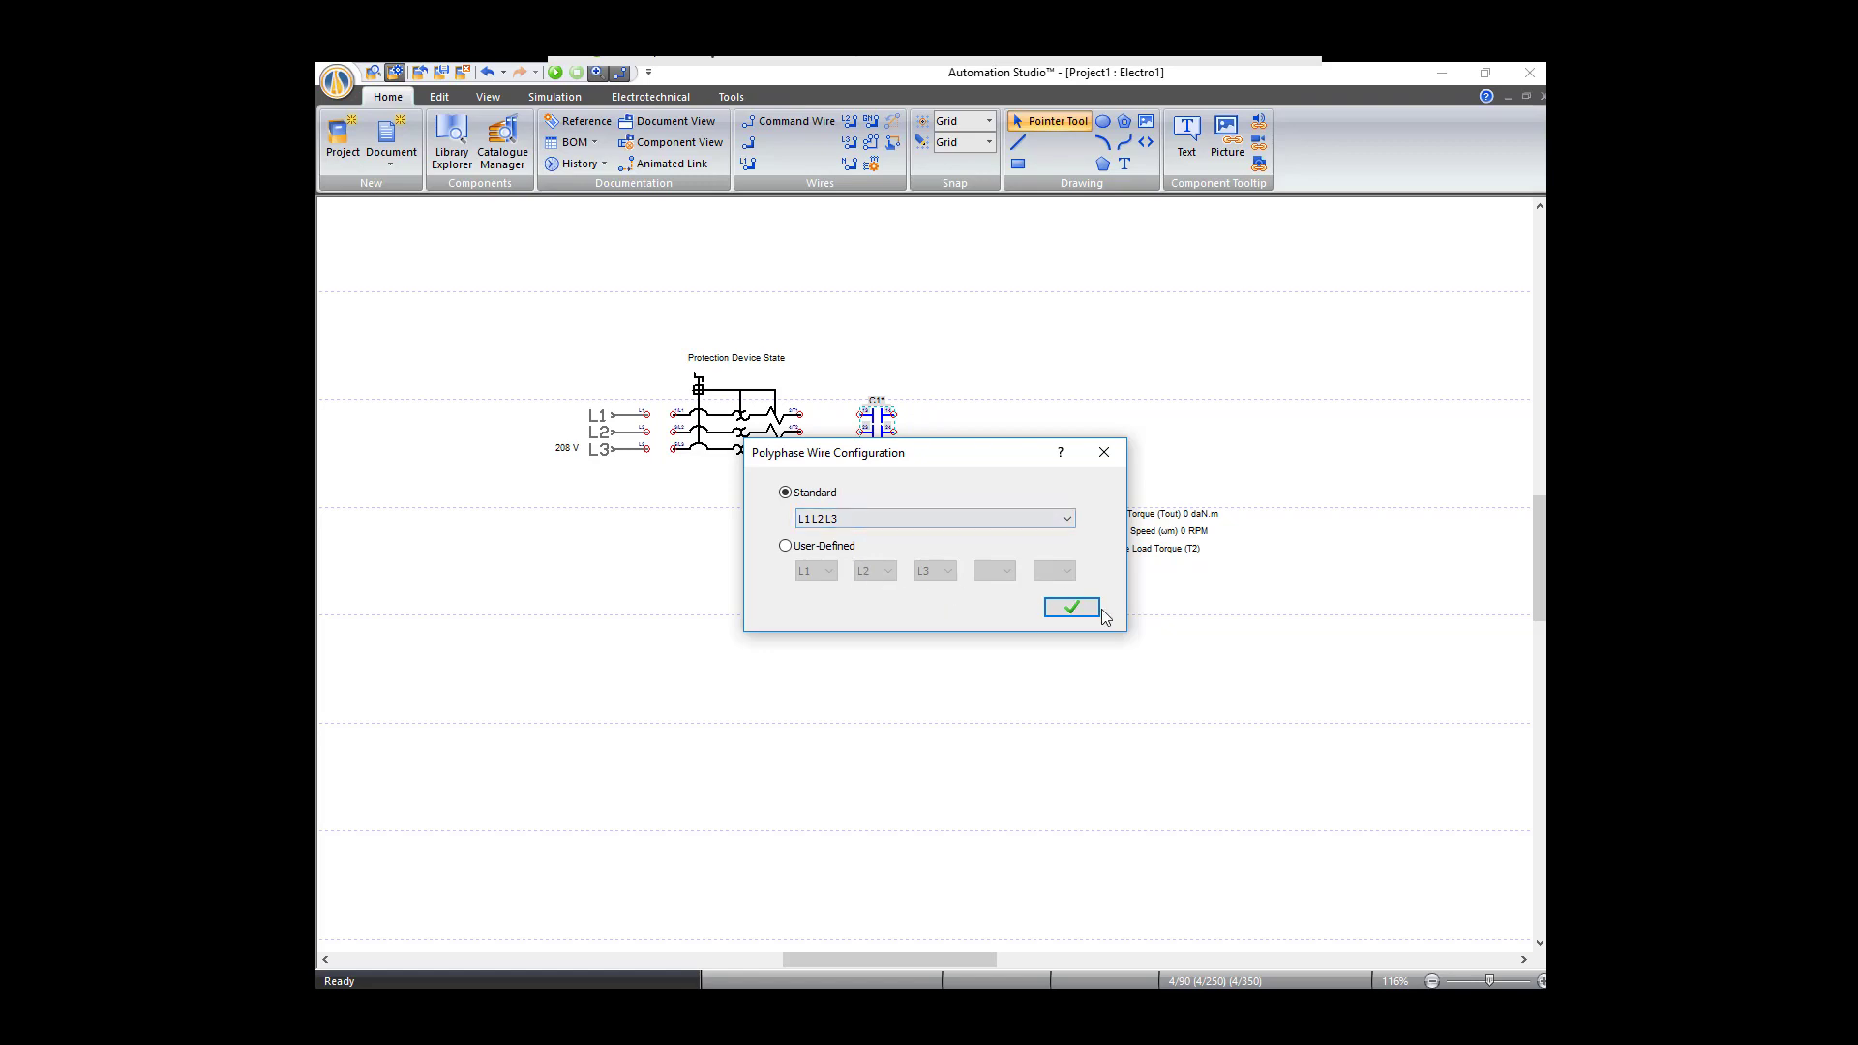
pyautogui.click(1070, 606)
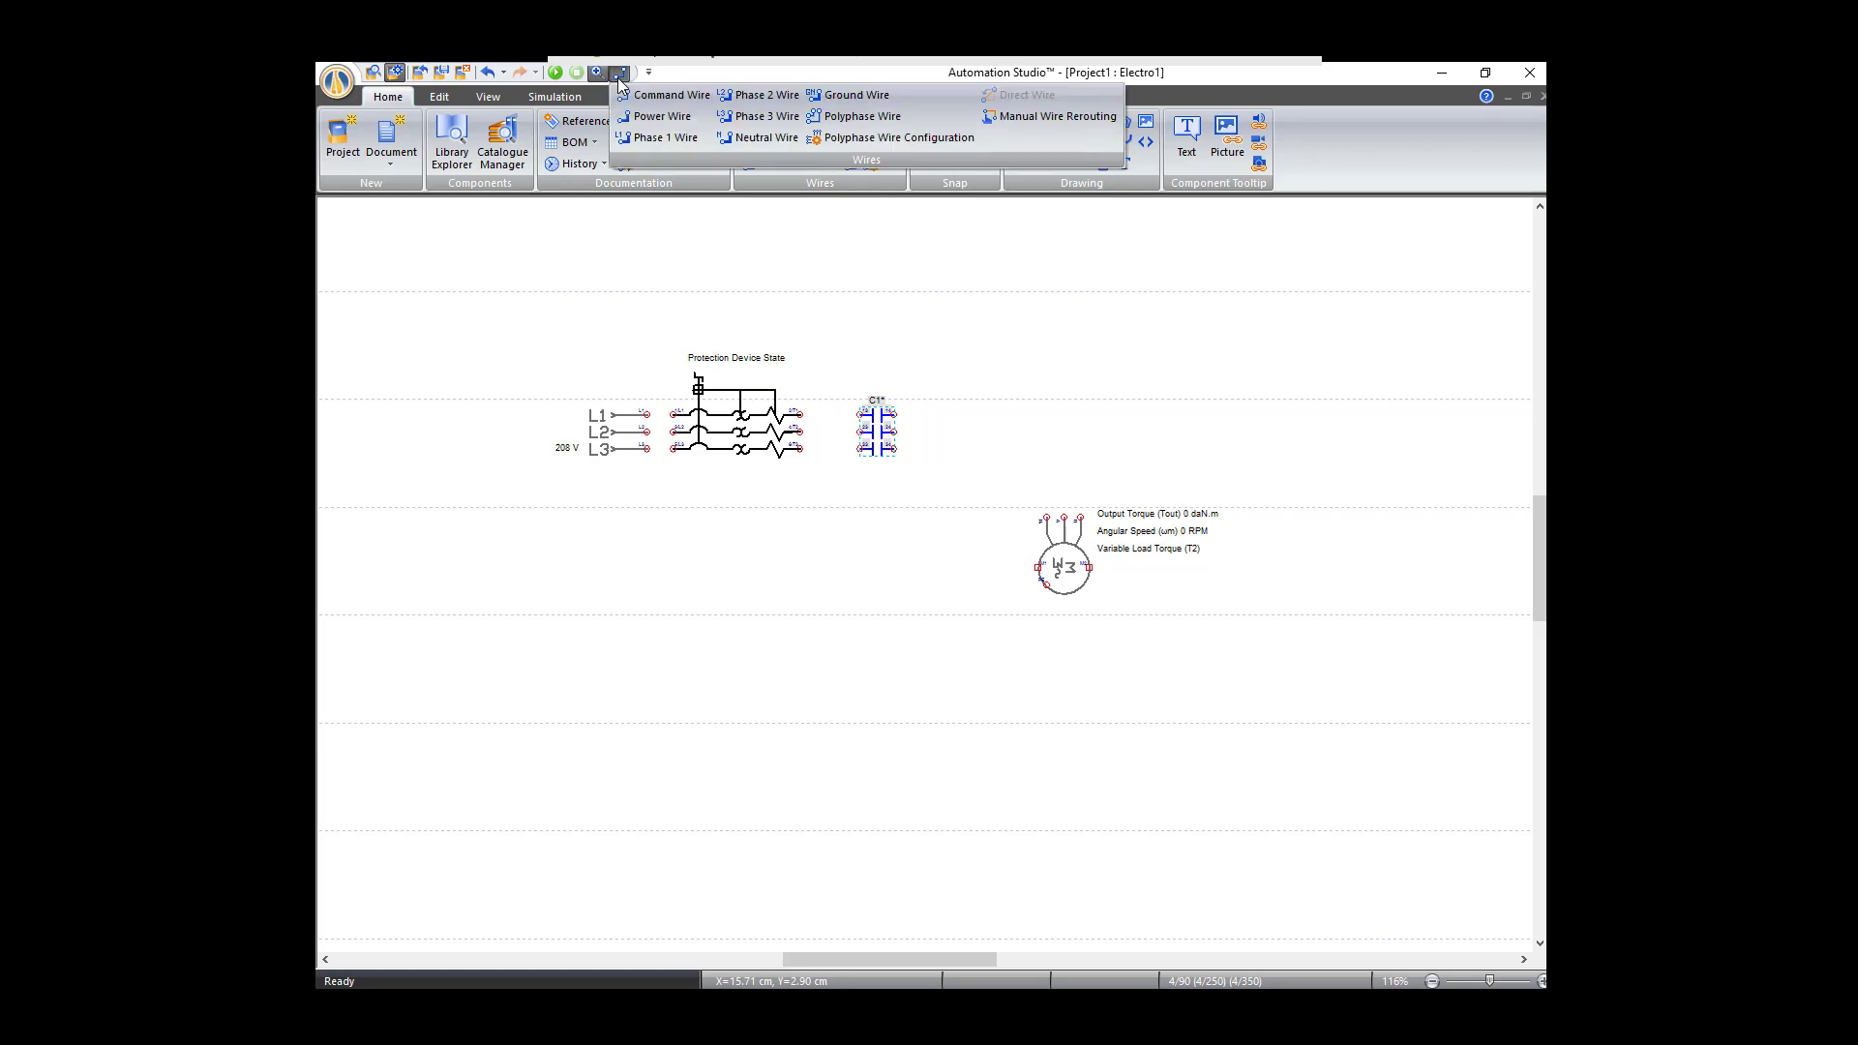
pyautogui.moveTo(855, 116)
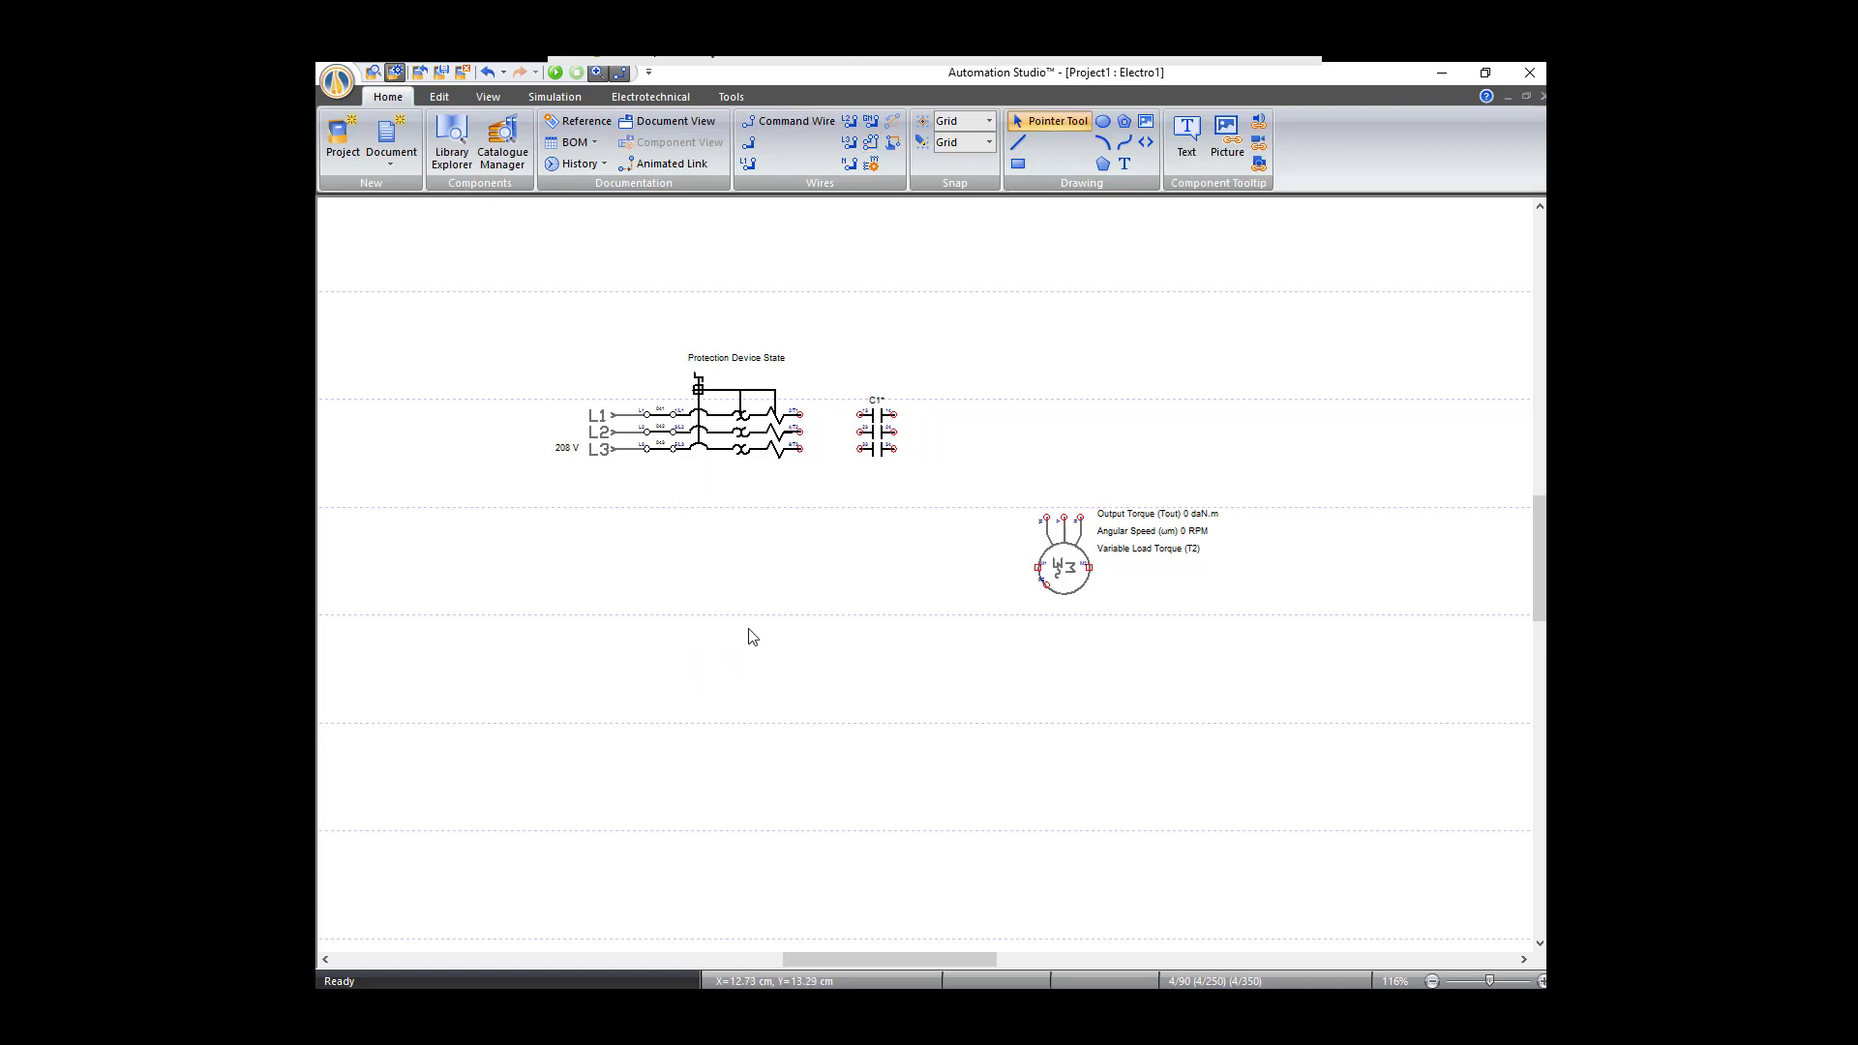
pyautogui.moveTo(847, 141)
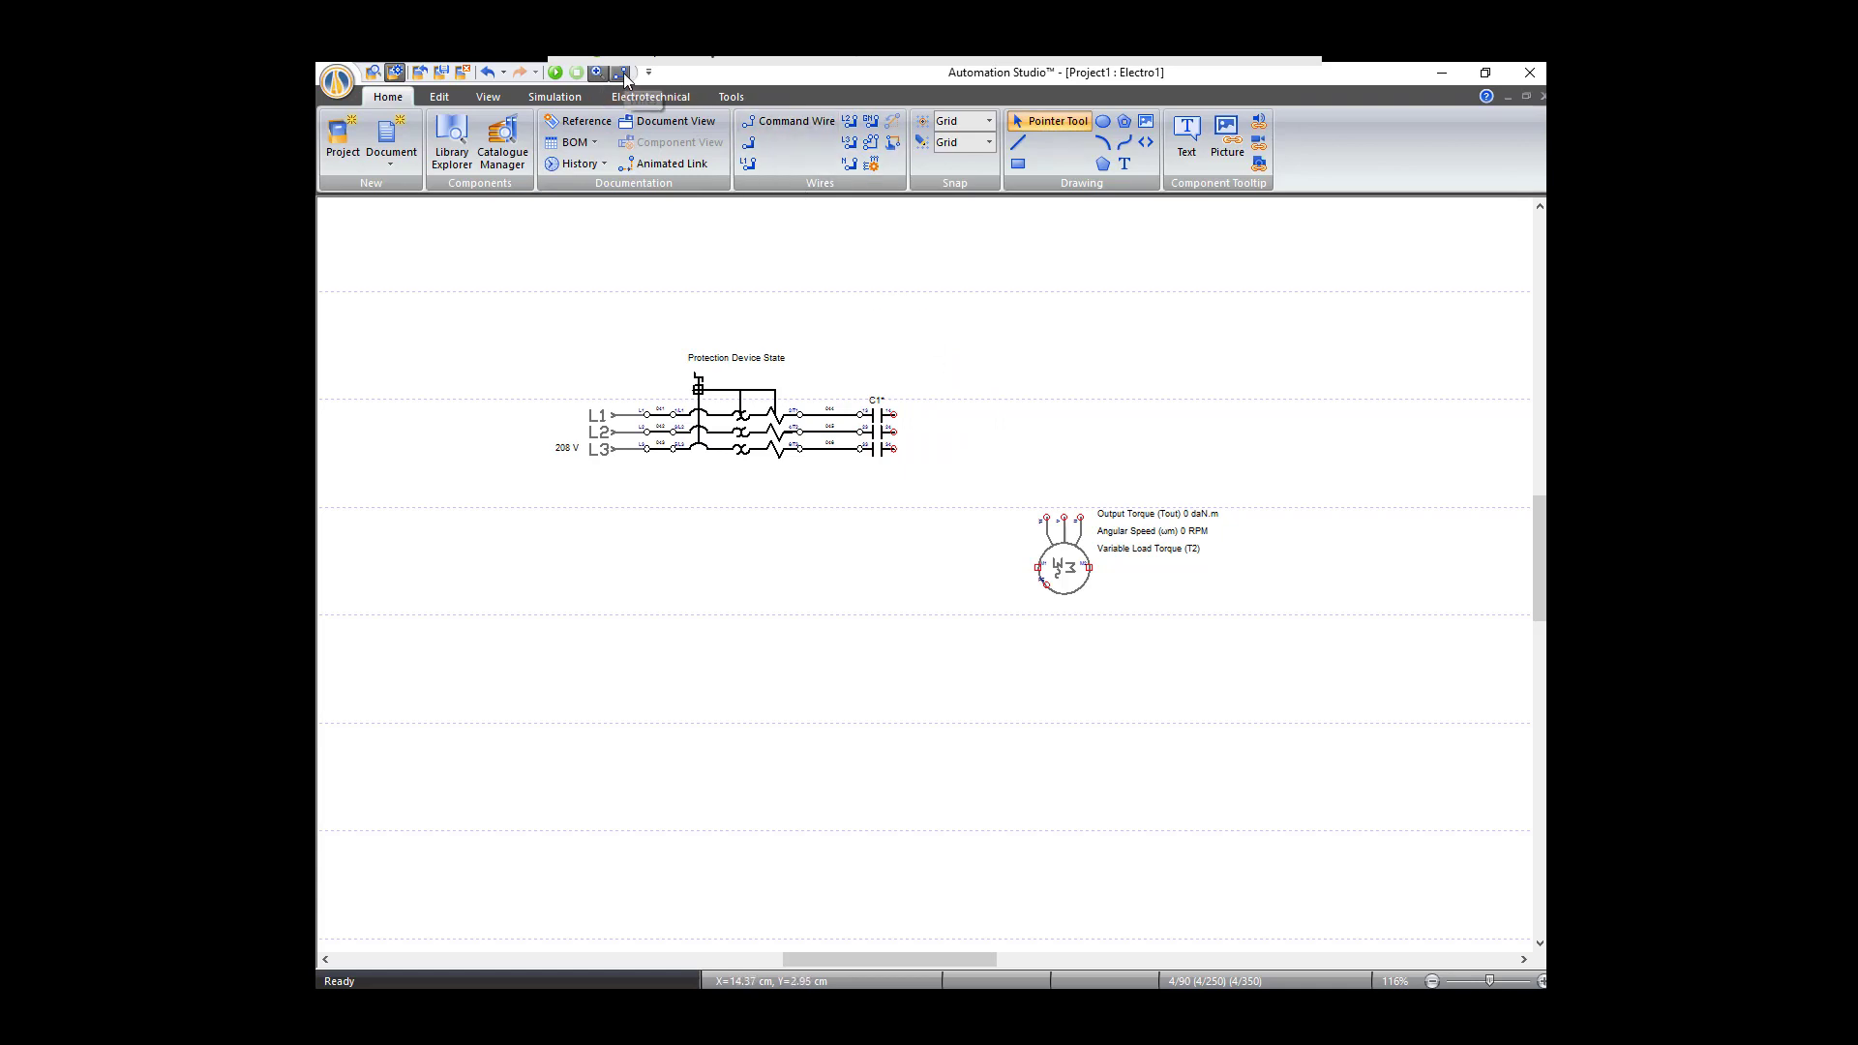
# Step: Draw polyphase wires from the breaker through C1 to the motor terminals, then return to the Pointer Tool
pyautogui.click(841, 120)
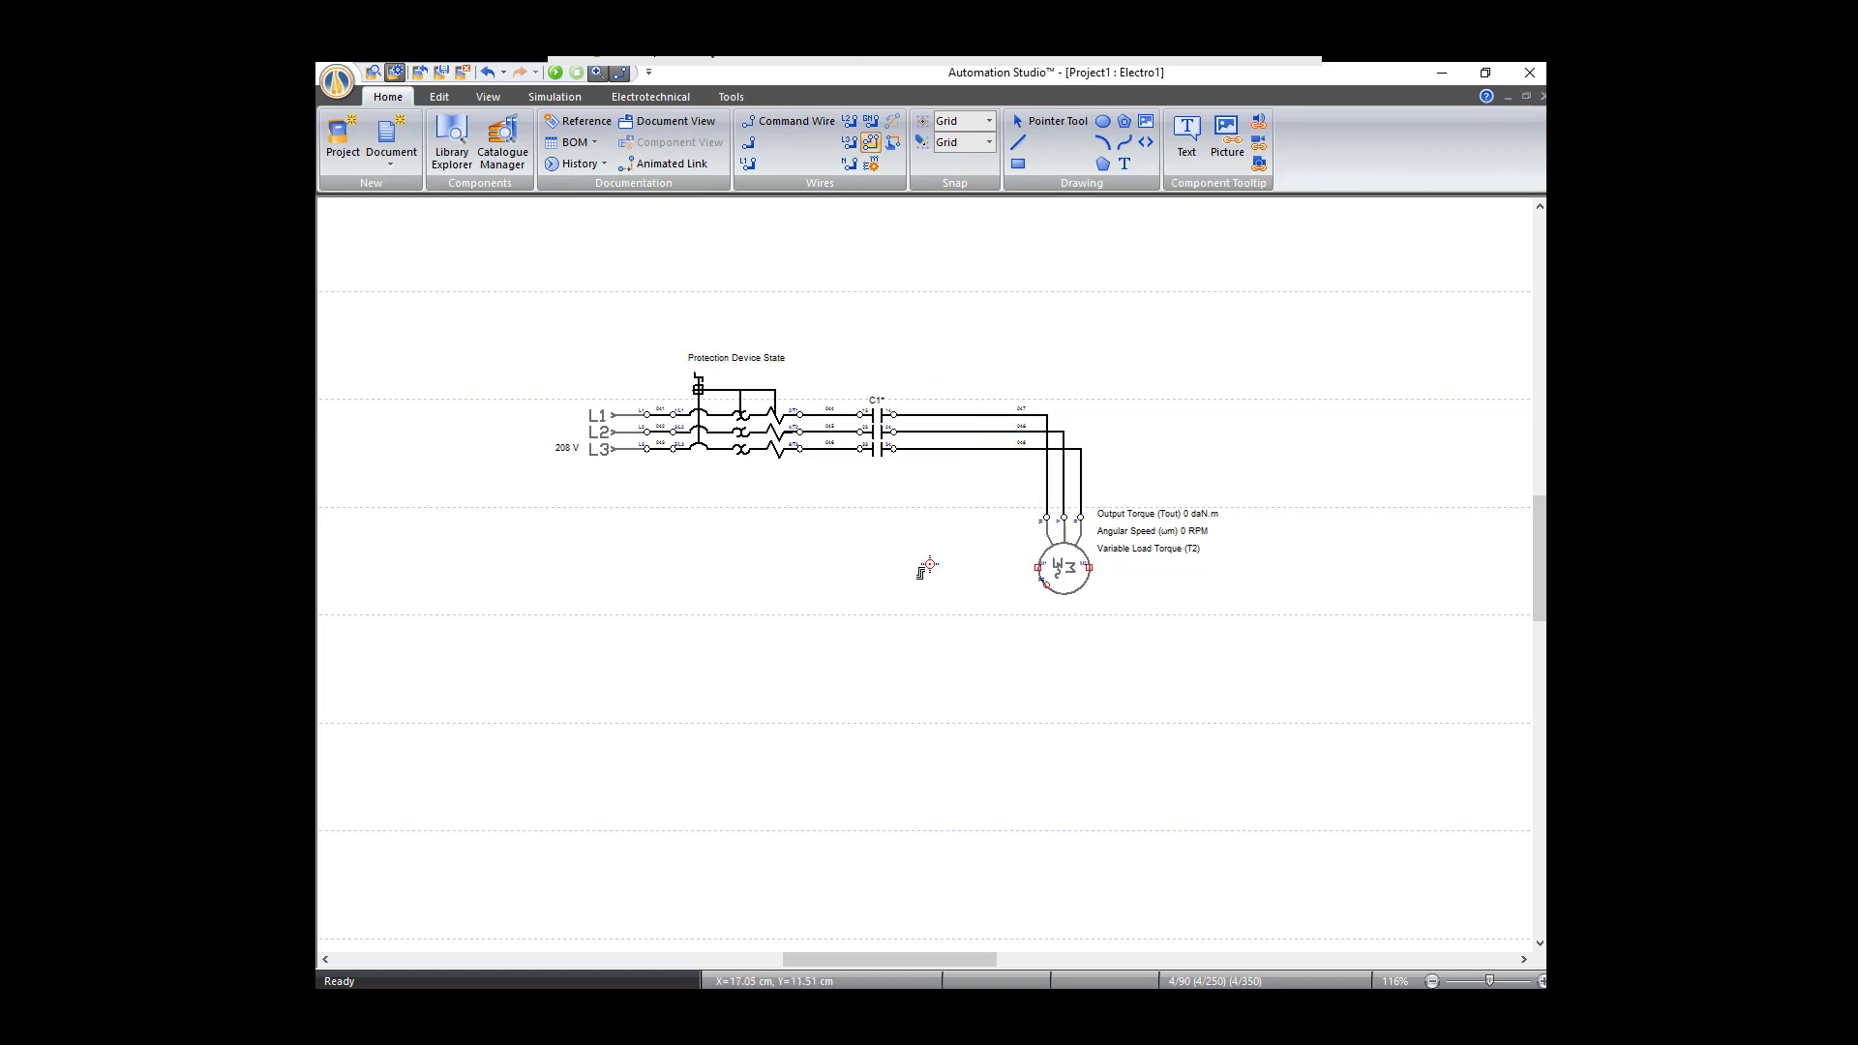
pyautogui.click(1047, 120)
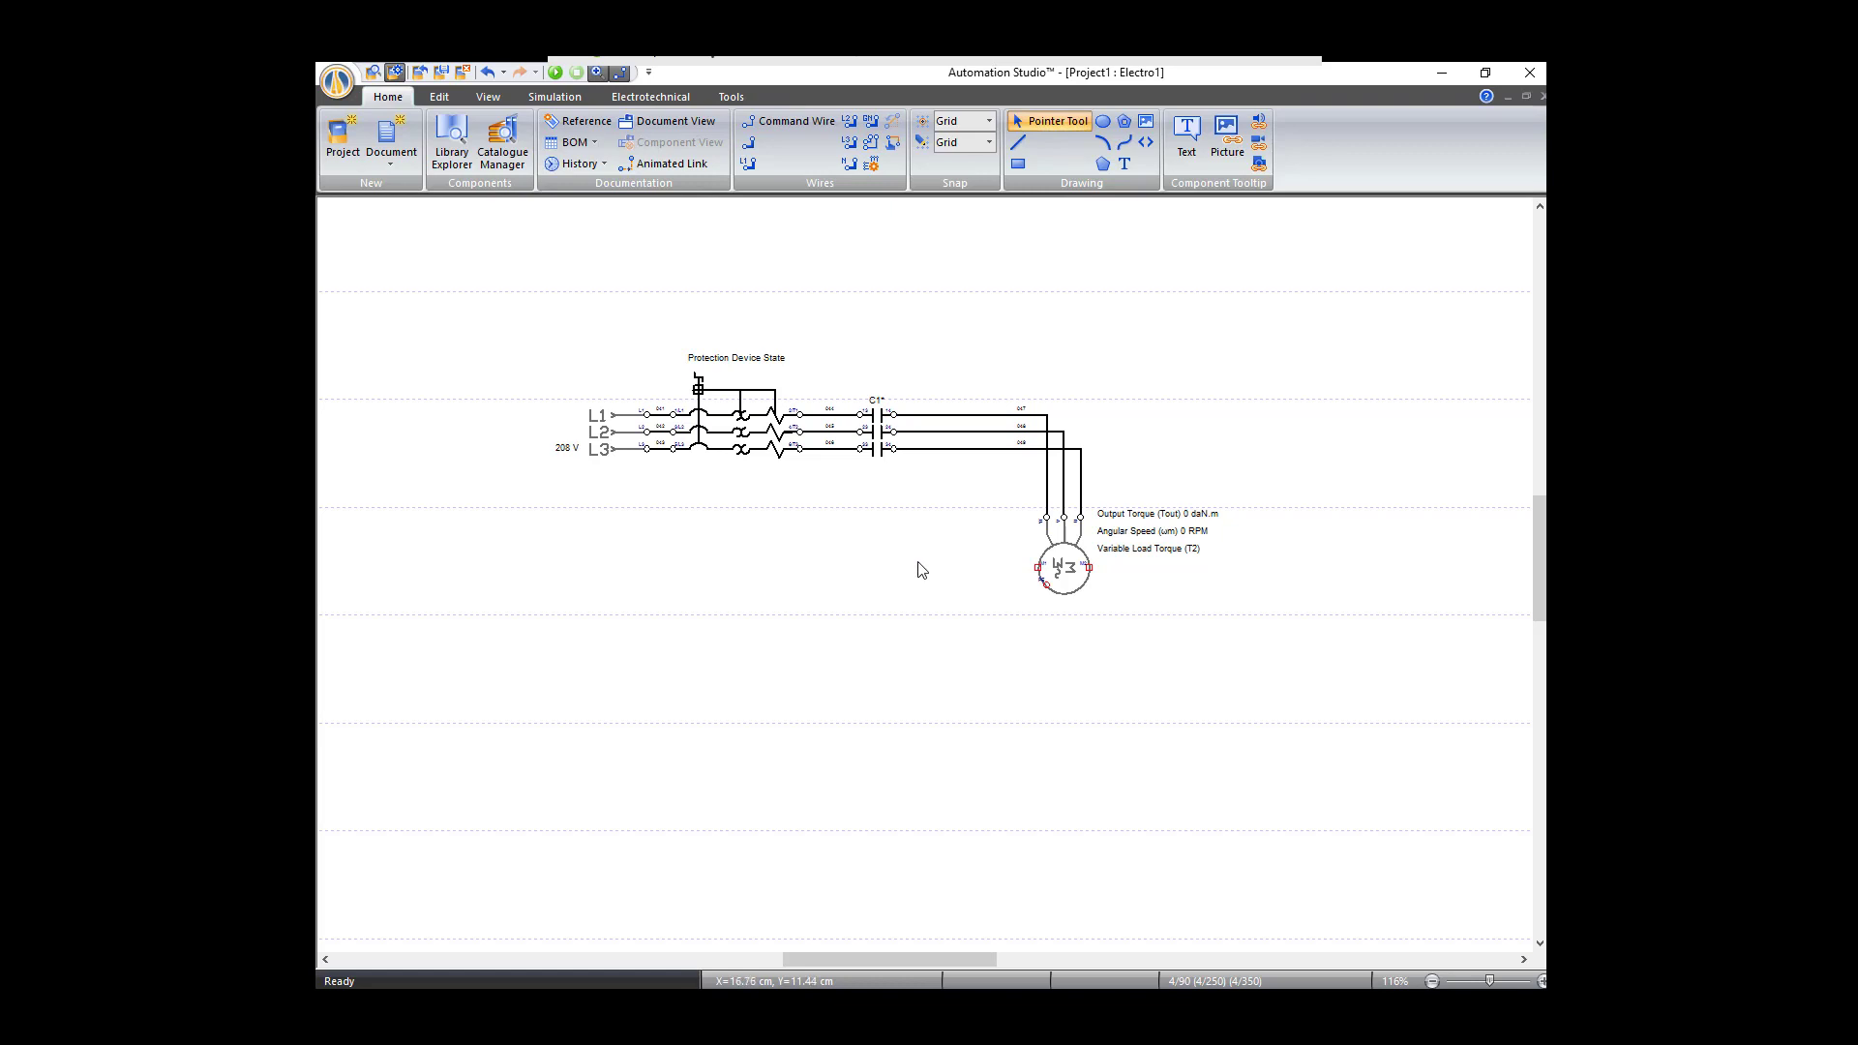
pyautogui.moveTo(1150, 803)
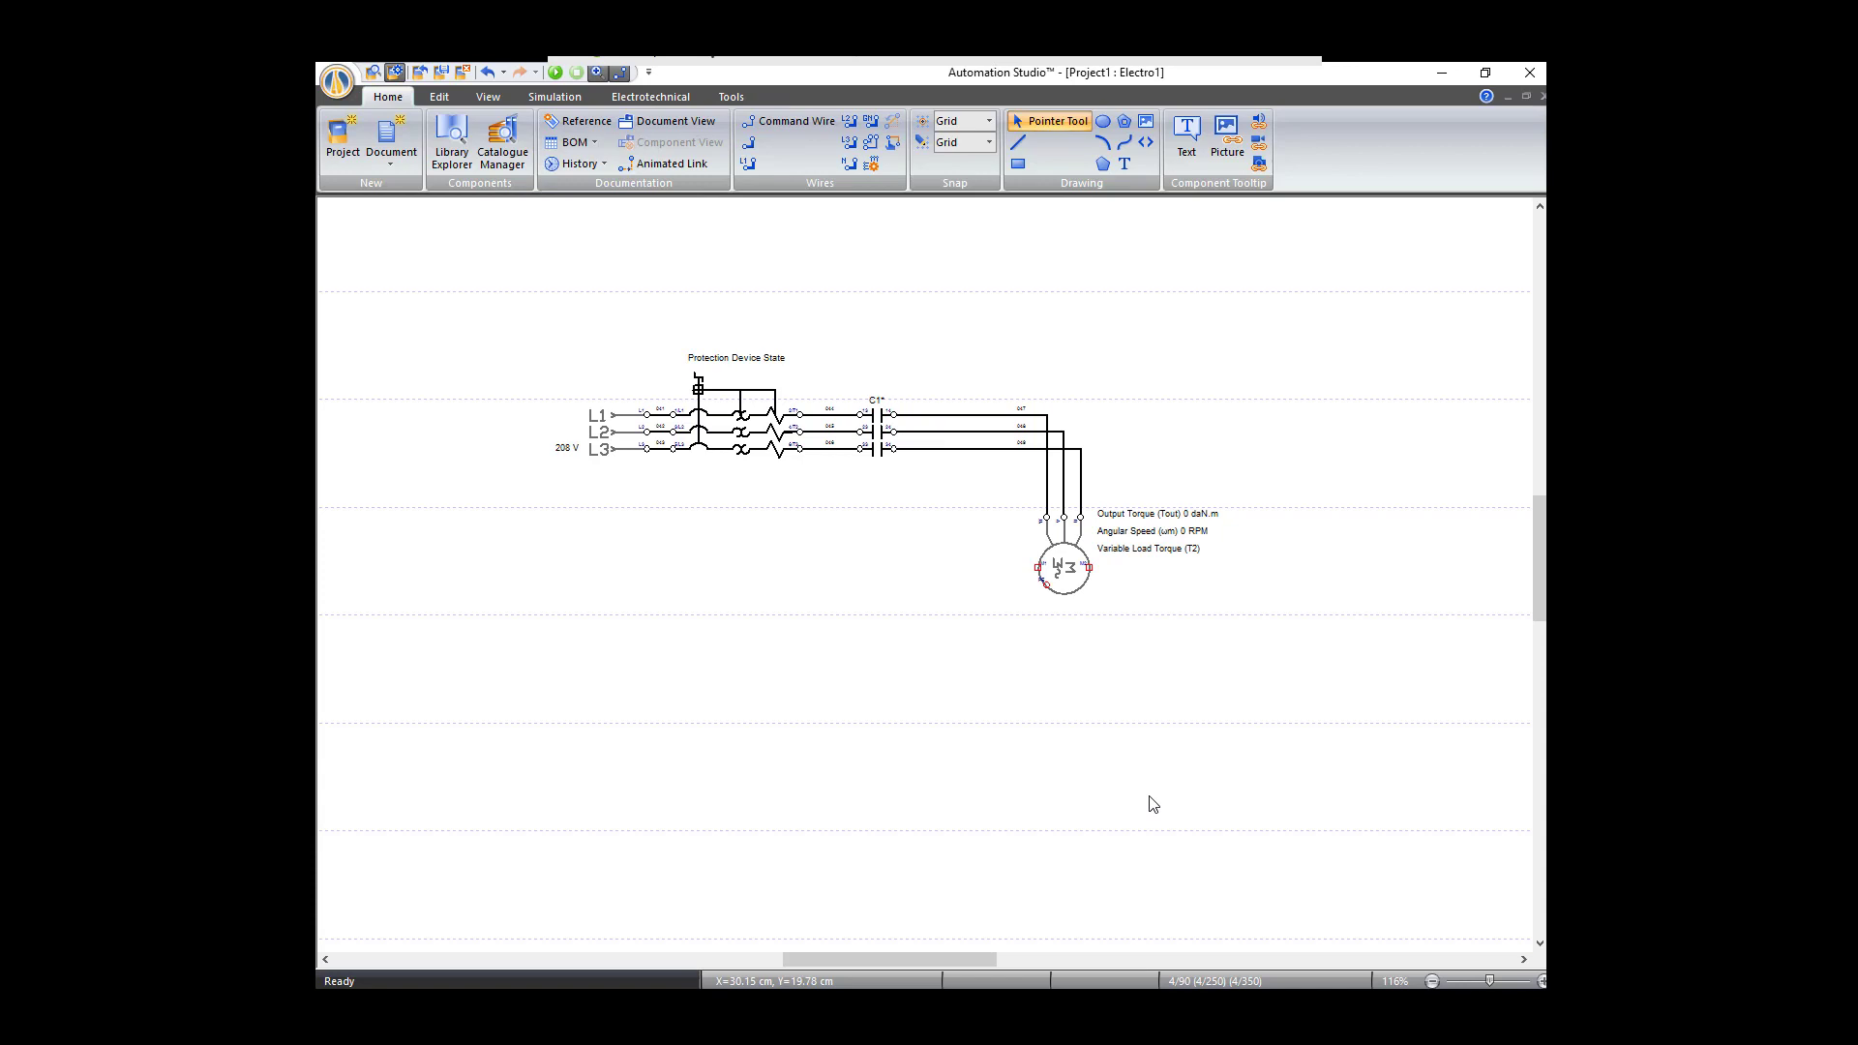
pyautogui.moveTo(789, 378)
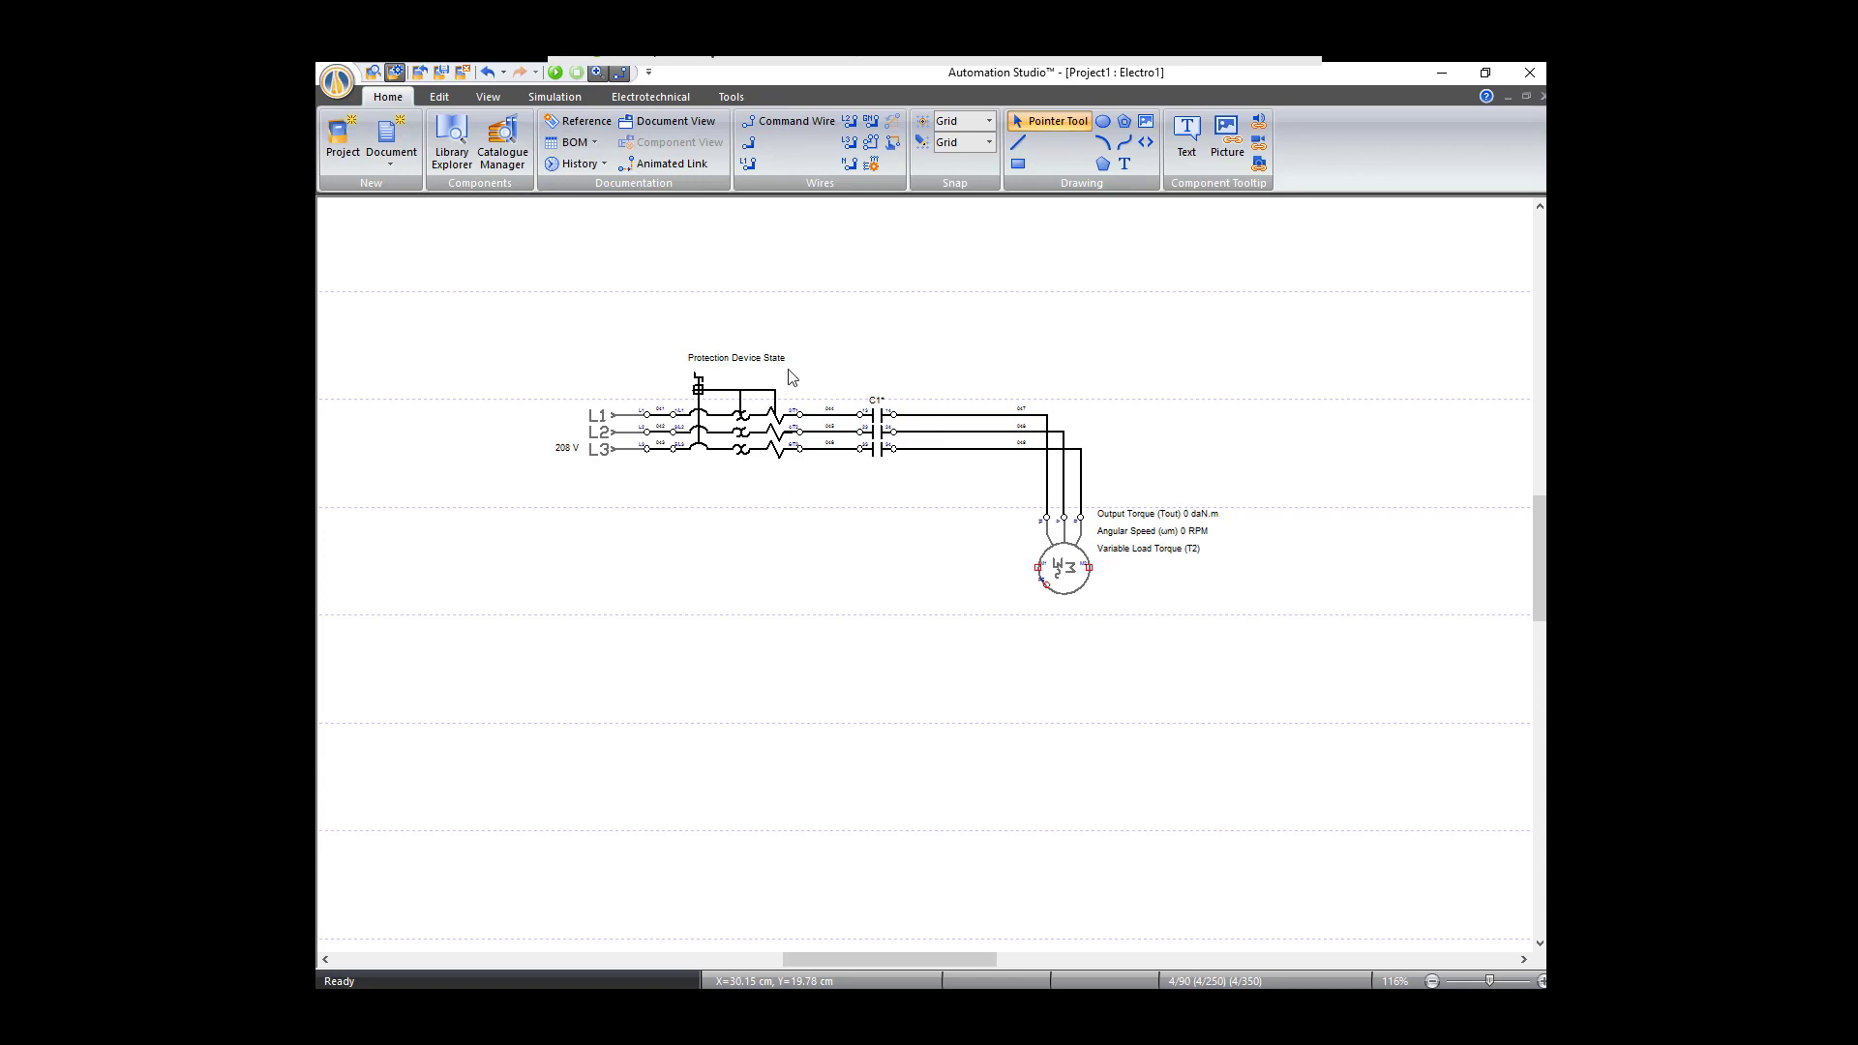
pyautogui.moveTo(735, 249)
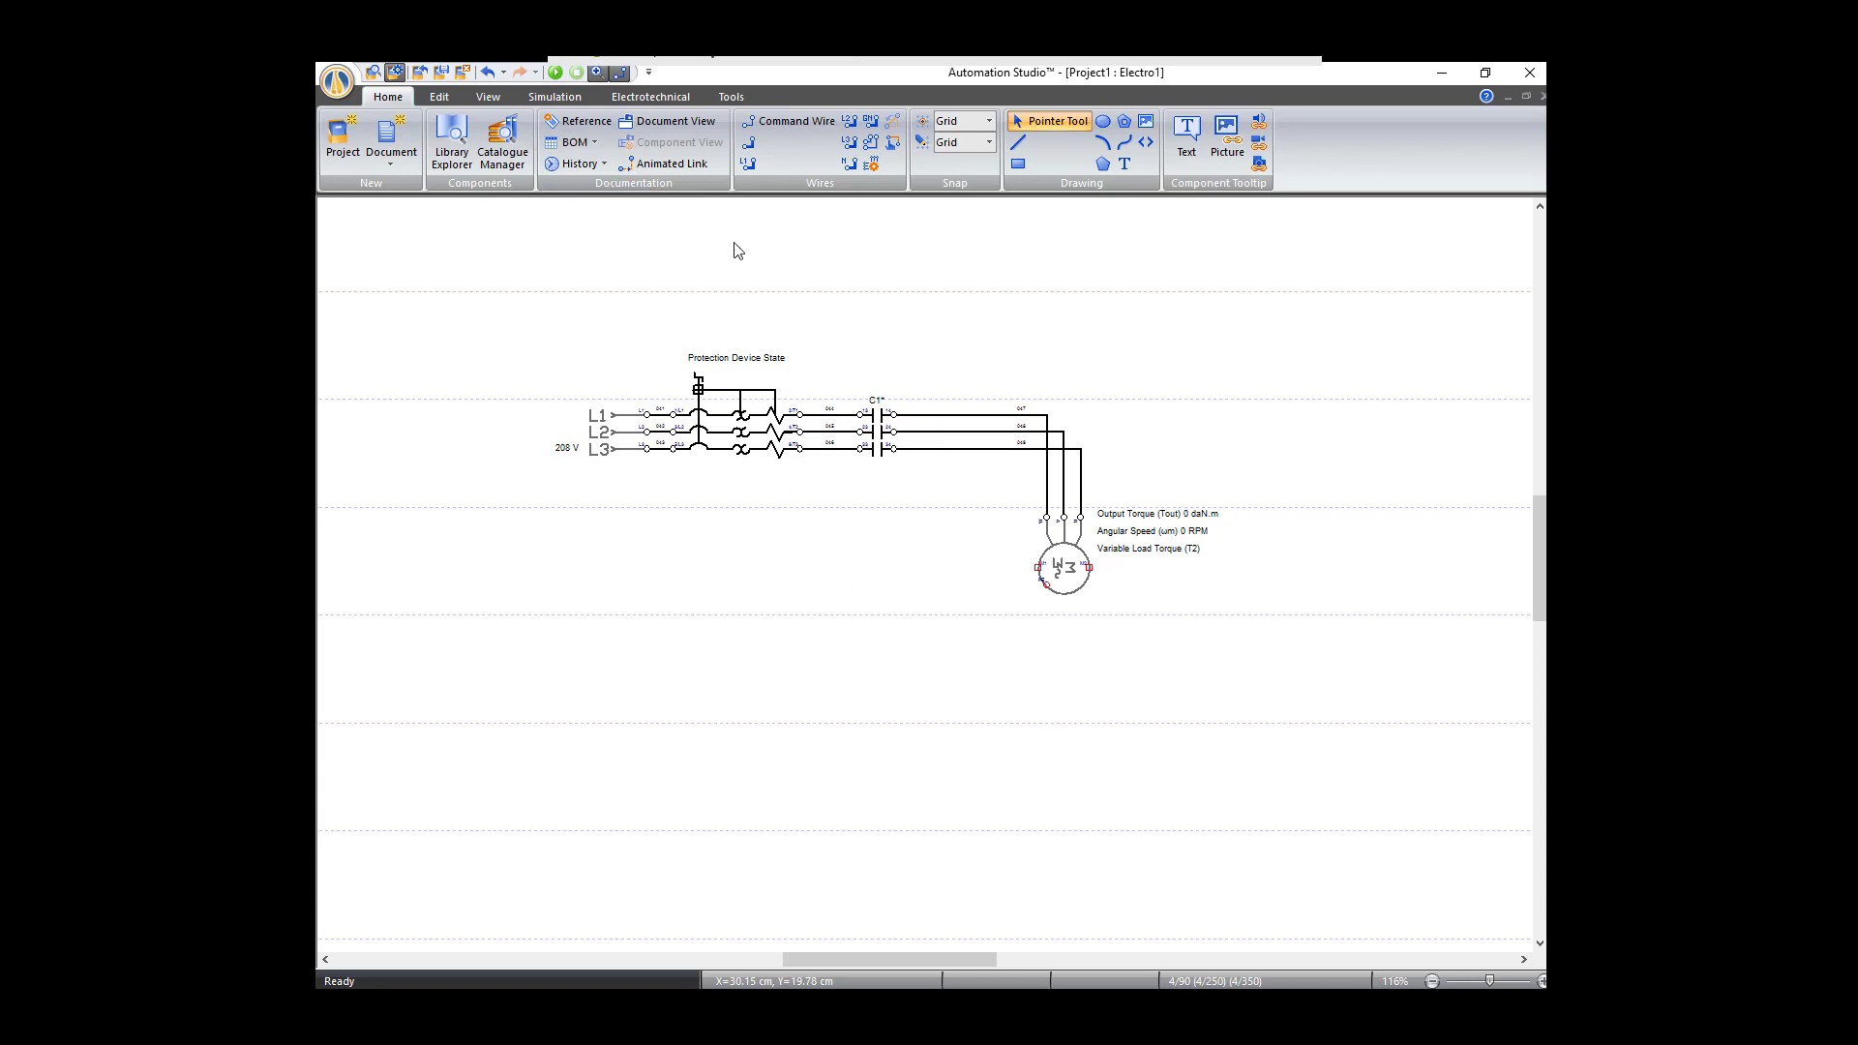
pyautogui.moveTo(615, 178)
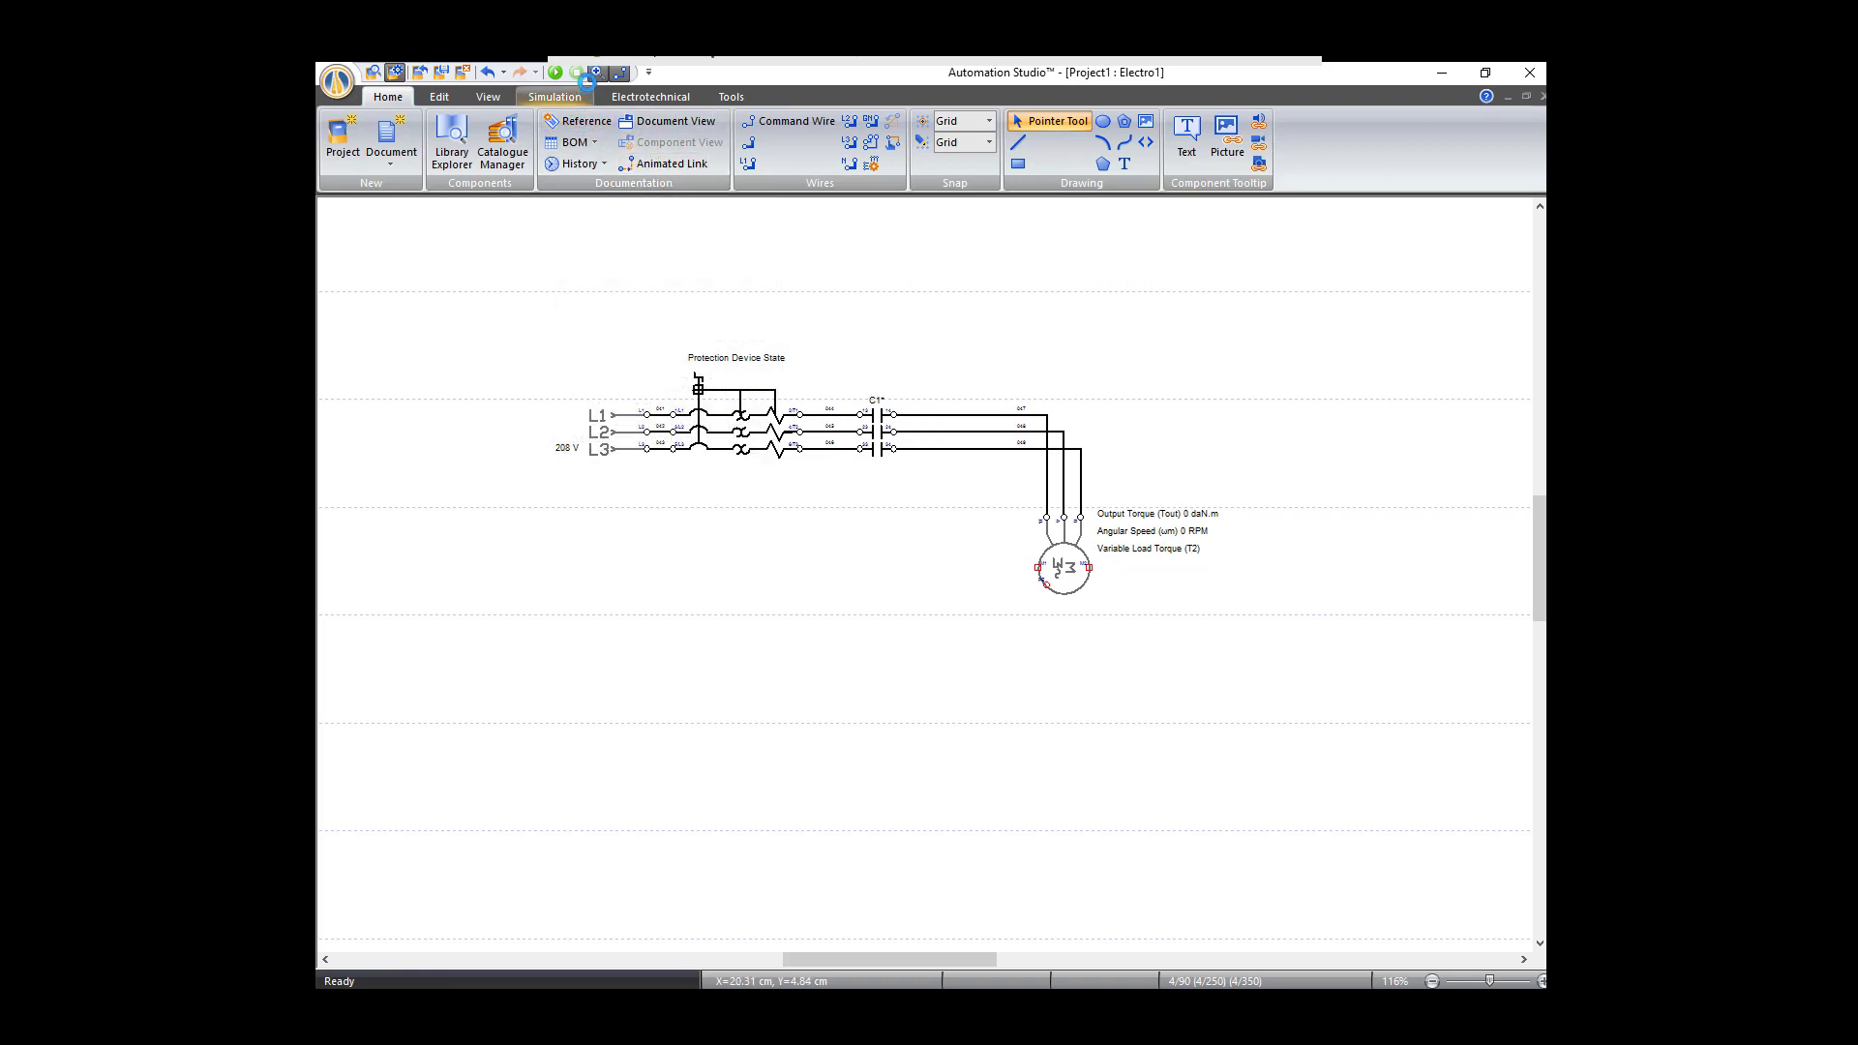
# Step: Zoom in so the power circuit from the L1–L3 source through C1 to the motor fills the view
pyautogui.click(669, 95)
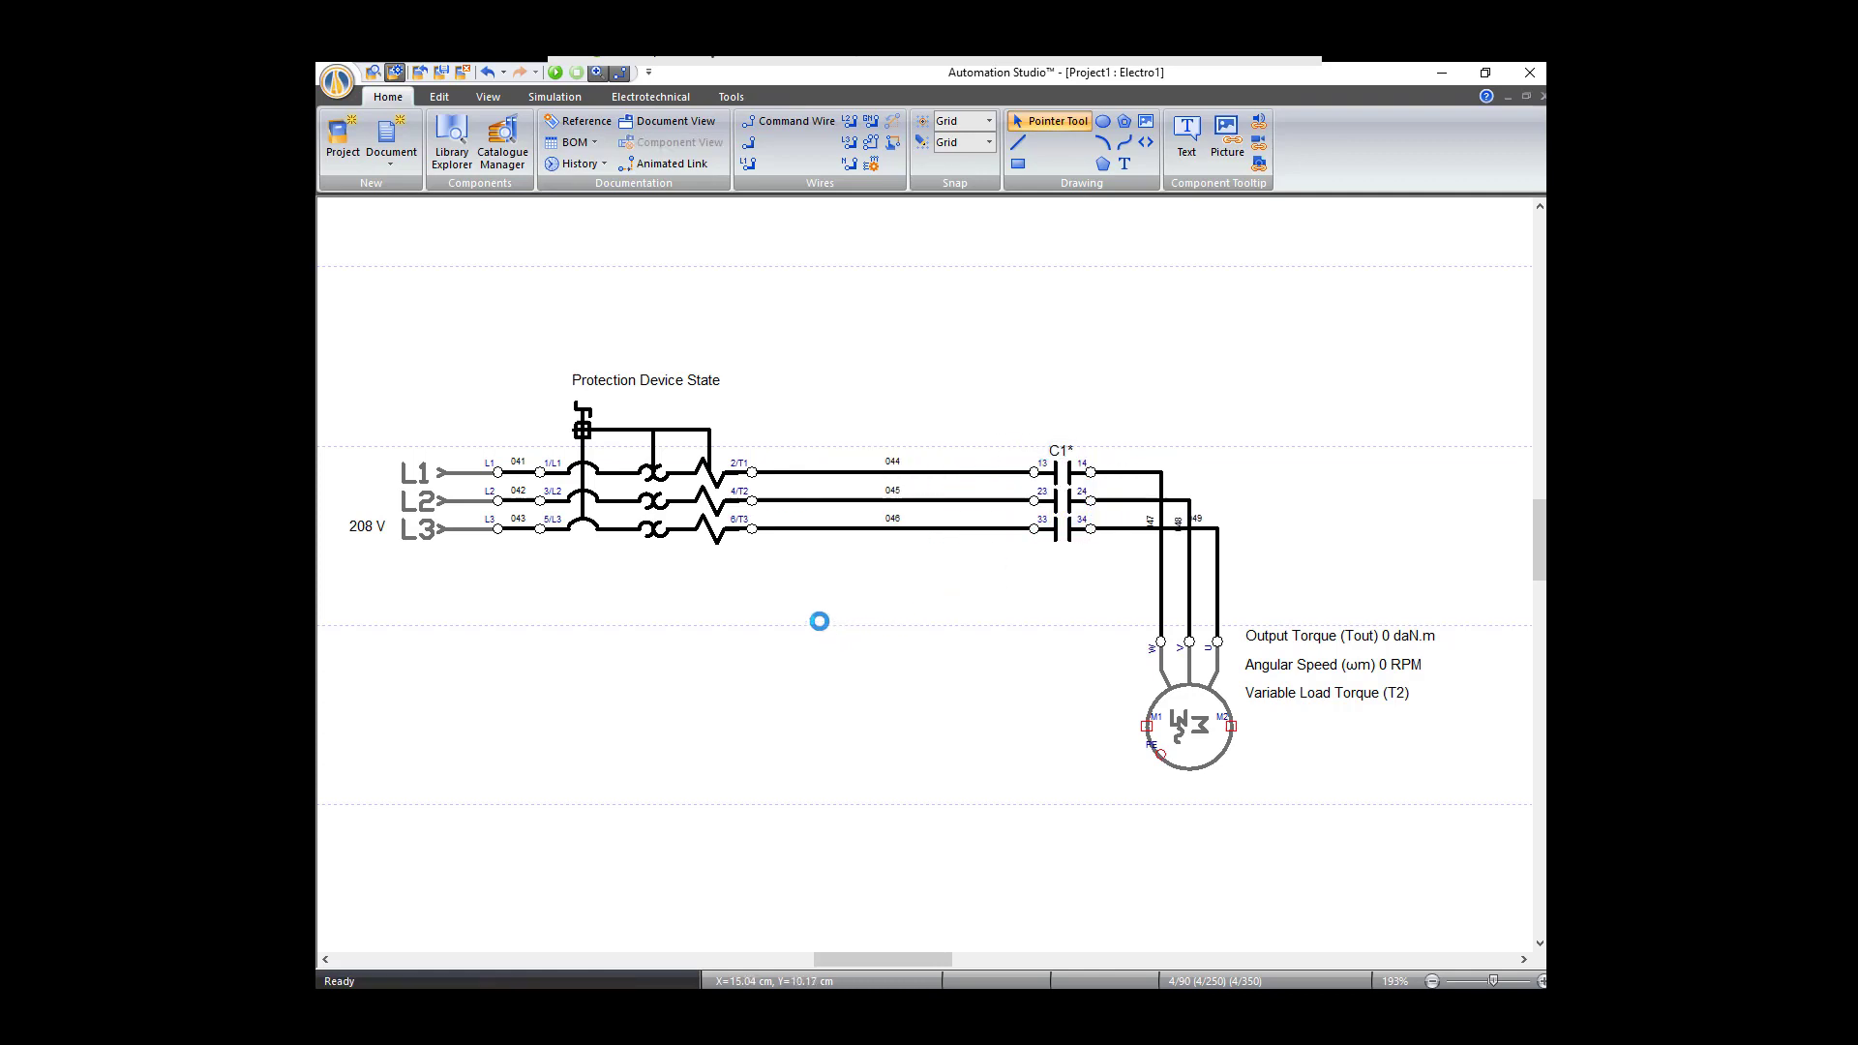
# Step: Browse the library to Electrotechnical NEMA > Control > Switches for the push-button symbols
pyautogui.click(451, 139)
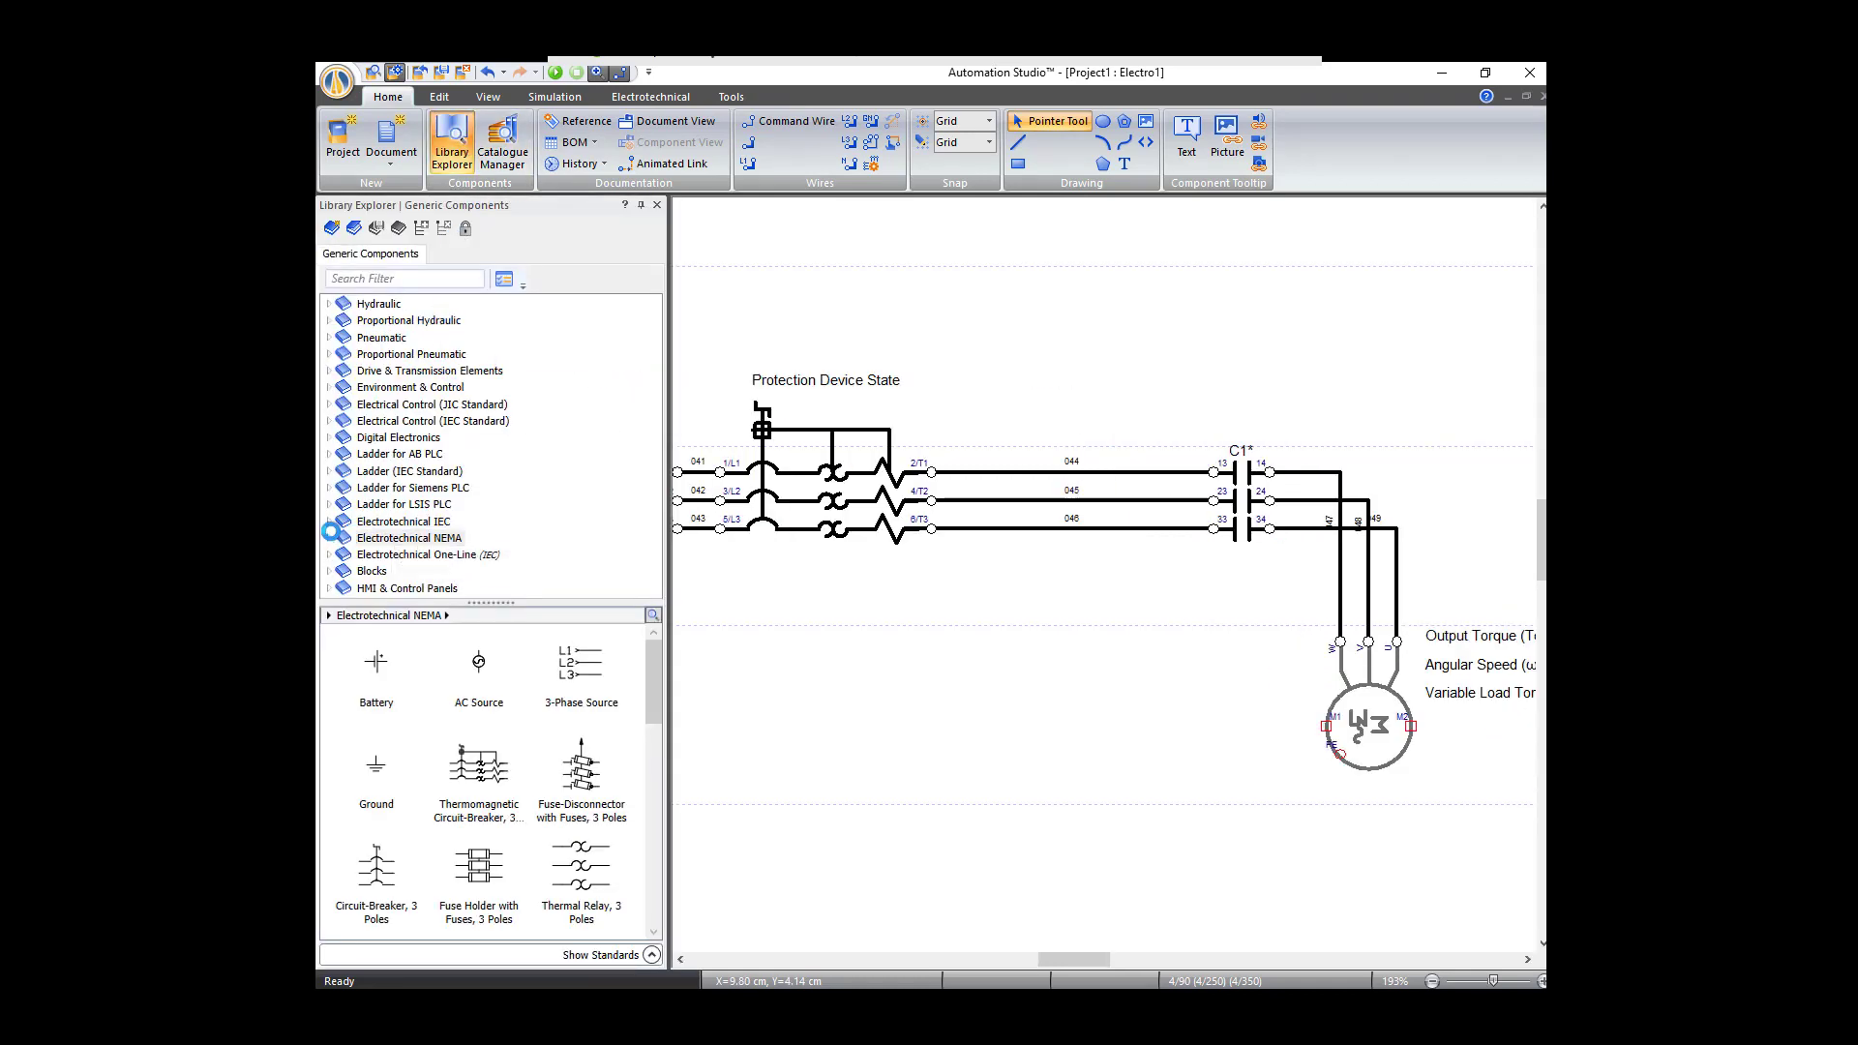
pyautogui.click(408, 536)
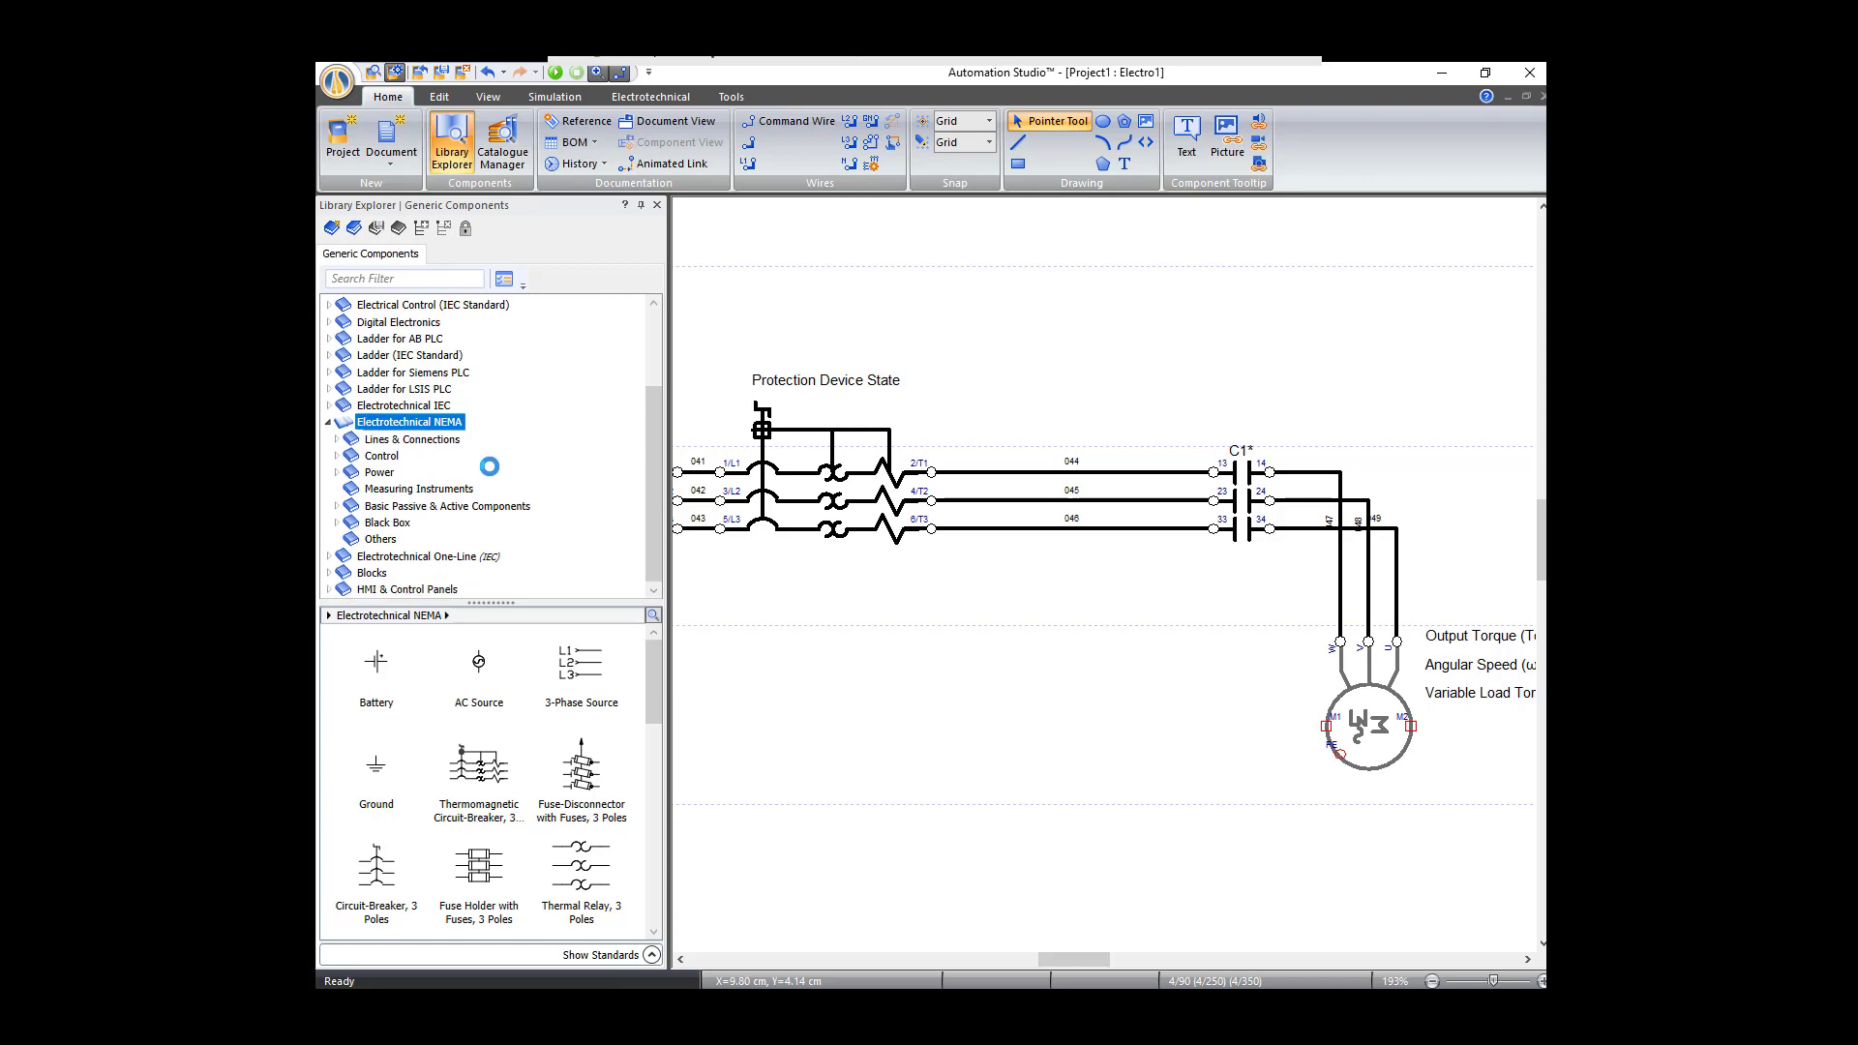
pyautogui.moveTo(538, 505)
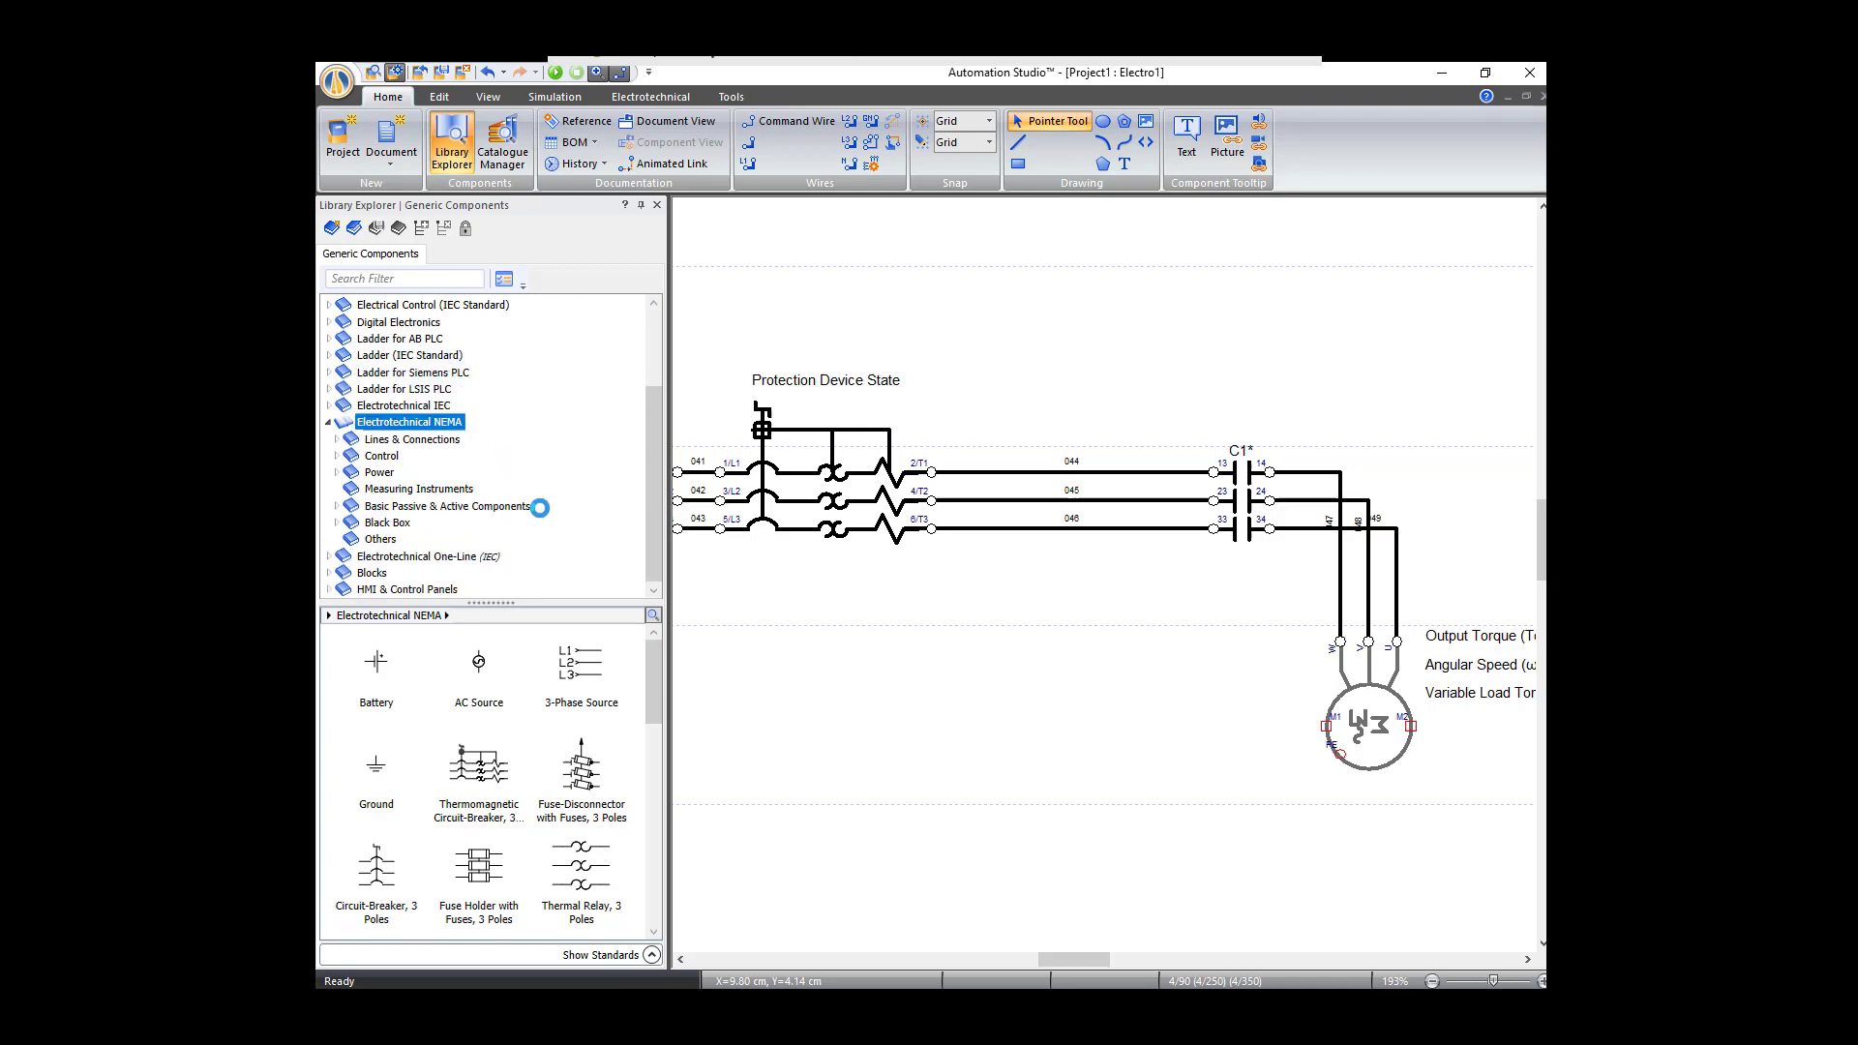
pyautogui.click(335, 455)
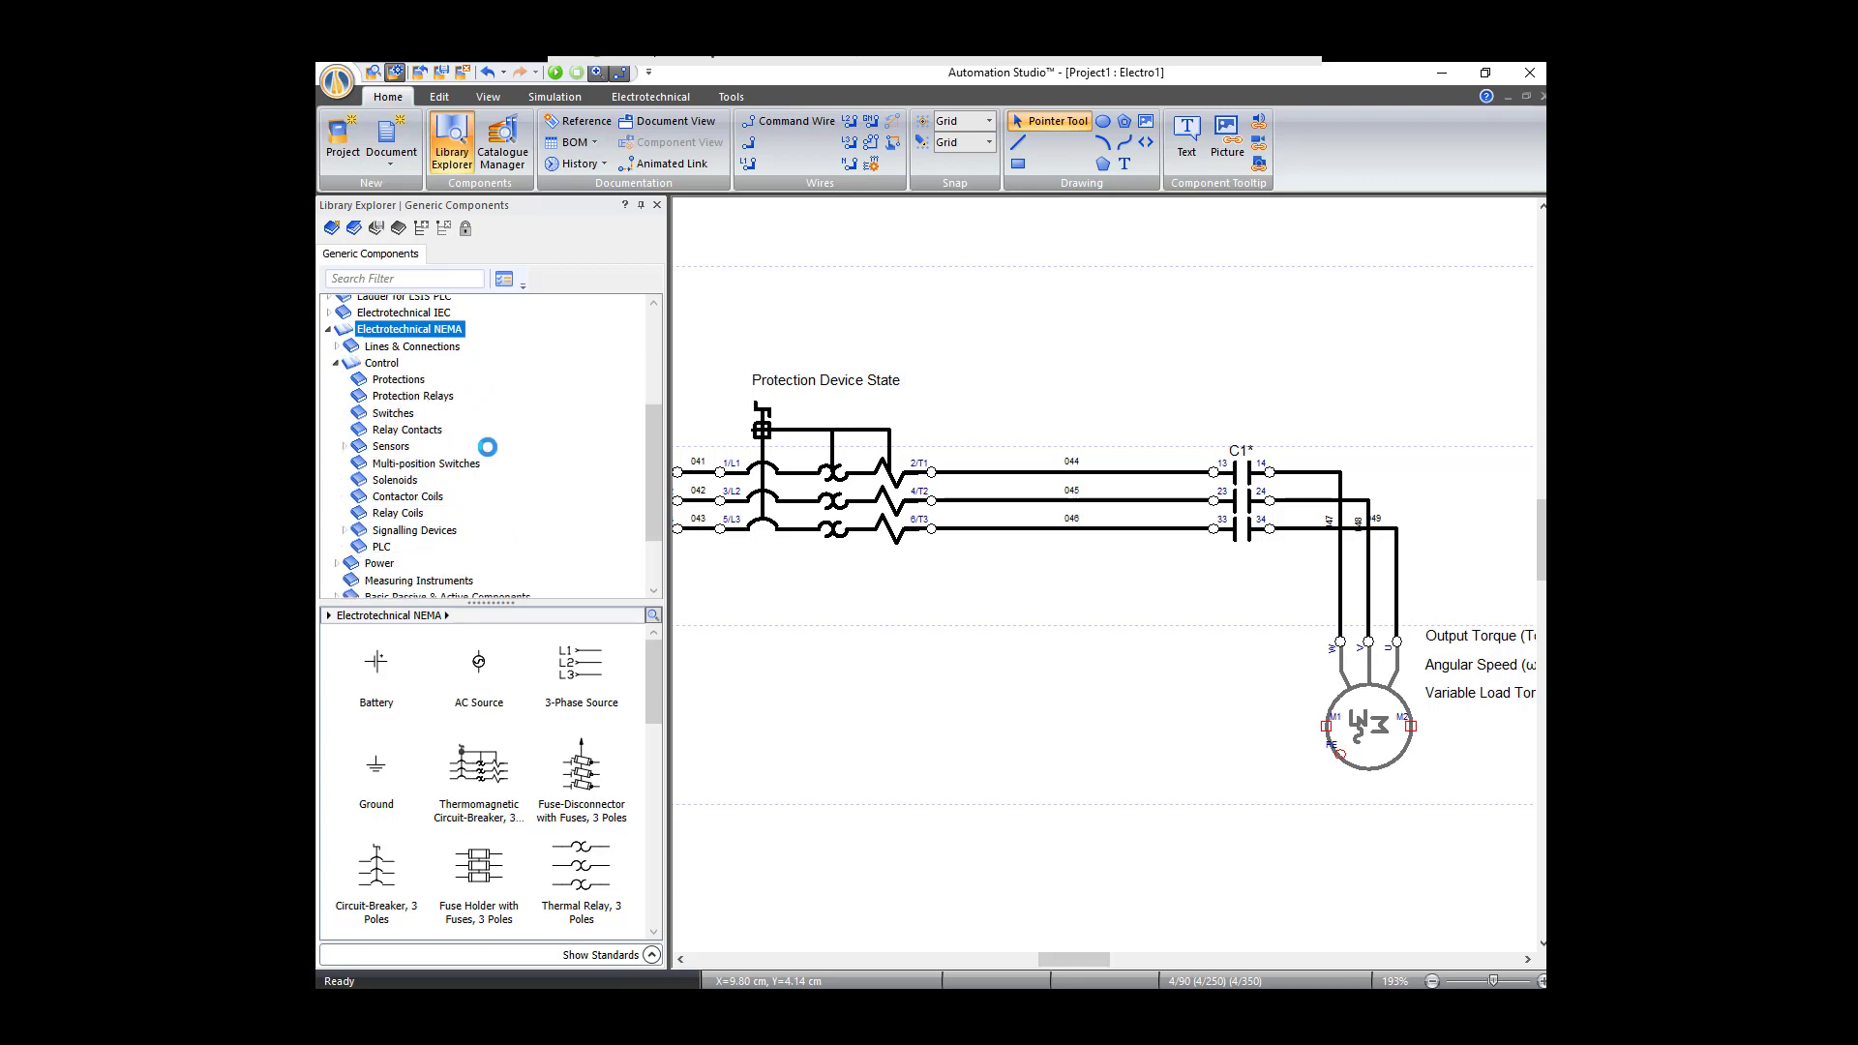
pyautogui.moveTo(391, 410)
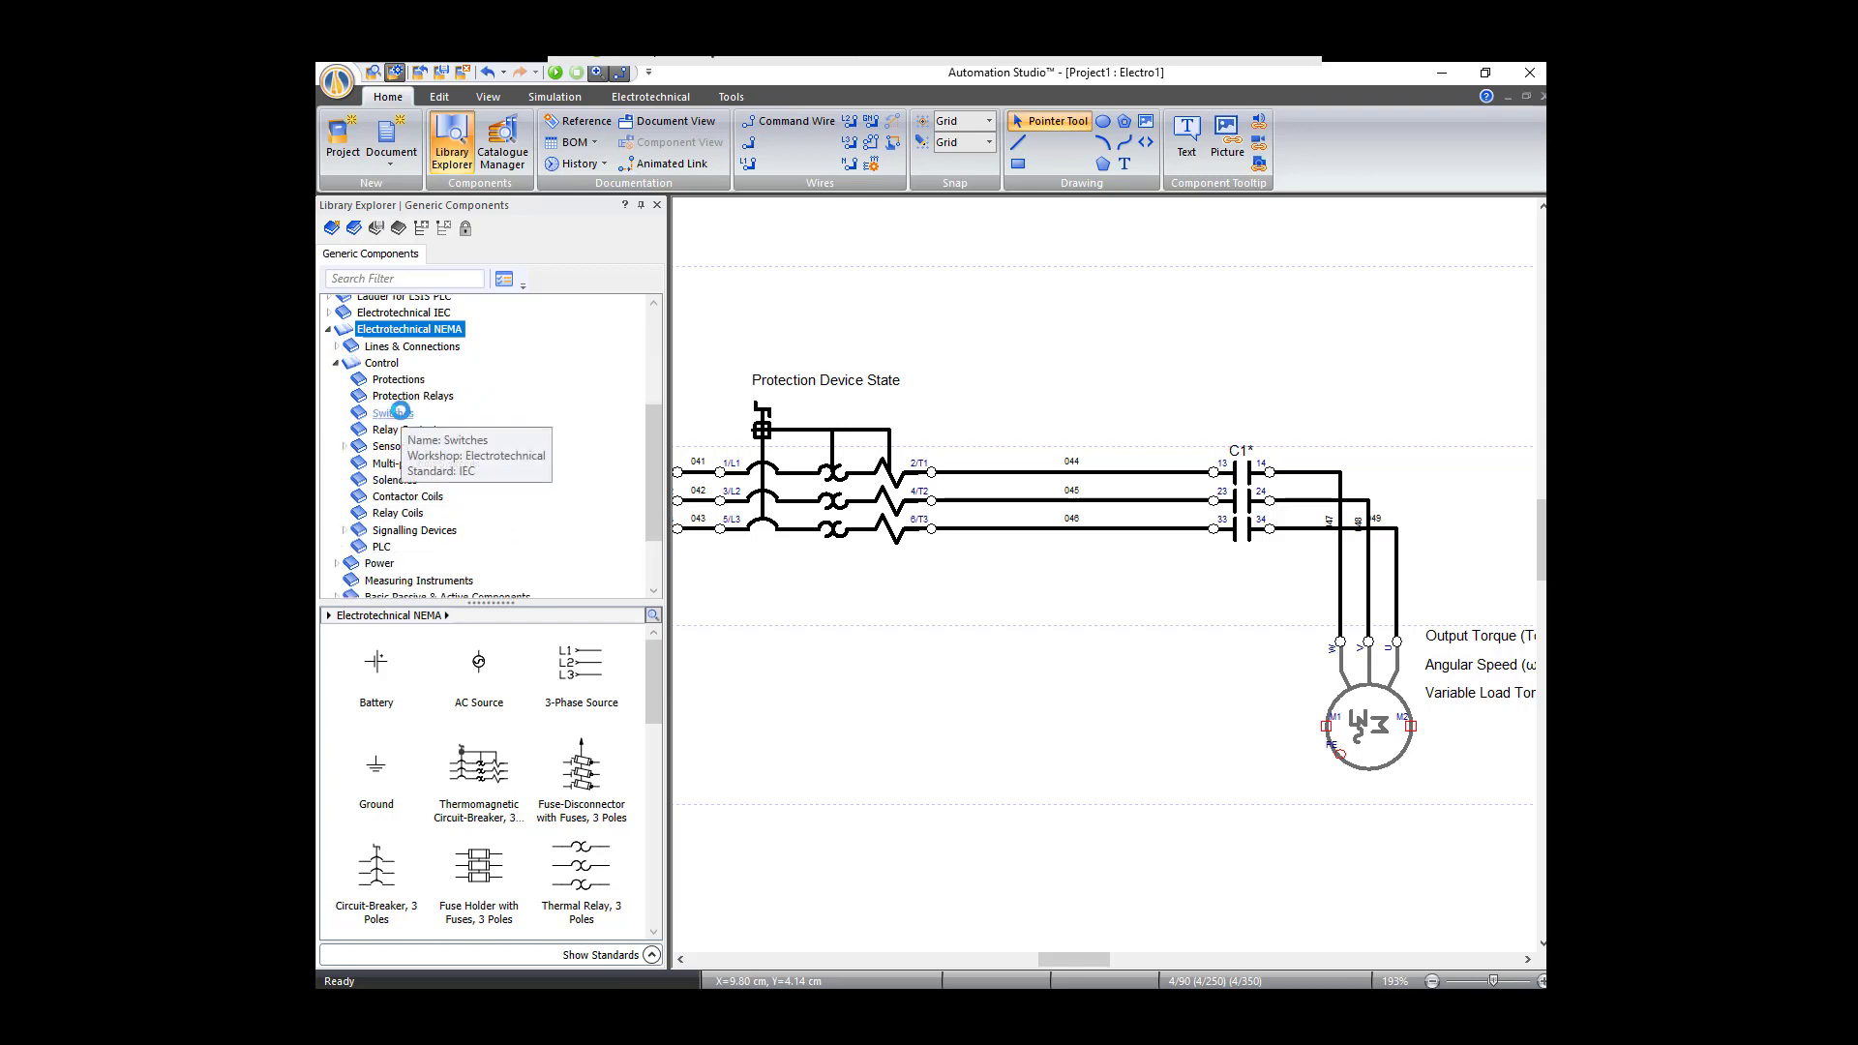
pyautogui.click(393, 410)
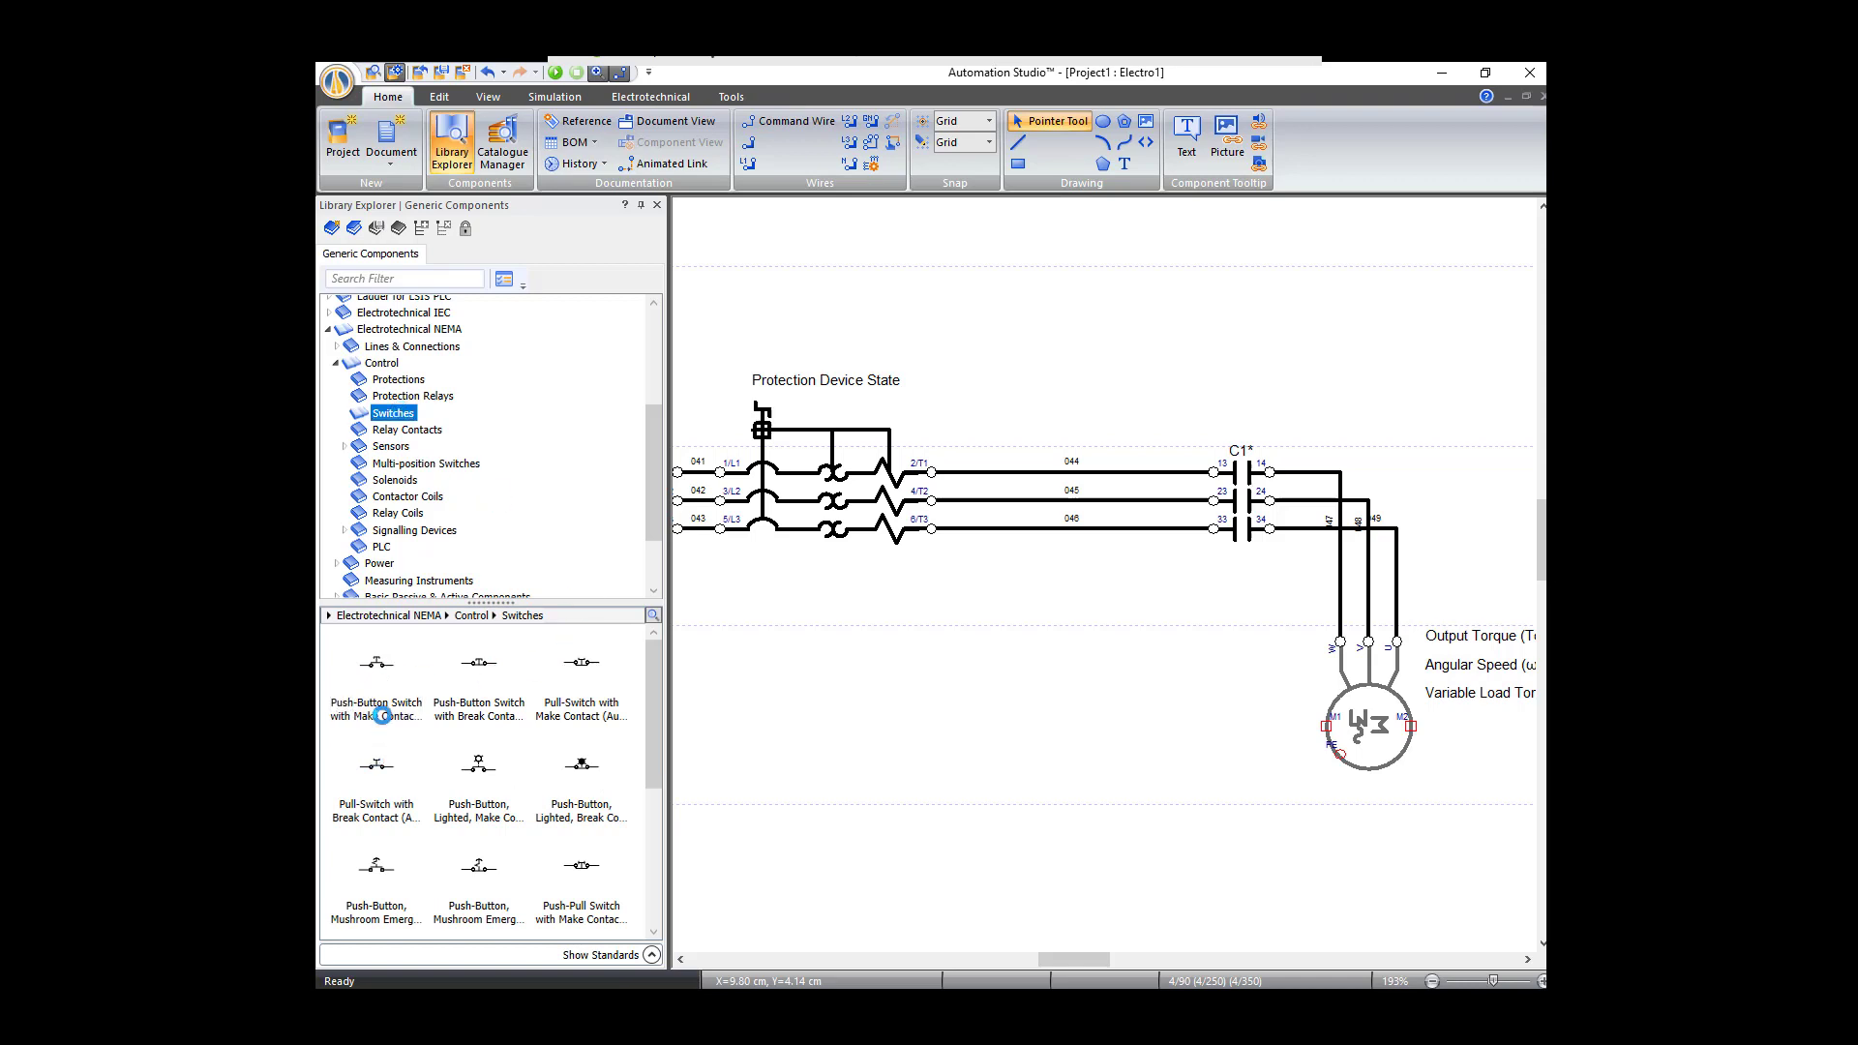
pyautogui.moveTo(376, 660)
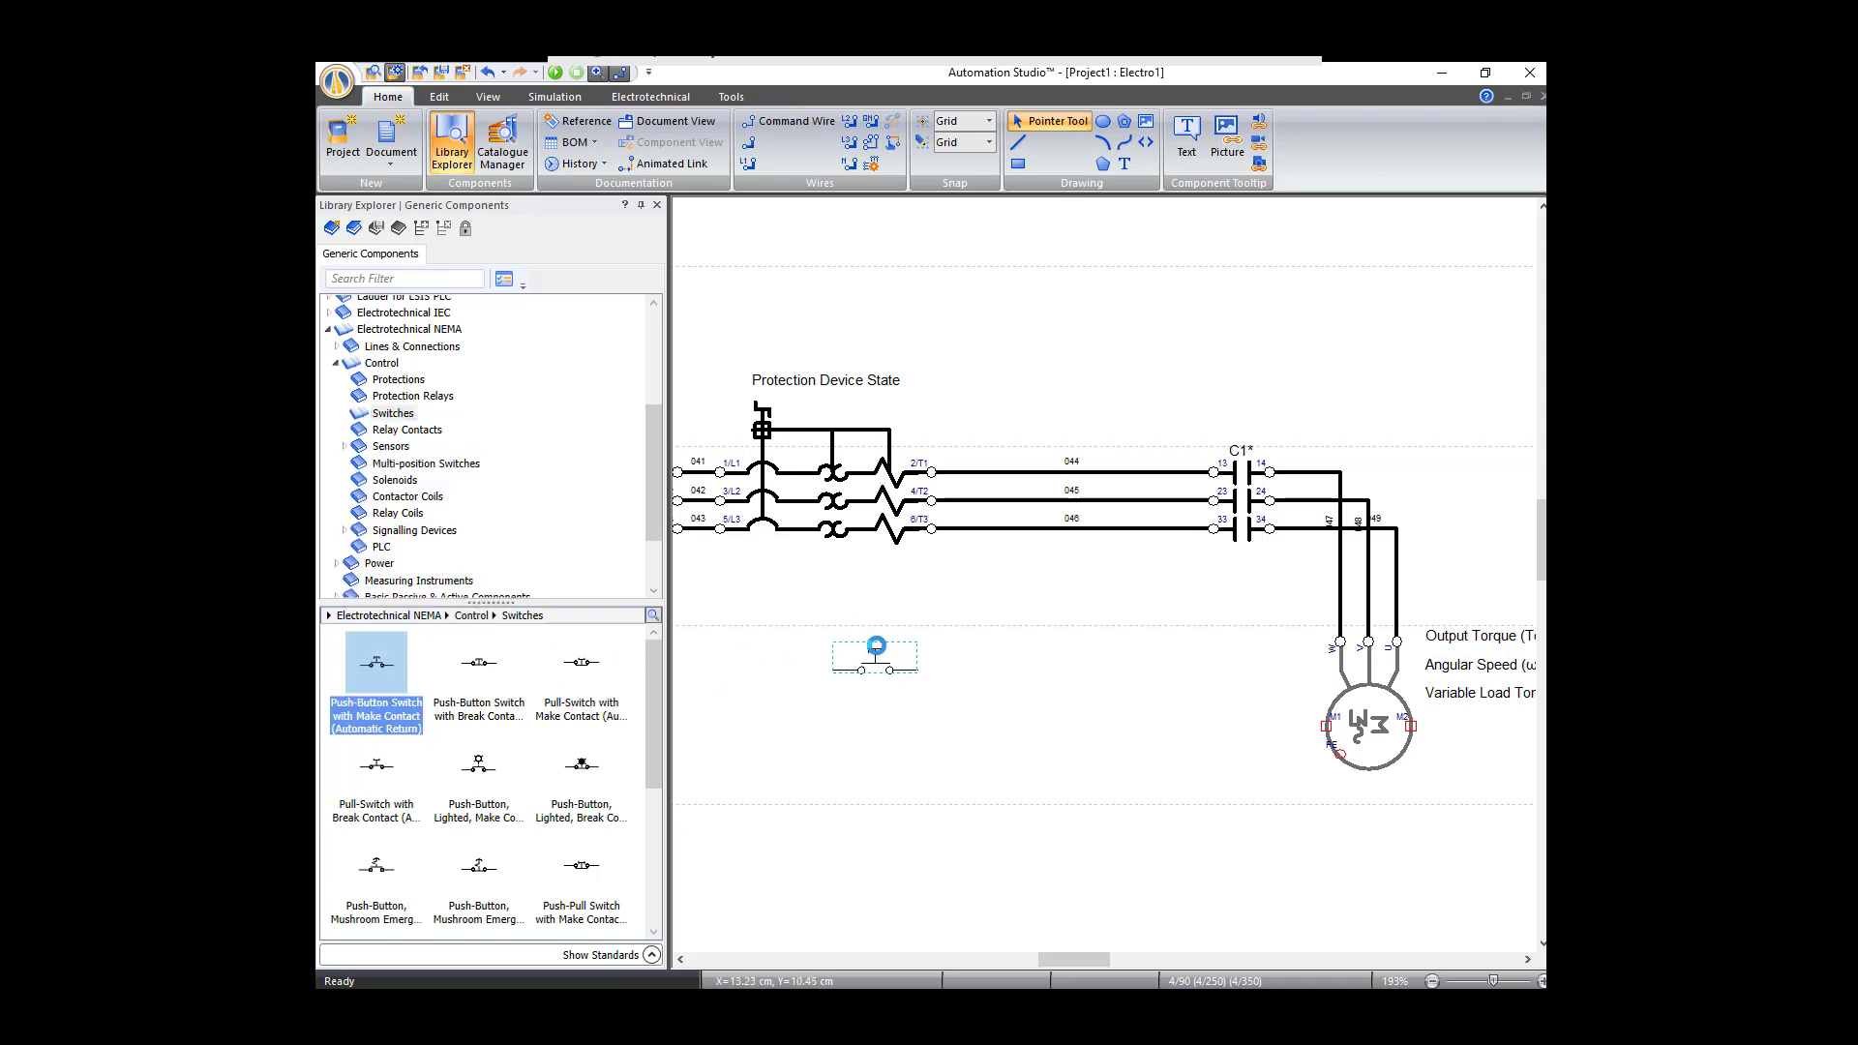
# Step: Give the normally open push button the alias Start
pyautogui.doubleClick(872, 652)
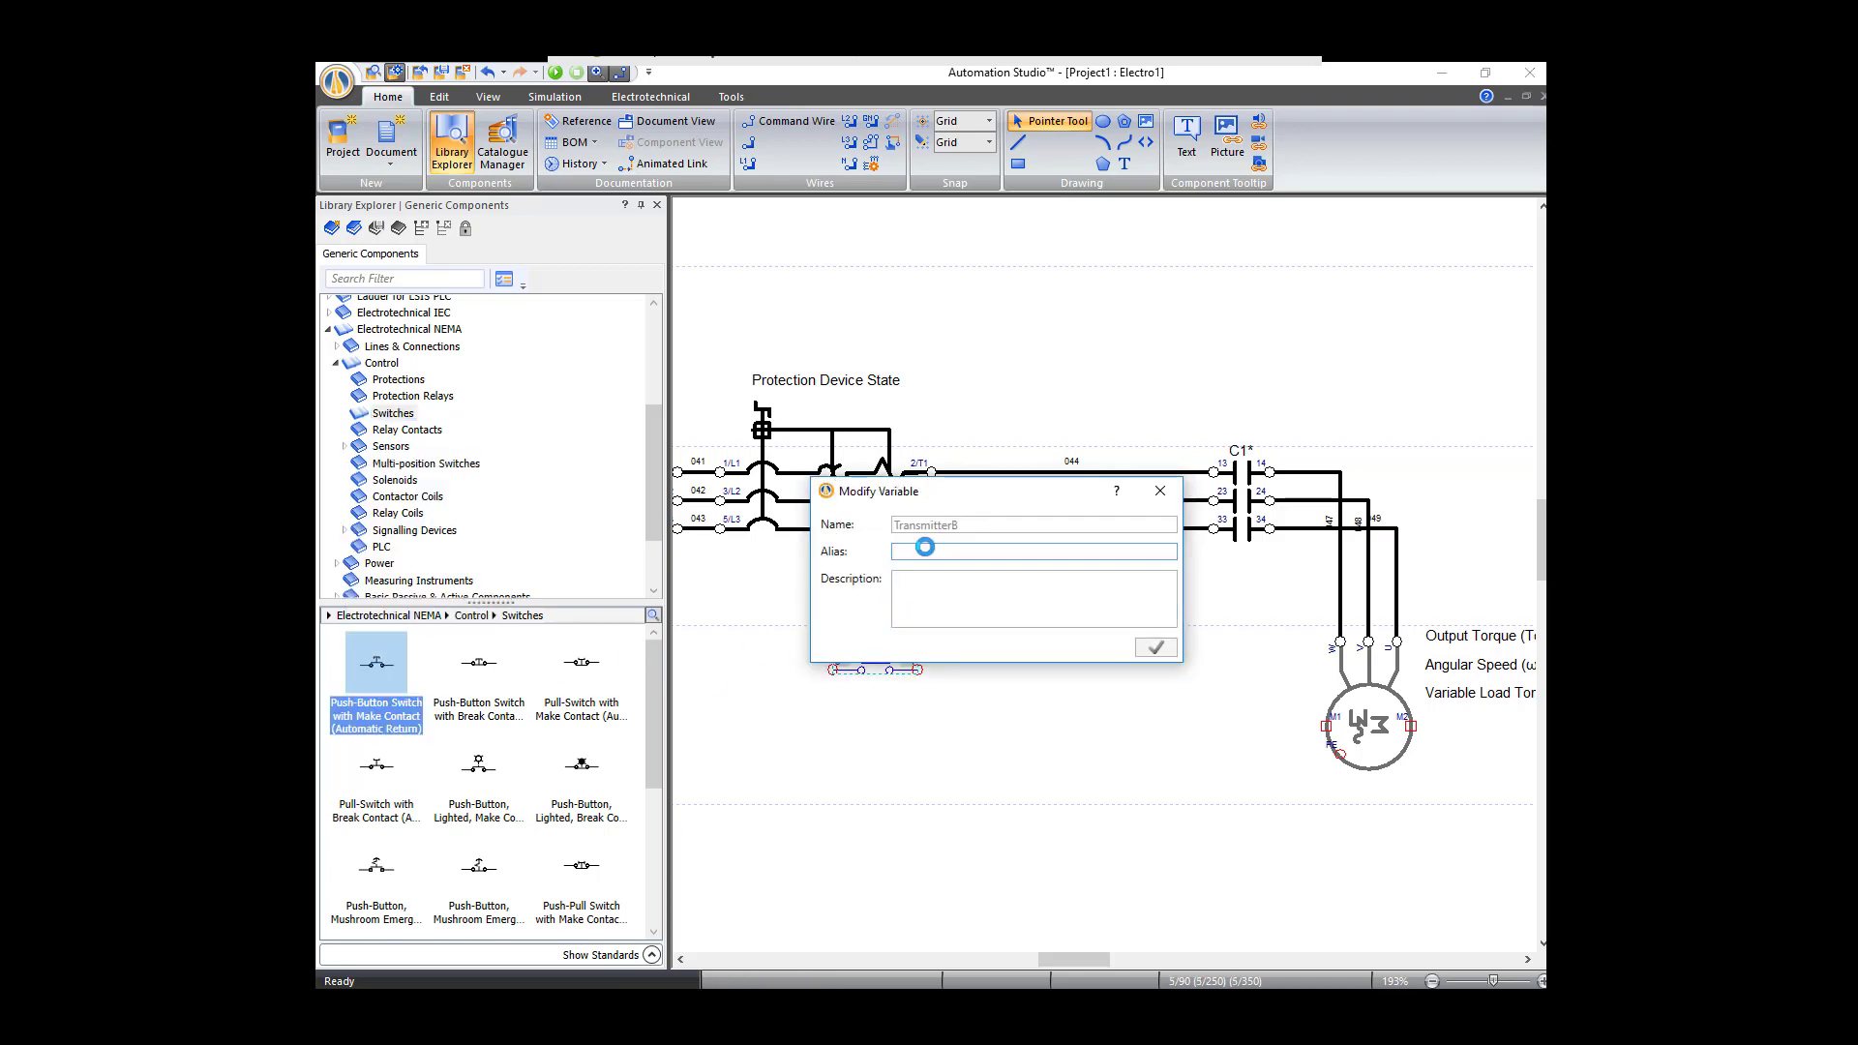
pyautogui.write('s')
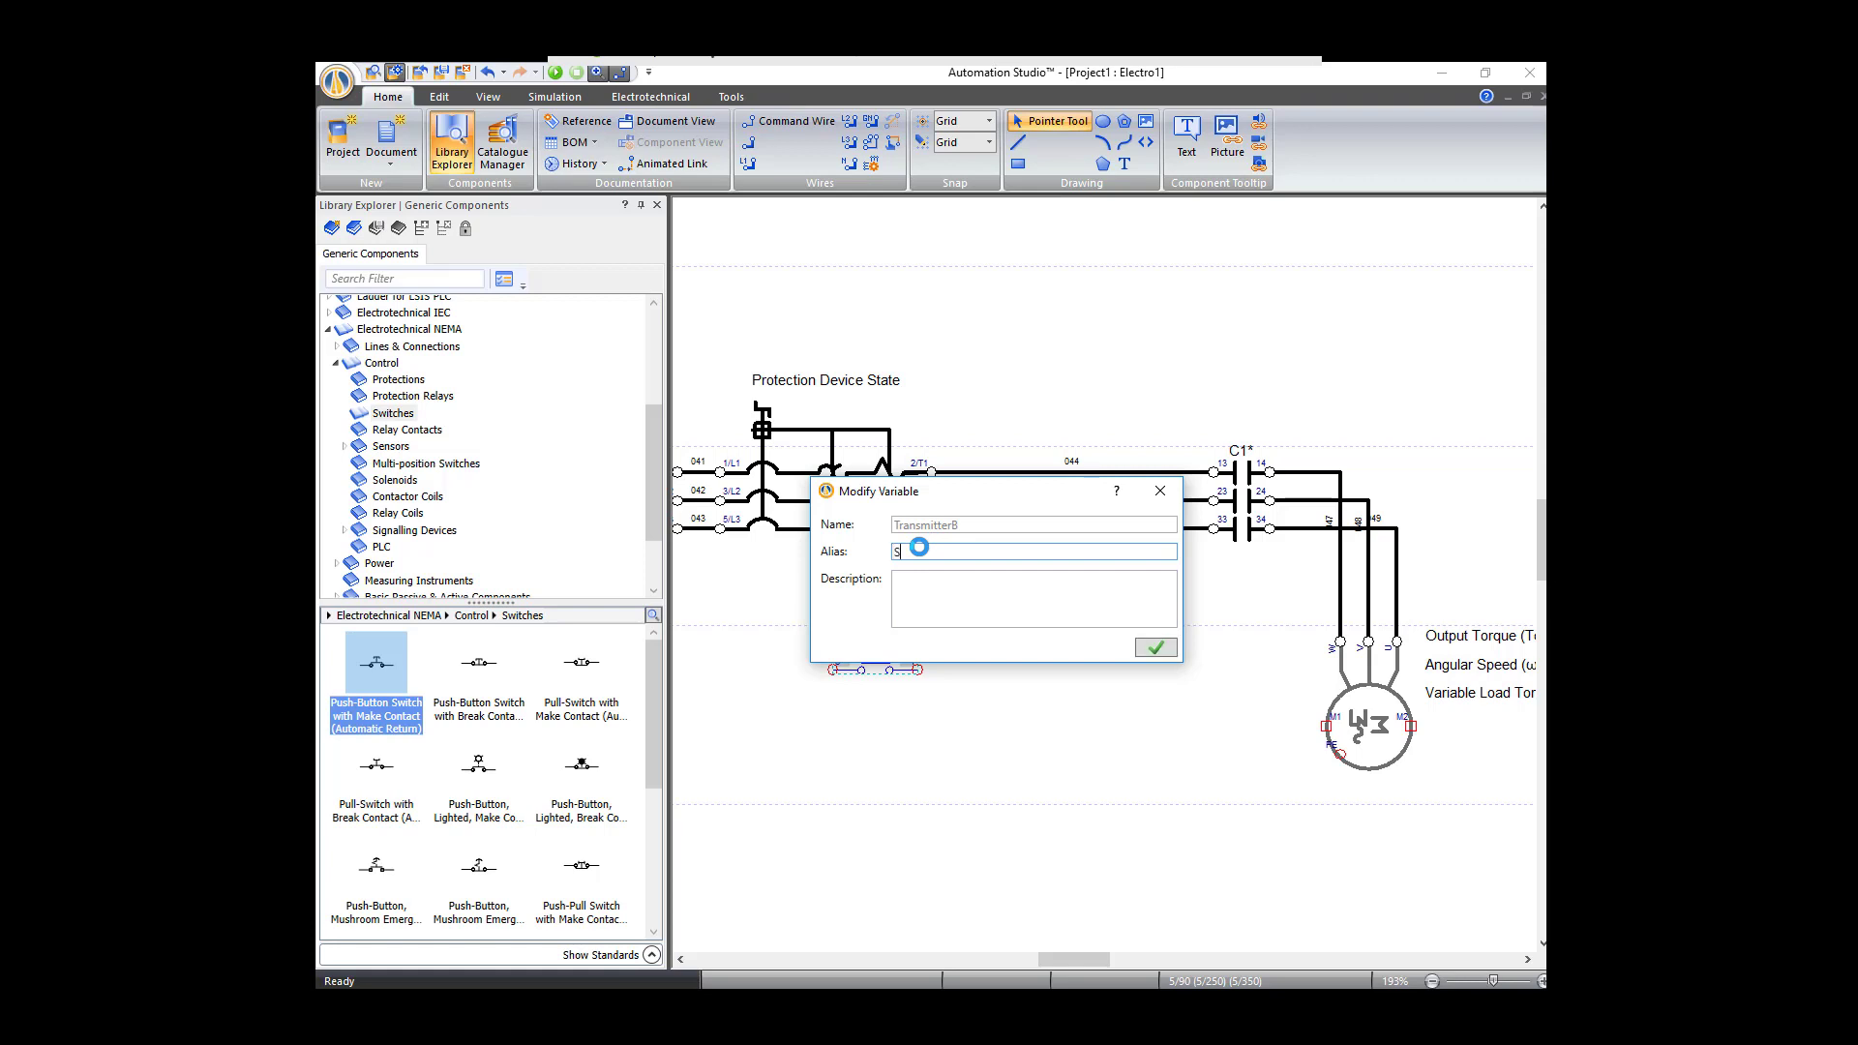
pyautogui.write('Start')
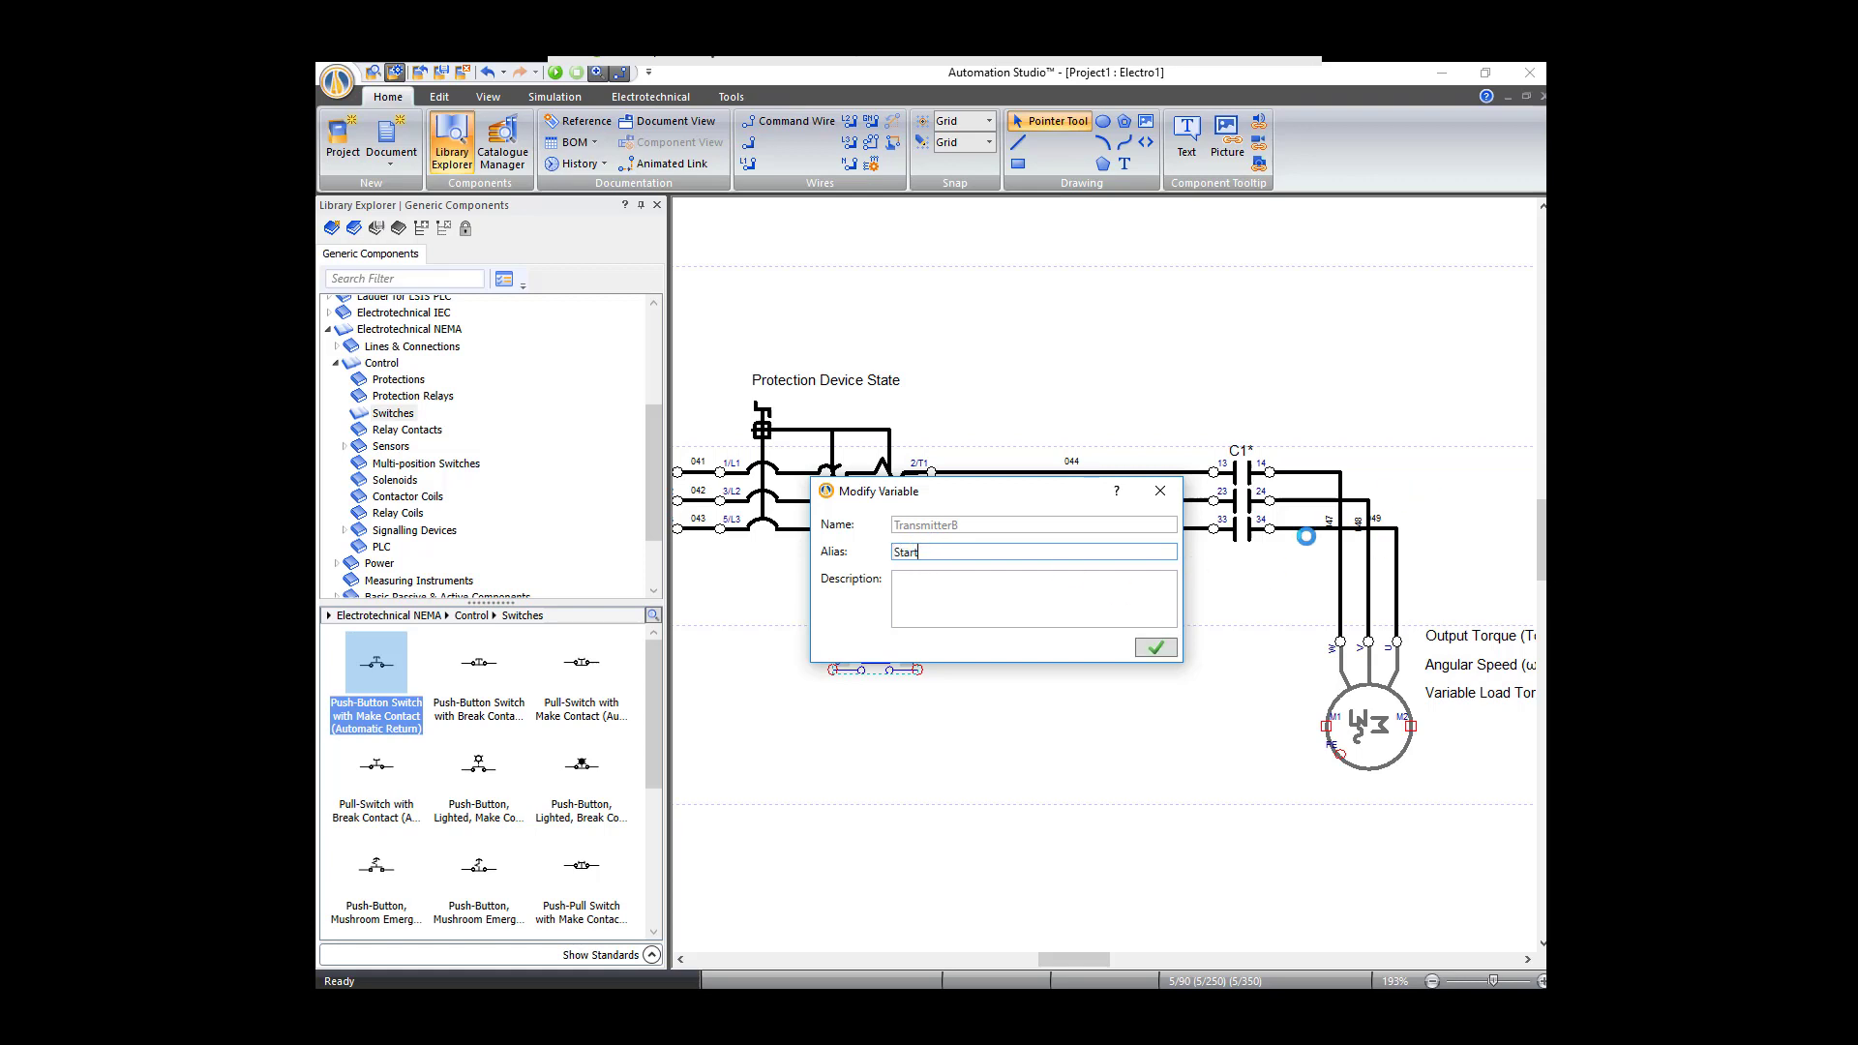
pyautogui.click(1153, 646)
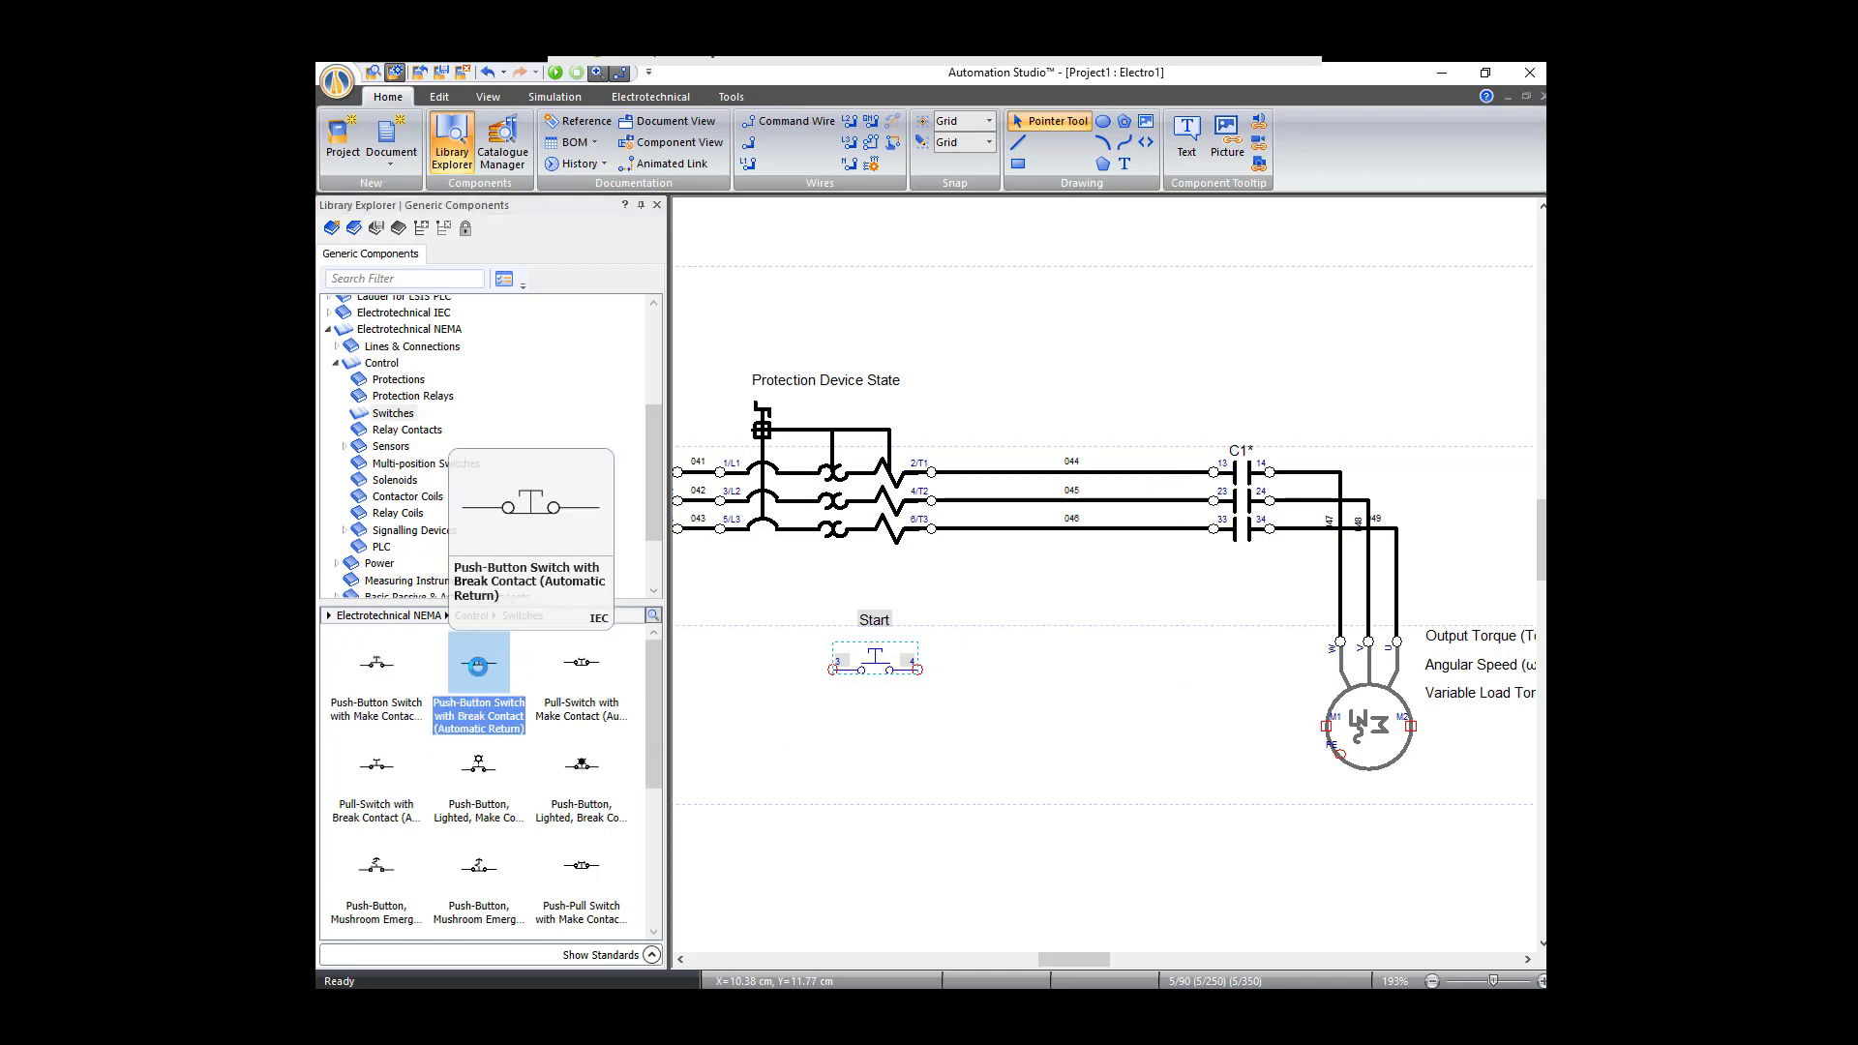
pyautogui.moveTo(706, 693)
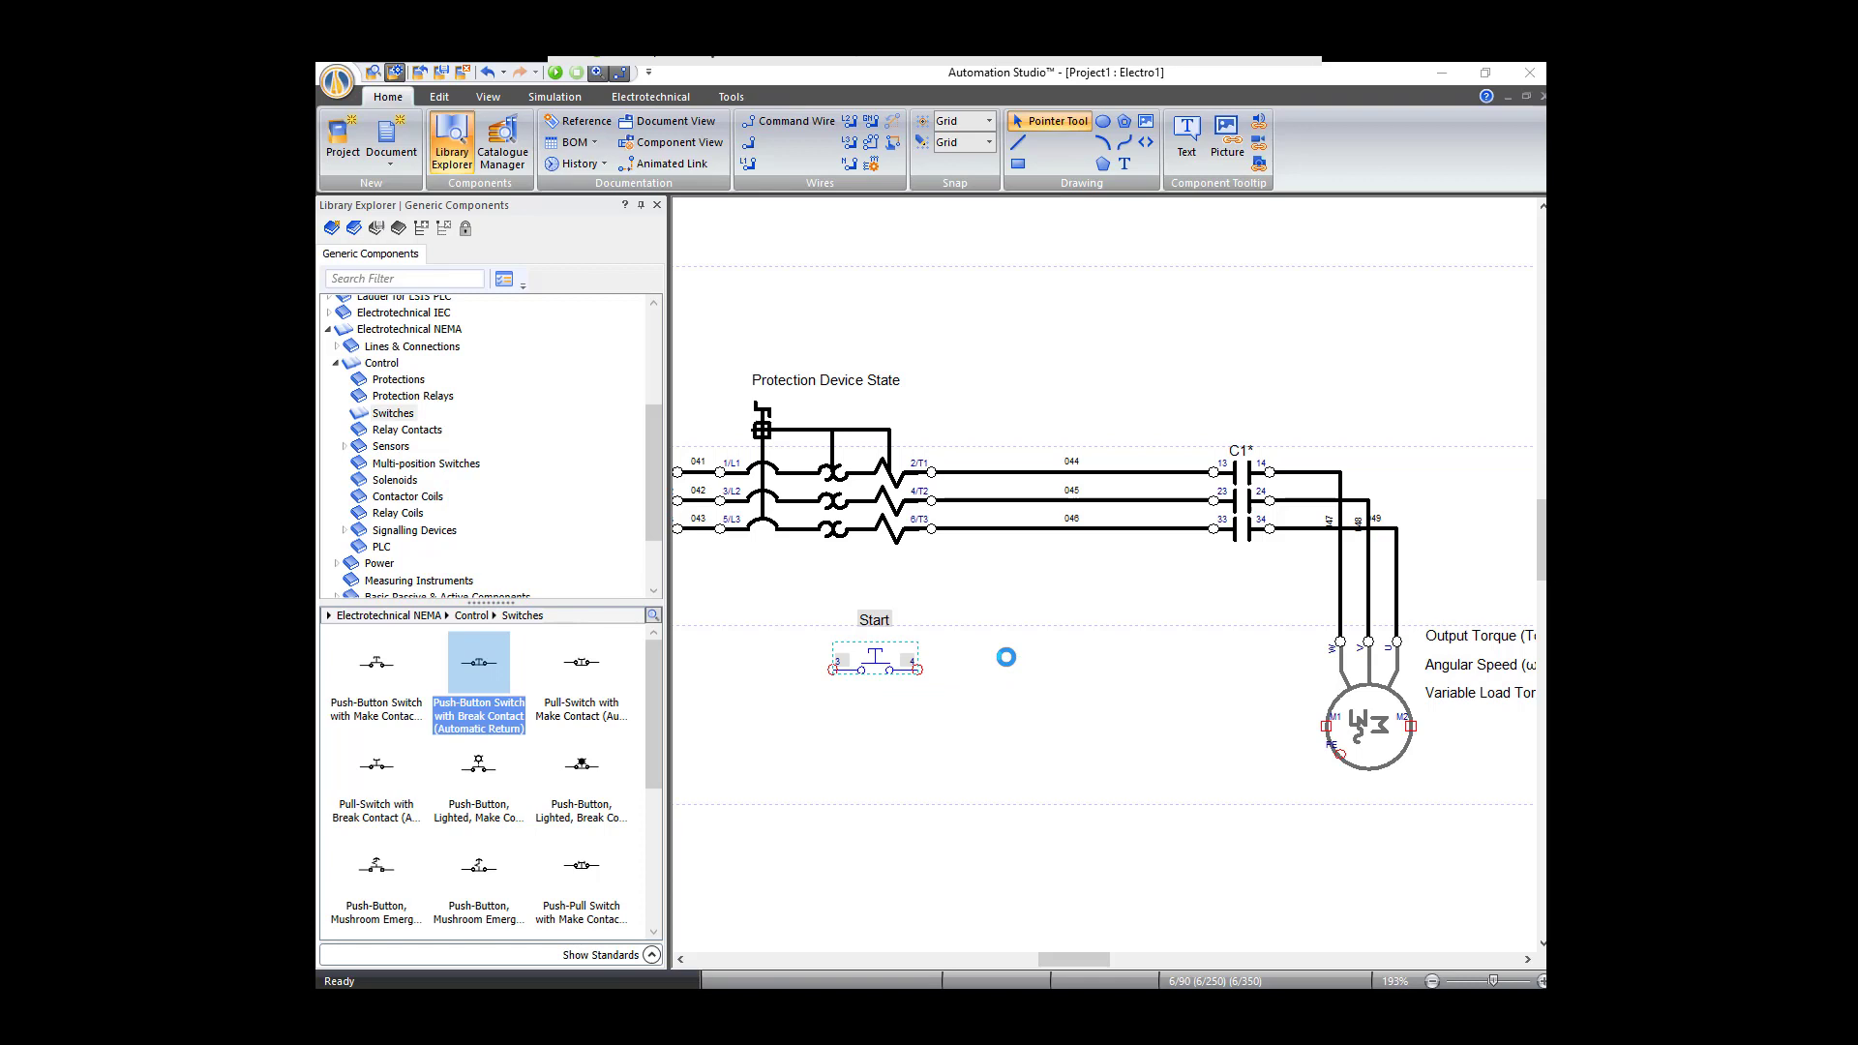
# Step: Give the normally closed push button beside it the alias Stop
pyautogui.doubleClick(1004, 656)
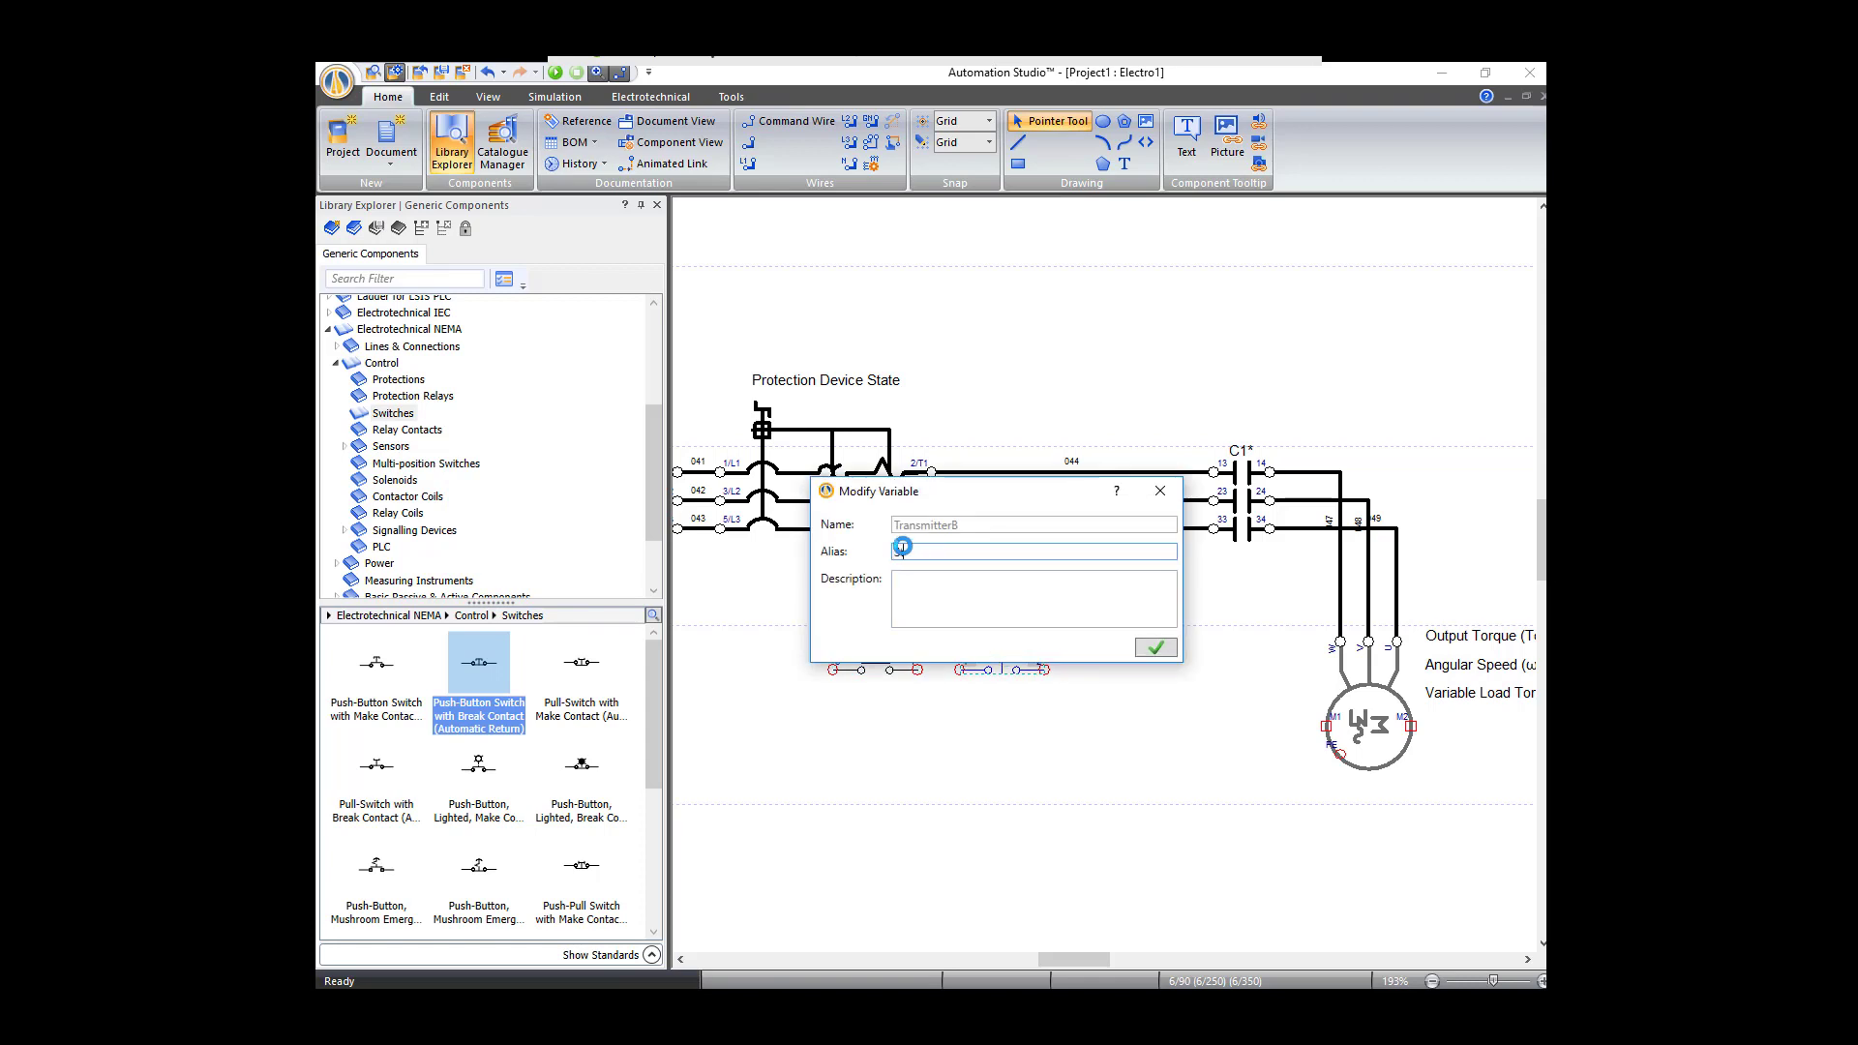
pyautogui.write('Stop')
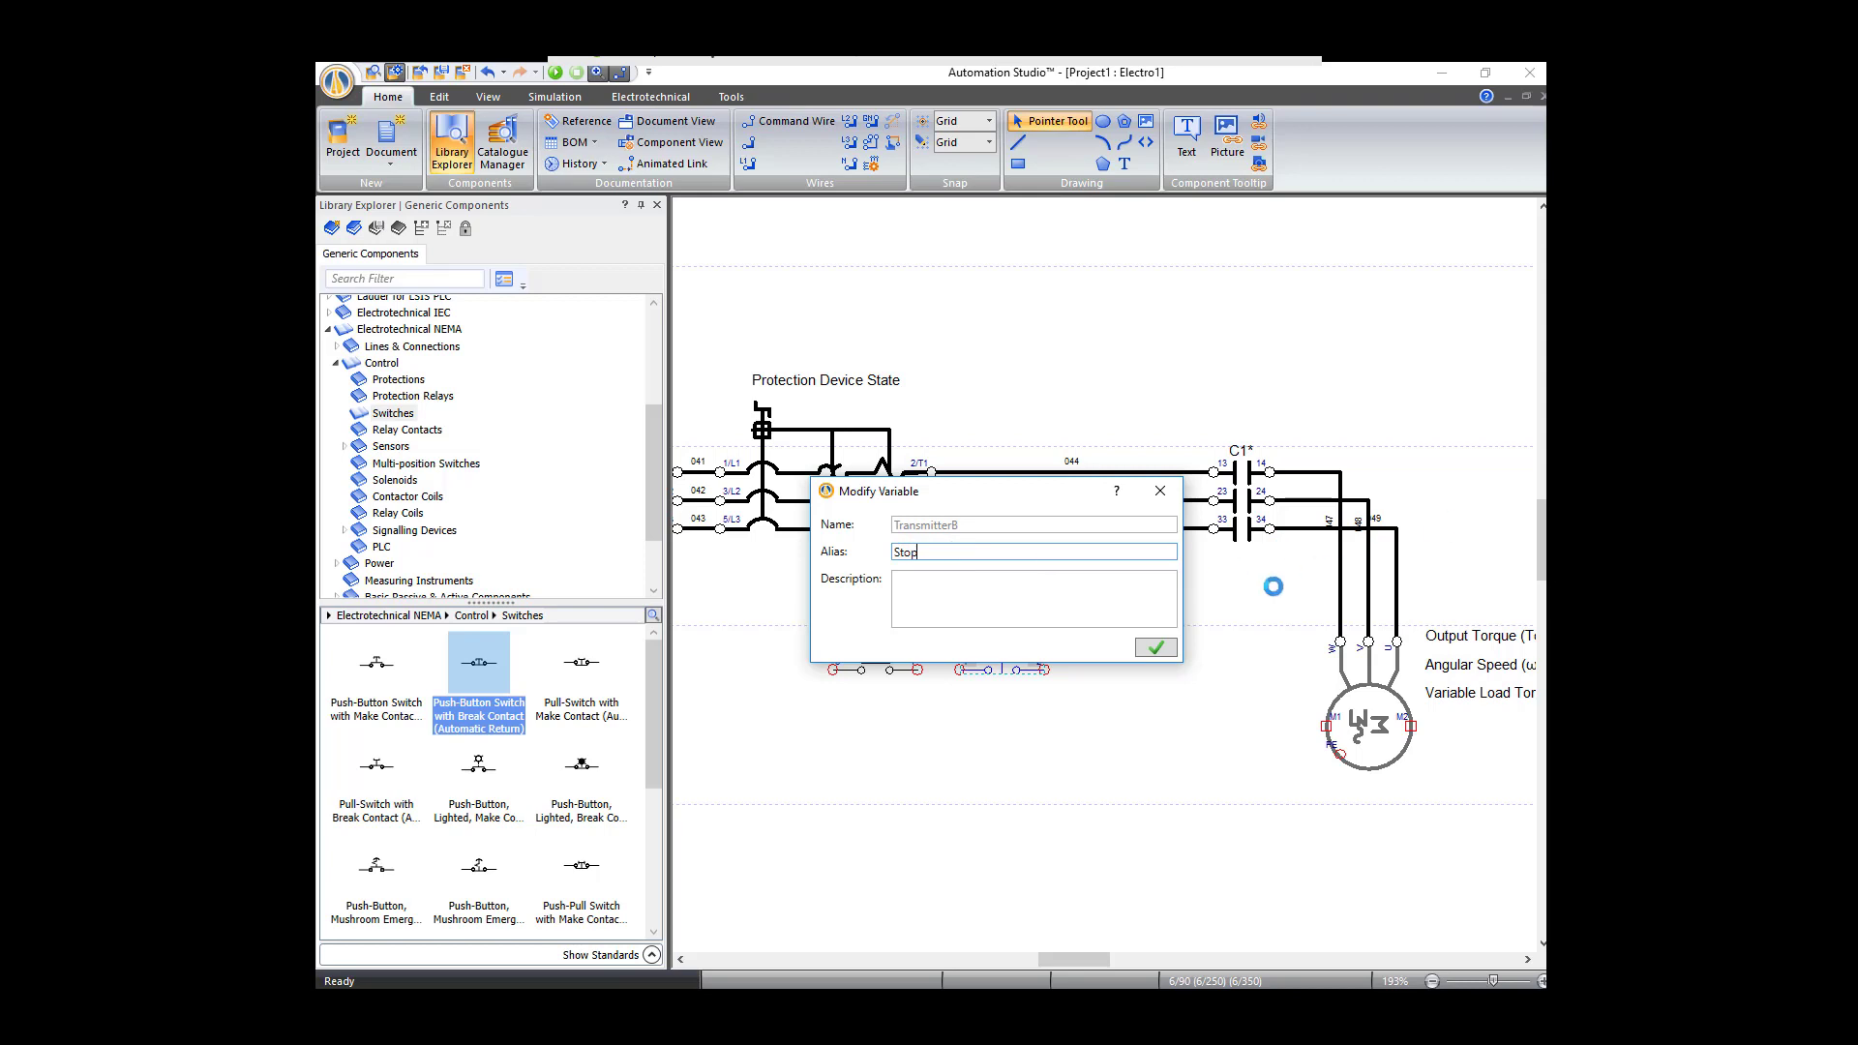
pyautogui.click(1153, 646)
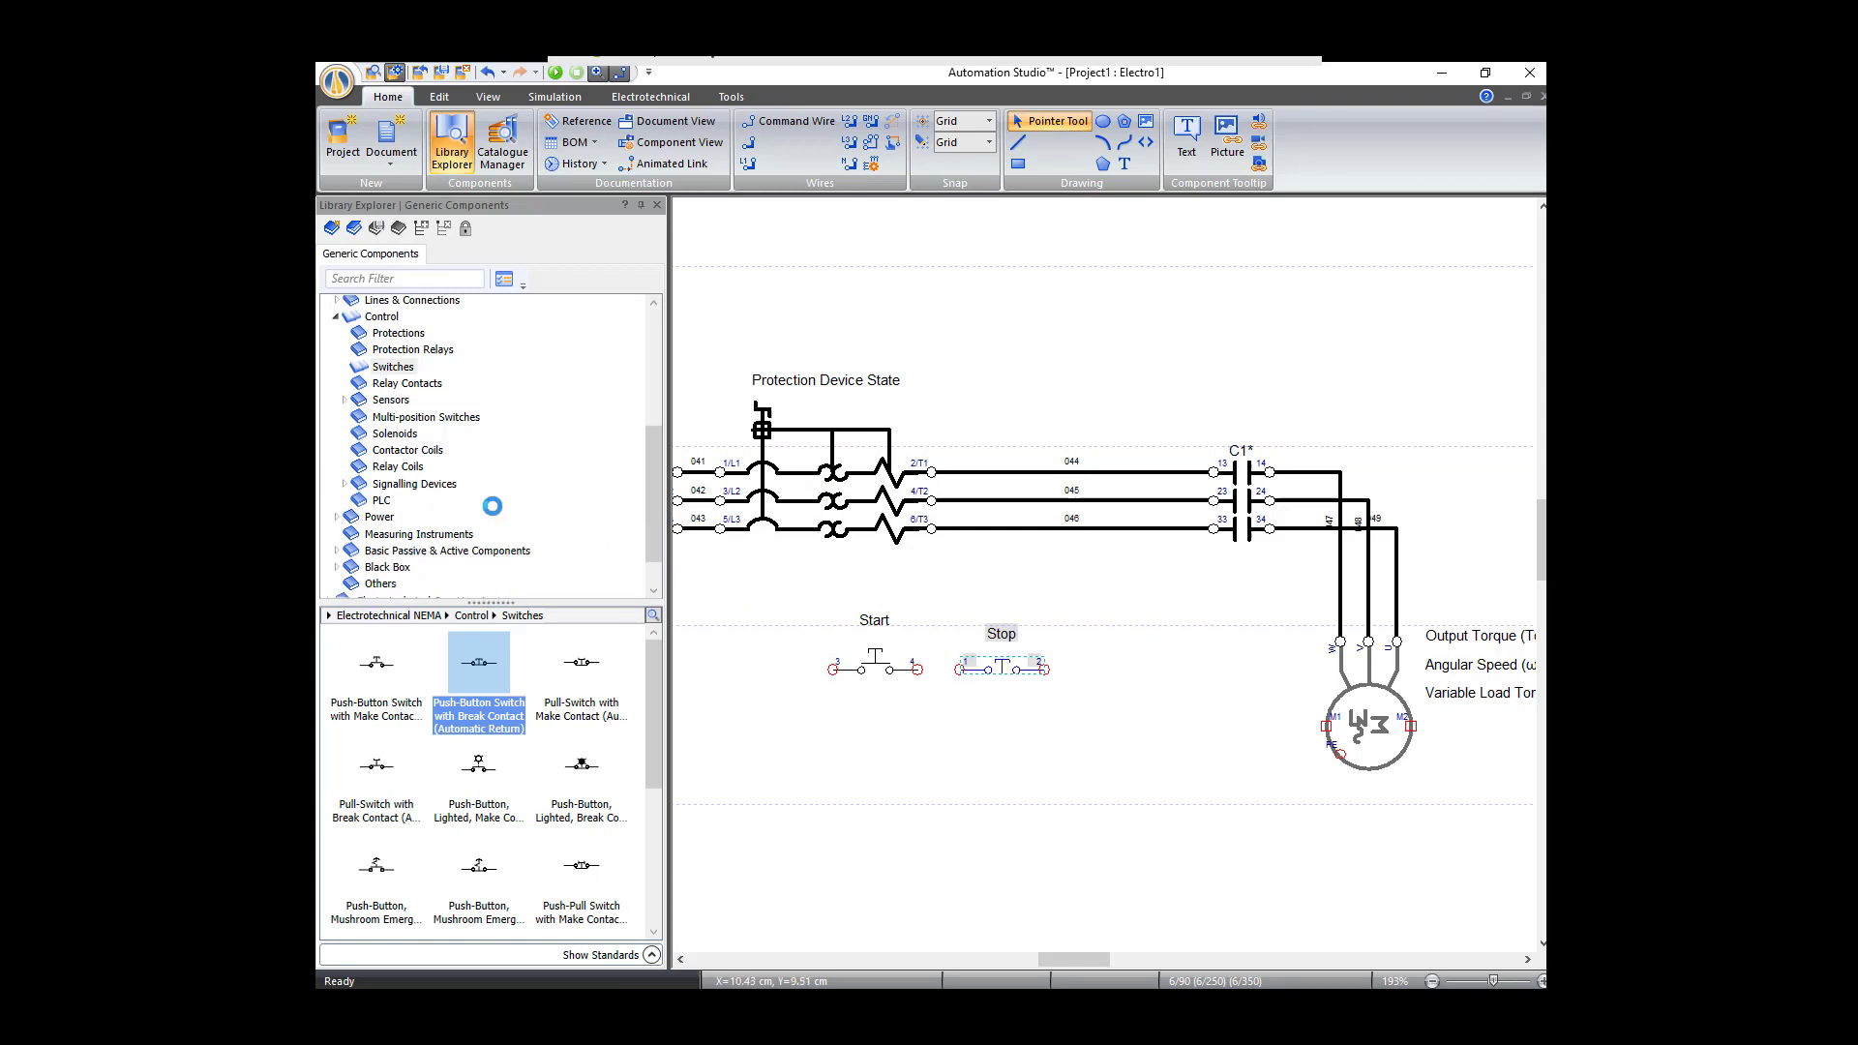
# Step: Place the relay coil and set its alias to C1, matching the contactor
pyautogui.click(398, 466)
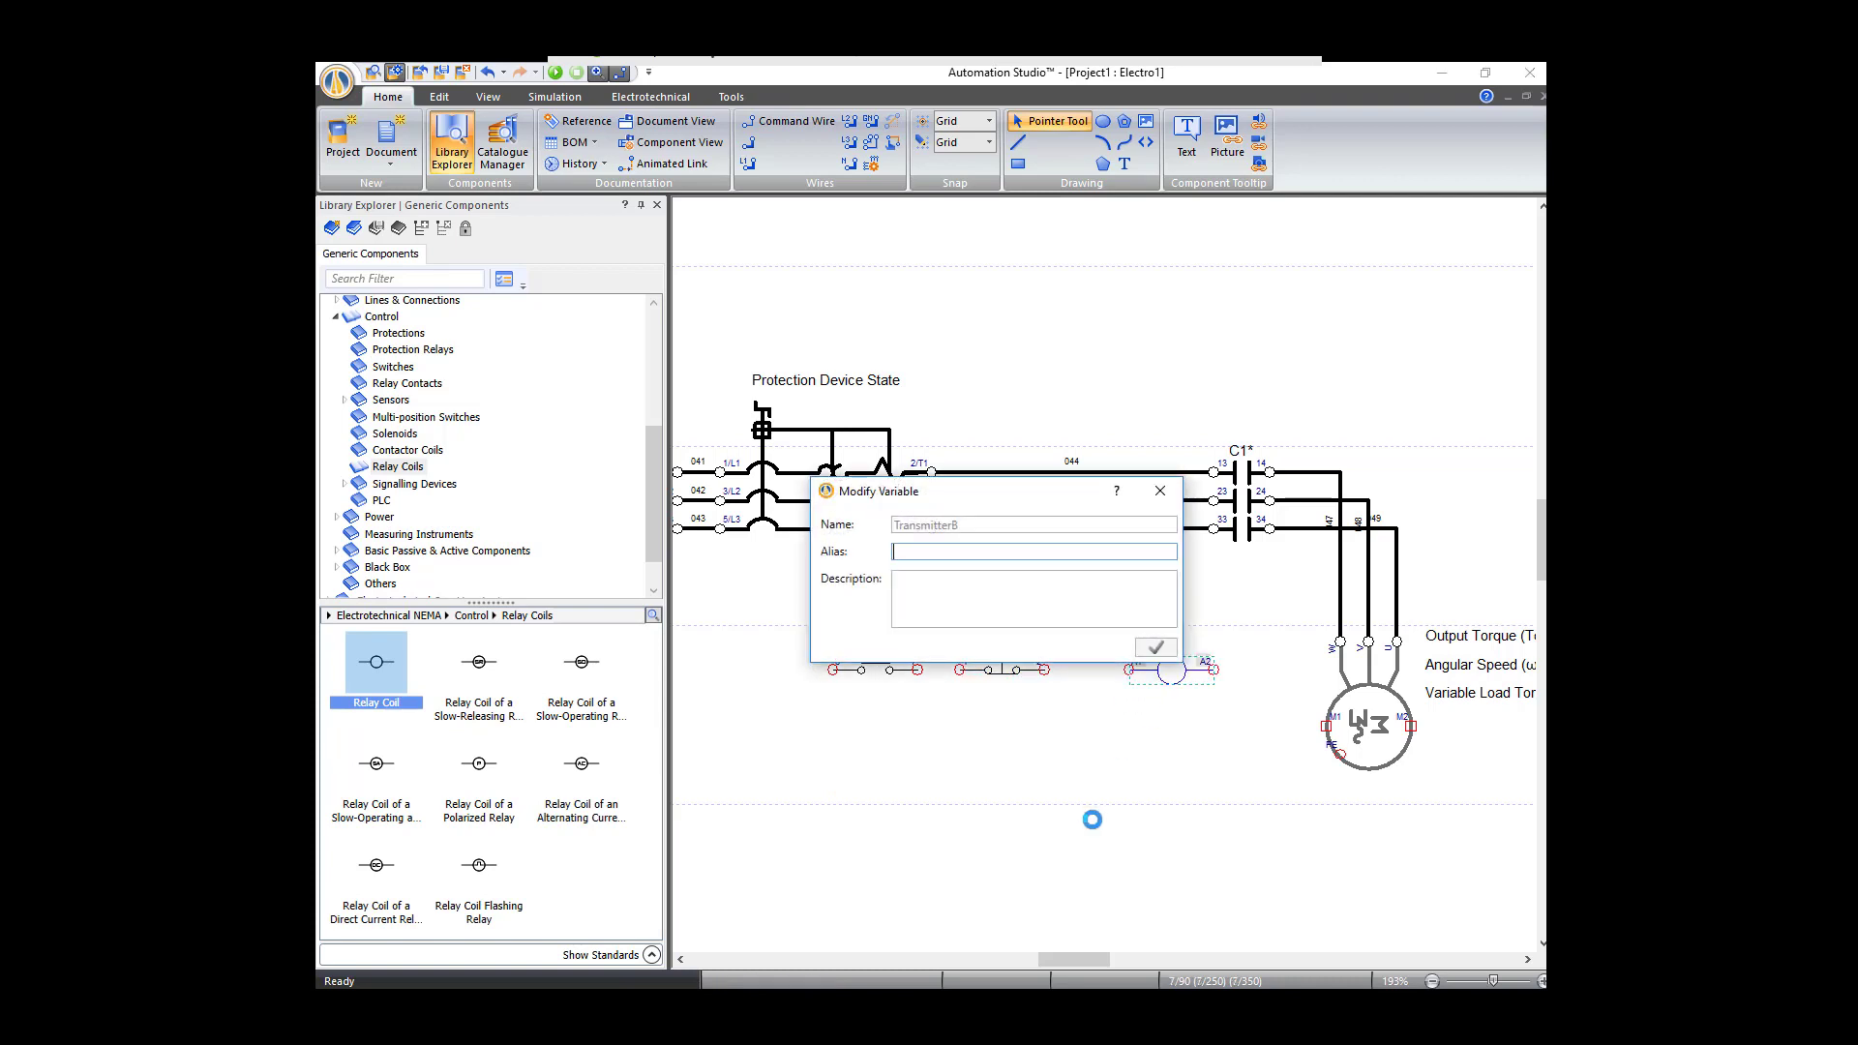
pyautogui.click(1031, 551)
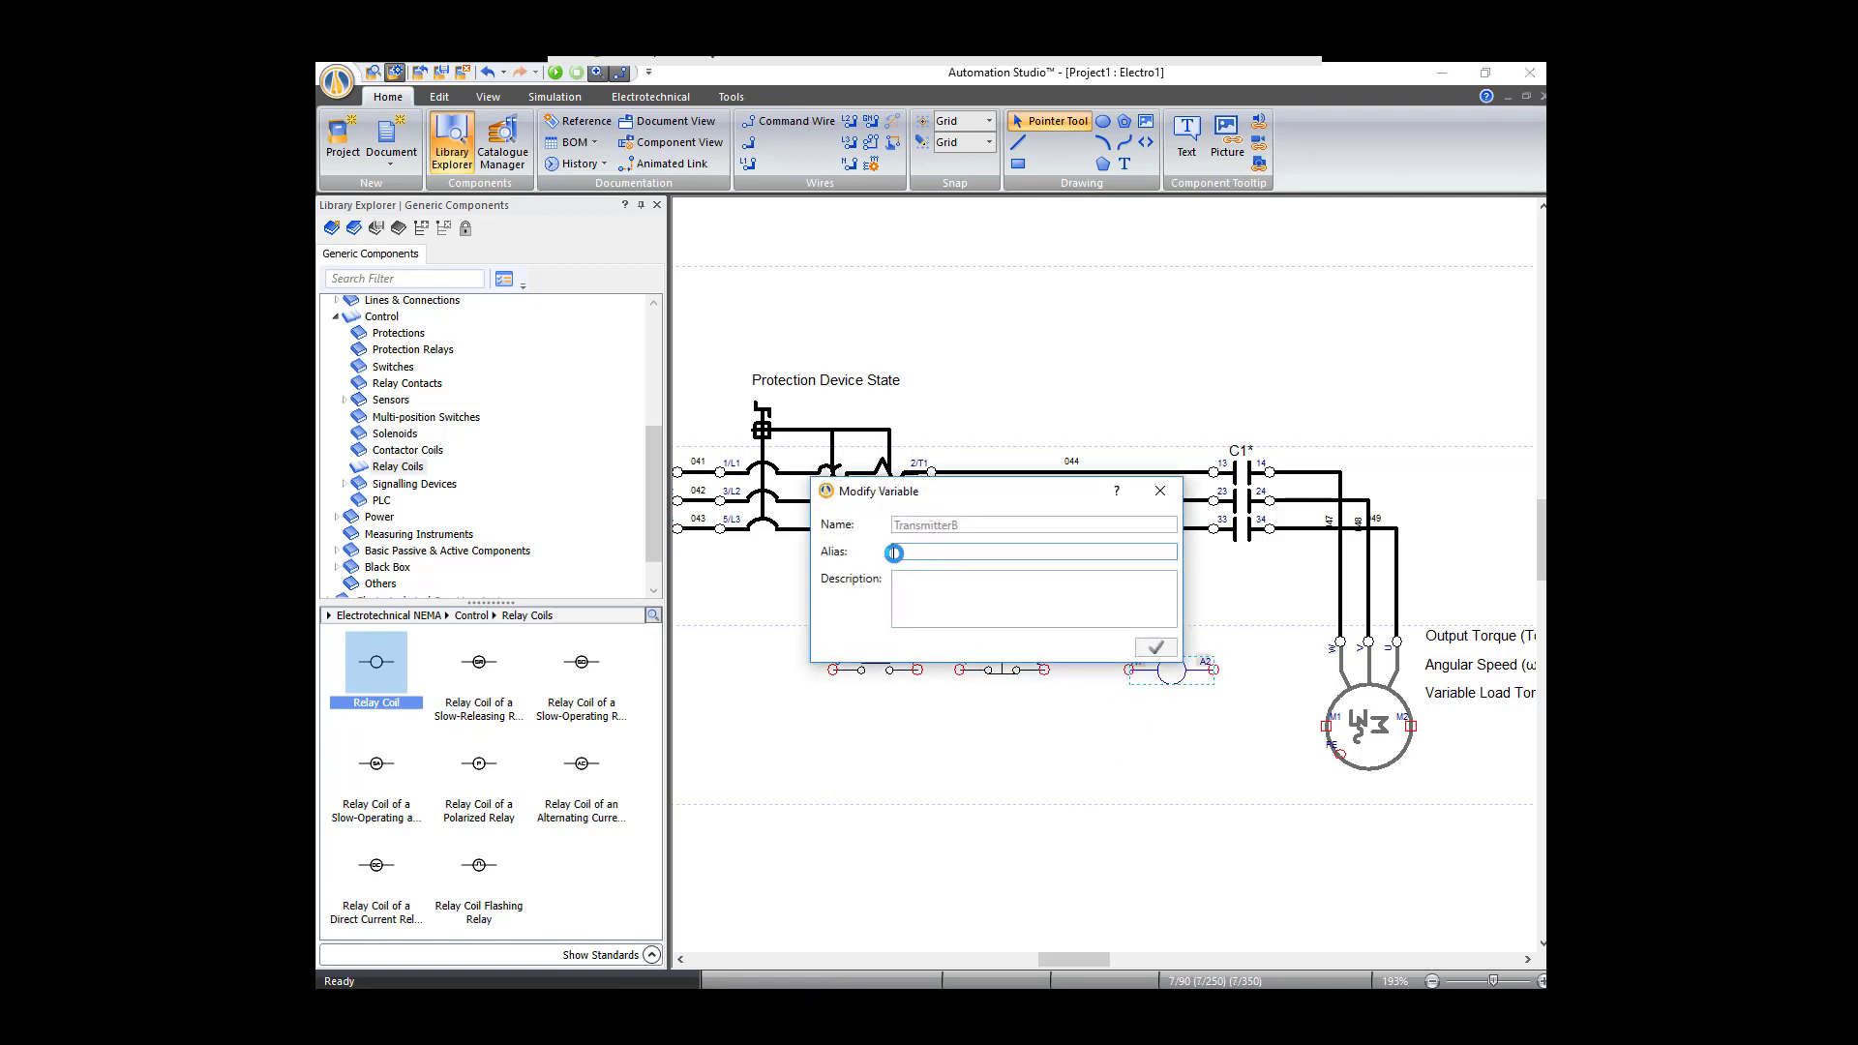
pyautogui.write('C1')
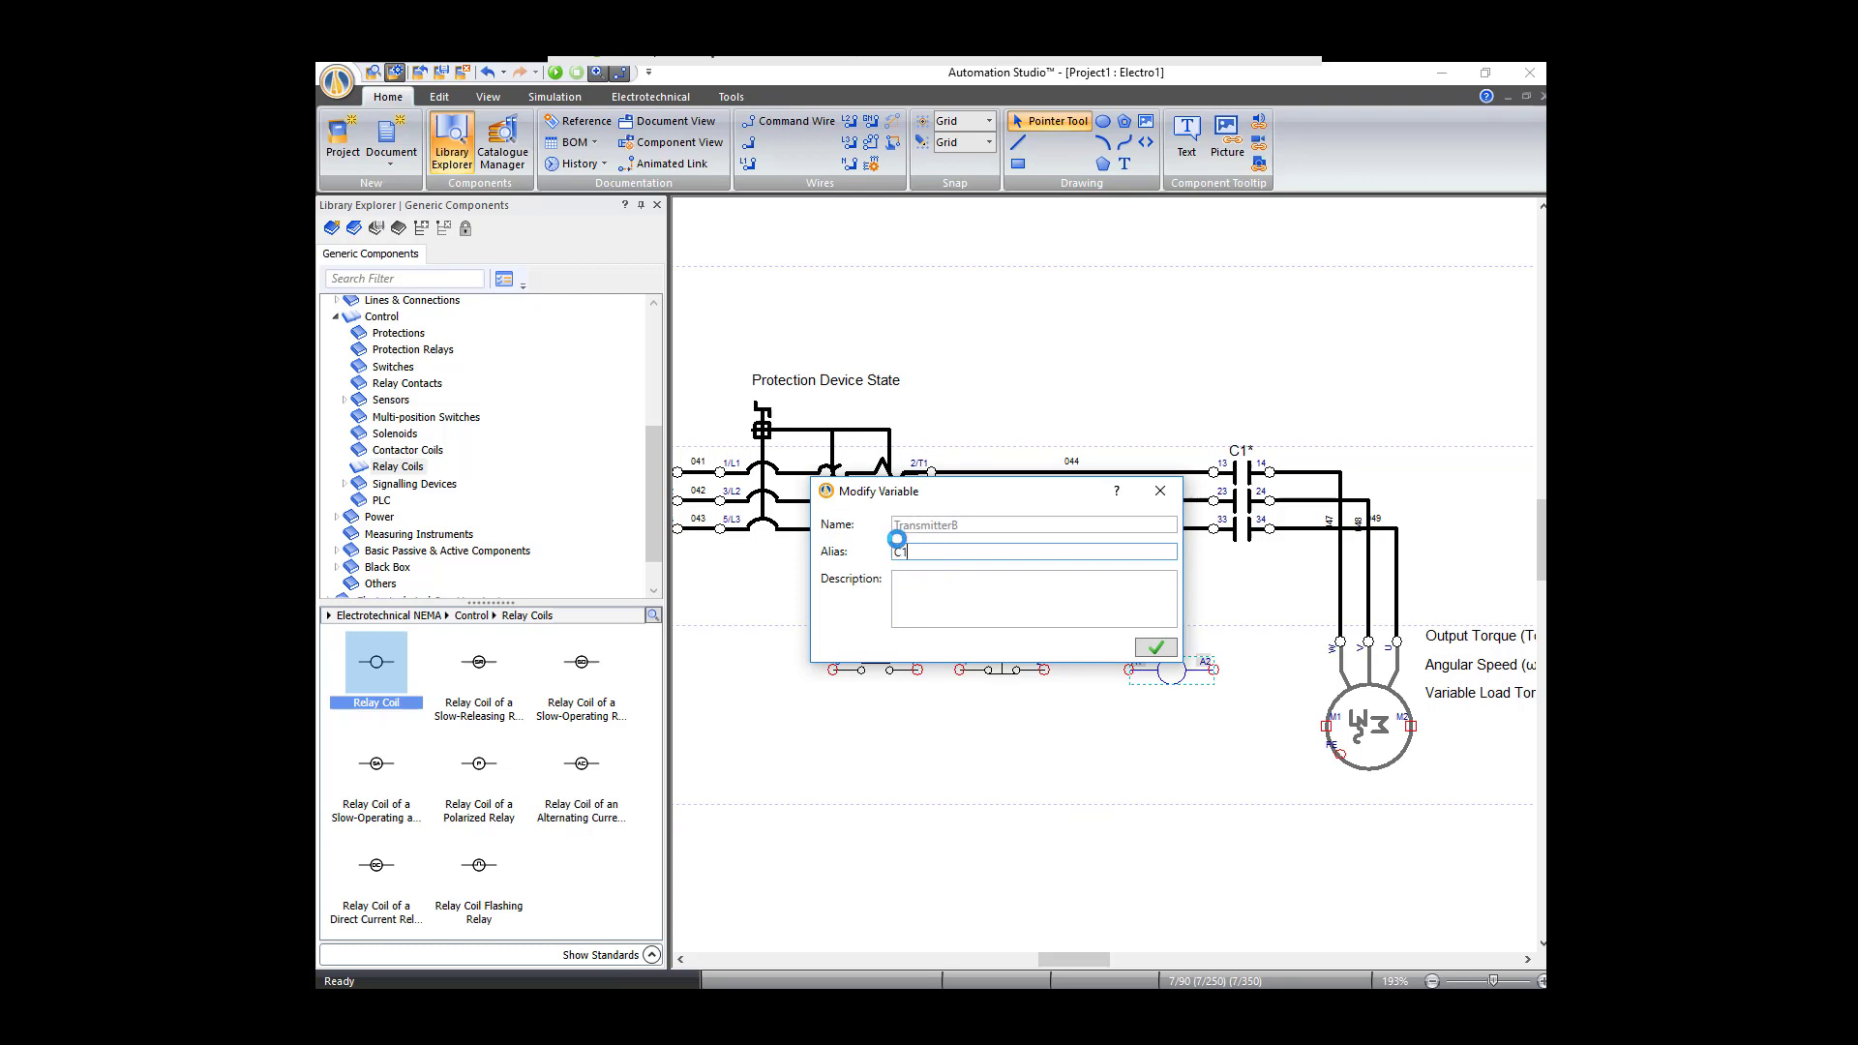
pyautogui.click(1151, 646)
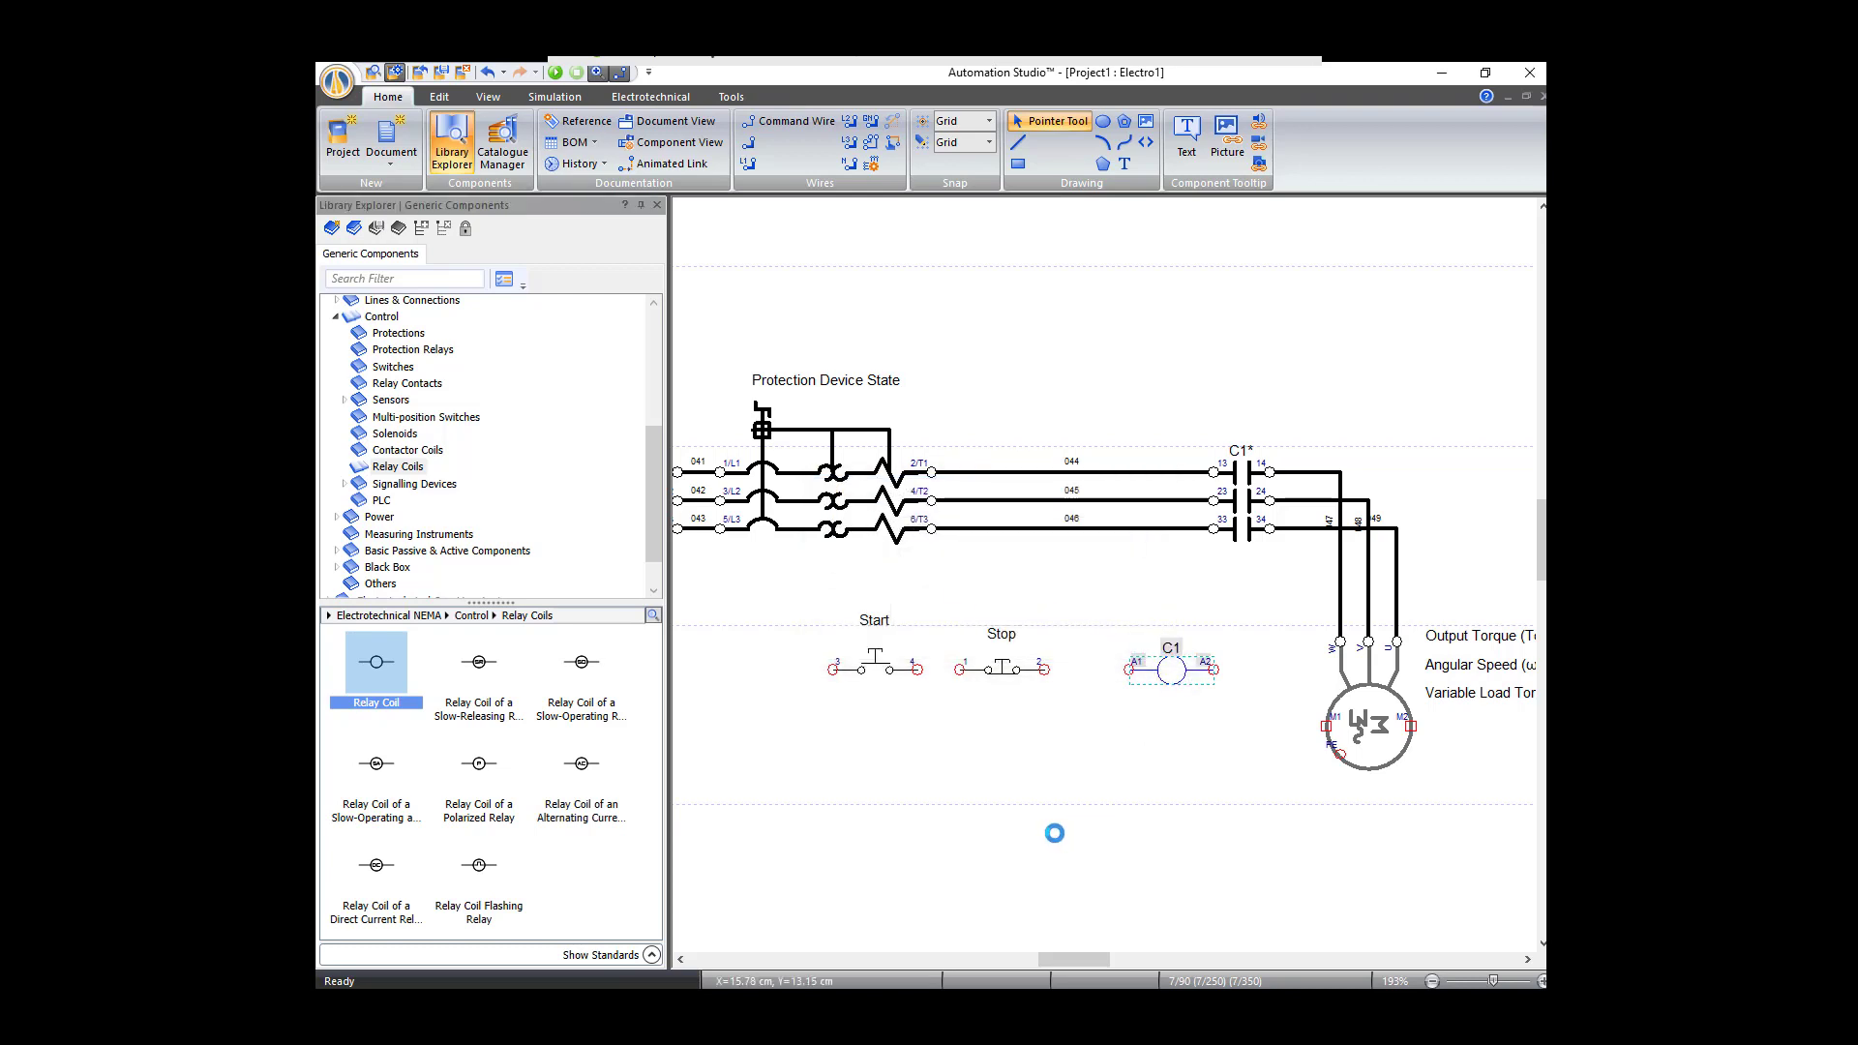
pyautogui.moveTo(482, 408)
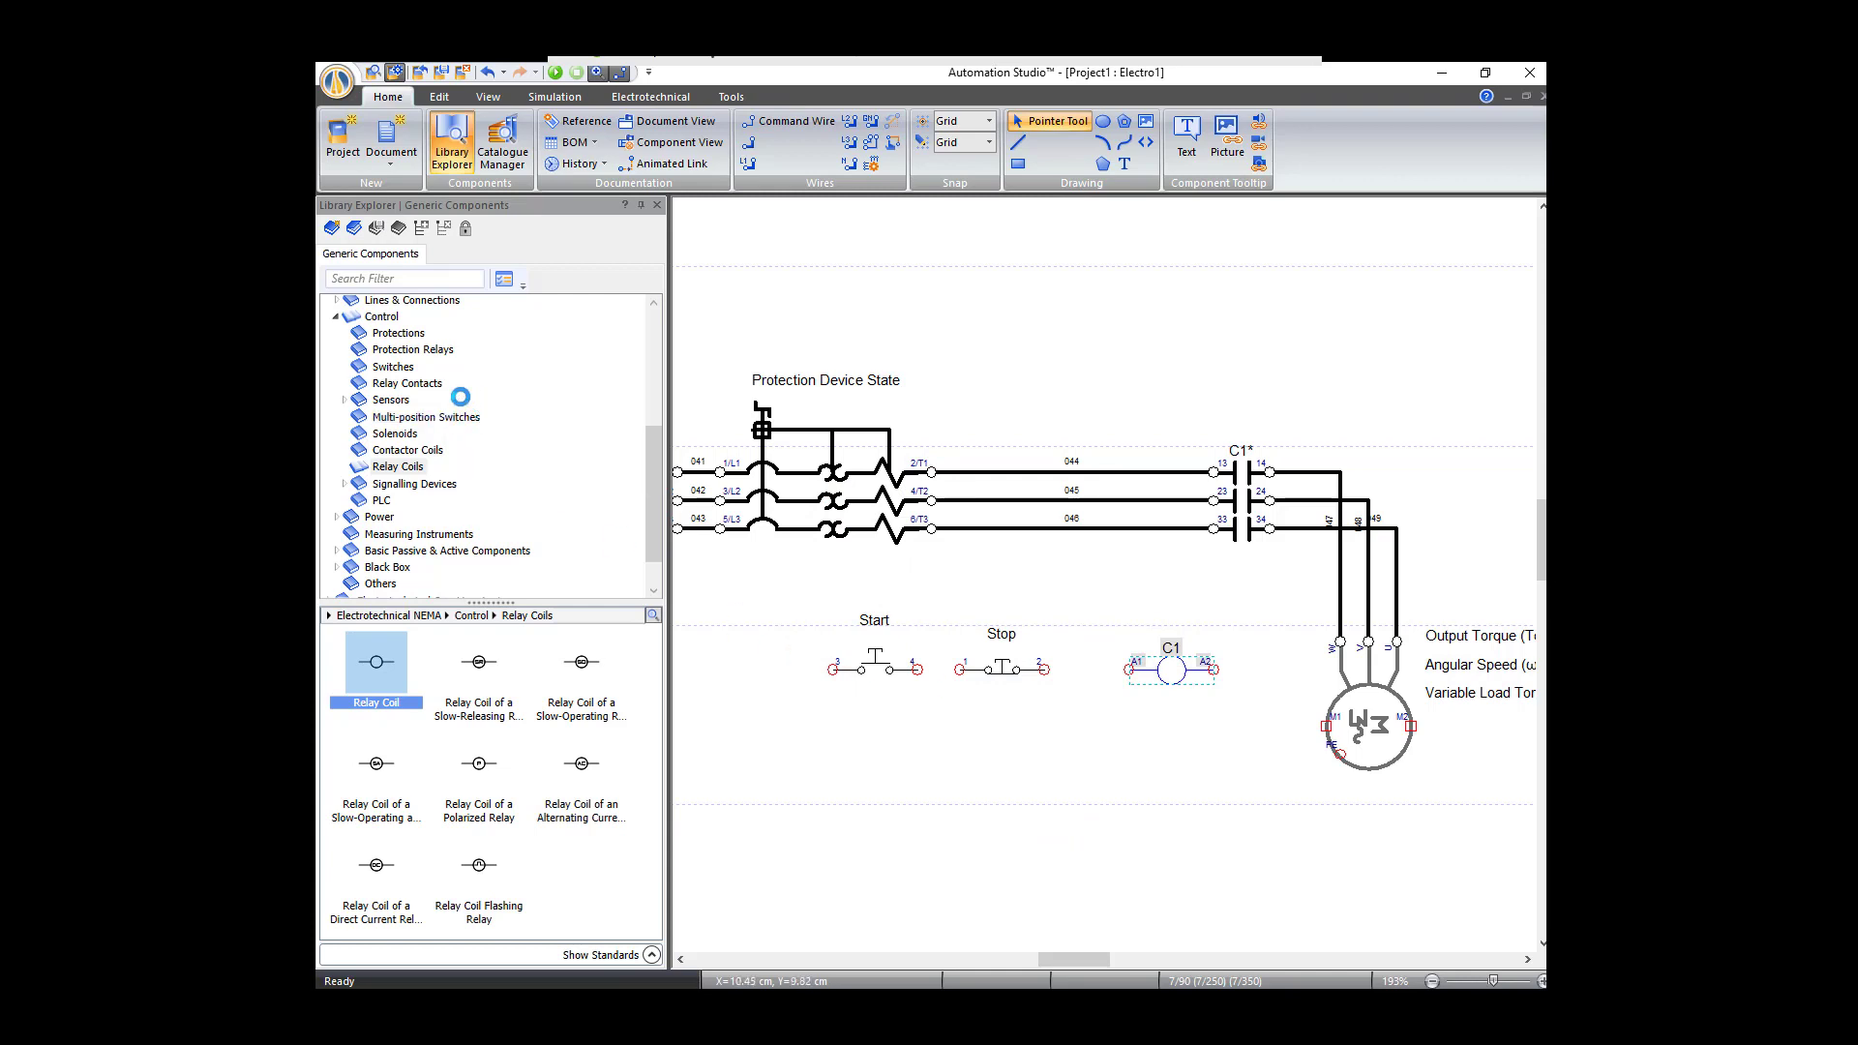
pyautogui.moveTo(488, 402)
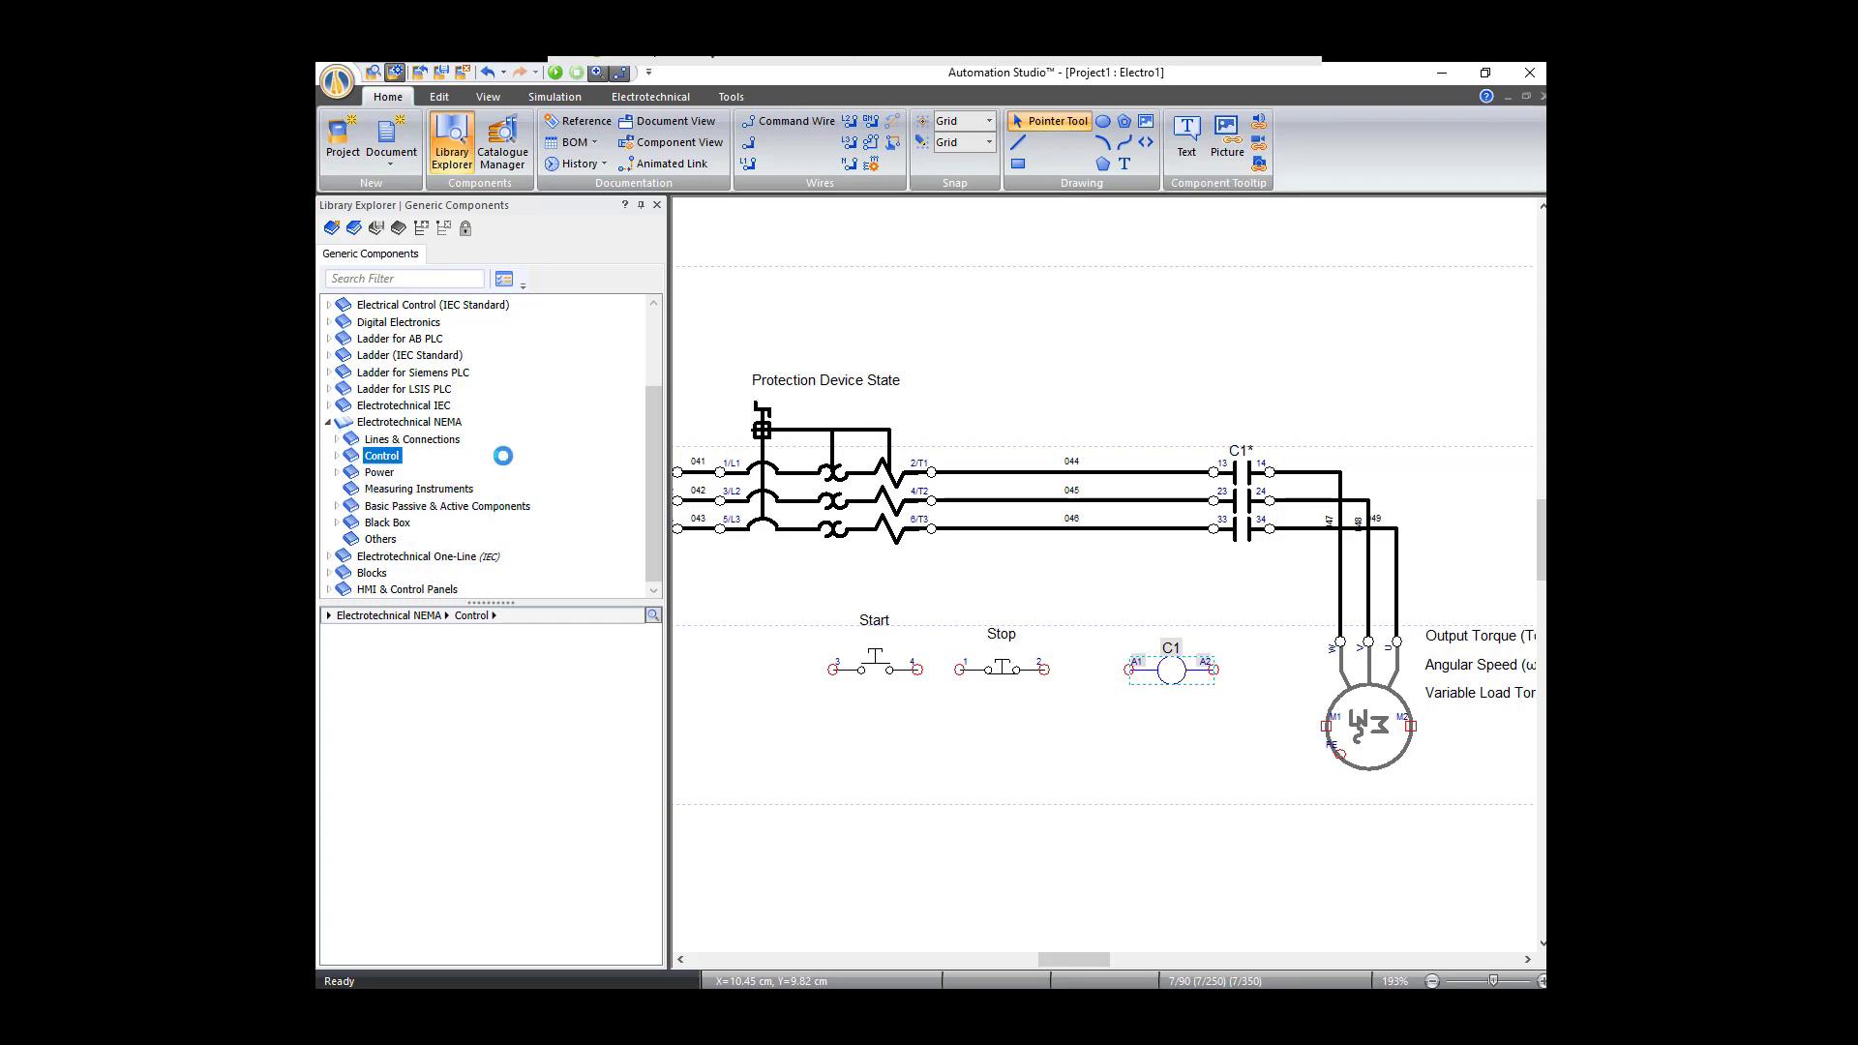
# Step: From Power > Transformers, place a Transformer with Two Windings below the power lines
pyautogui.click(336, 455)
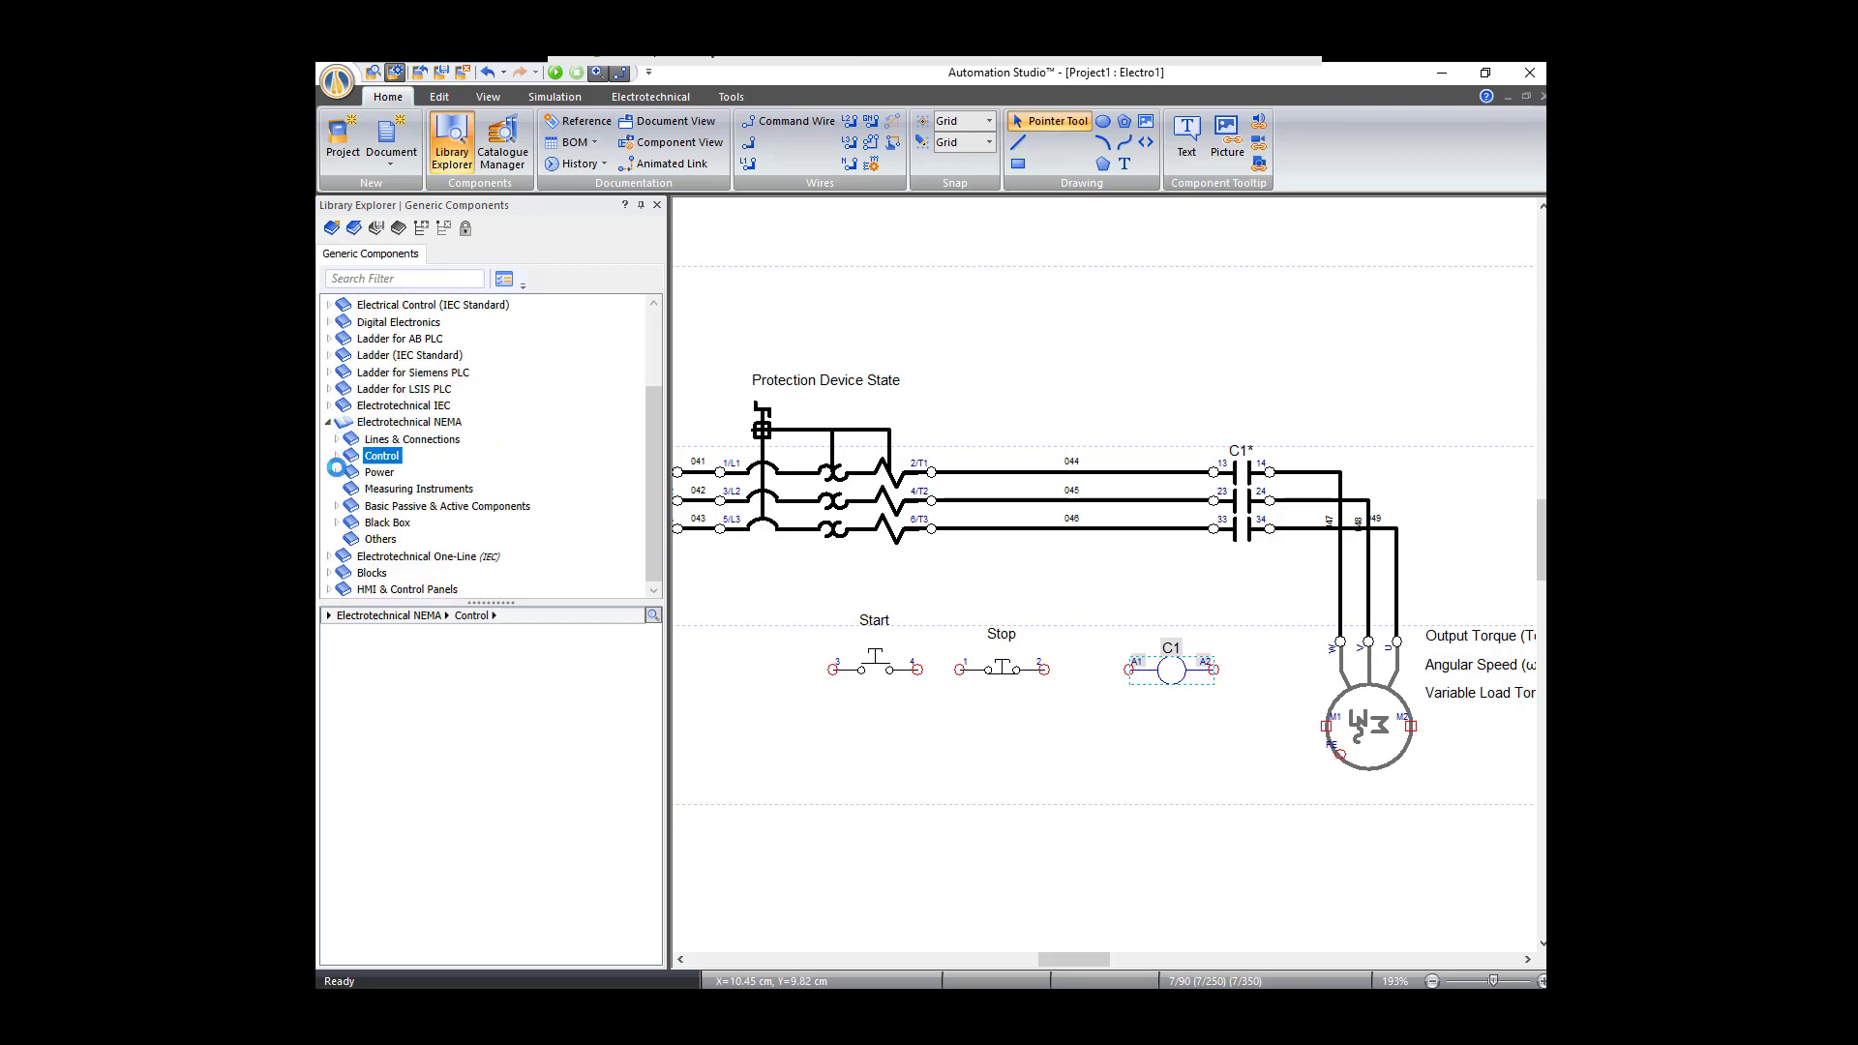
pyautogui.click(335, 472)
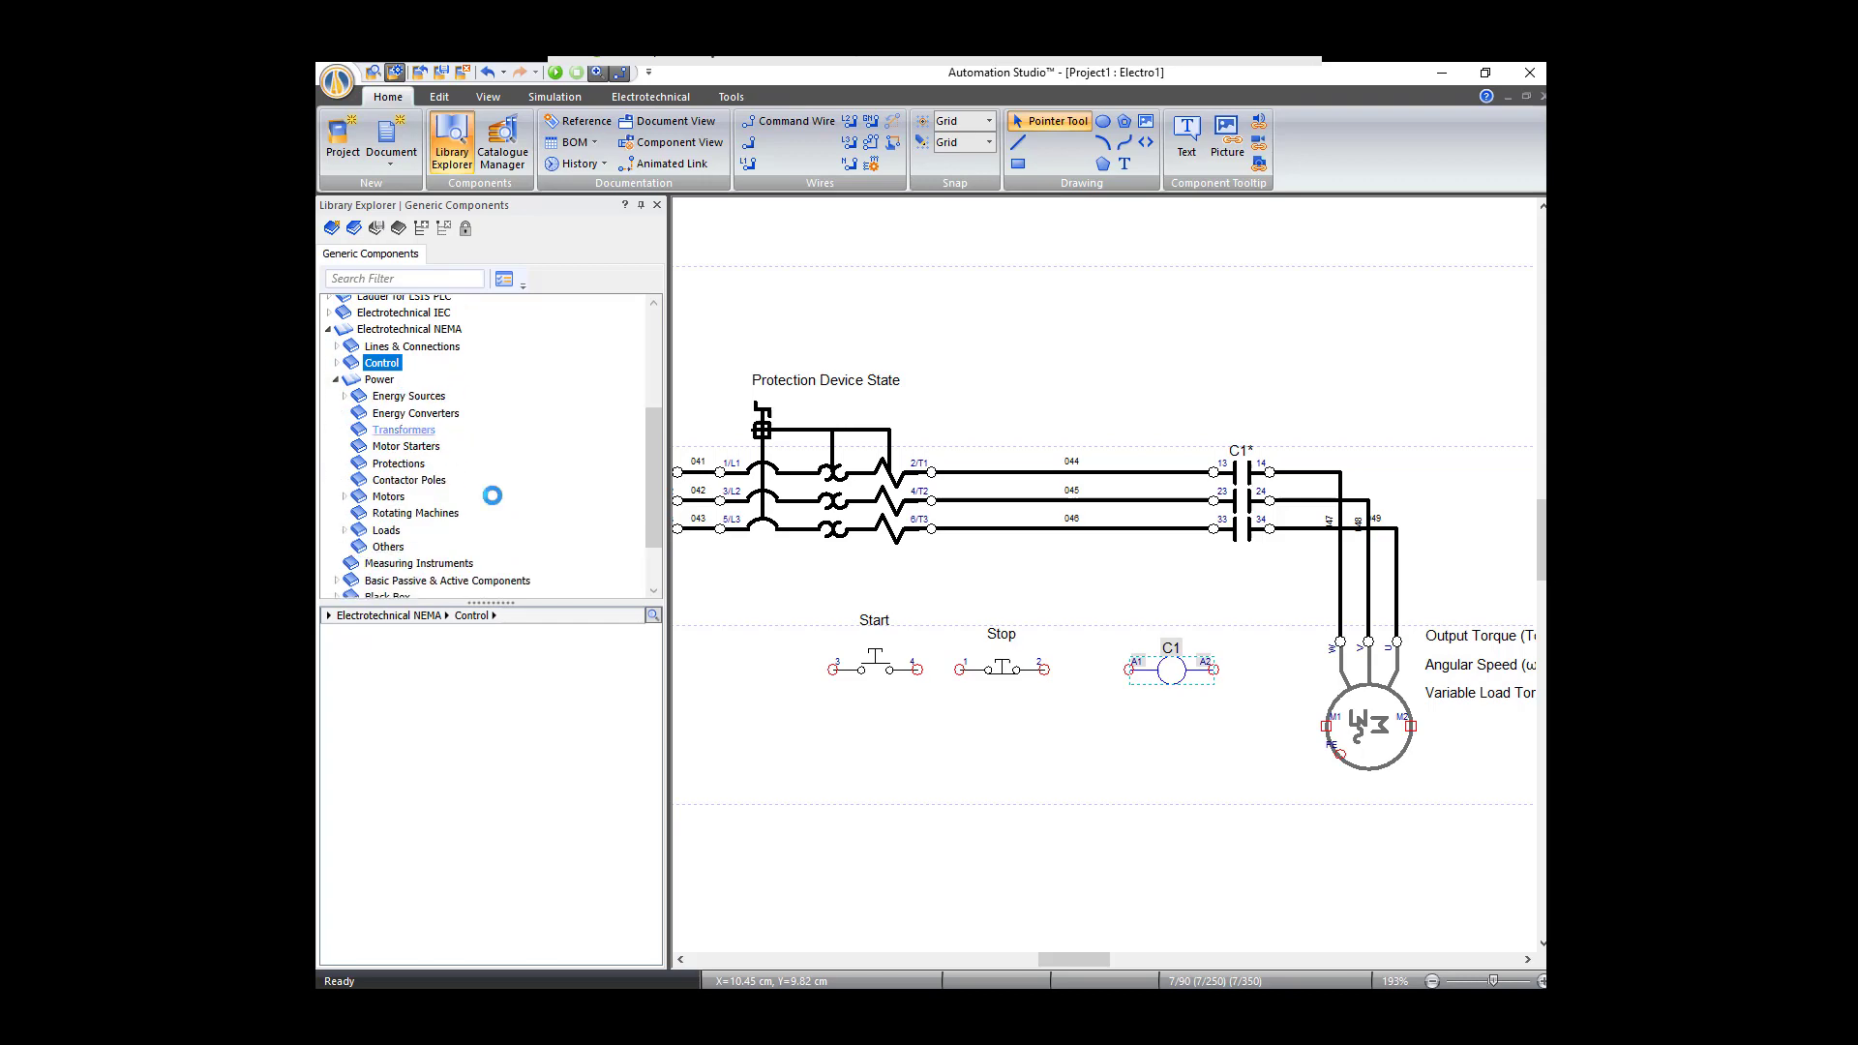
pyautogui.click(402, 430)
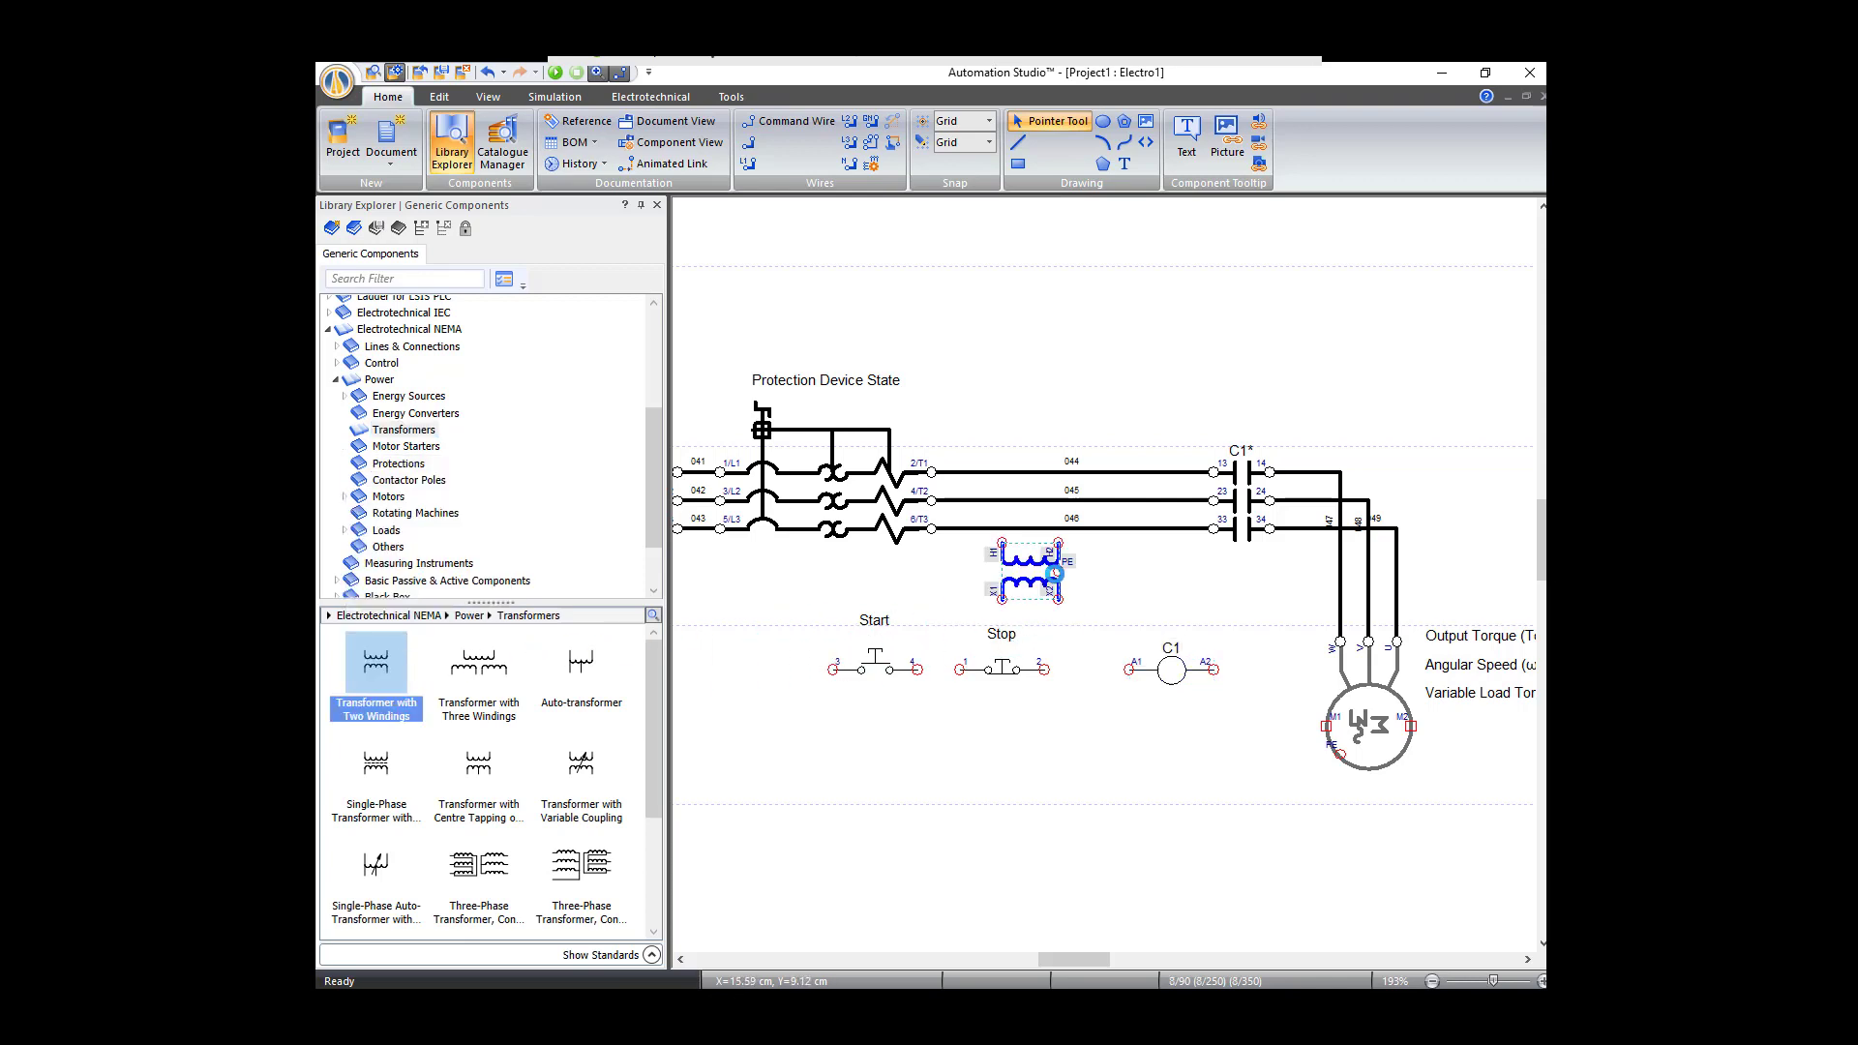
pyautogui.click(991, 772)
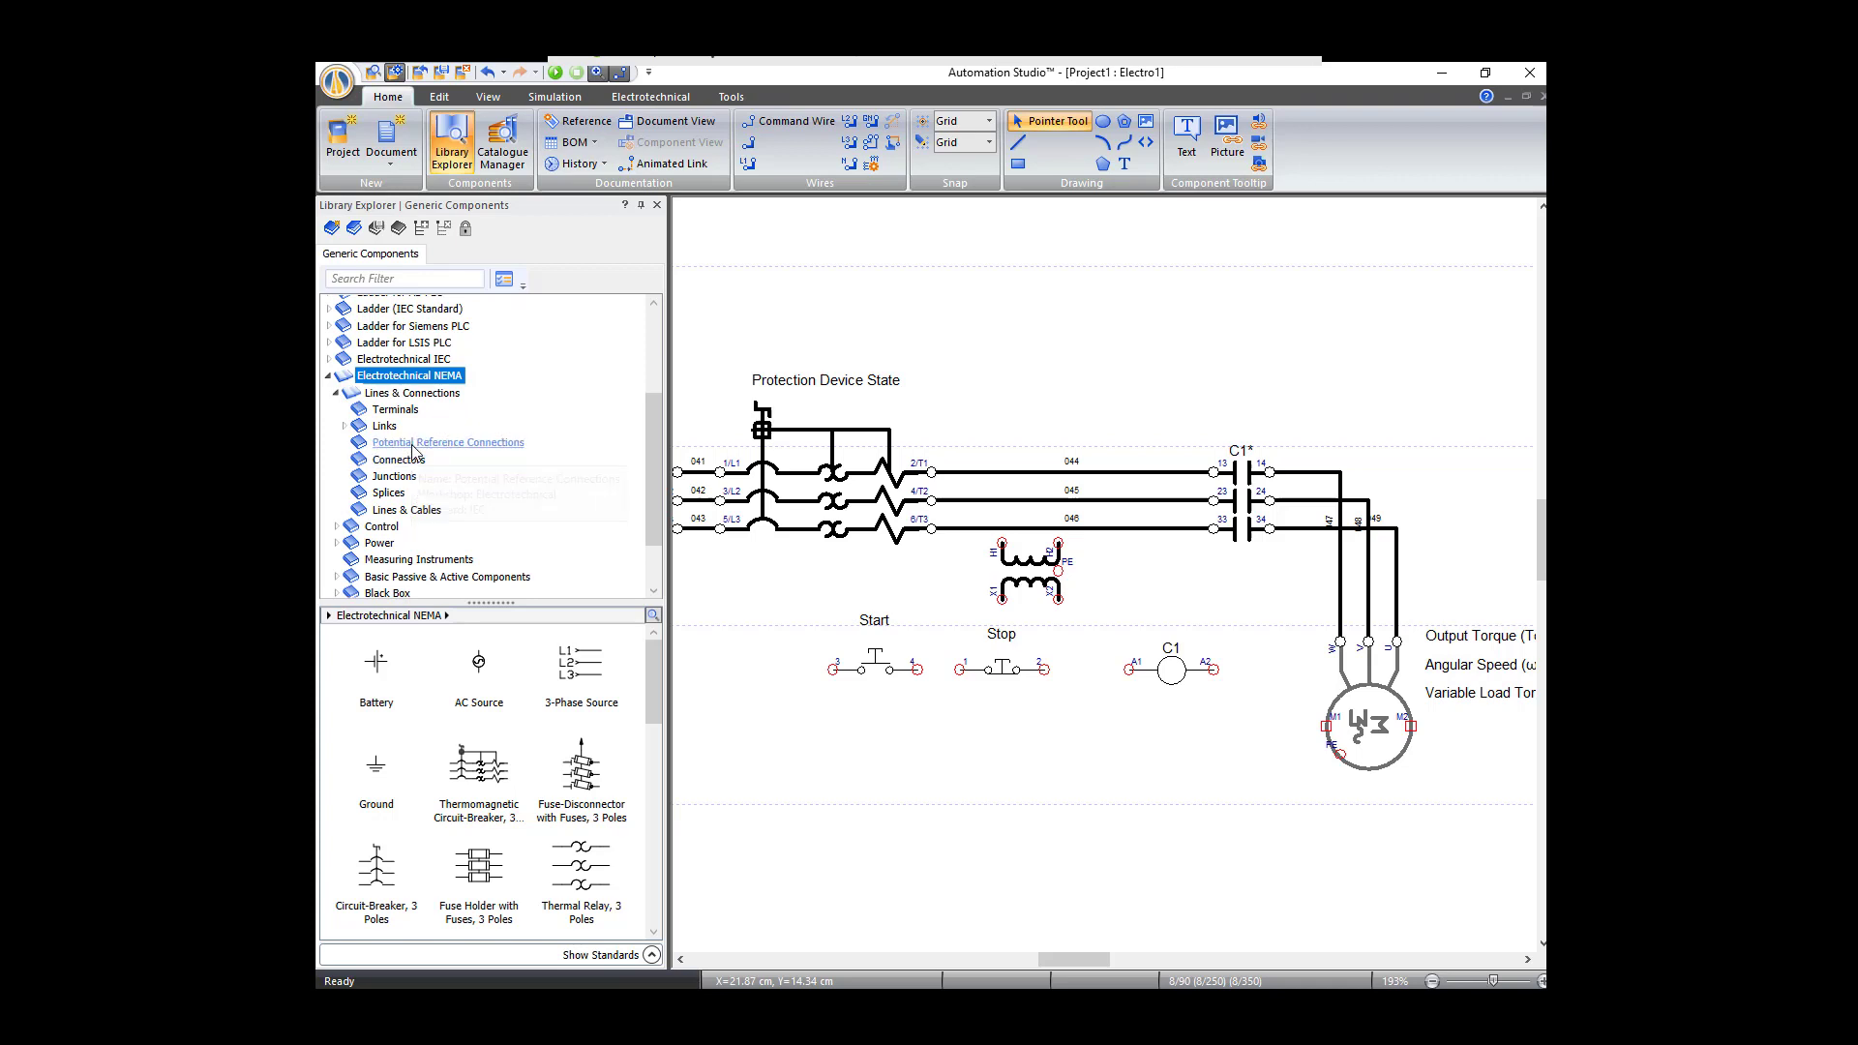
# Step: Show the general Electrotechnical NEMA components to reach the Ground symbol
pyautogui.click(447, 441)
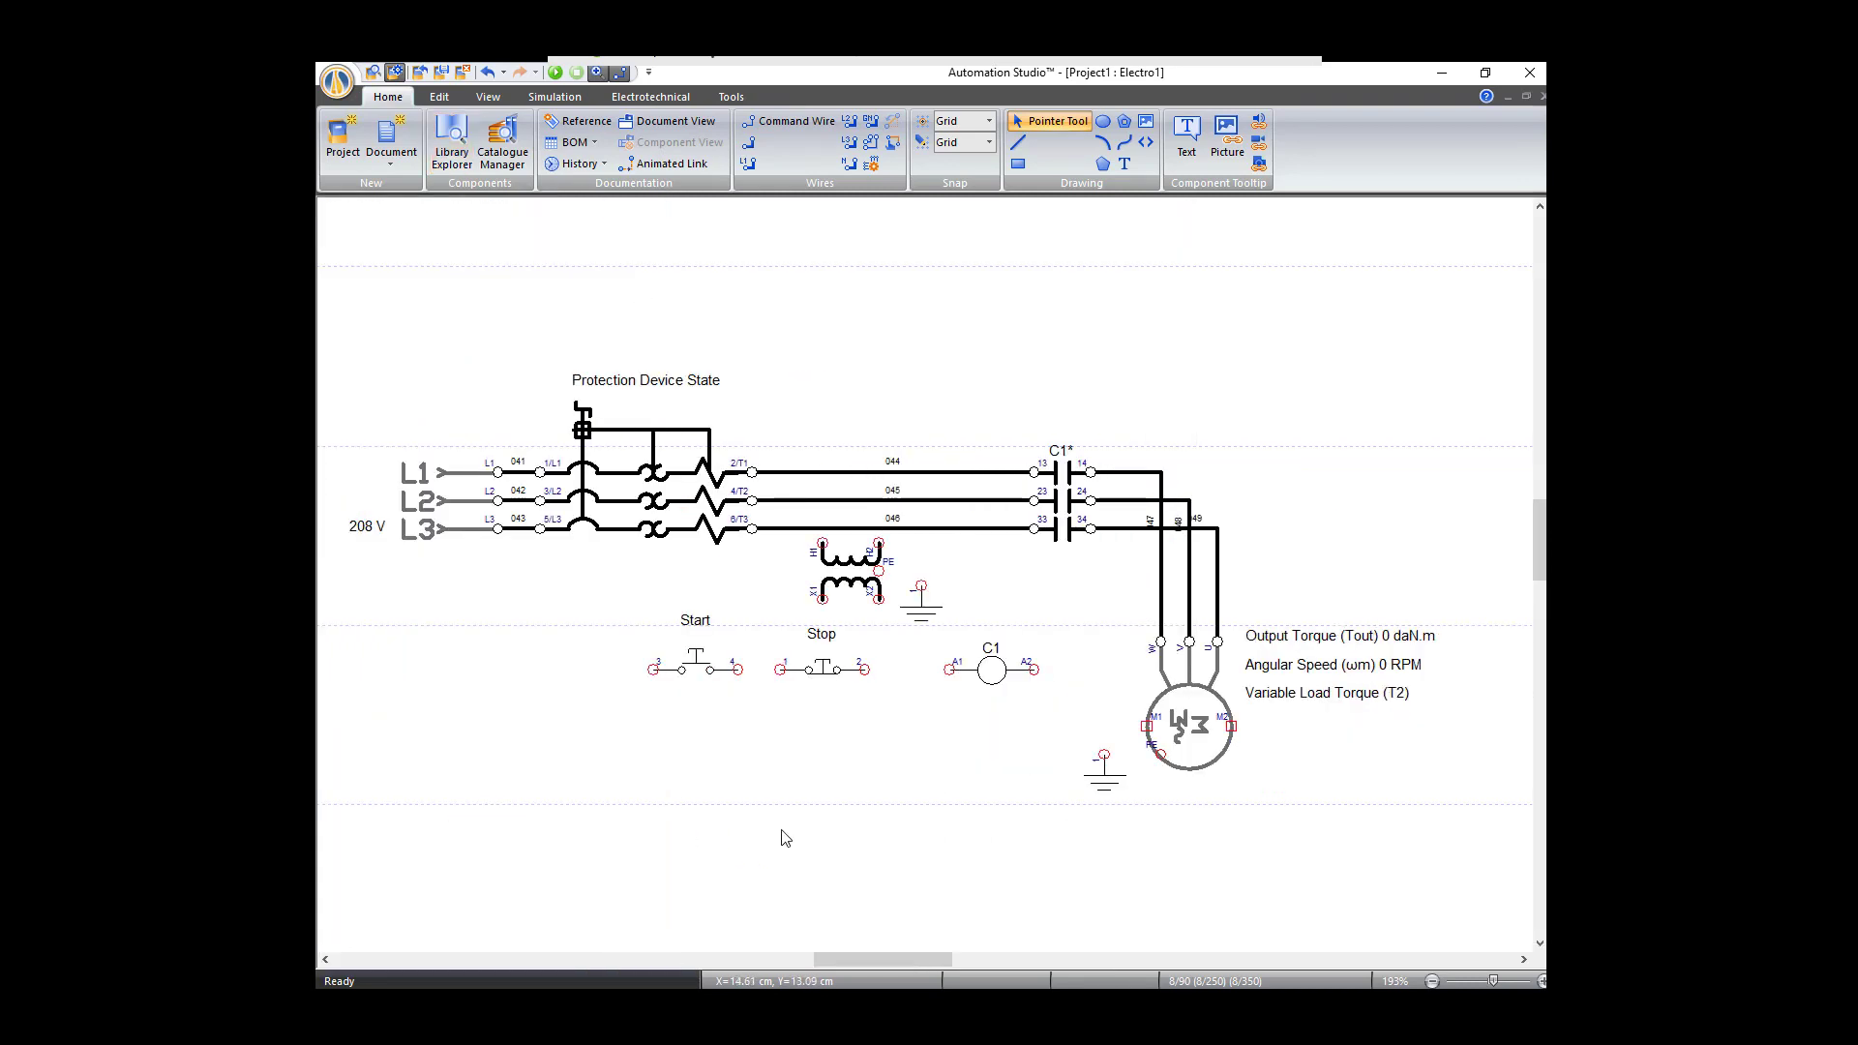
pyautogui.moveTo(693, 667)
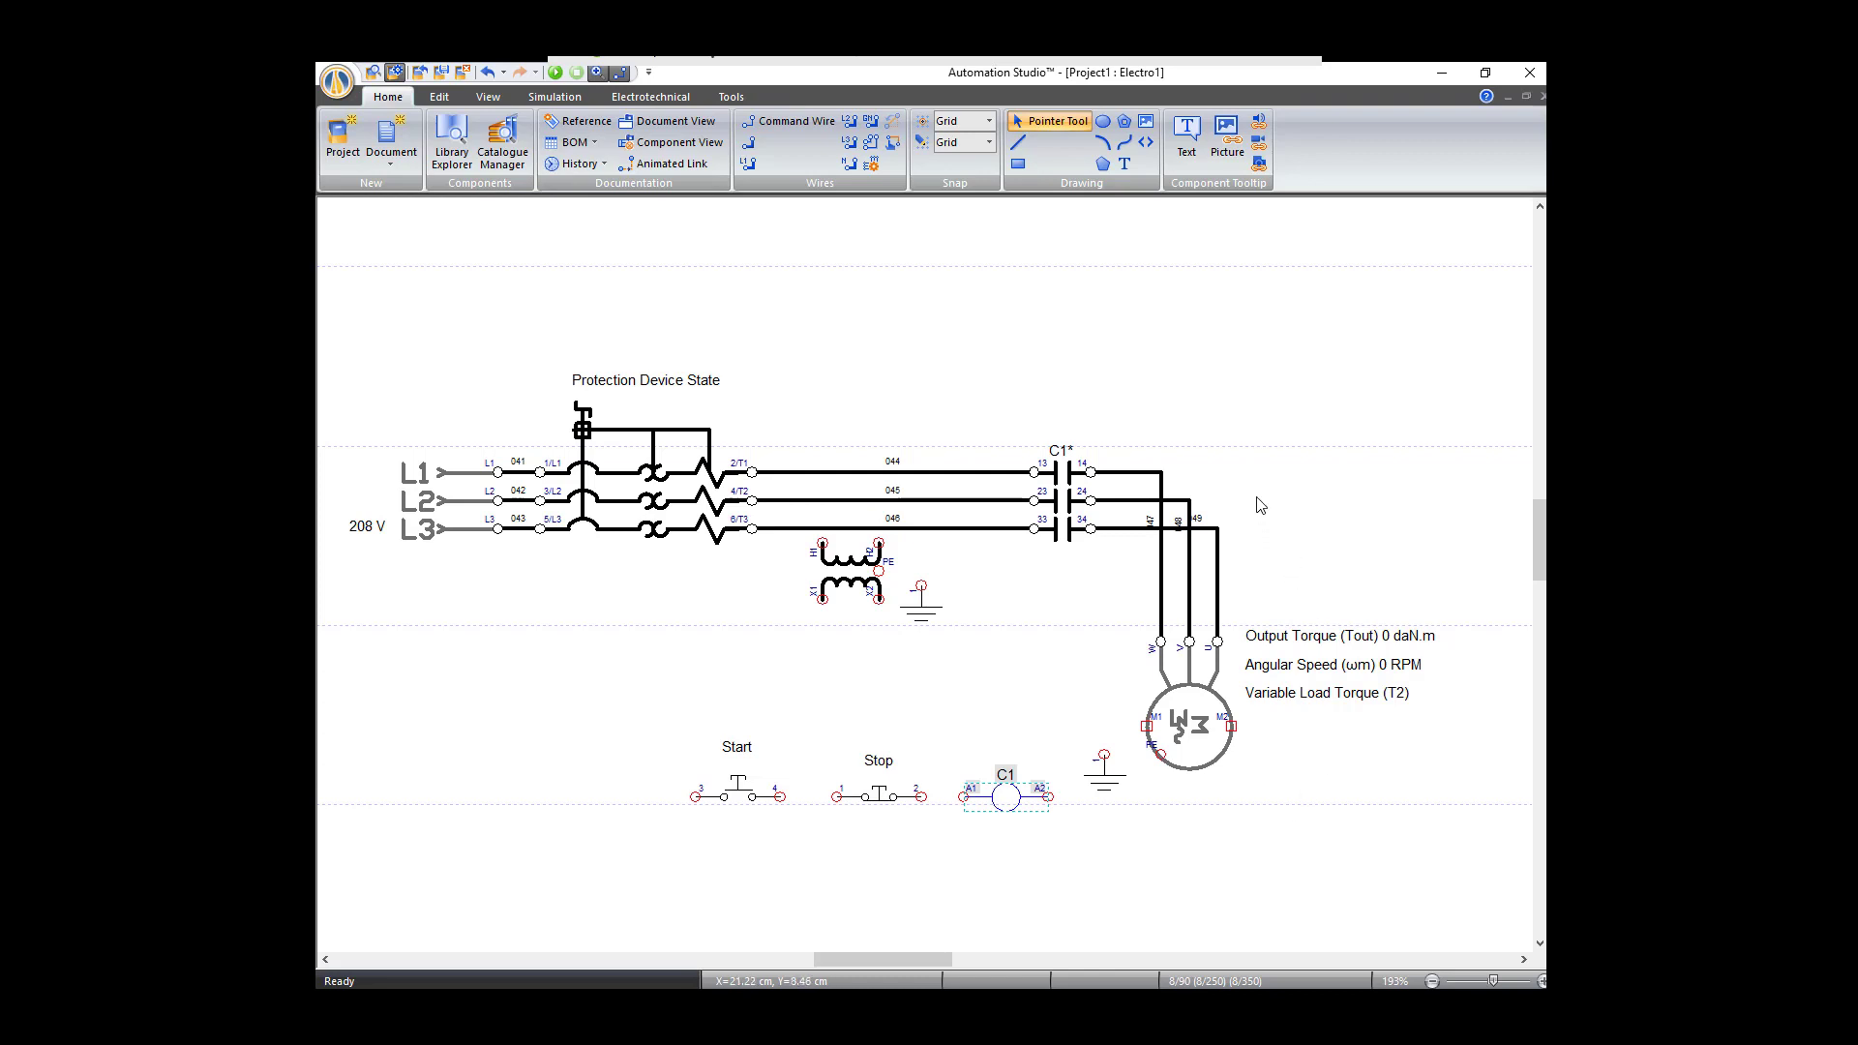
pyautogui.moveTo(851, 584)
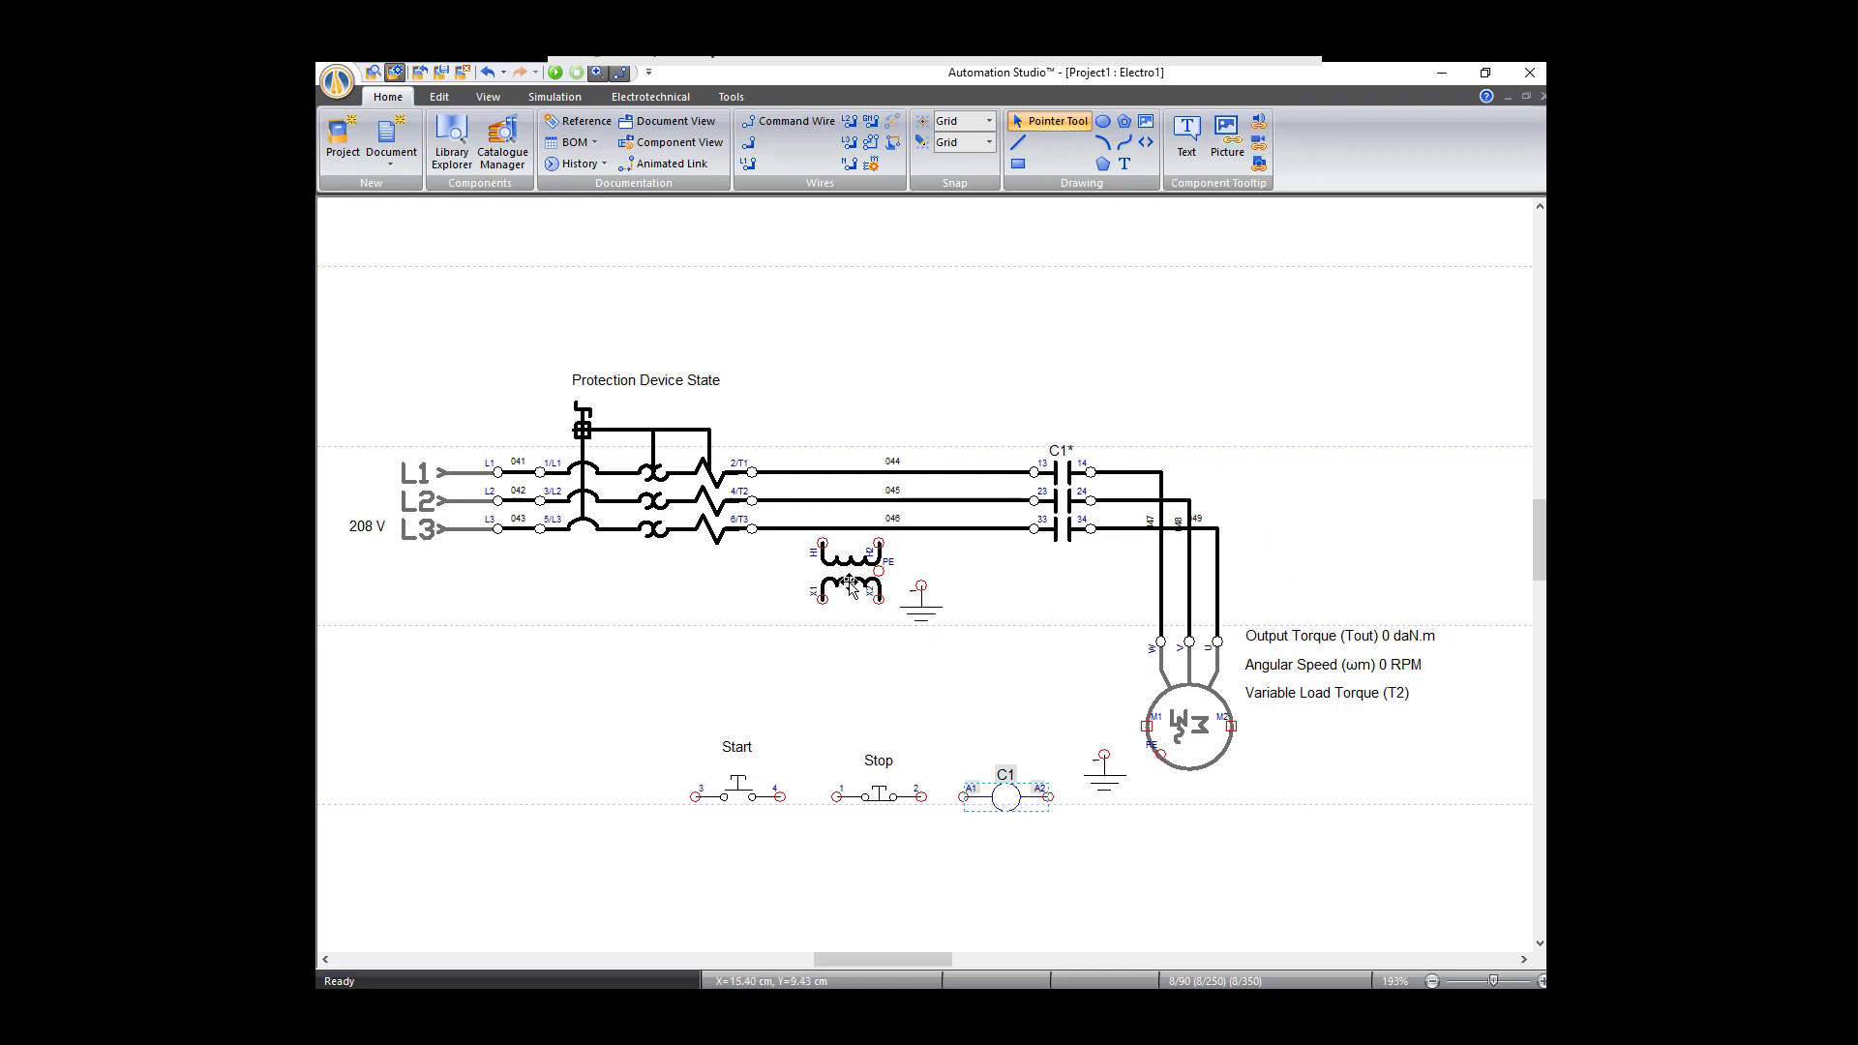
# Step: Reposition the control components and wire the transformer and motor terminals to their grounds
pyautogui.click(847, 587)
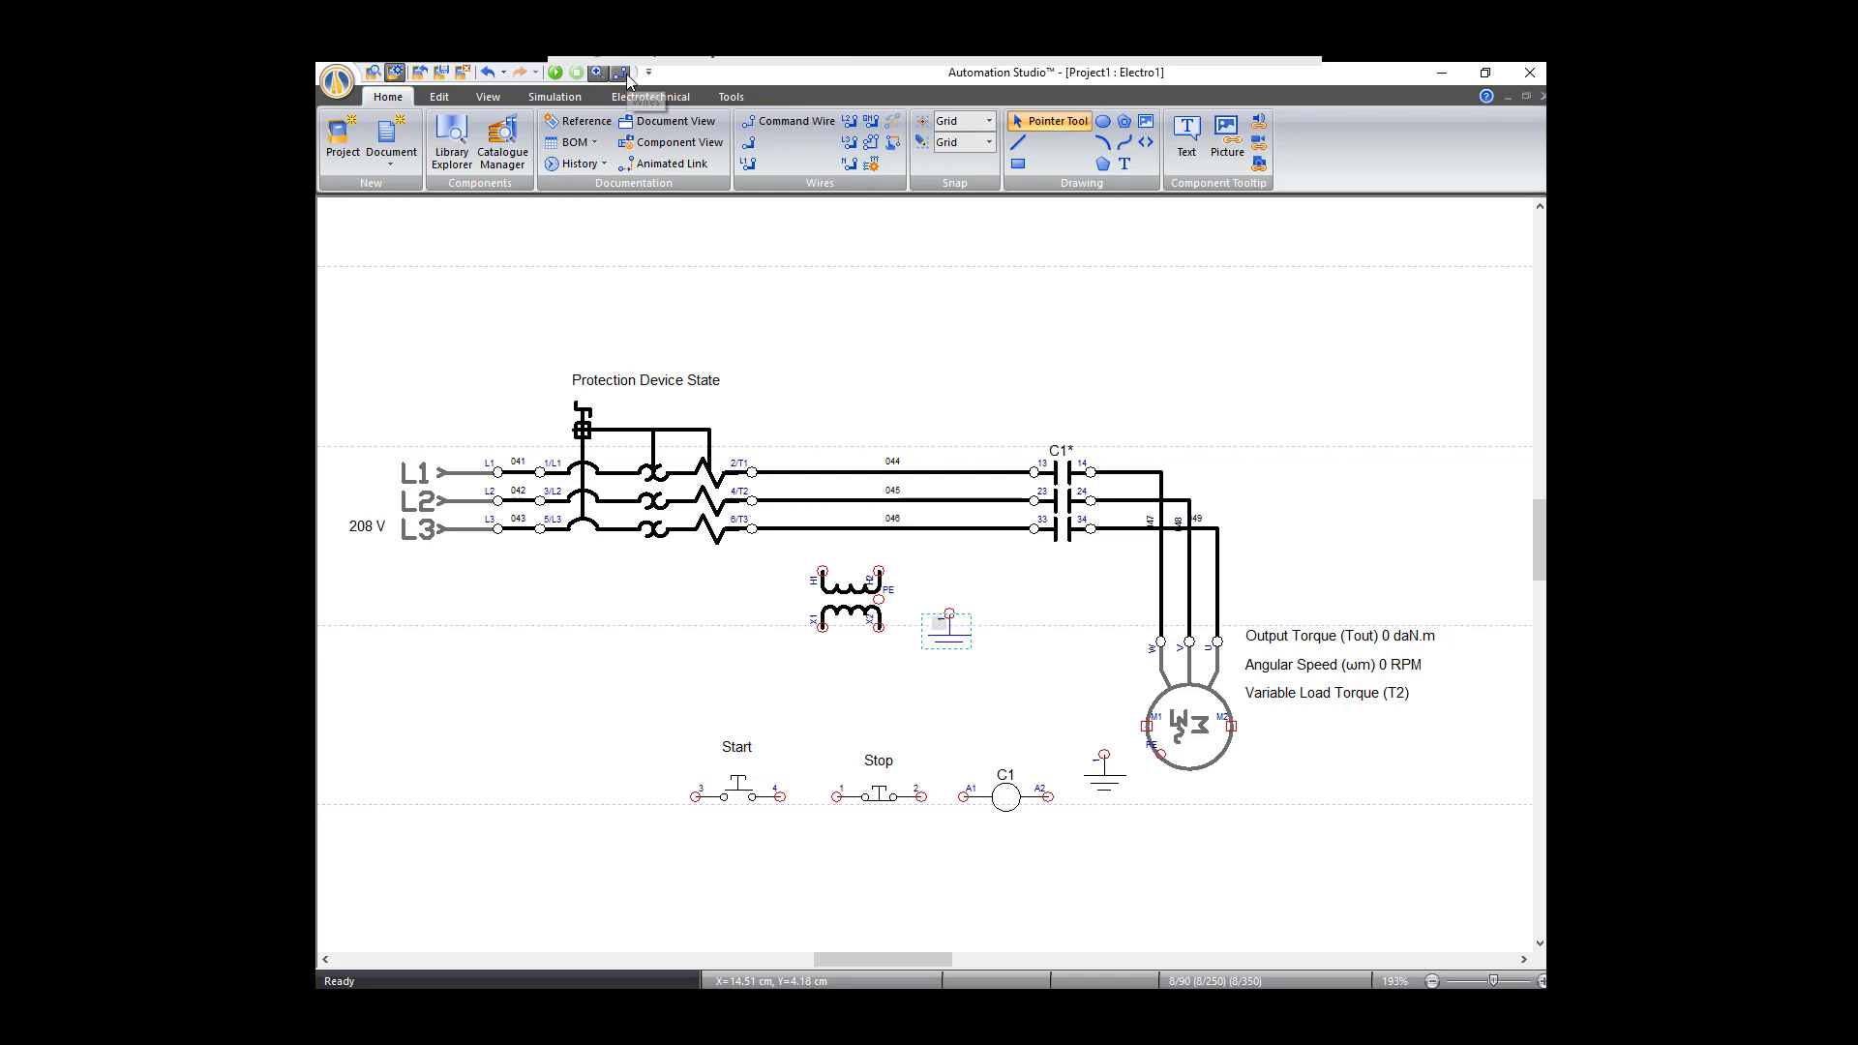
pyautogui.click(821, 161)
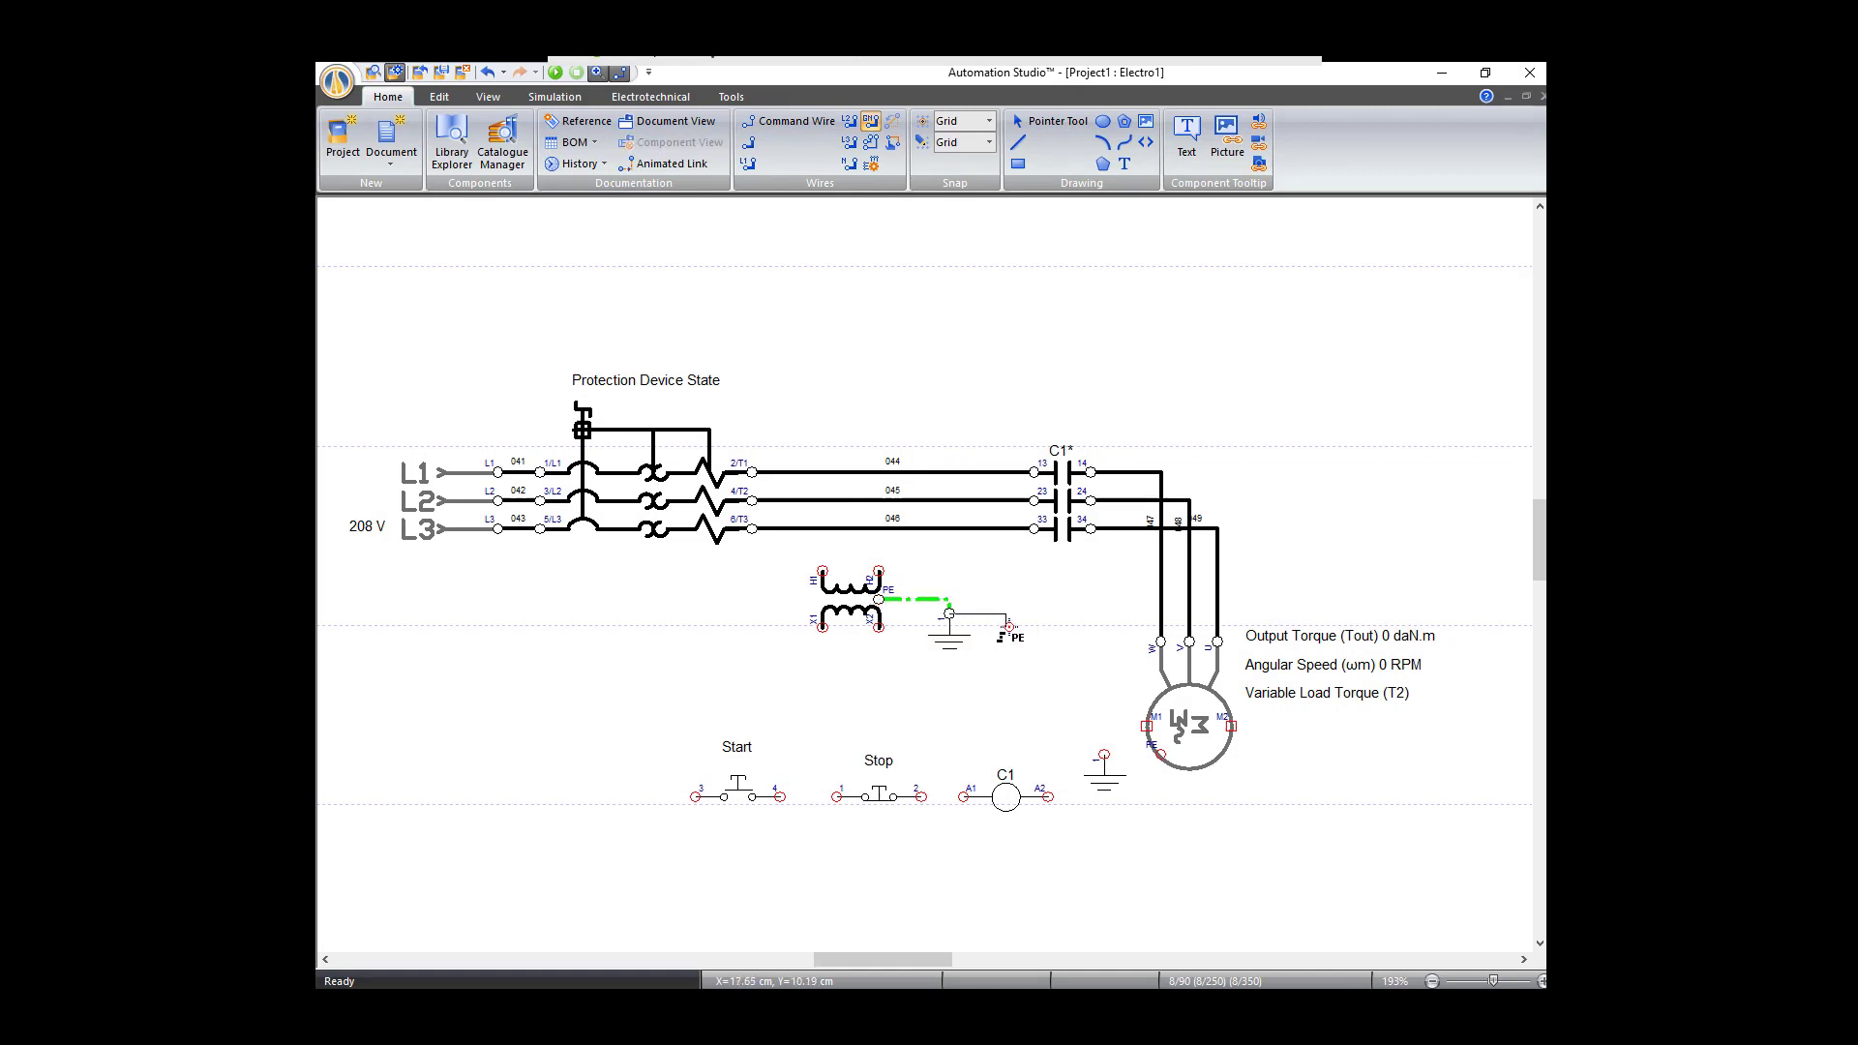
pyautogui.click(1048, 120)
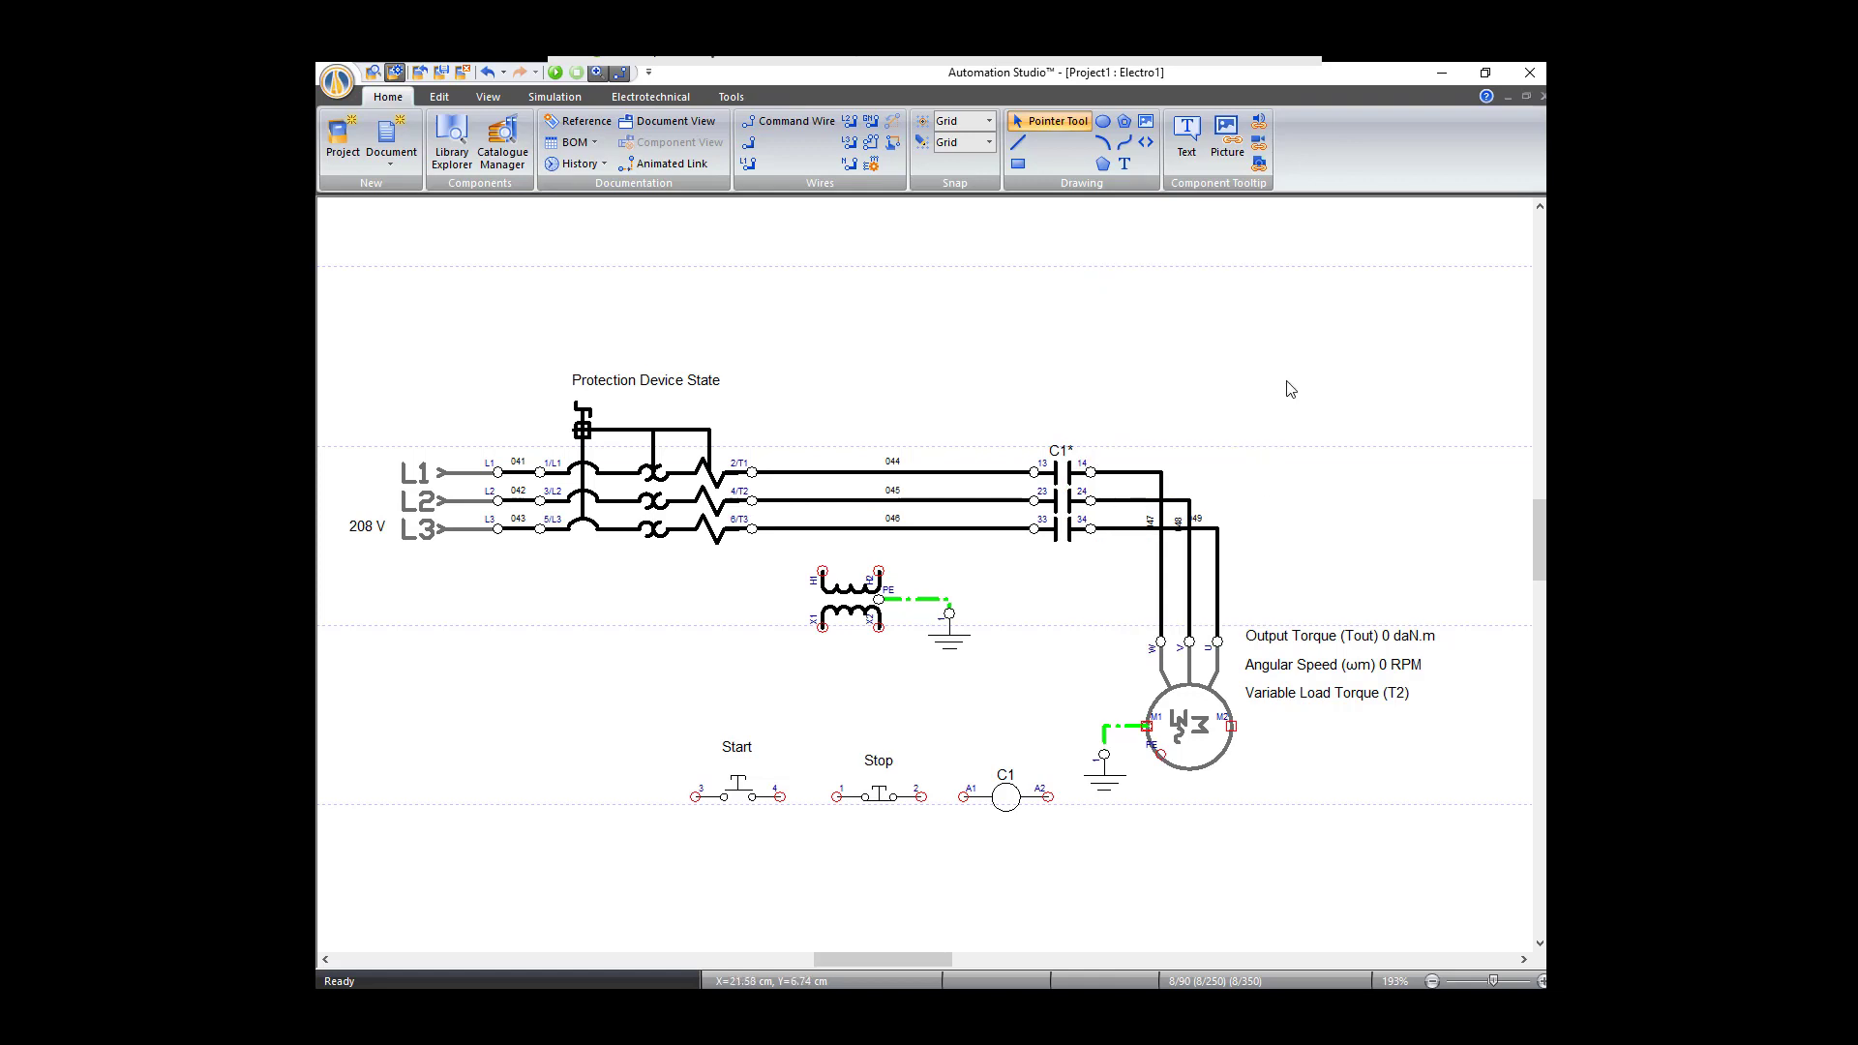
pyautogui.moveTo(1035, 251)
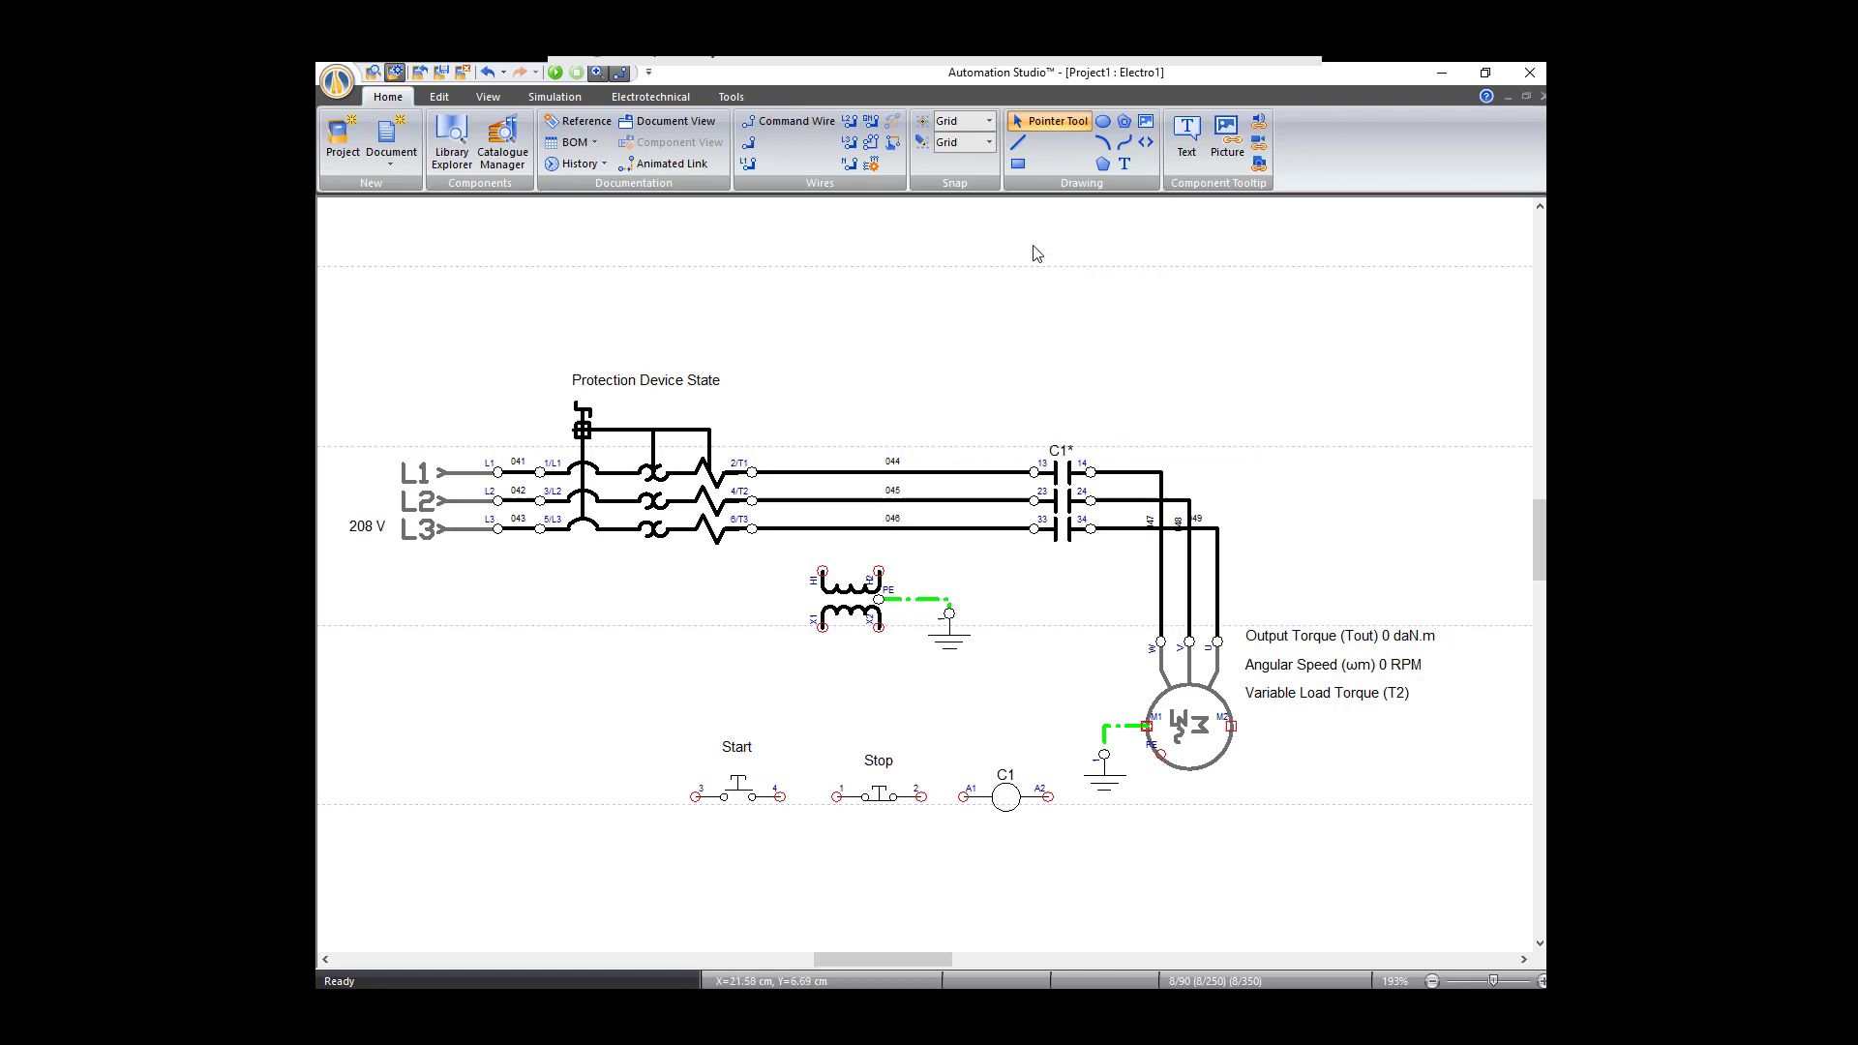
pyautogui.click(605, 72)
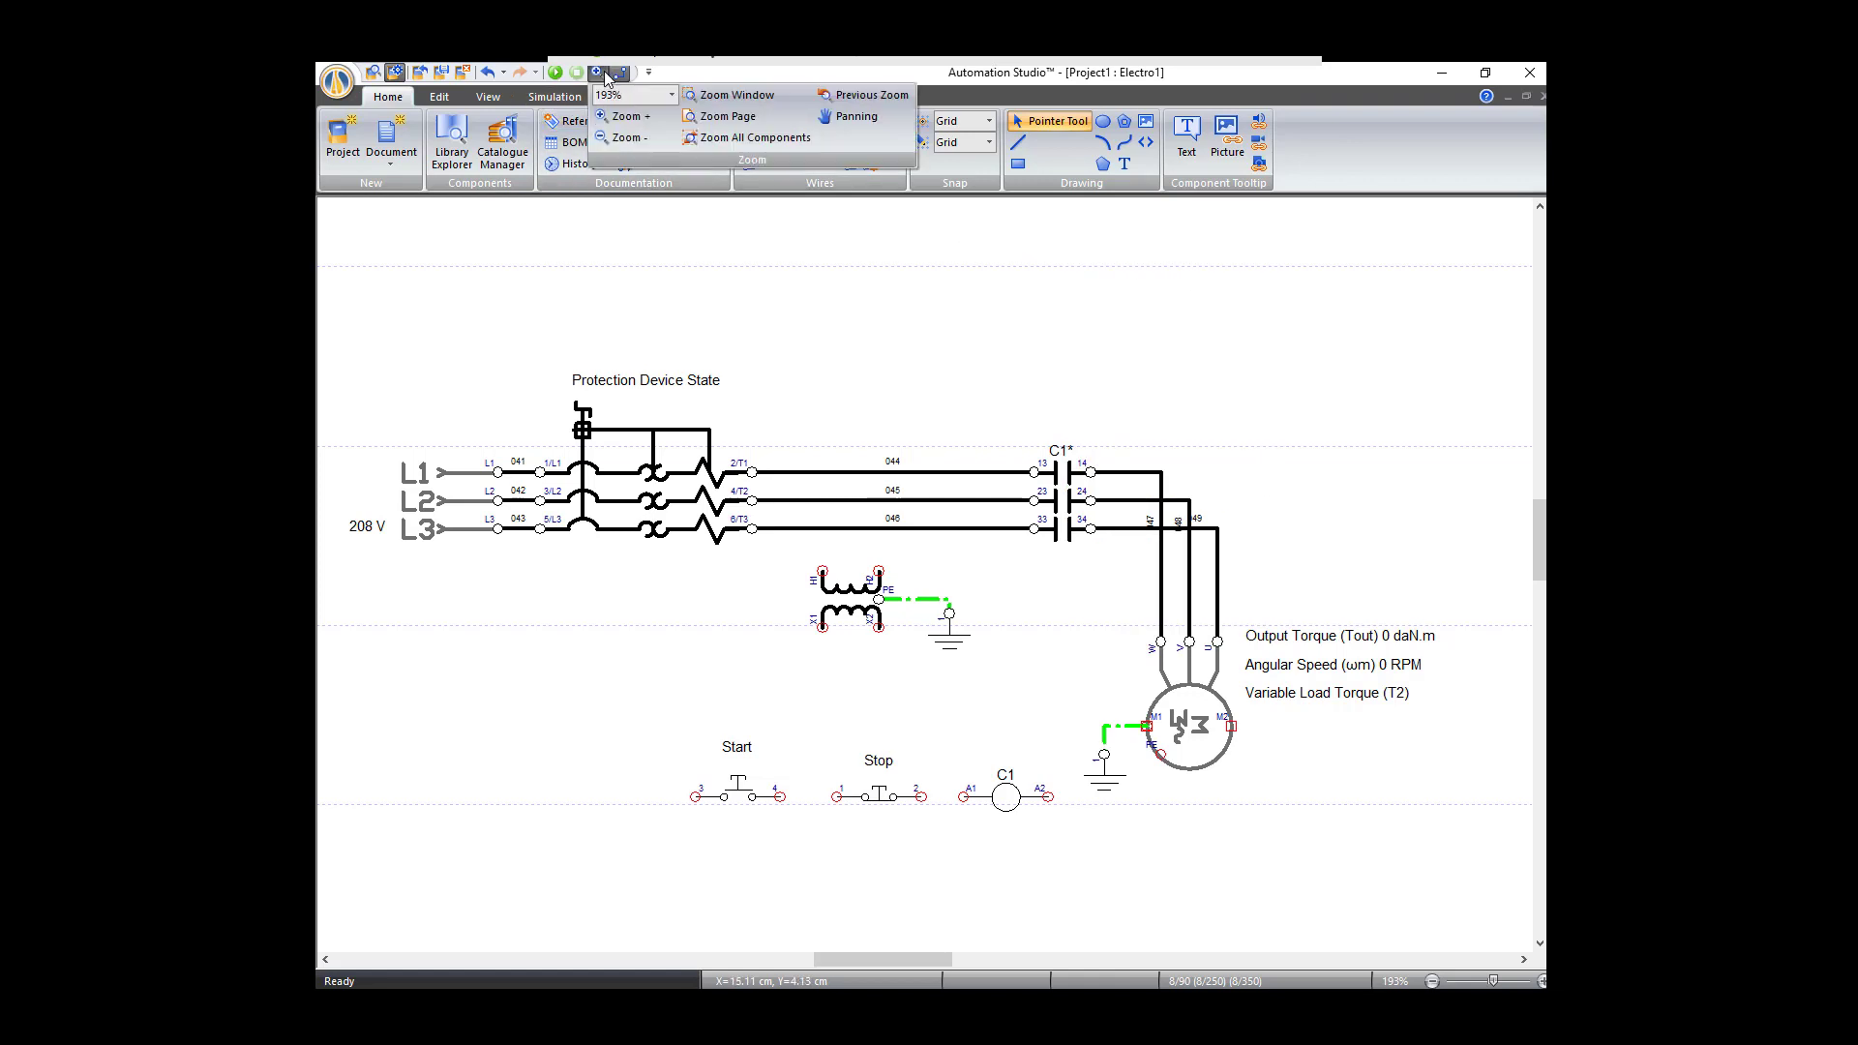
# Step: Connect transformer H1 to the 6/T3 line and H2 to the 4/T2 line
pyautogui.click(623, 73)
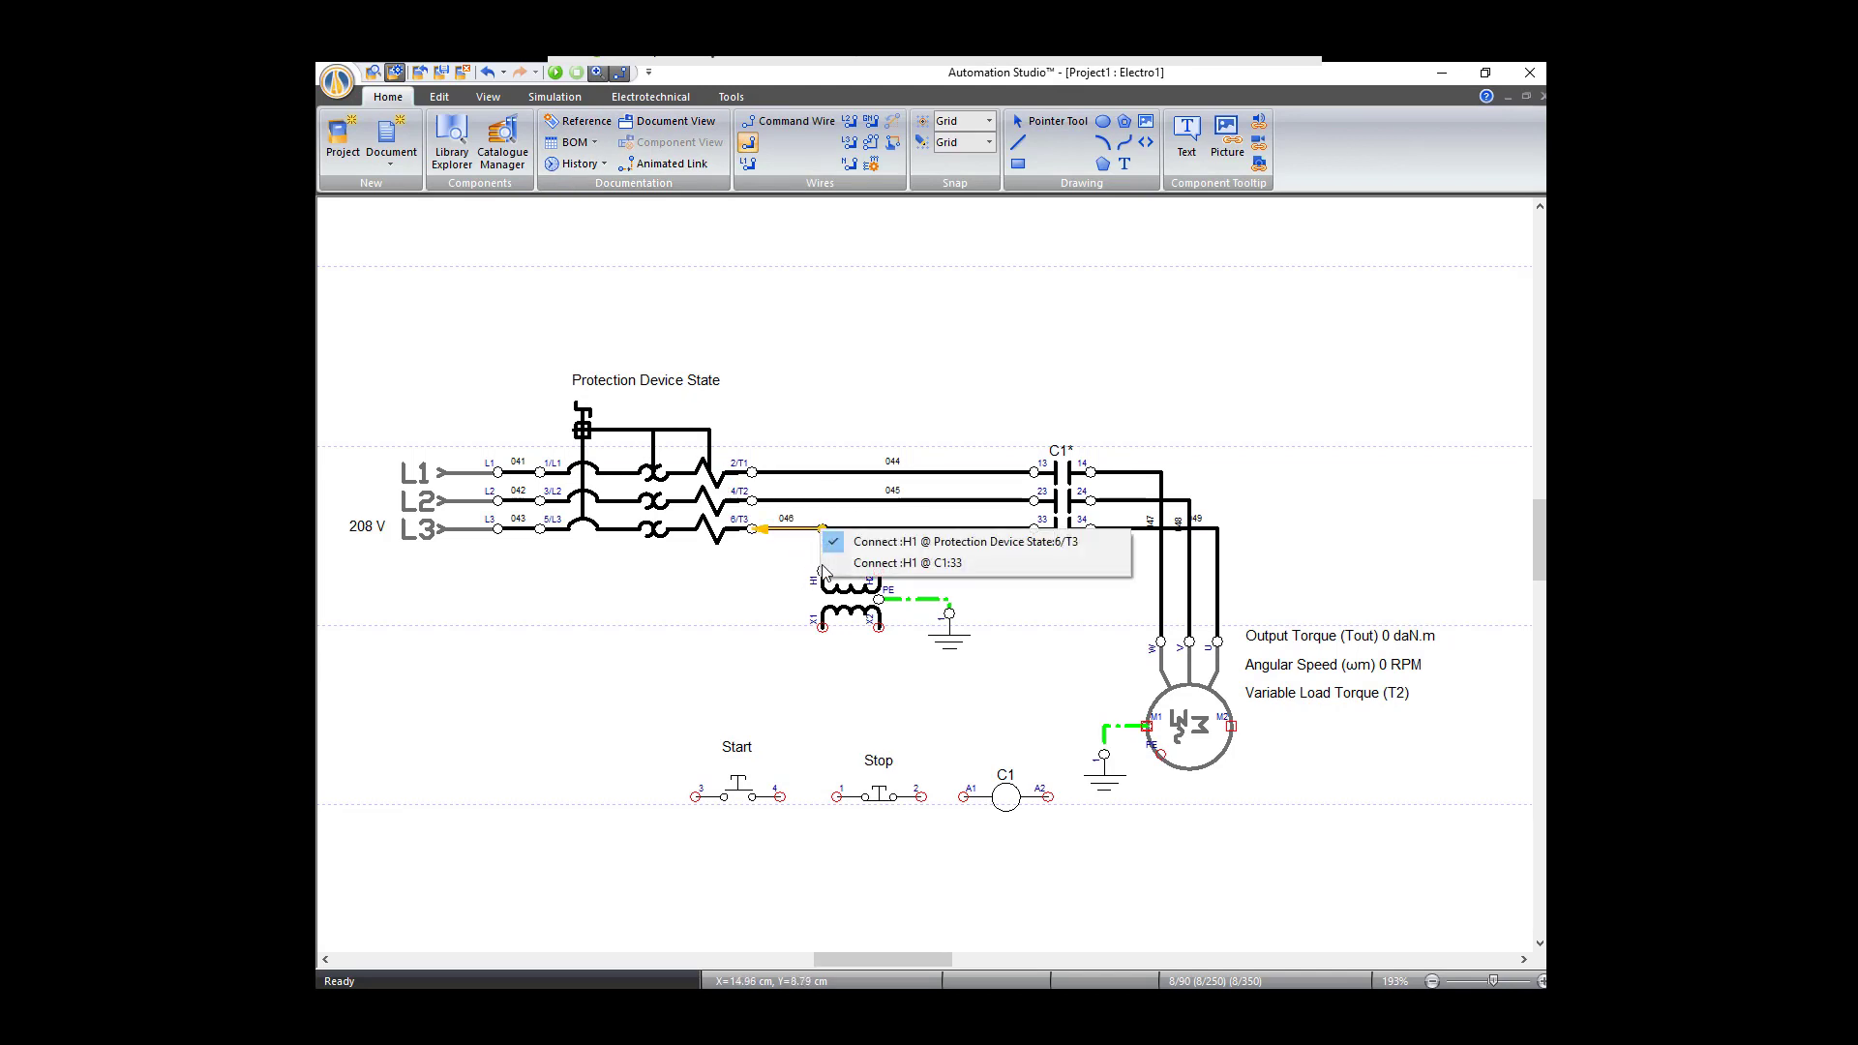
pyautogui.click(909, 563)
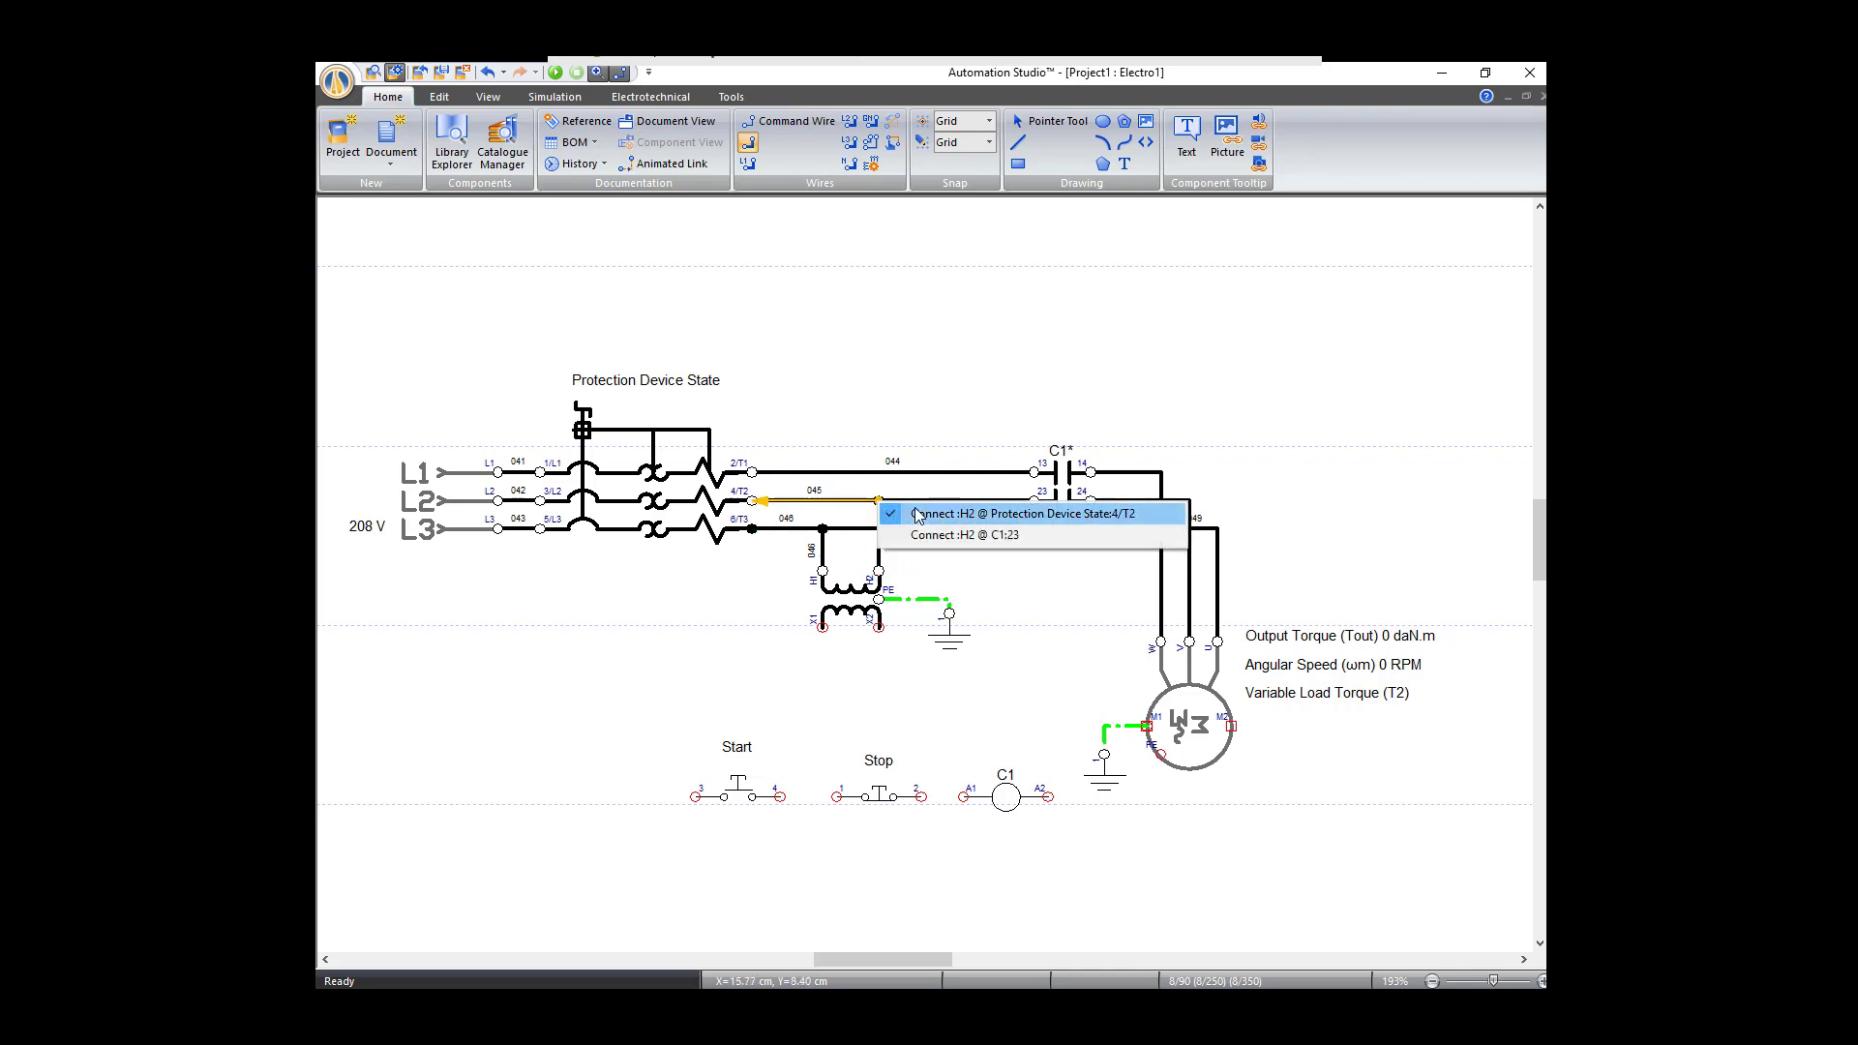
pyautogui.click(1012, 513)
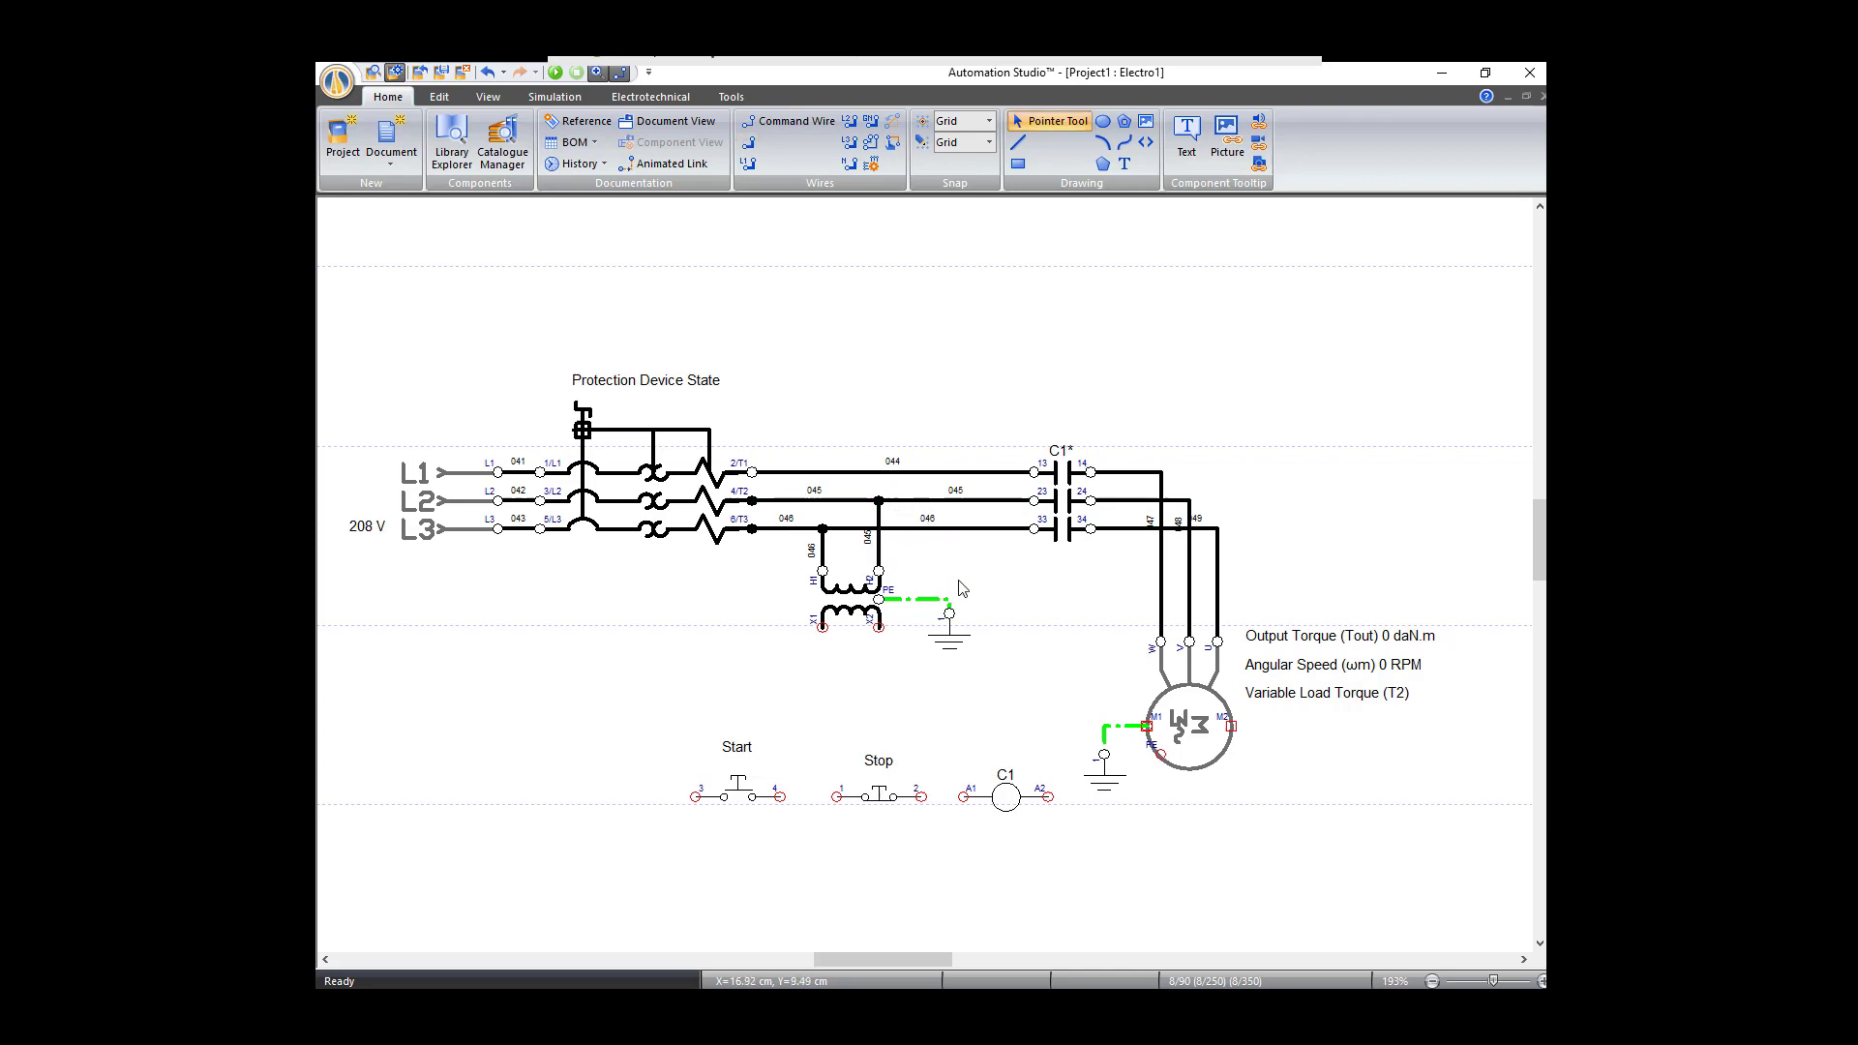
pyautogui.moveTo(1023, 625)
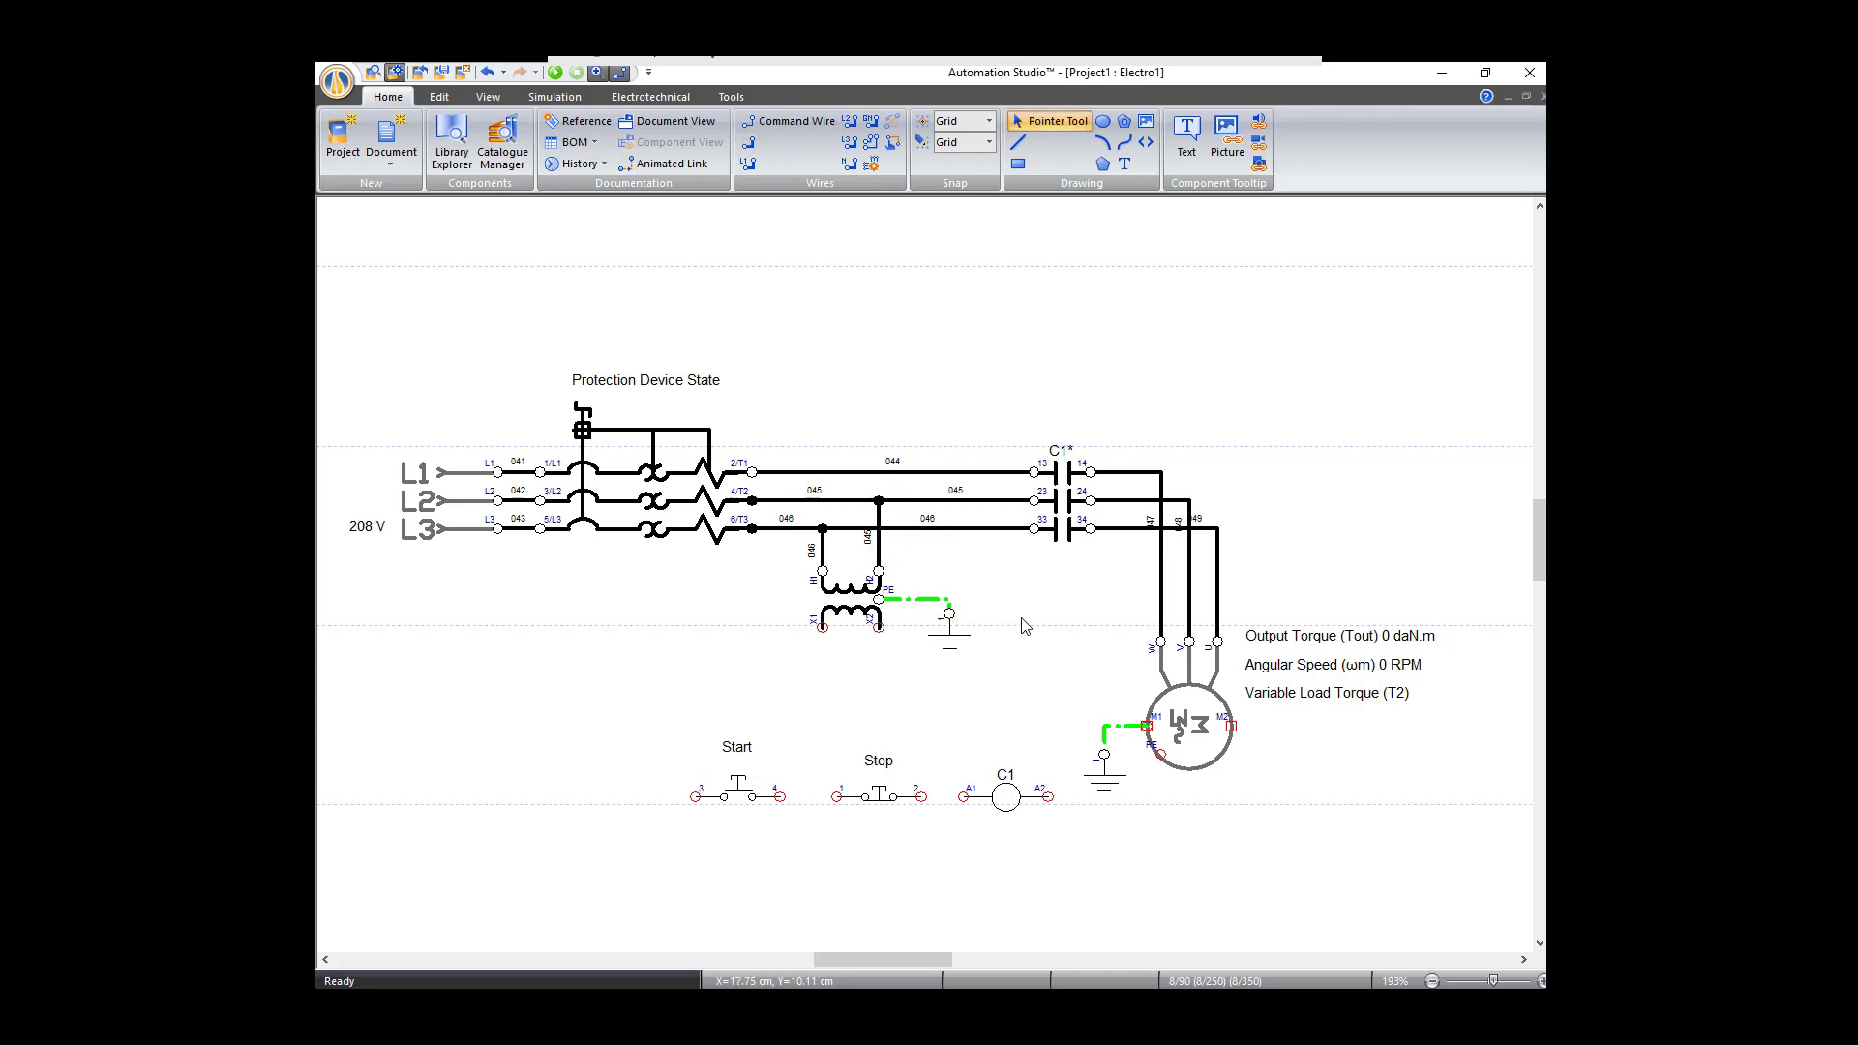
pyautogui.moveTo(967, 569)
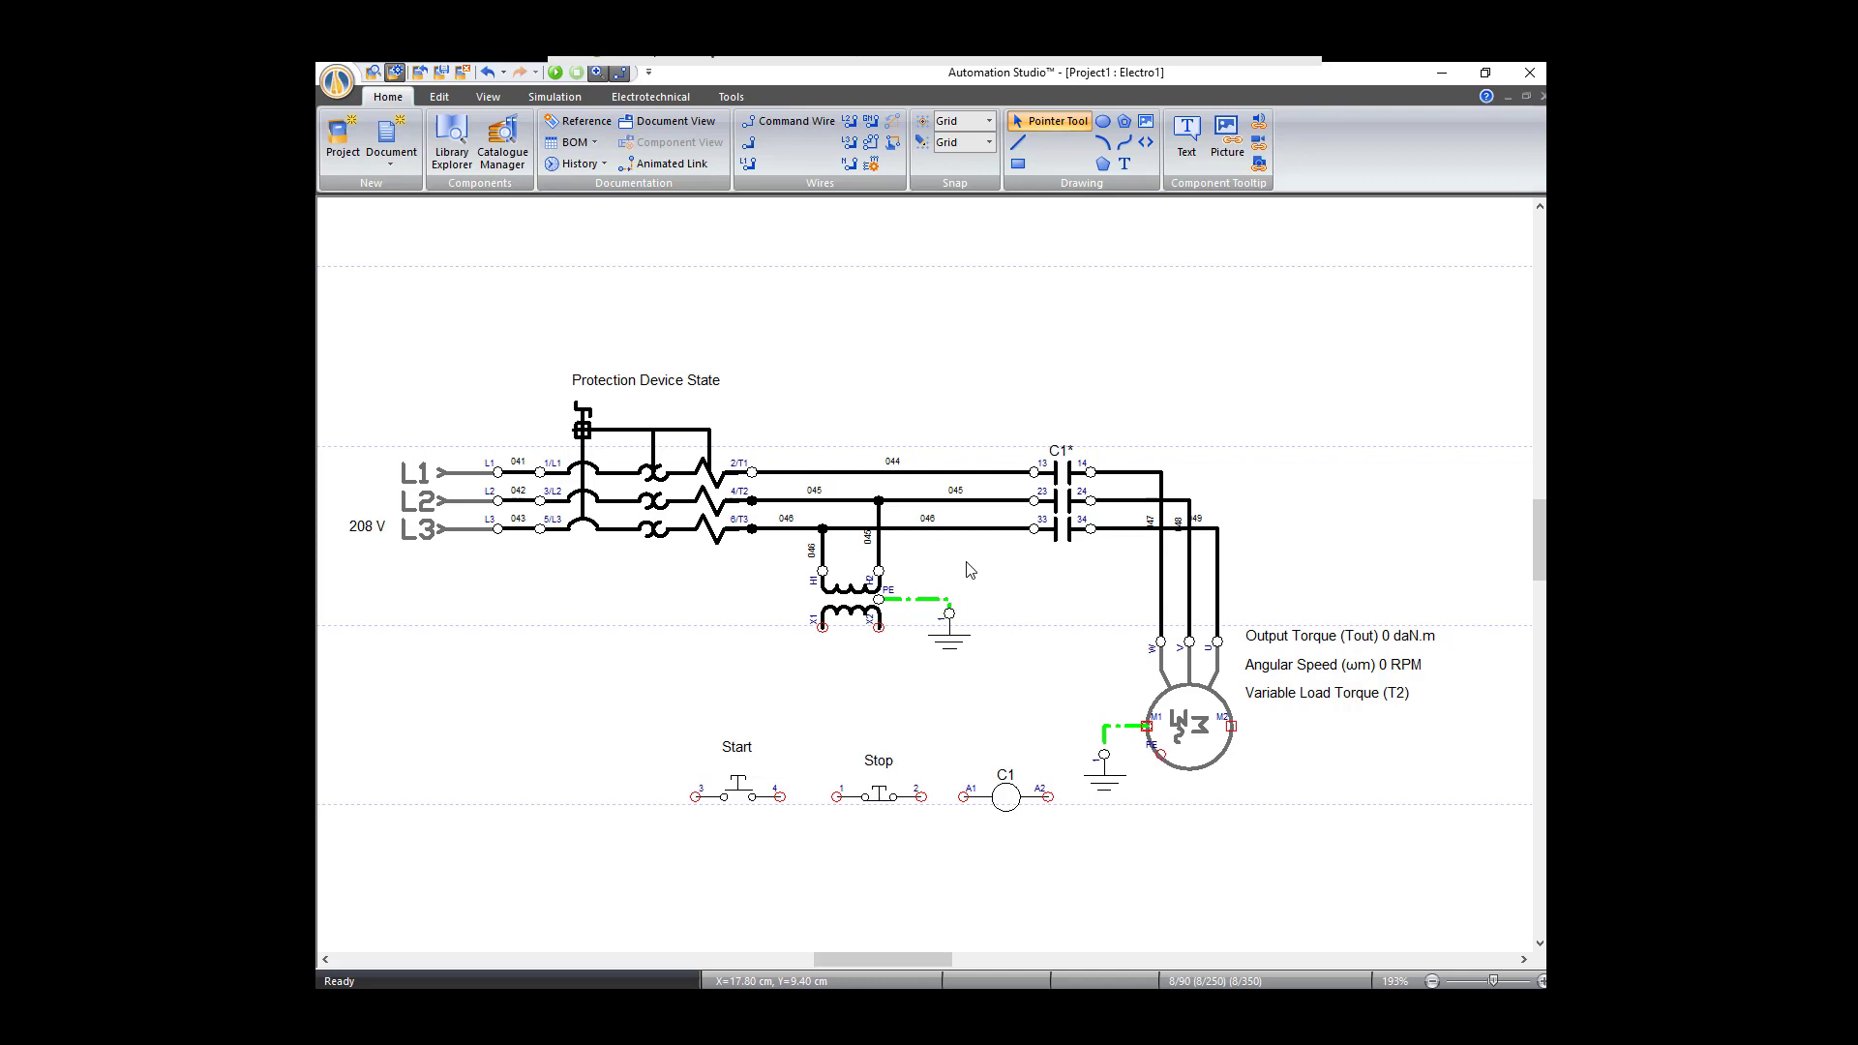
pyautogui.moveTo(1010, 606)
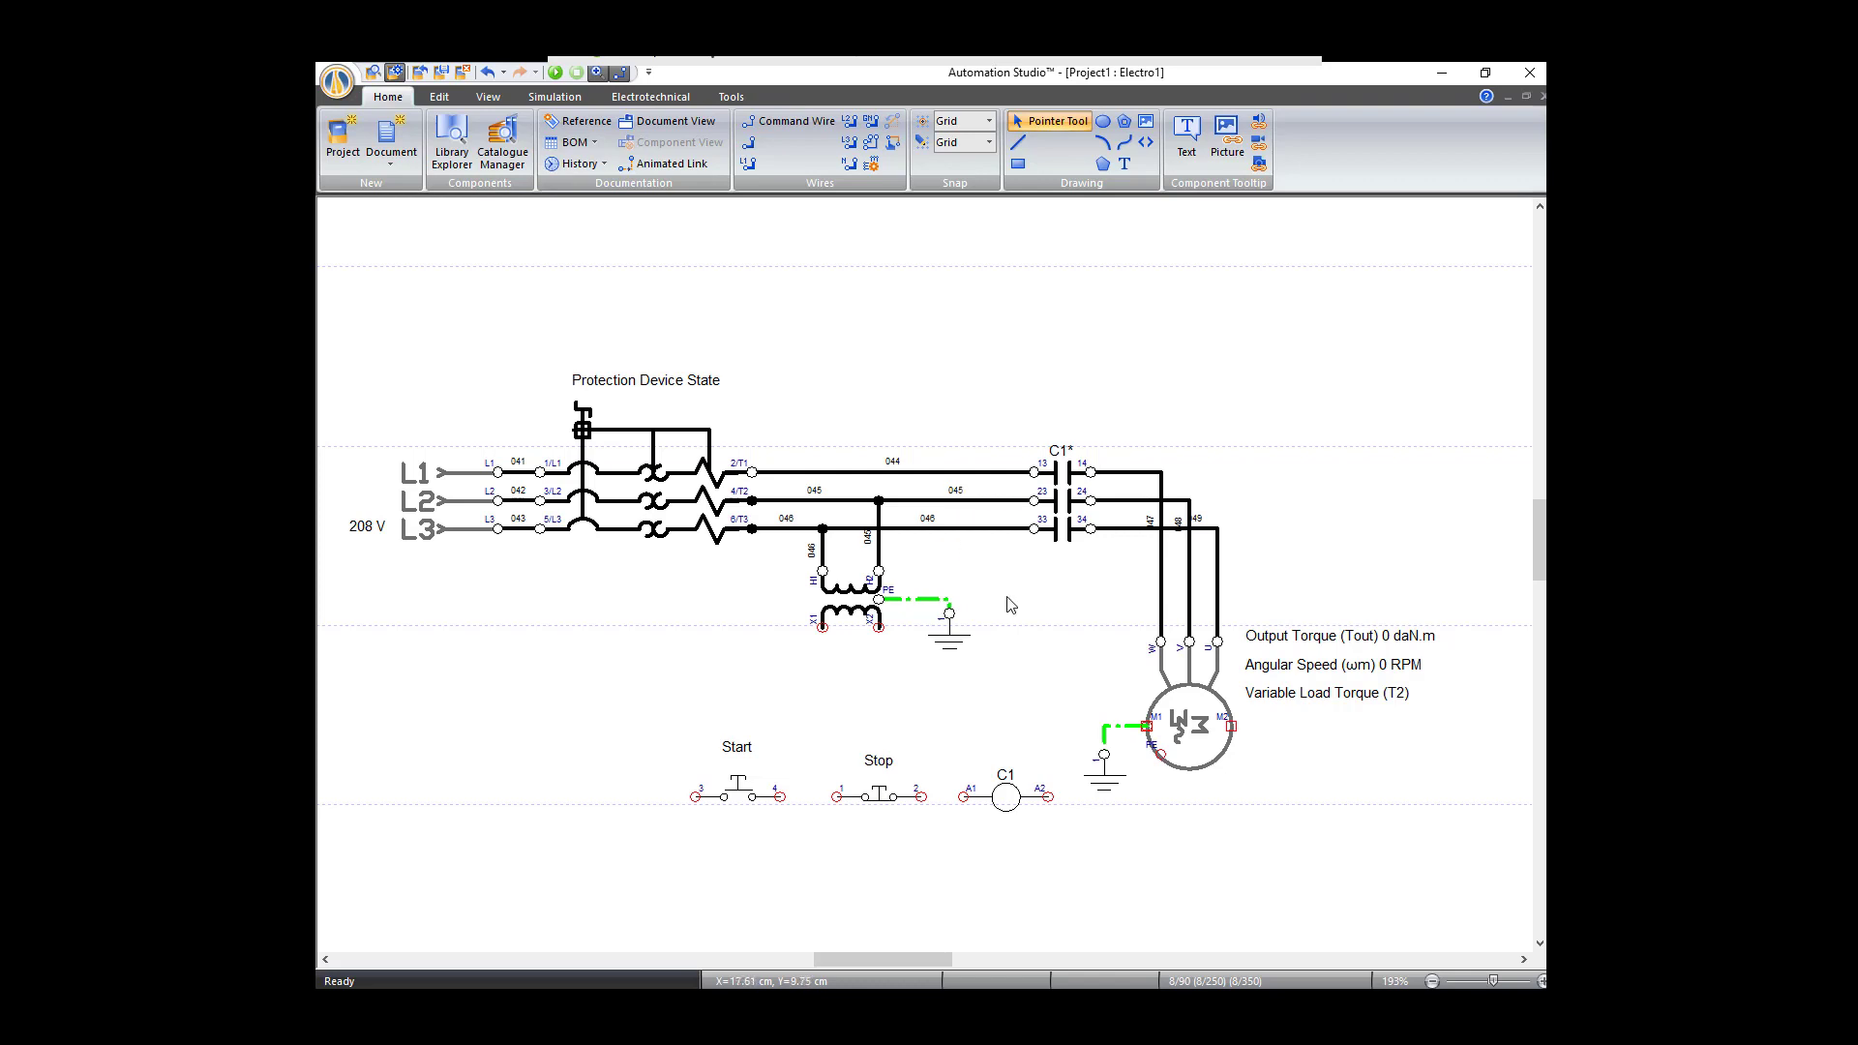
pyautogui.moveTo(800, 588)
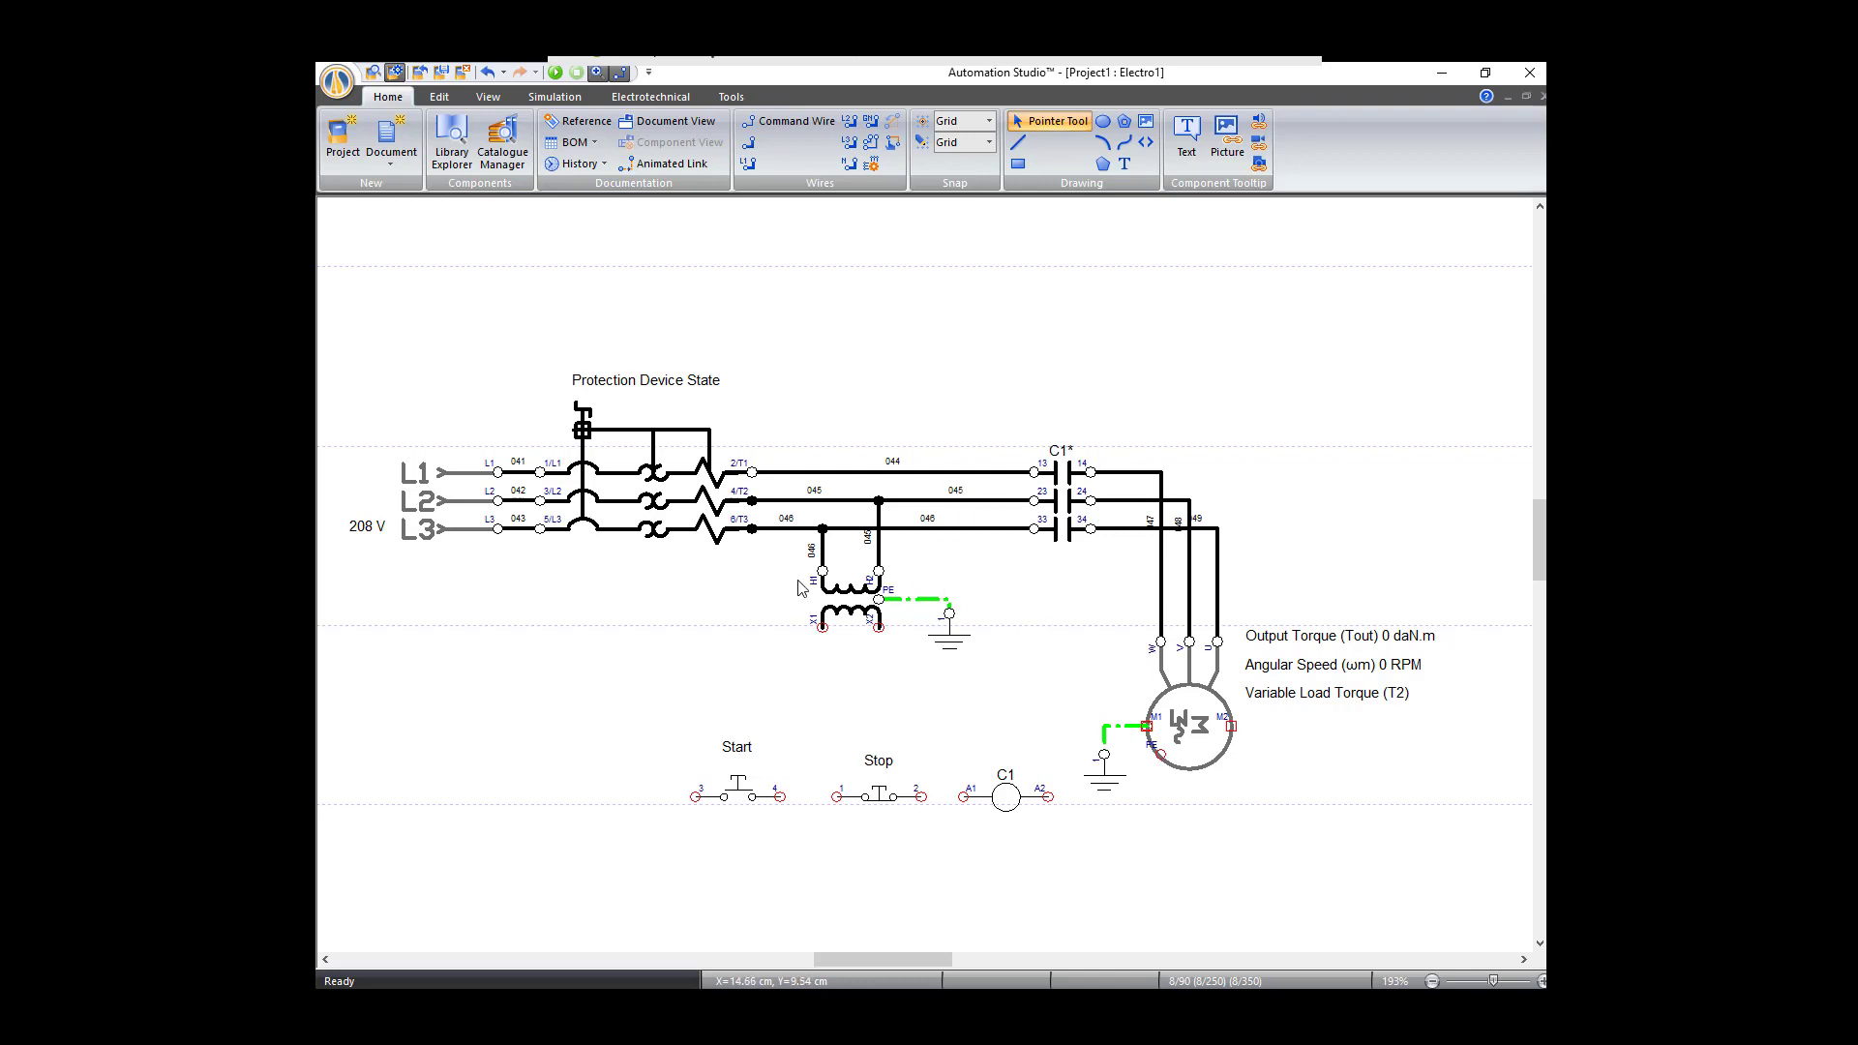
pyautogui.moveTo(809, 607)
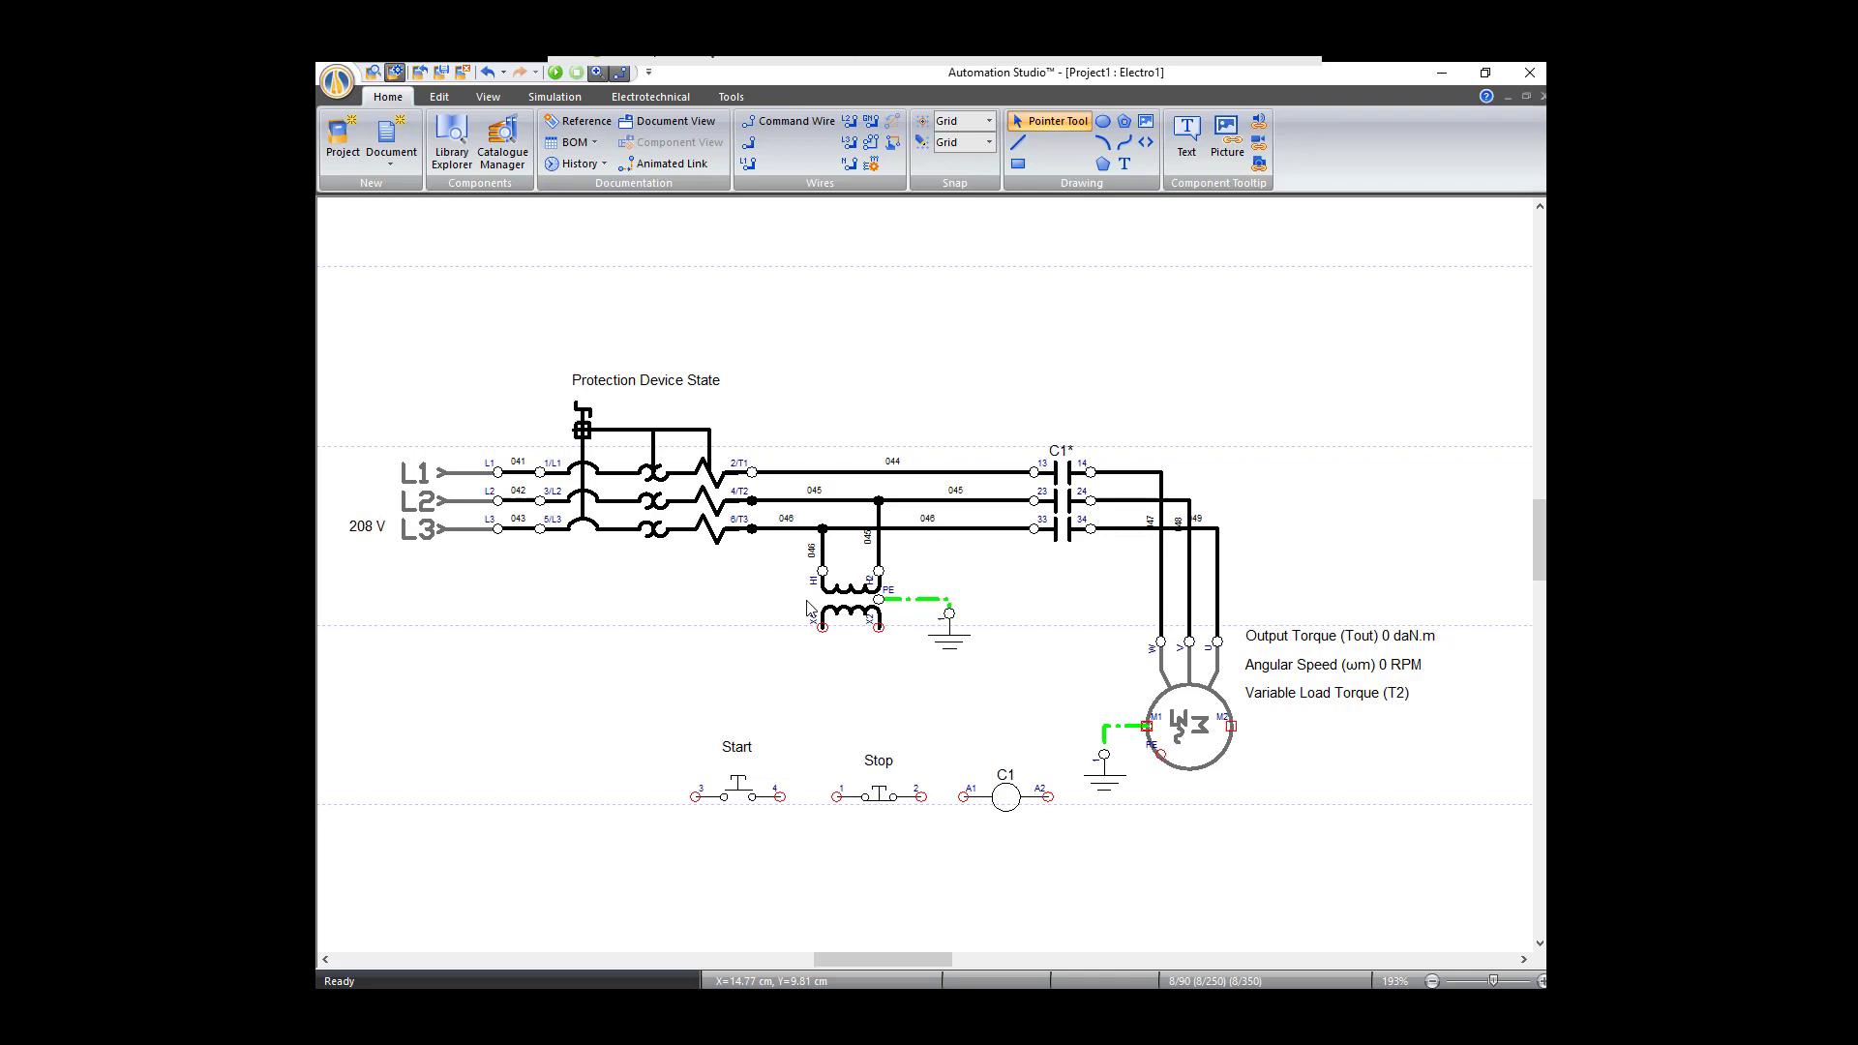
pyautogui.moveTo(669, 246)
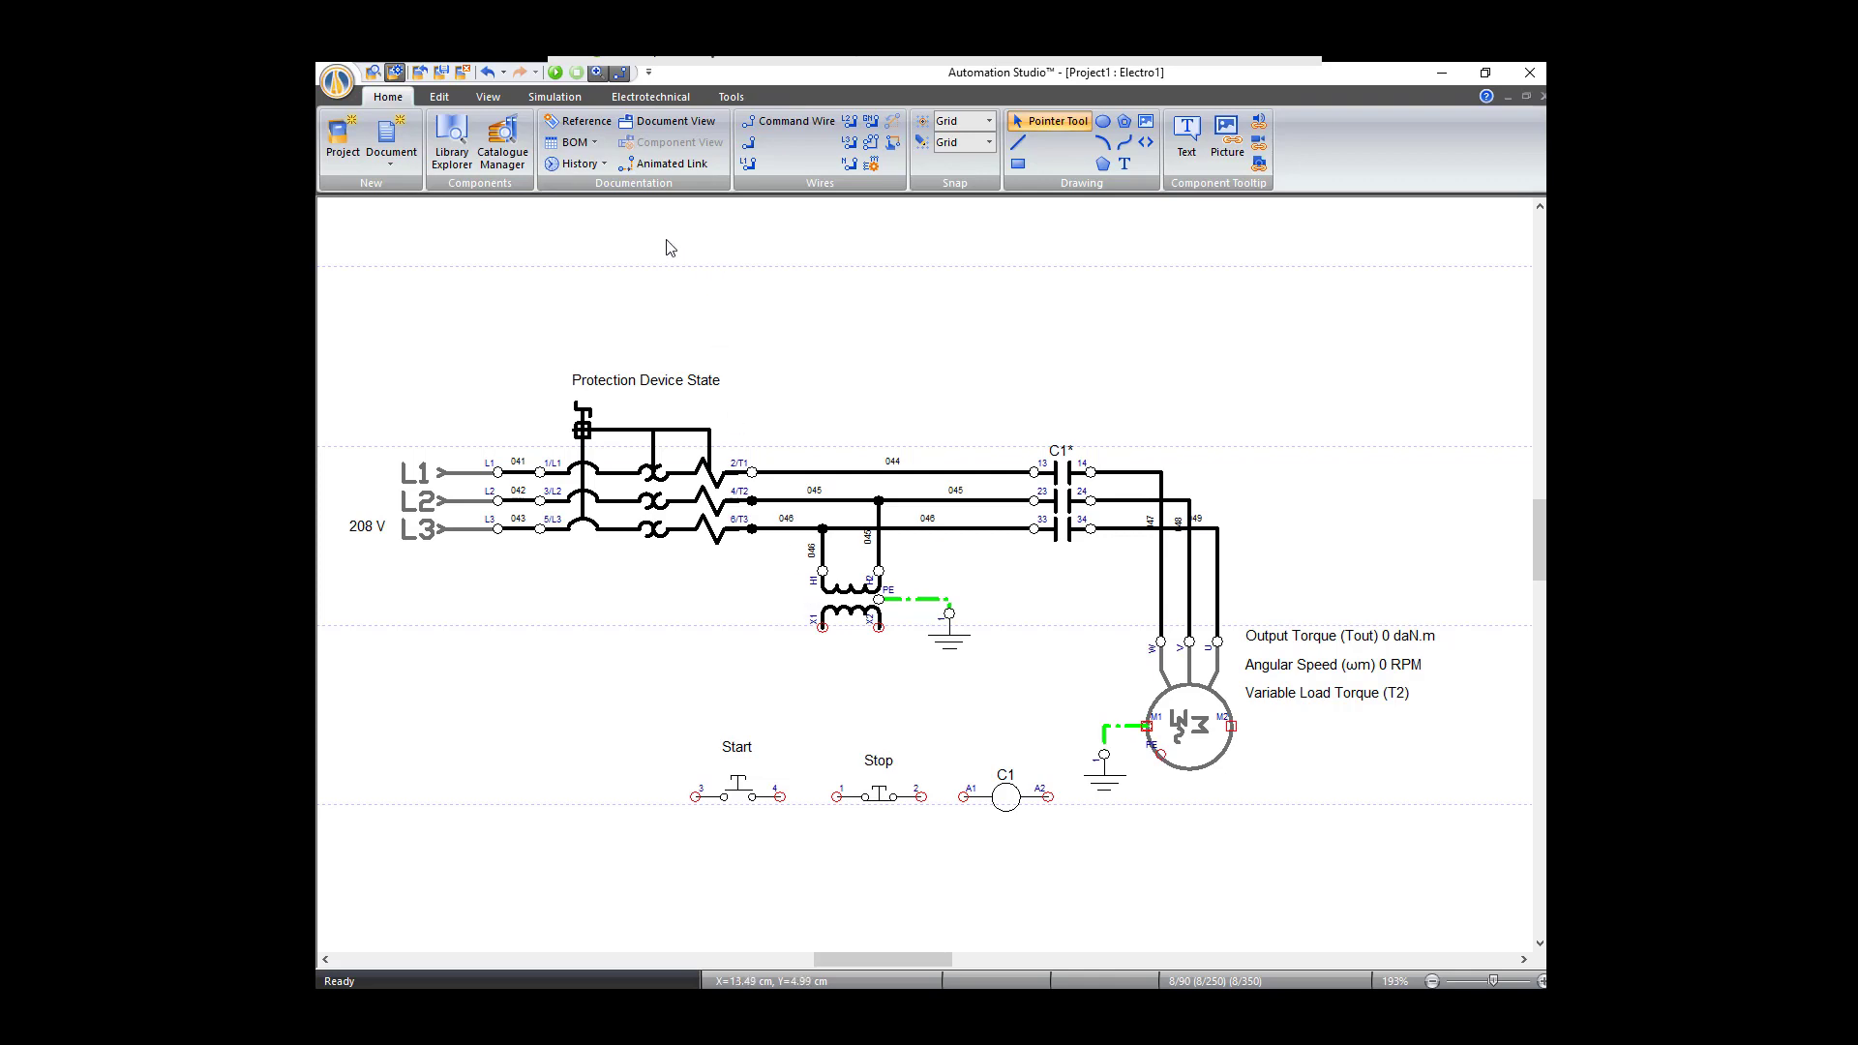
pyautogui.click(786, 120)
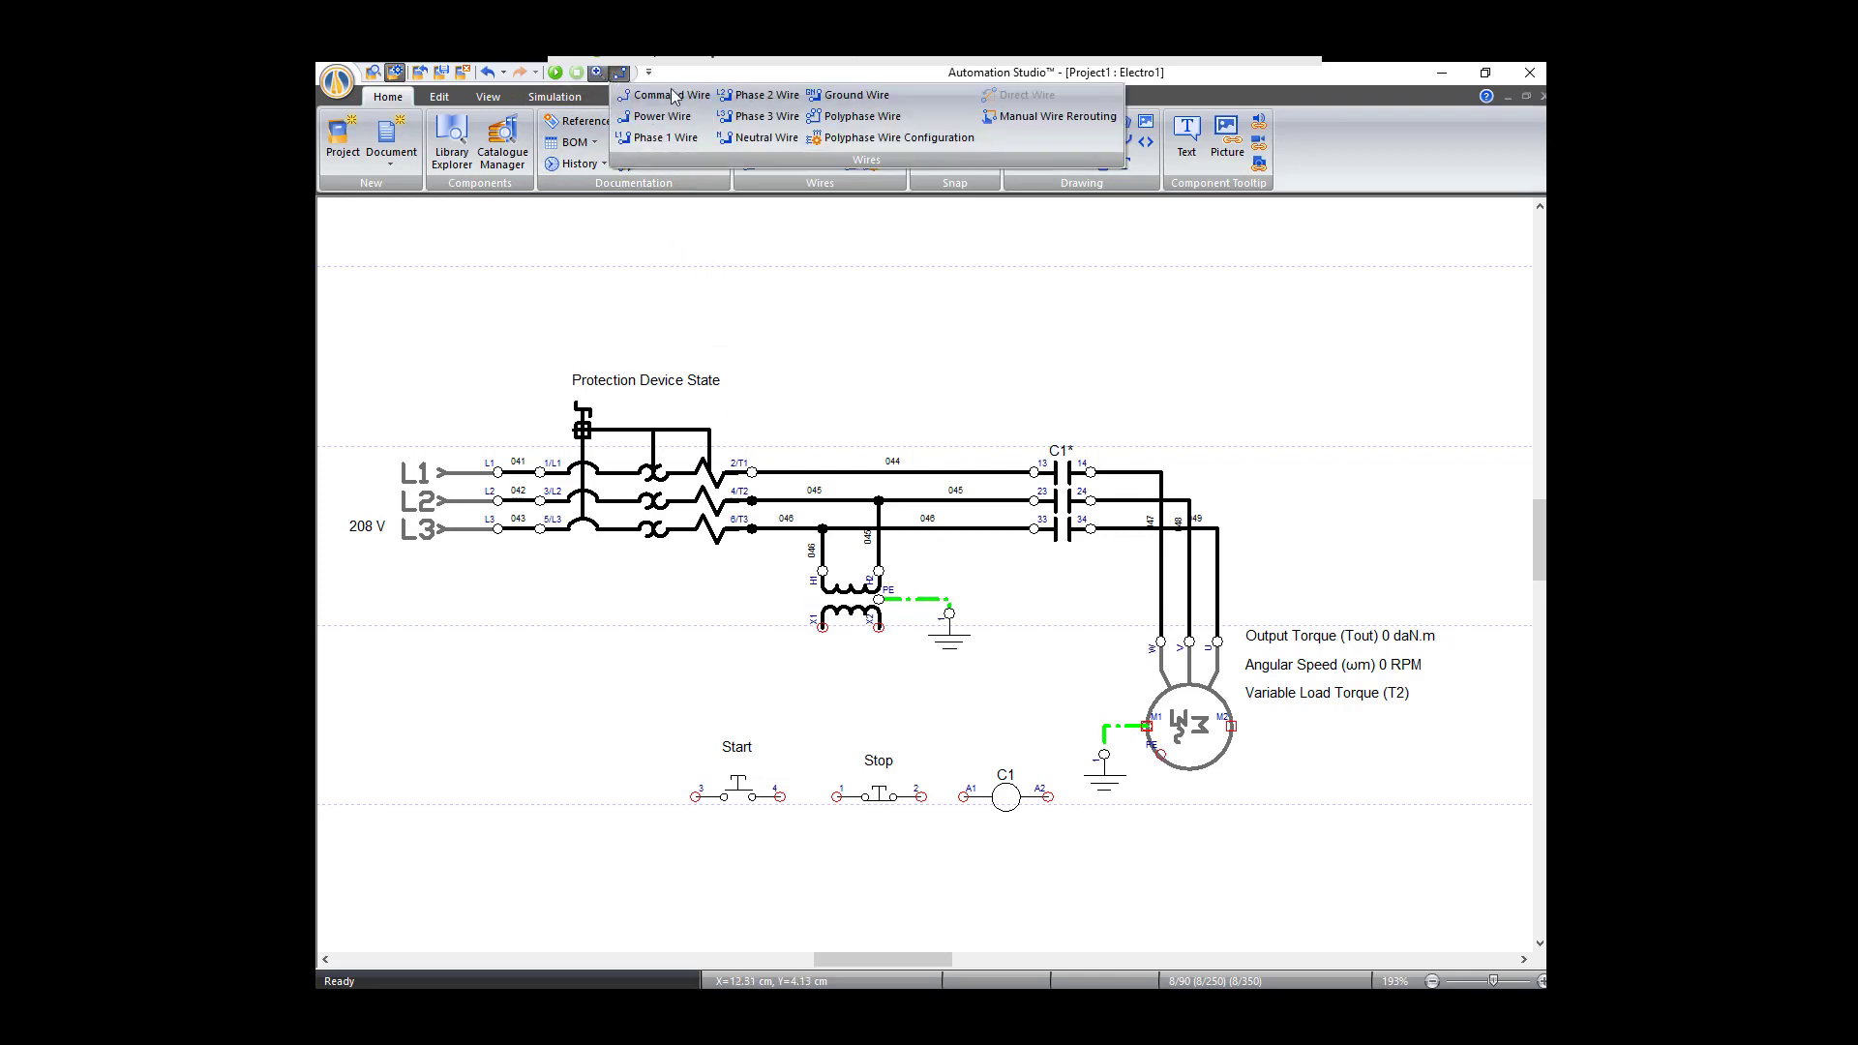
pyautogui.moveTo(663, 95)
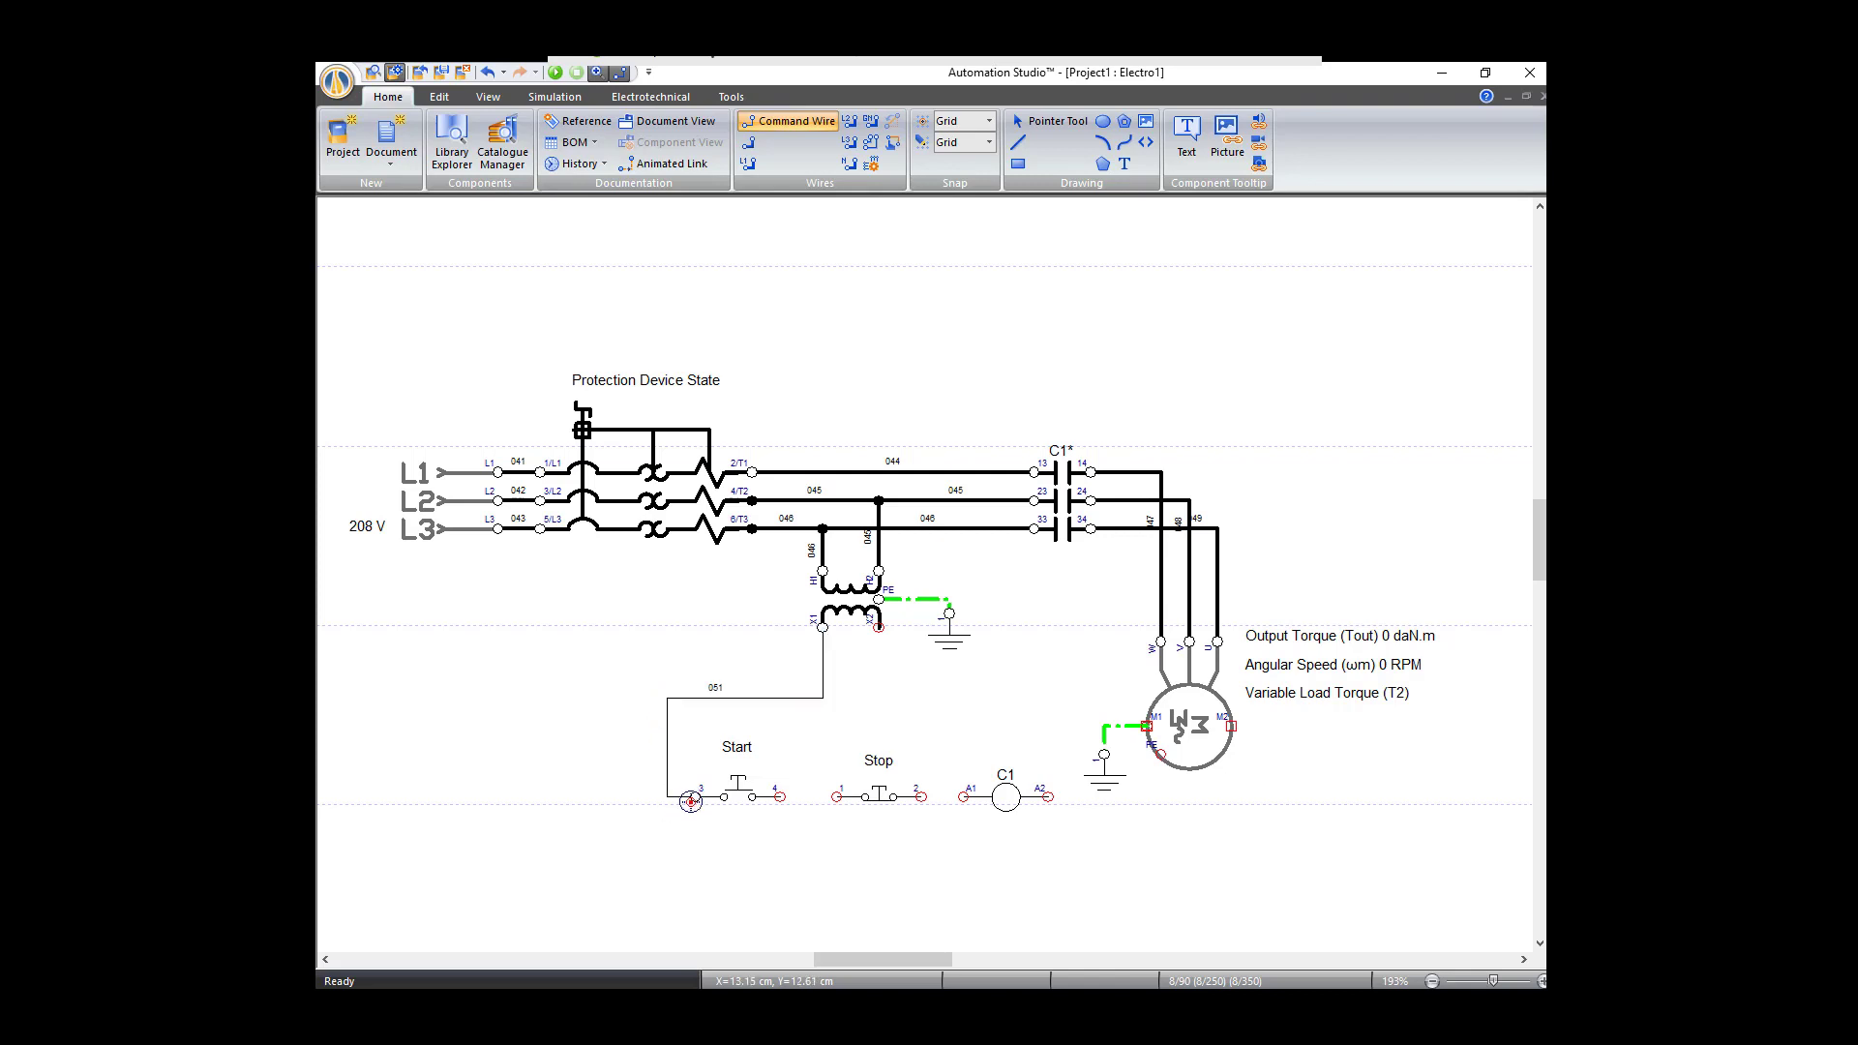
# Step: Run command wires from transformer X1 to Start and from Start to Stop
pyautogui.click(1049, 120)
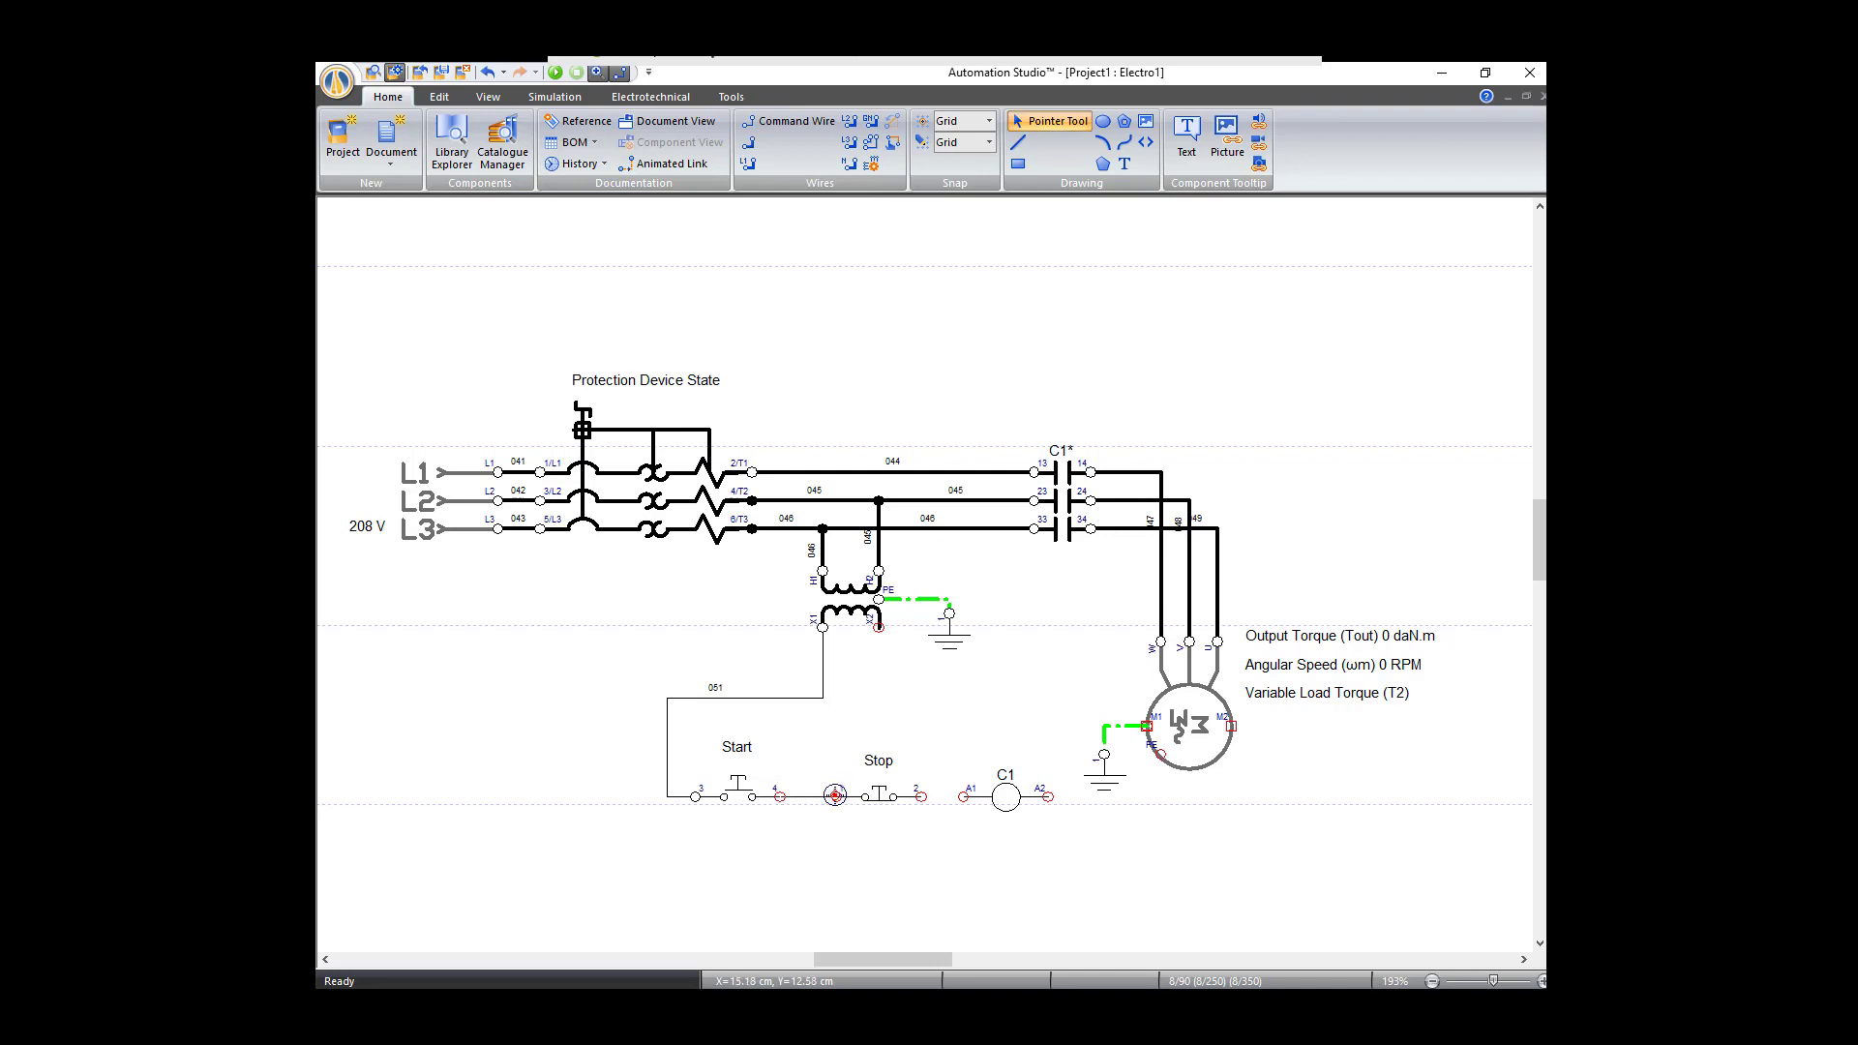
pyautogui.click(836, 793)
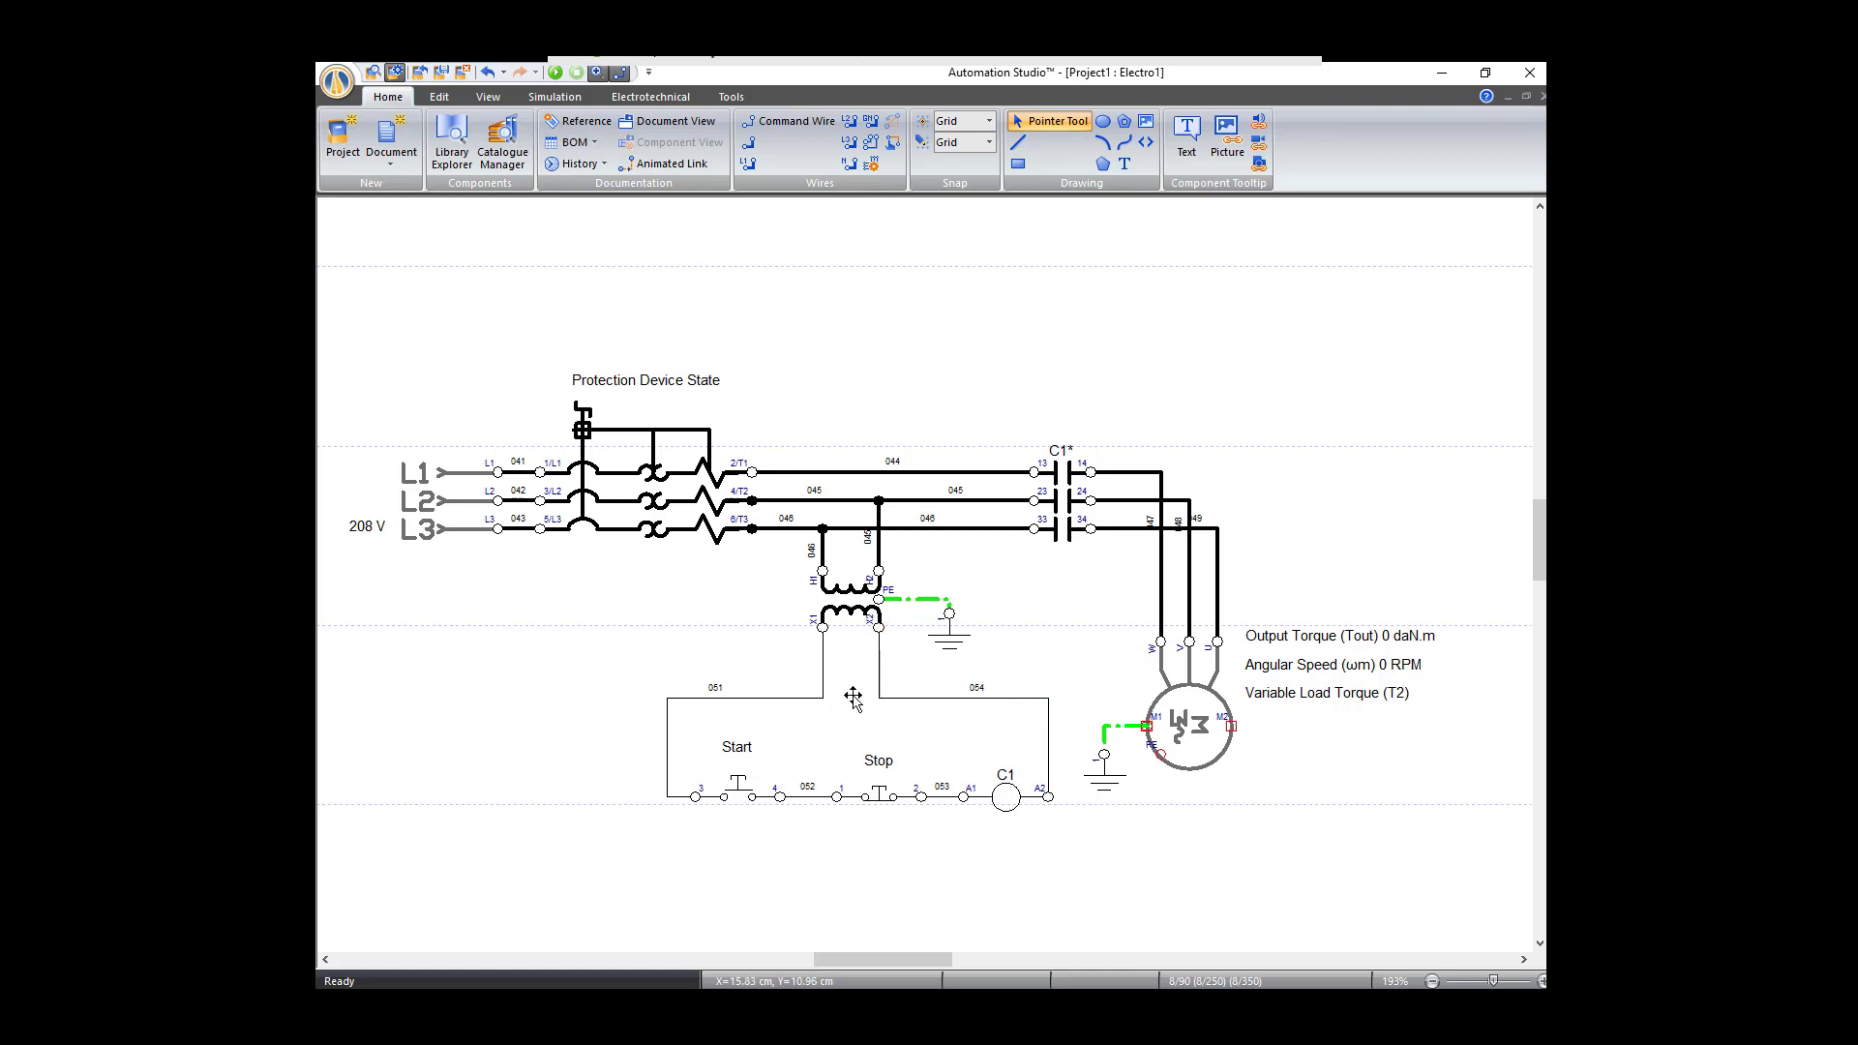
pyautogui.moveTo(1294, 329)
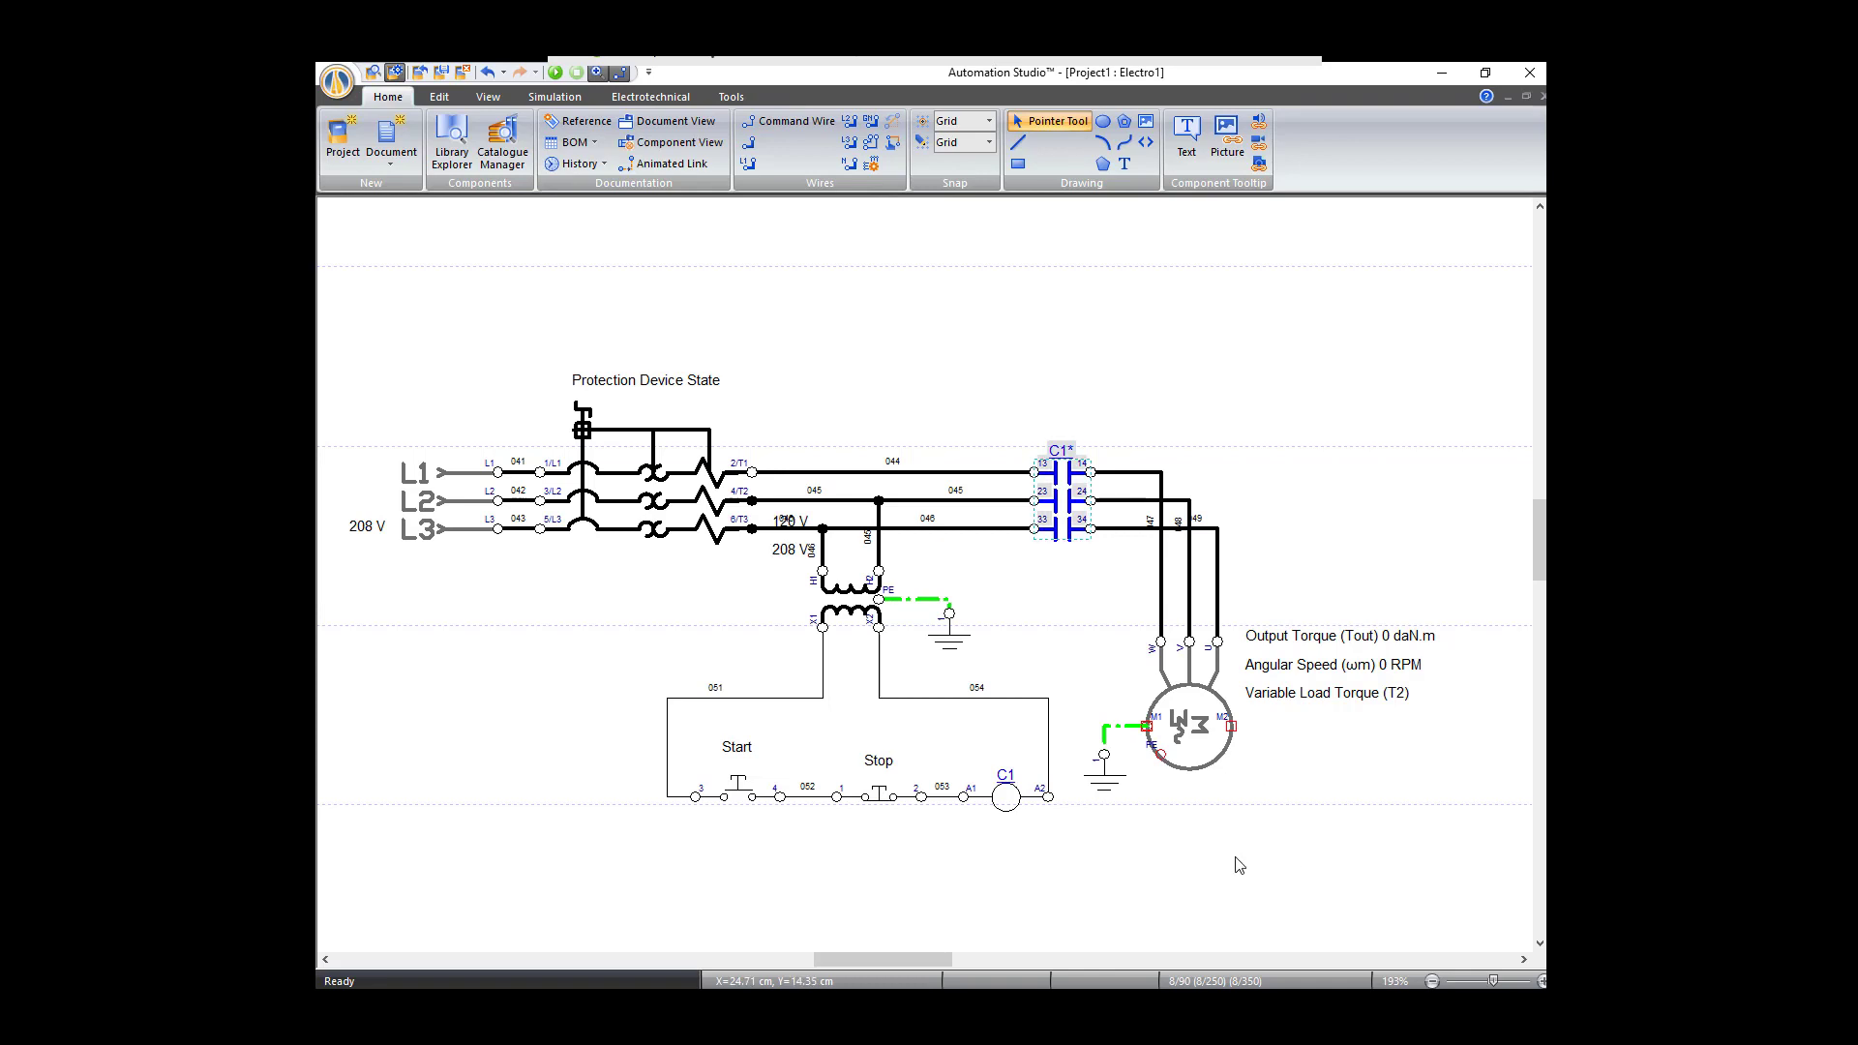
pyautogui.moveTo(886, 590)
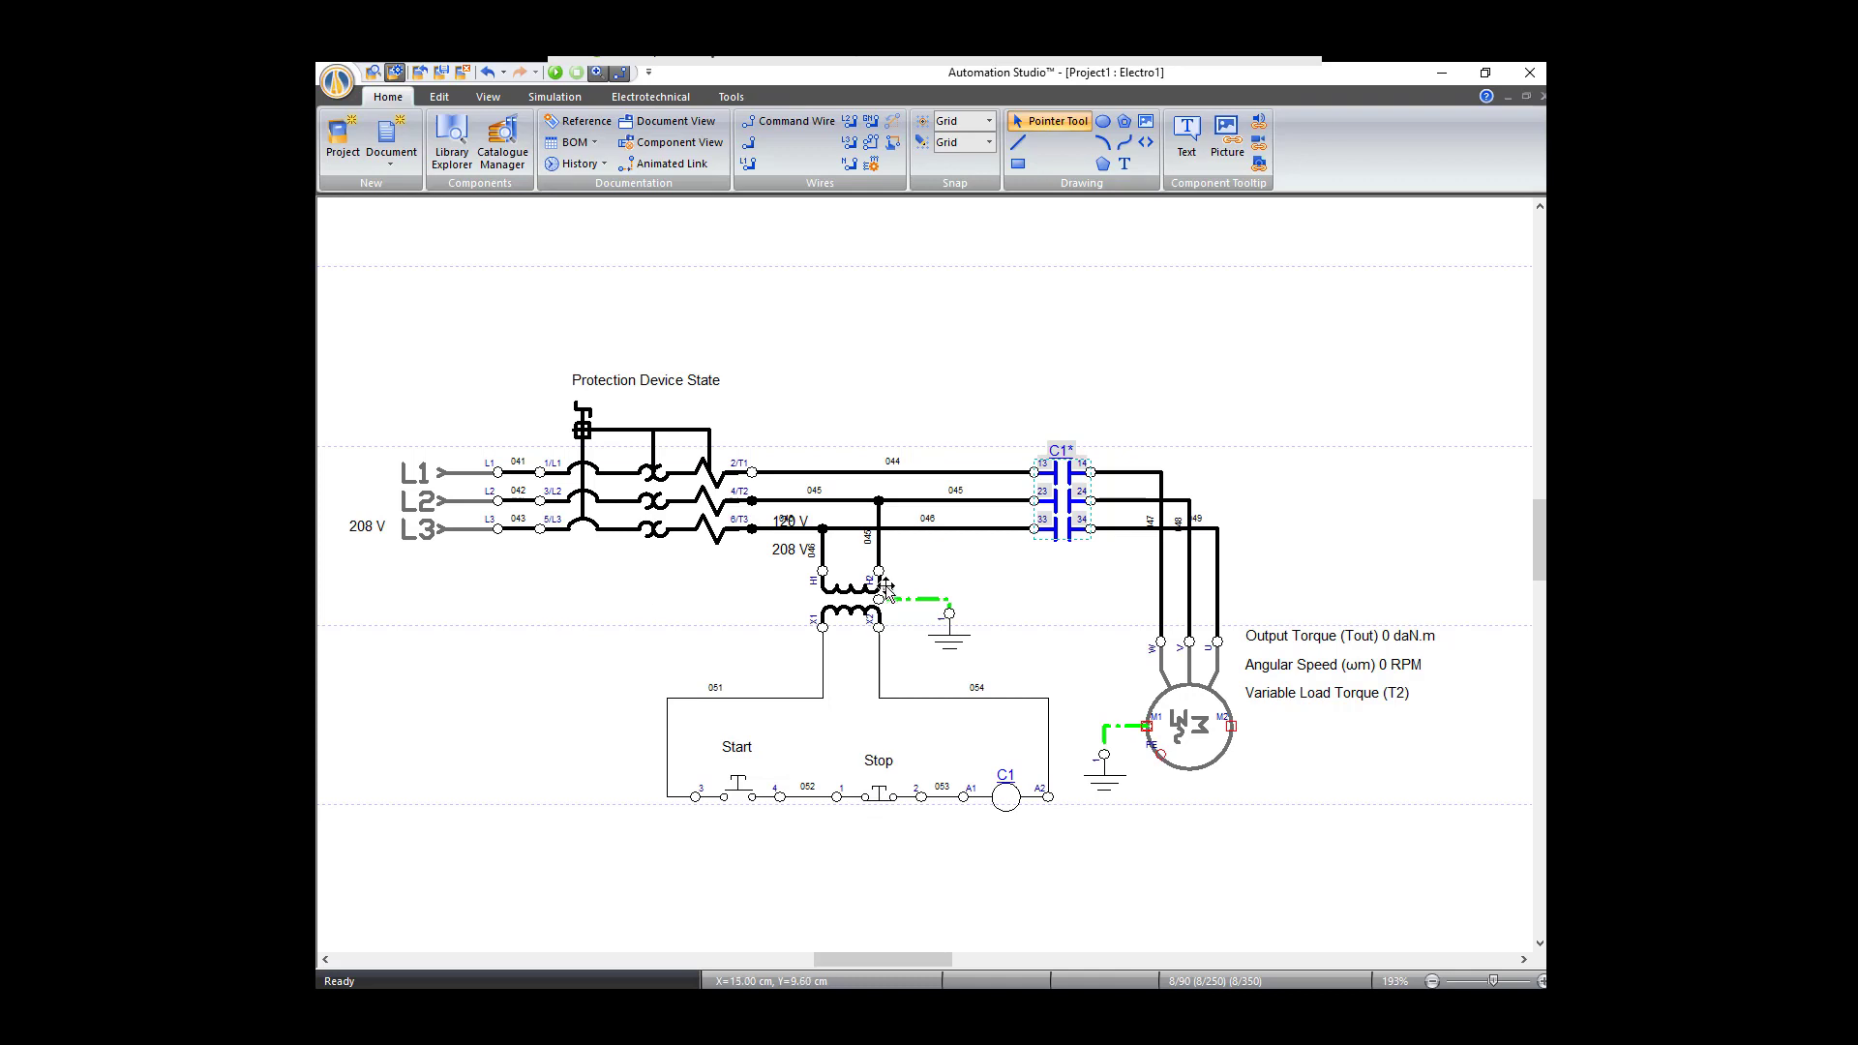
pyautogui.doubleClick(853, 597)
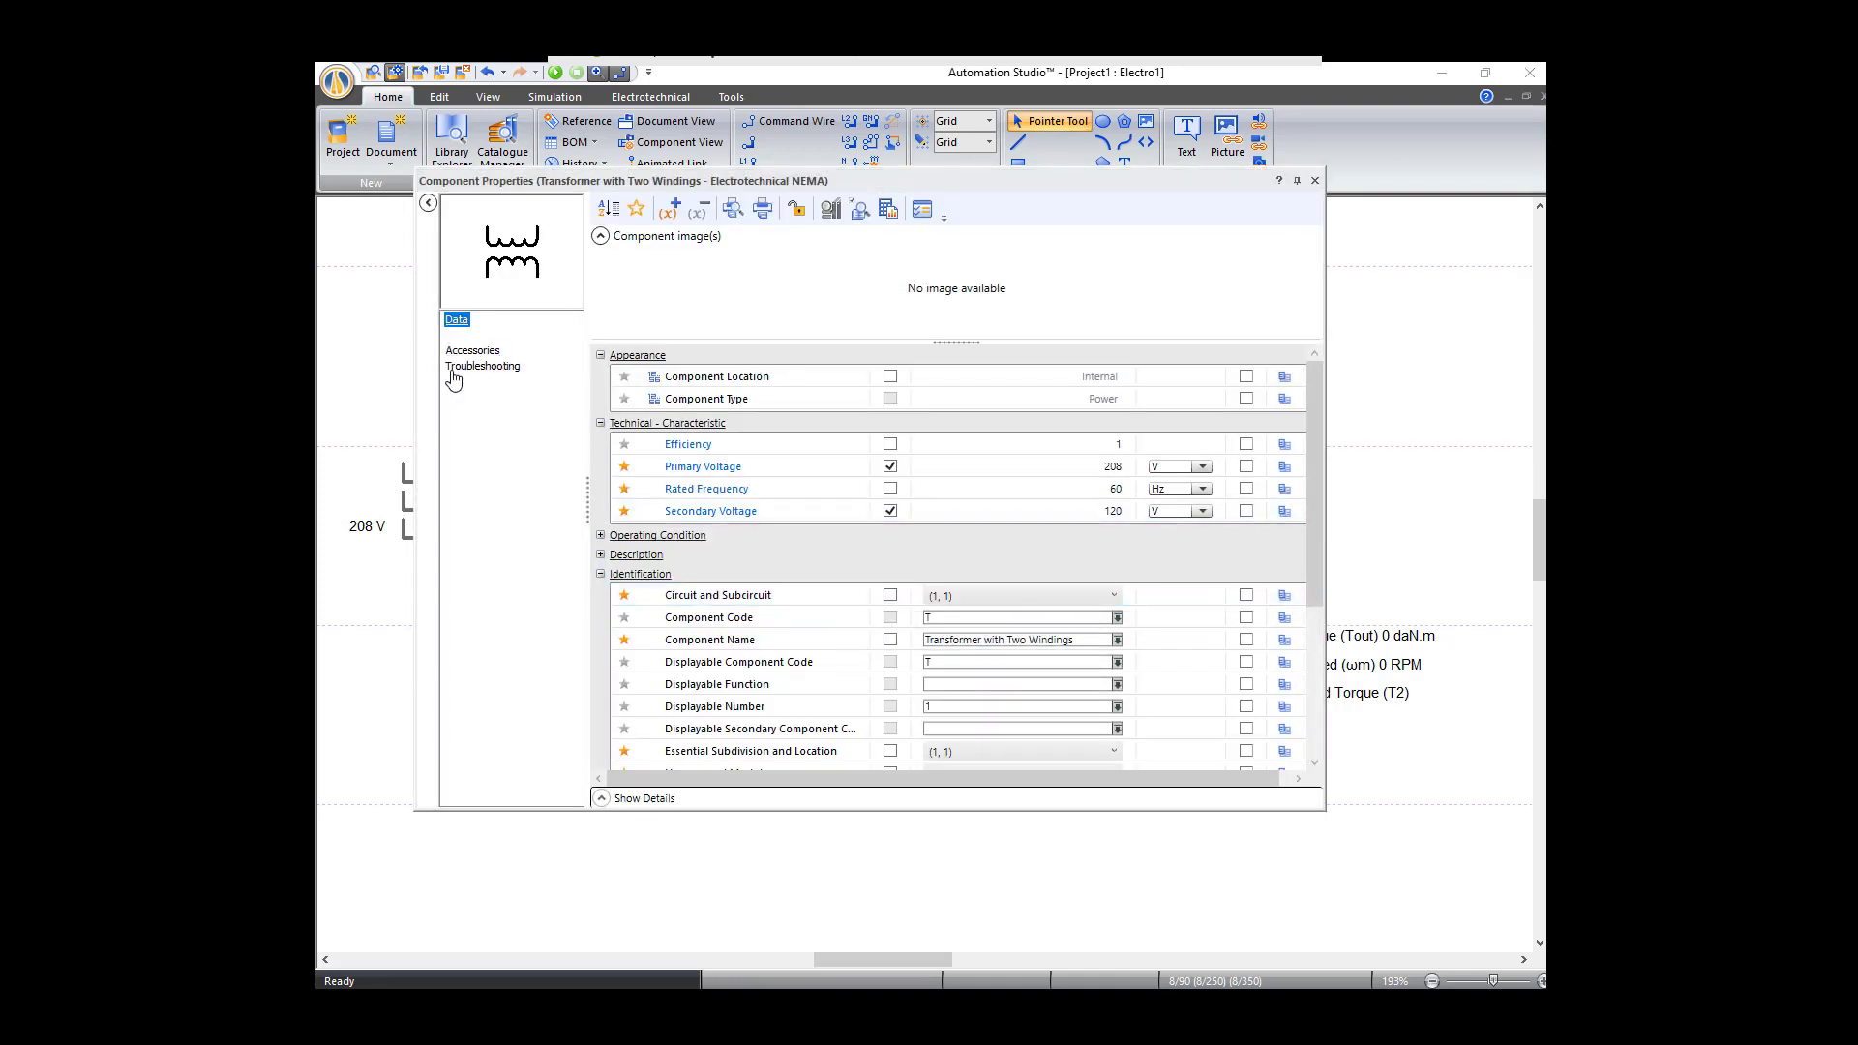
pyautogui.moveTo(770, 476)
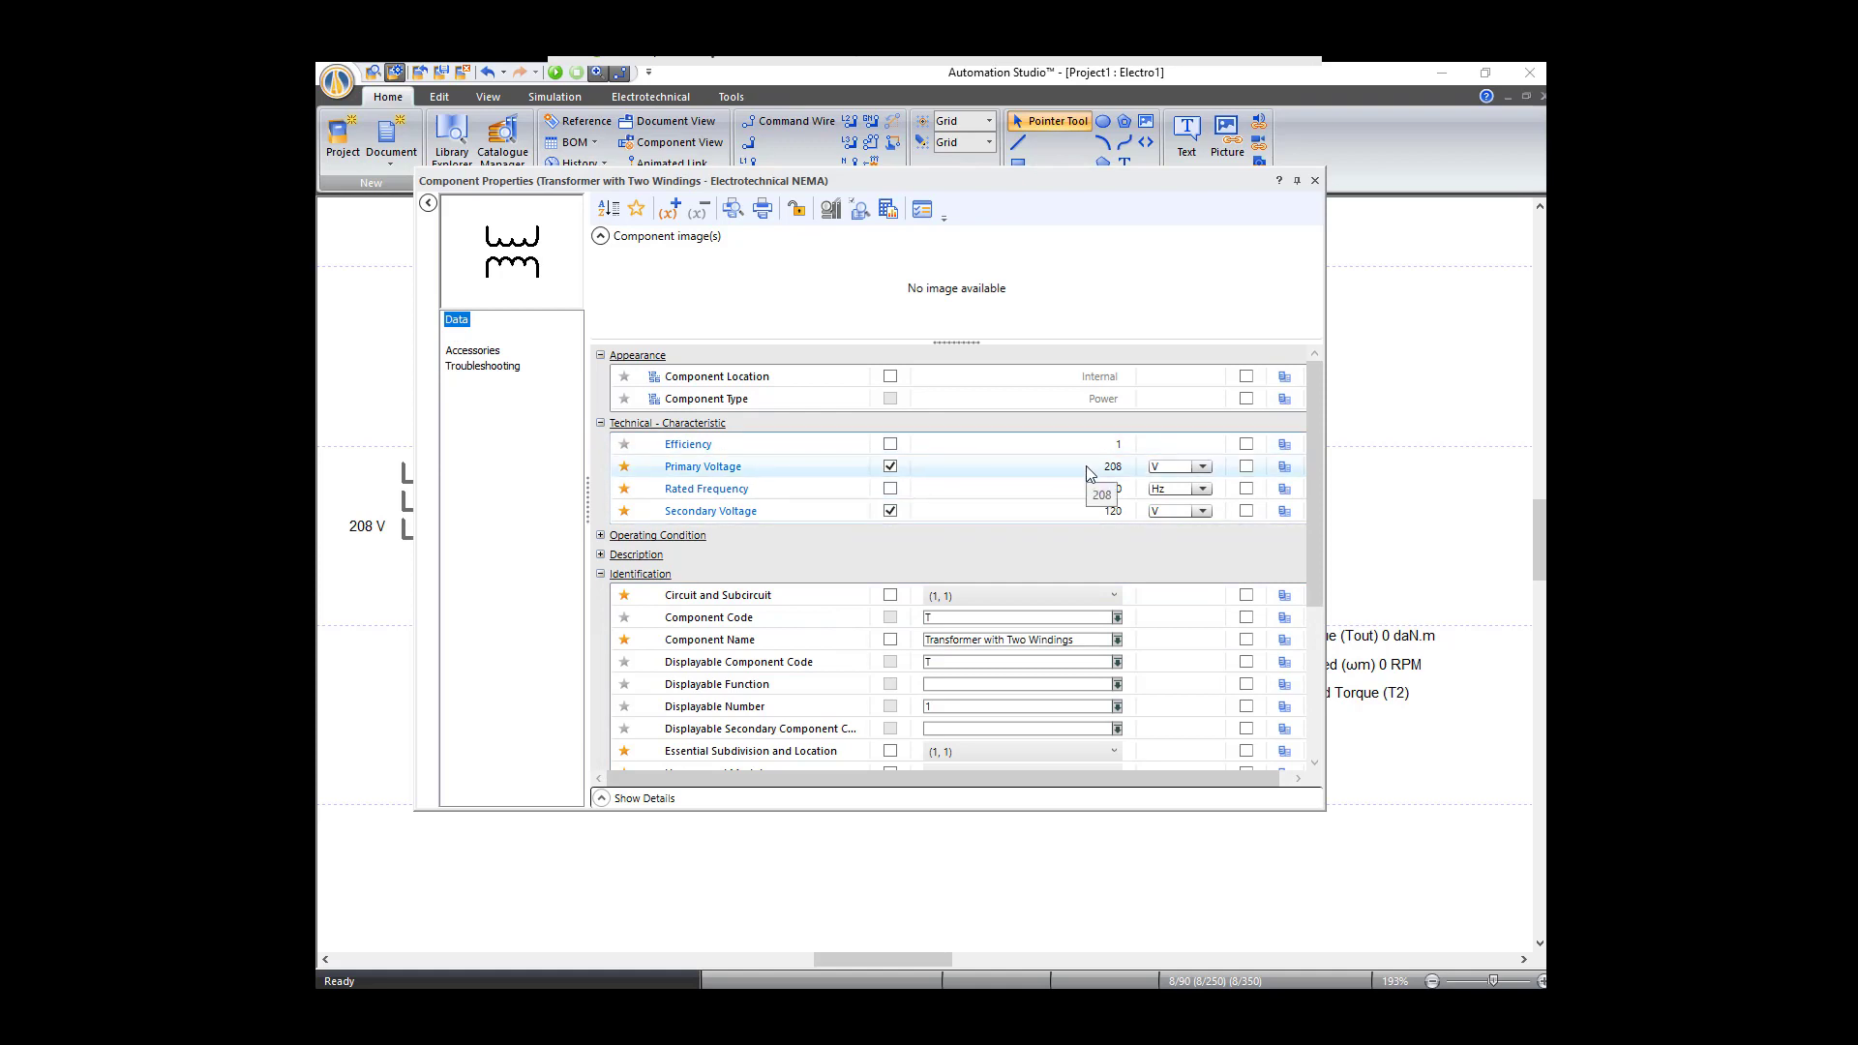
pyautogui.moveTo(735, 510)
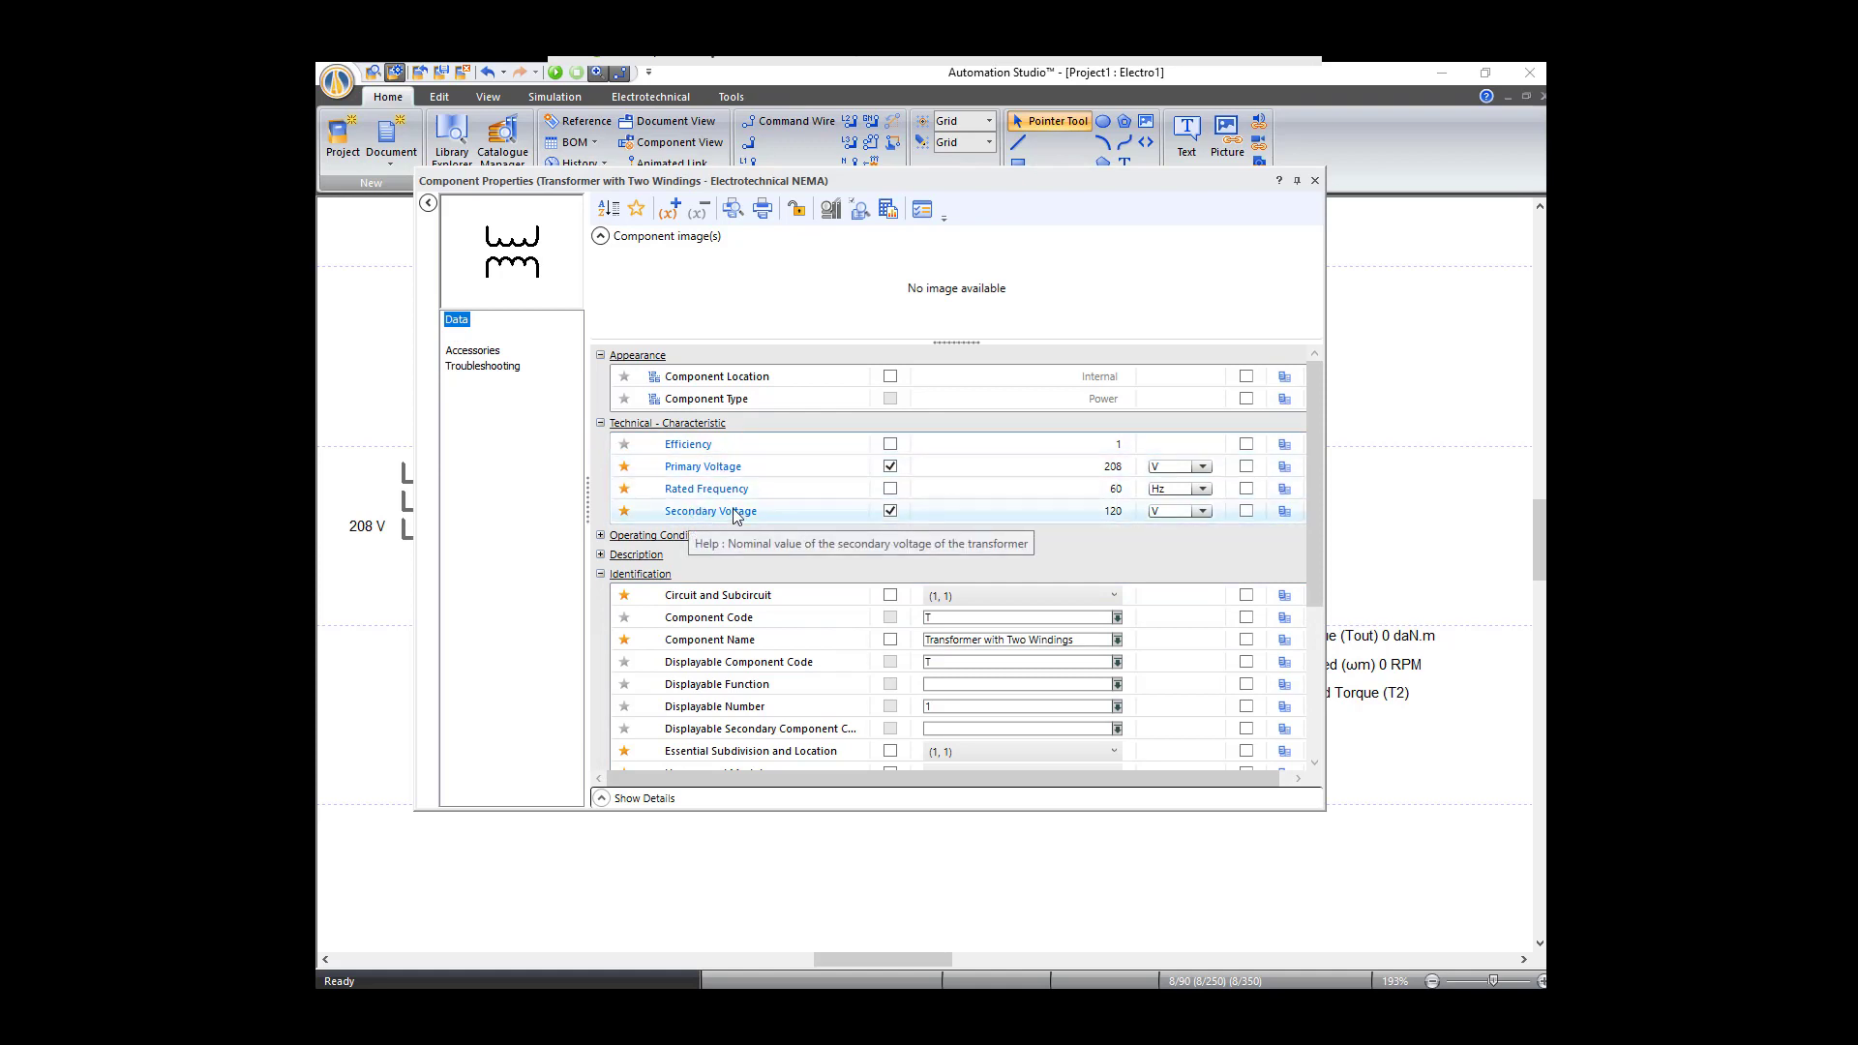
pyautogui.moveTo(1054, 515)
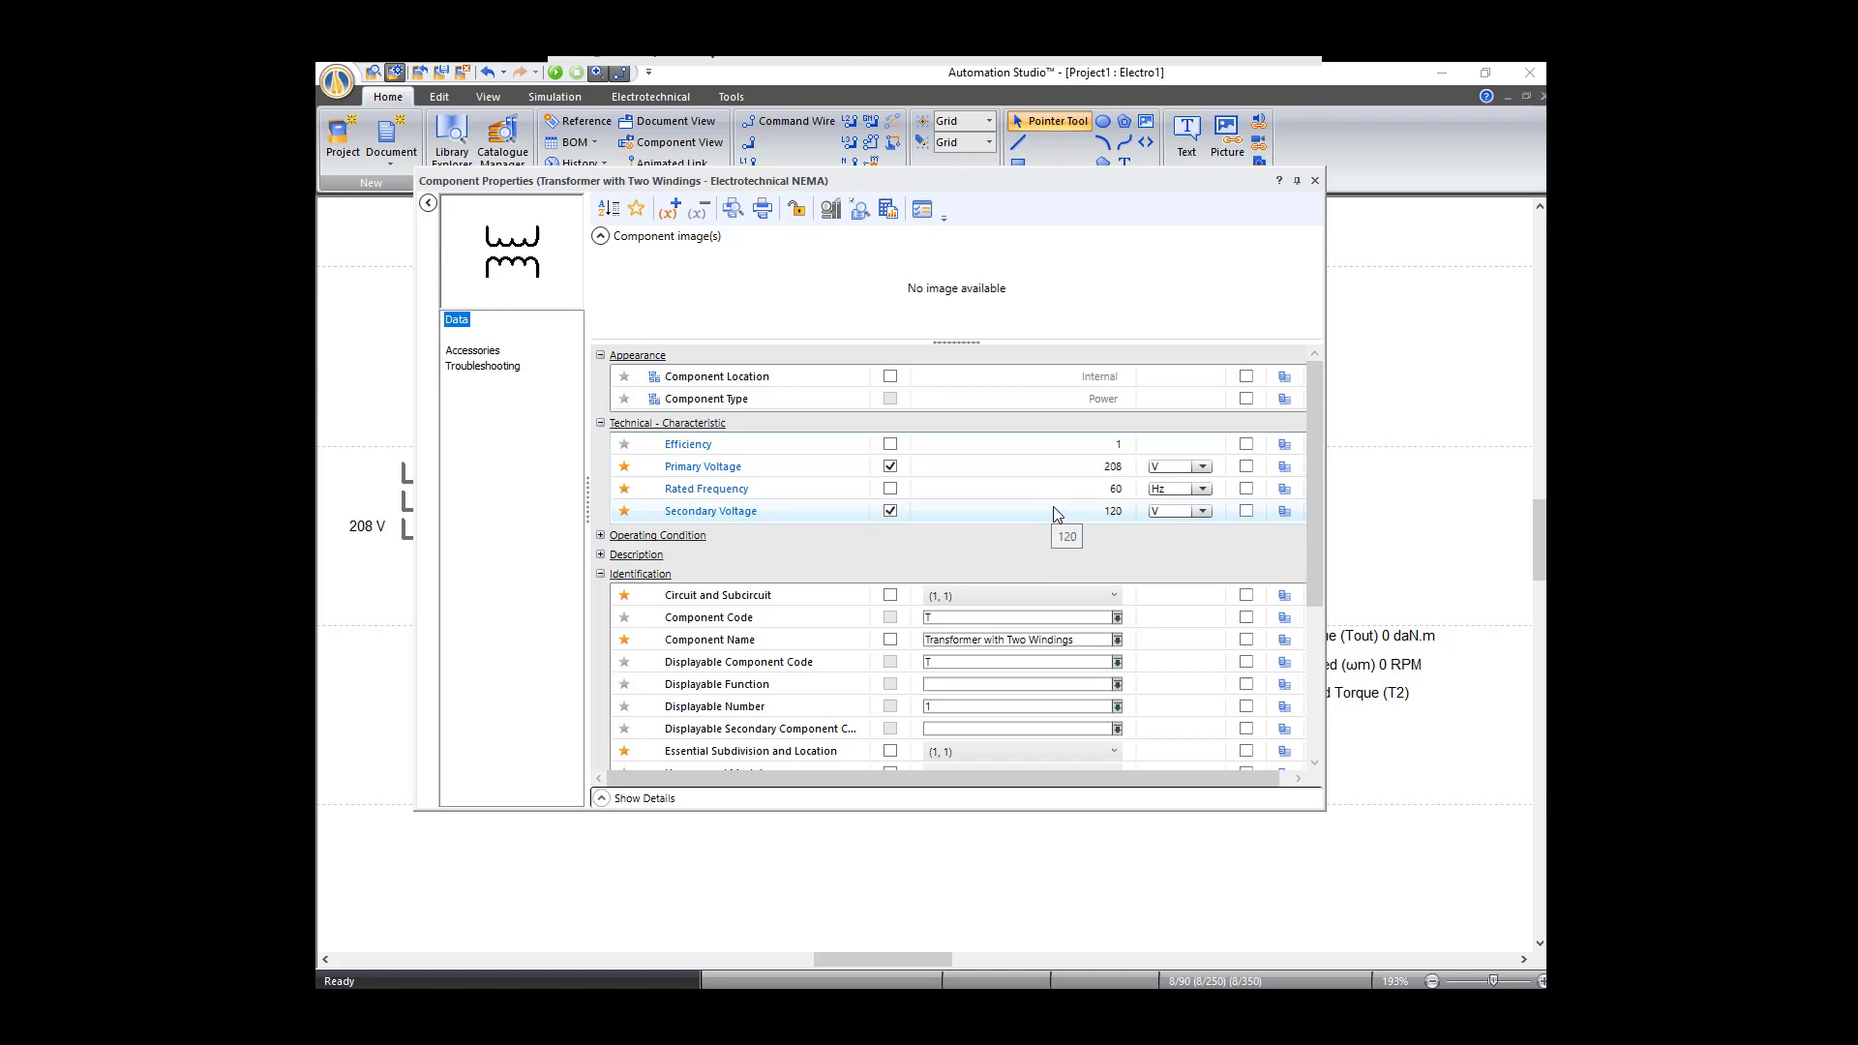
pyautogui.click(1314, 180)
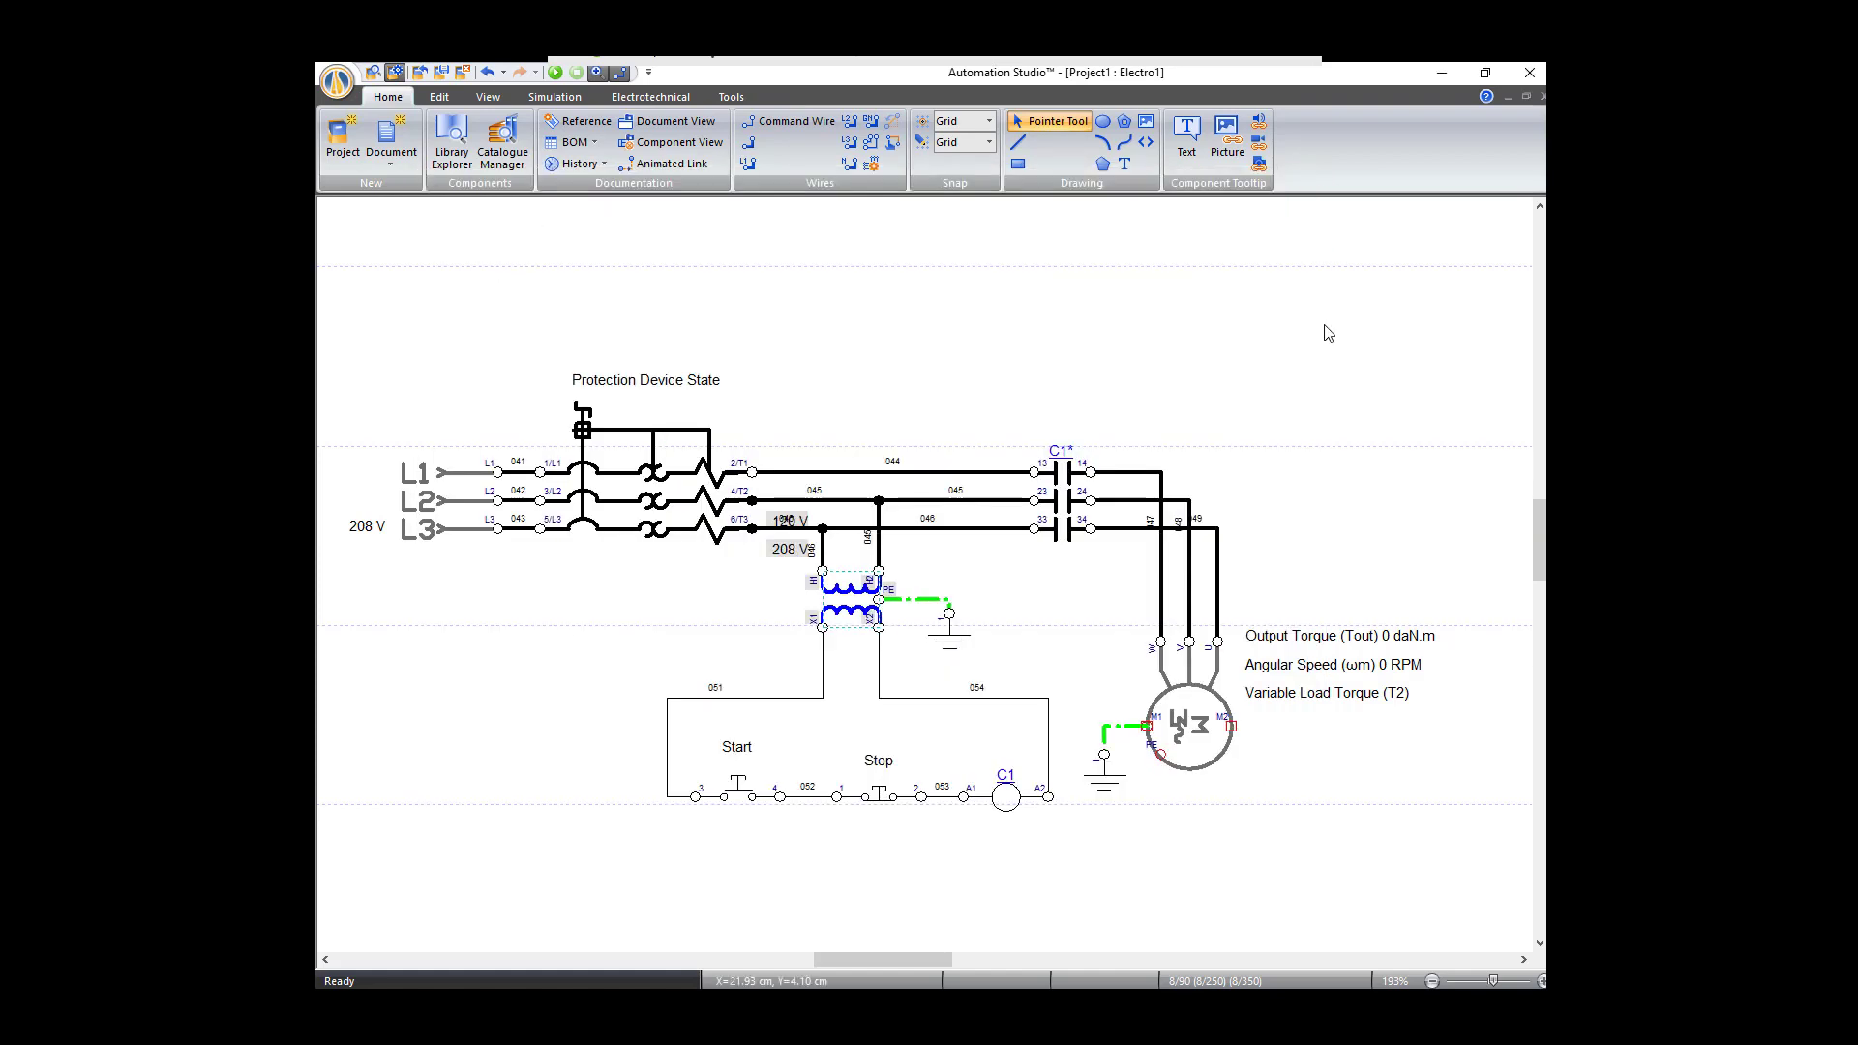
pyautogui.moveTo(890, 830)
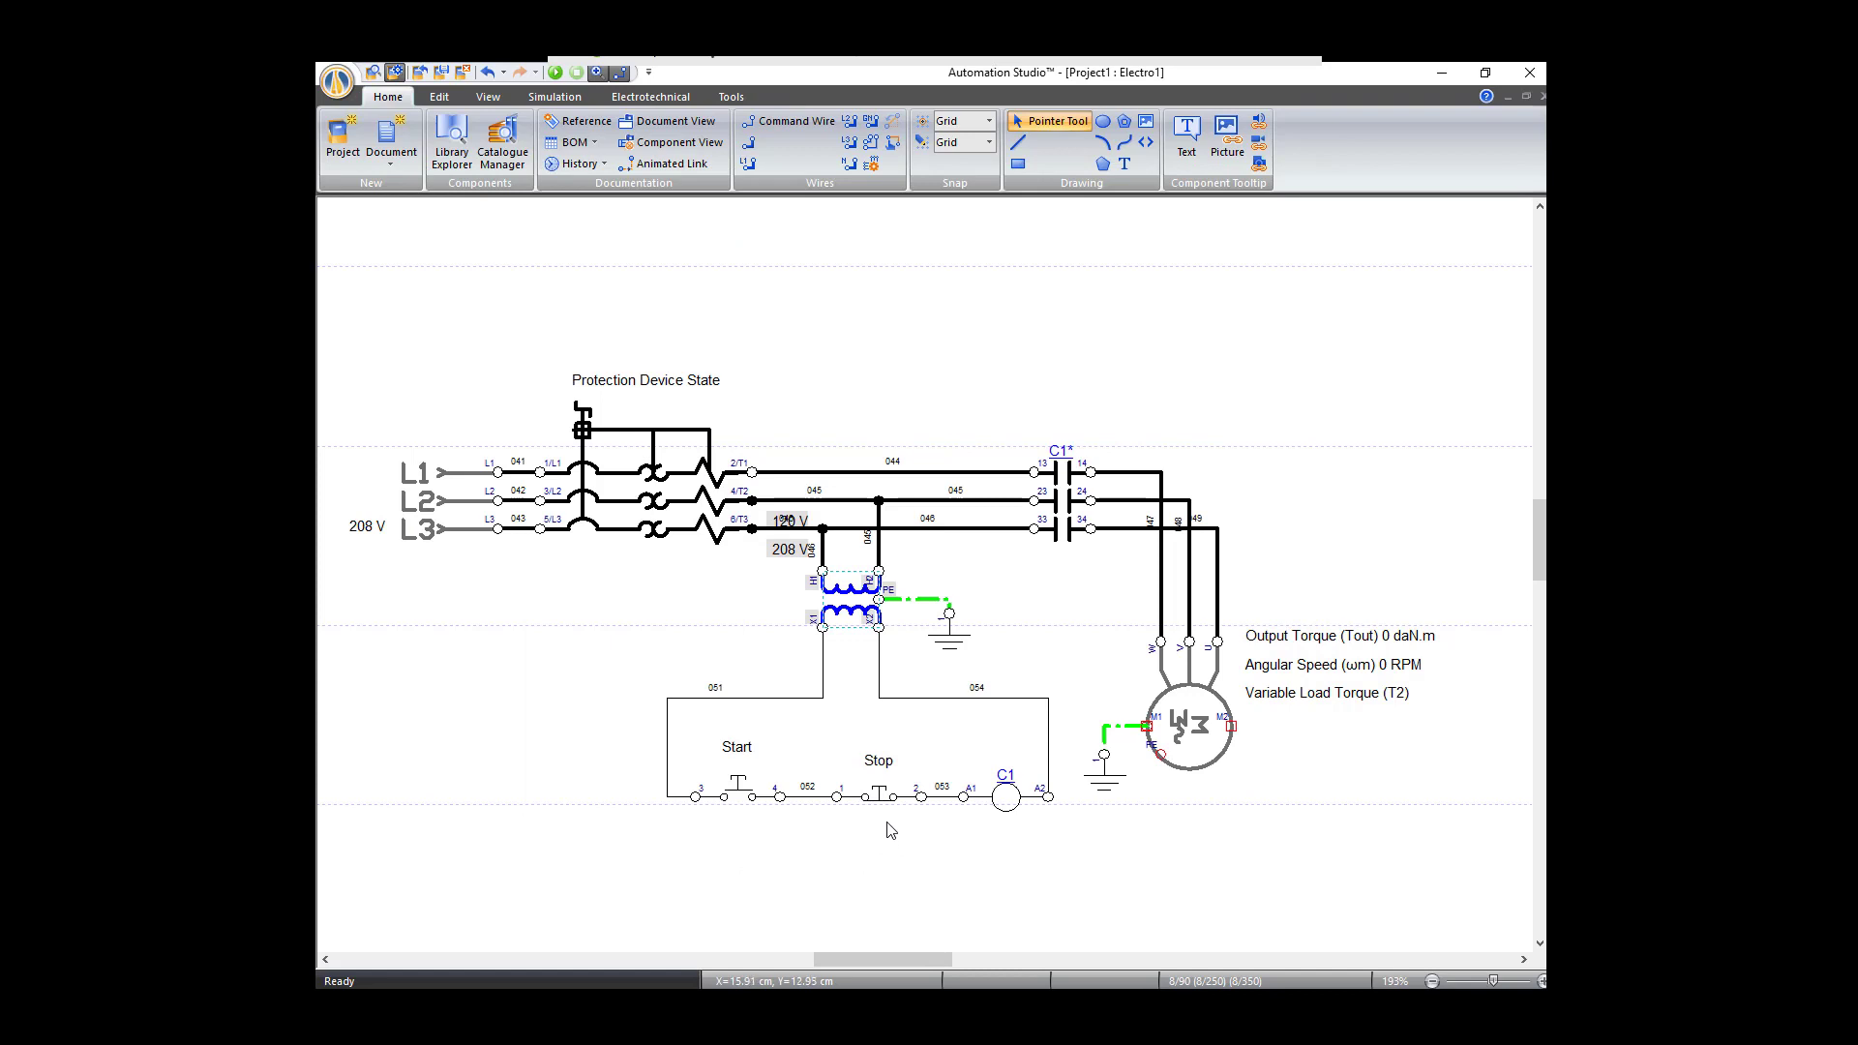
pyautogui.moveTo(1287, 762)
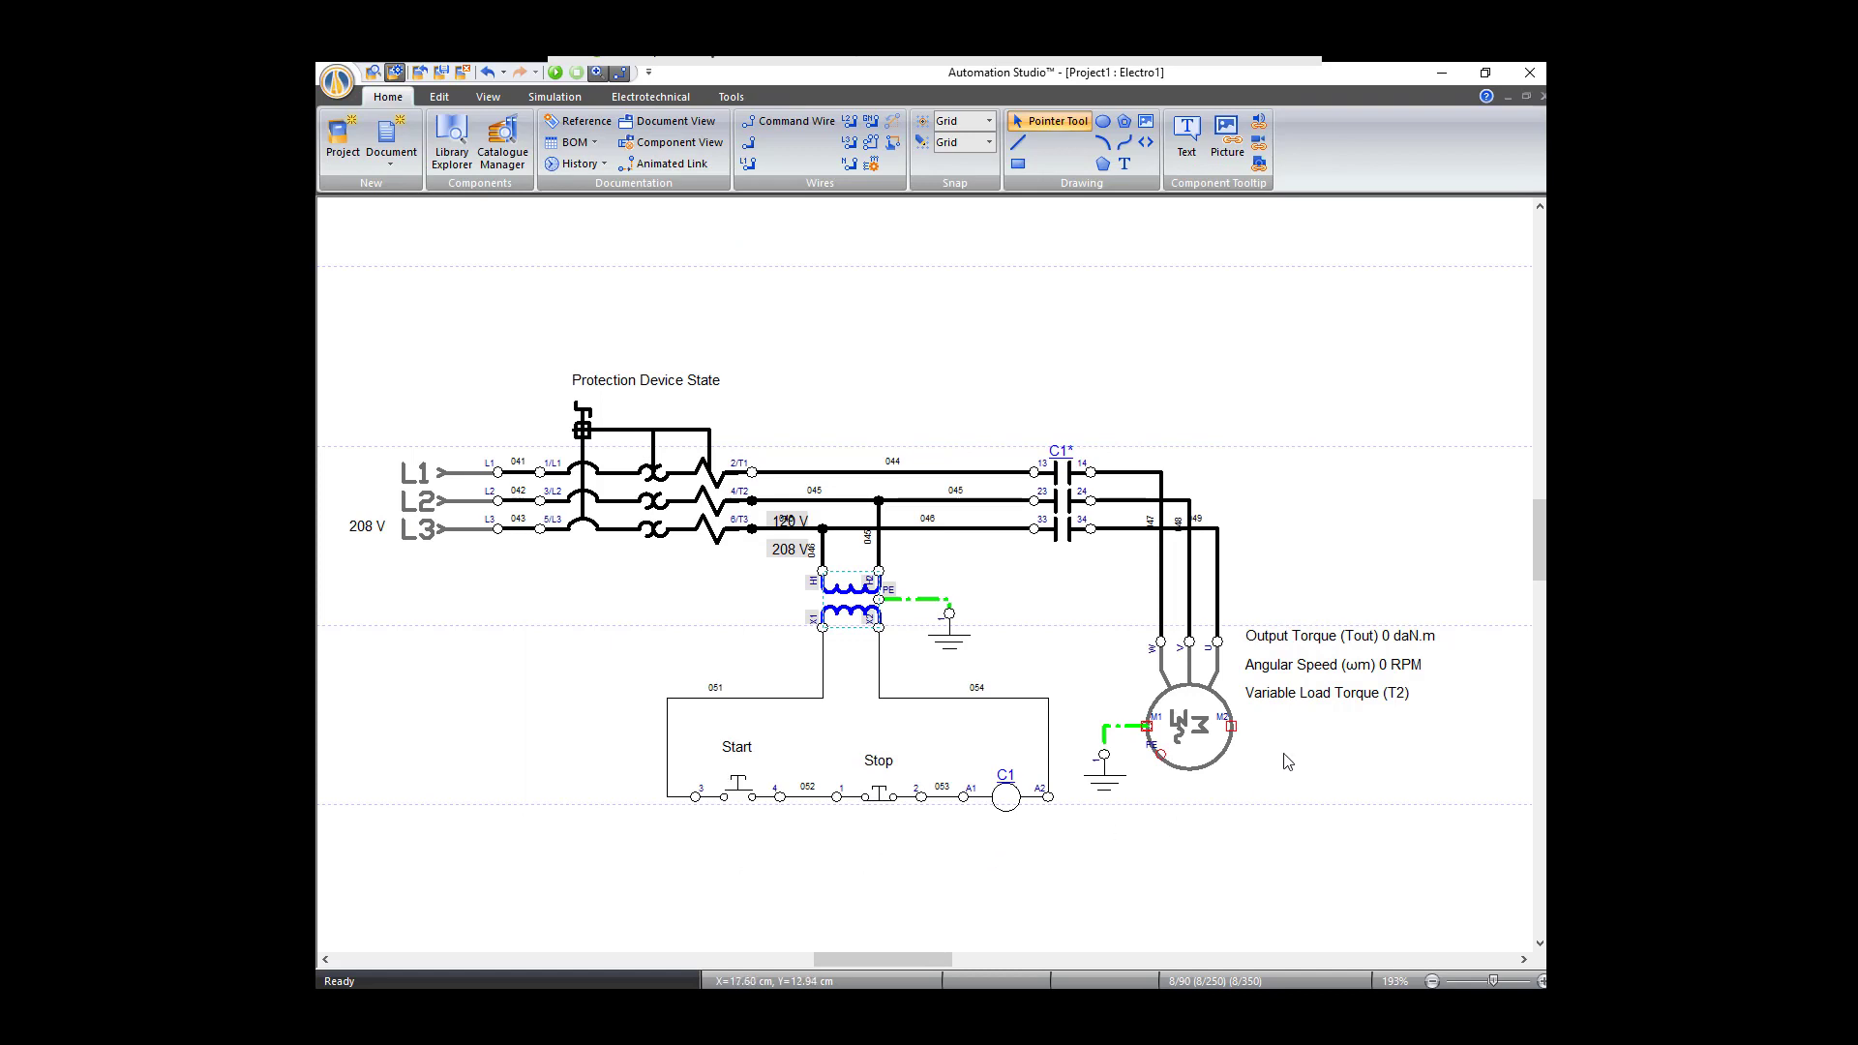
pyautogui.moveTo(1052, 489)
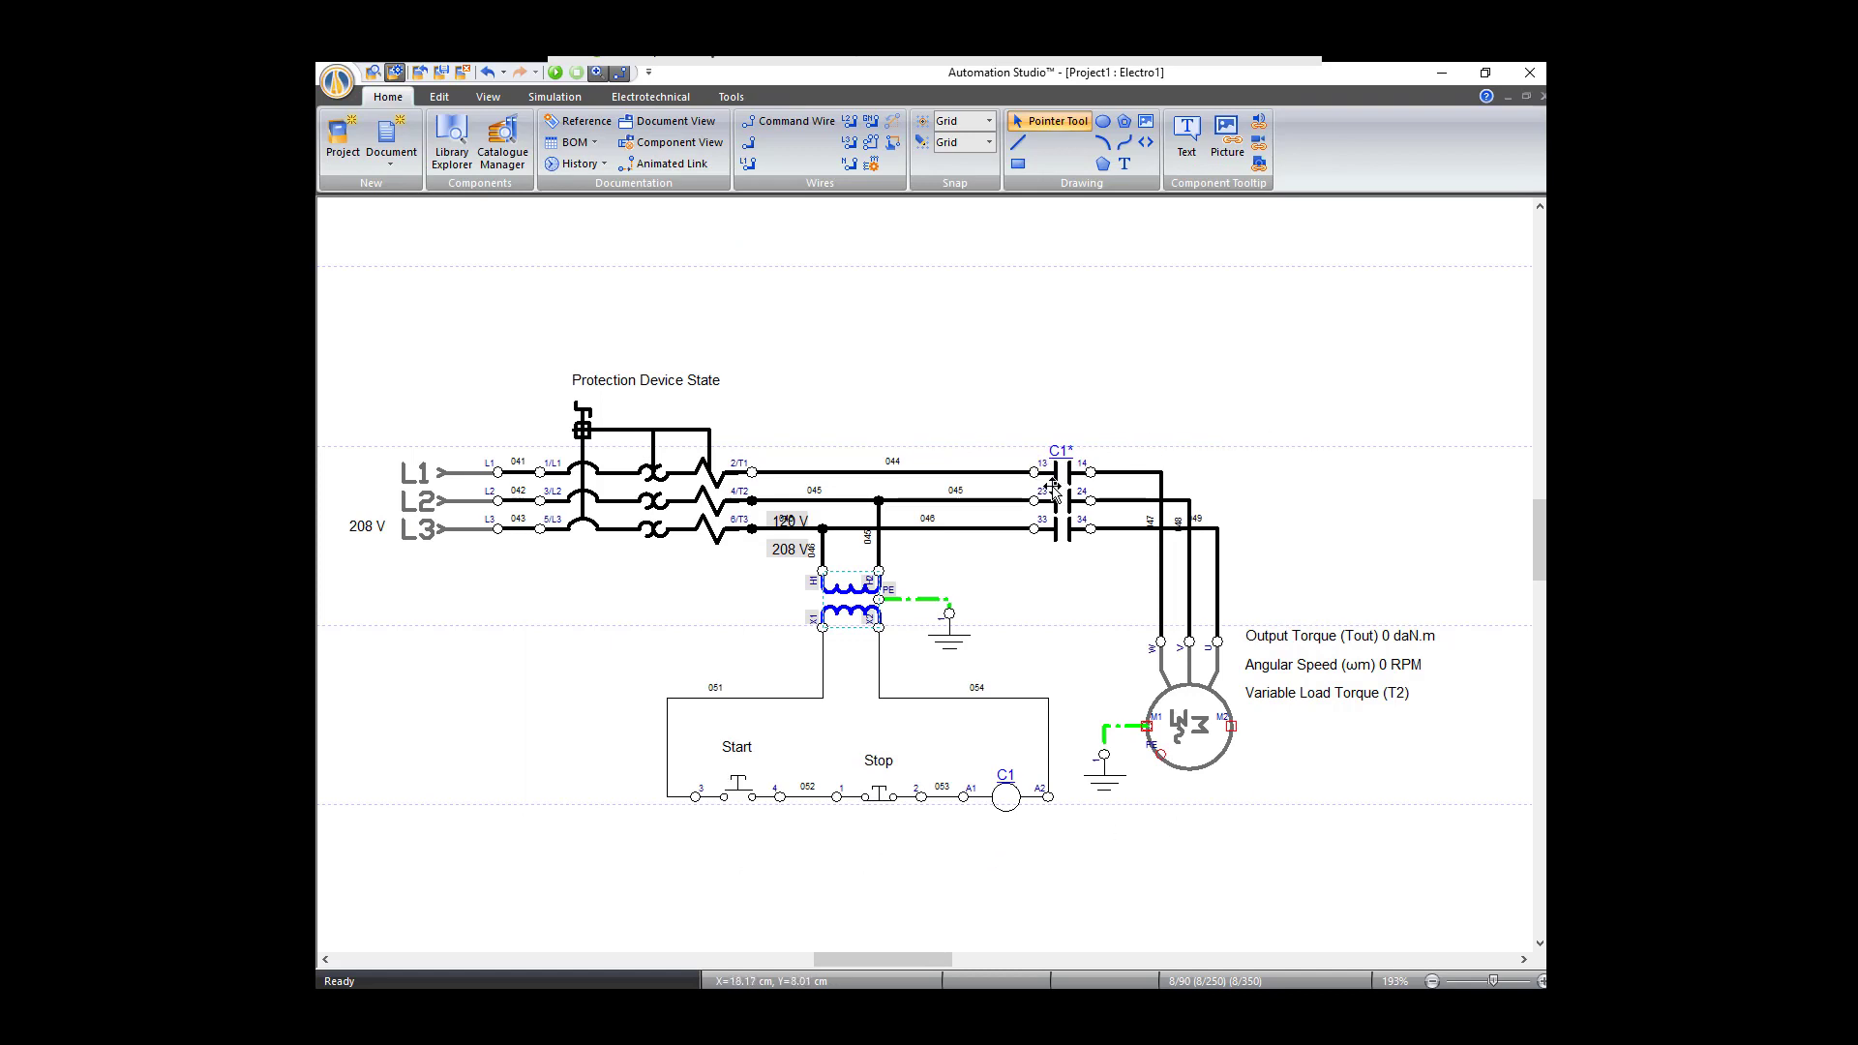
pyautogui.doubleClick(1051, 490)
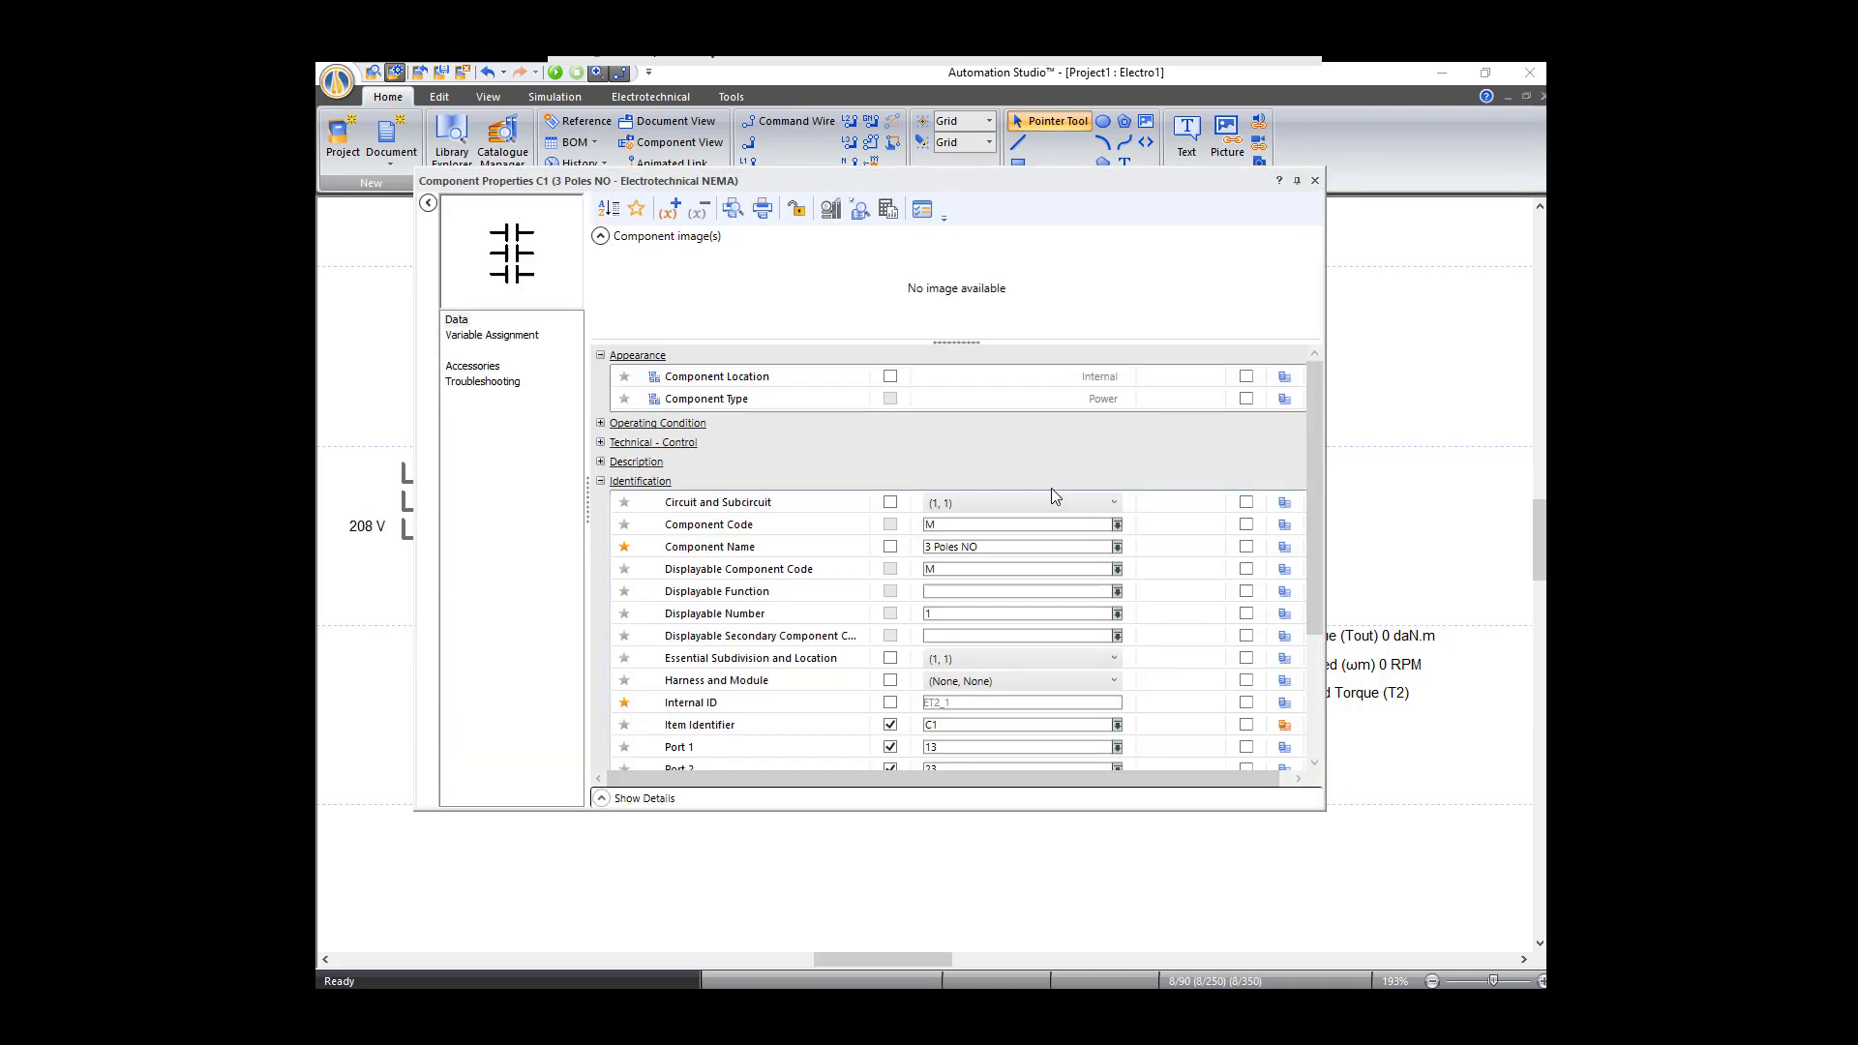
pyautogui.click(489, 335)
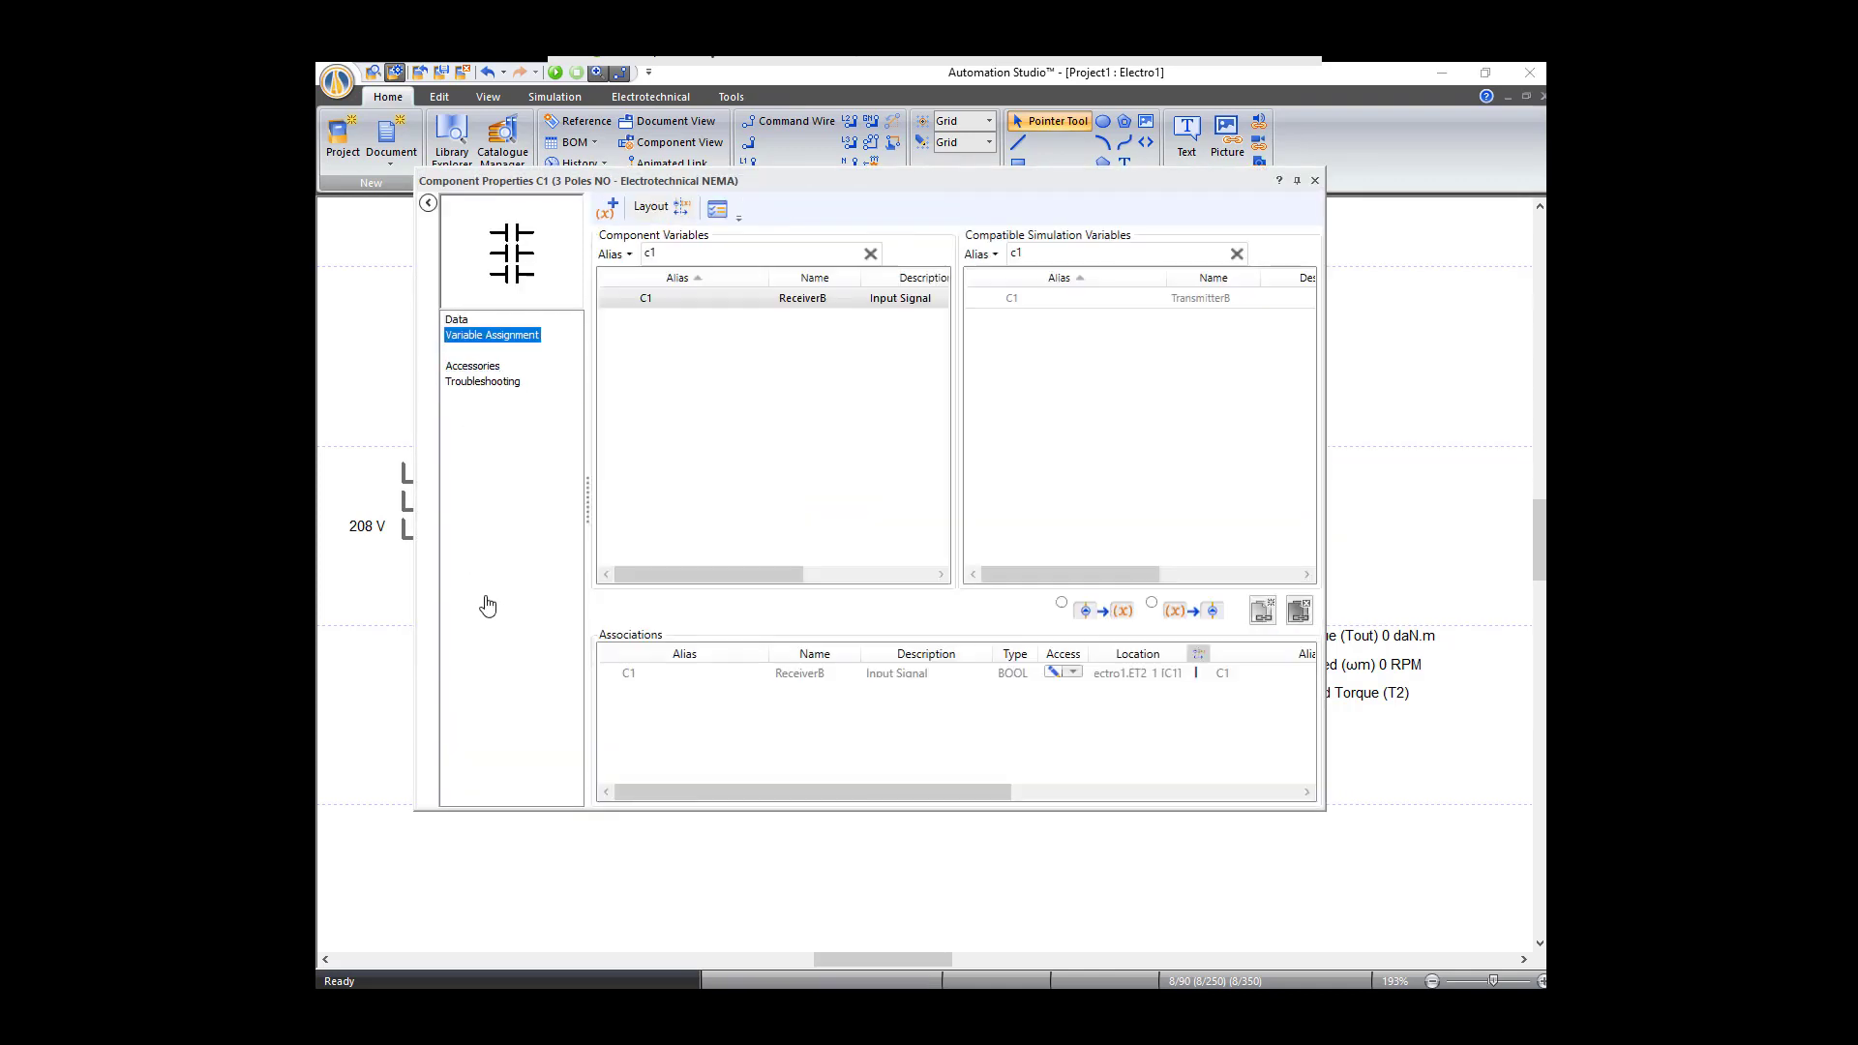
pyautogui.click(683, 652)
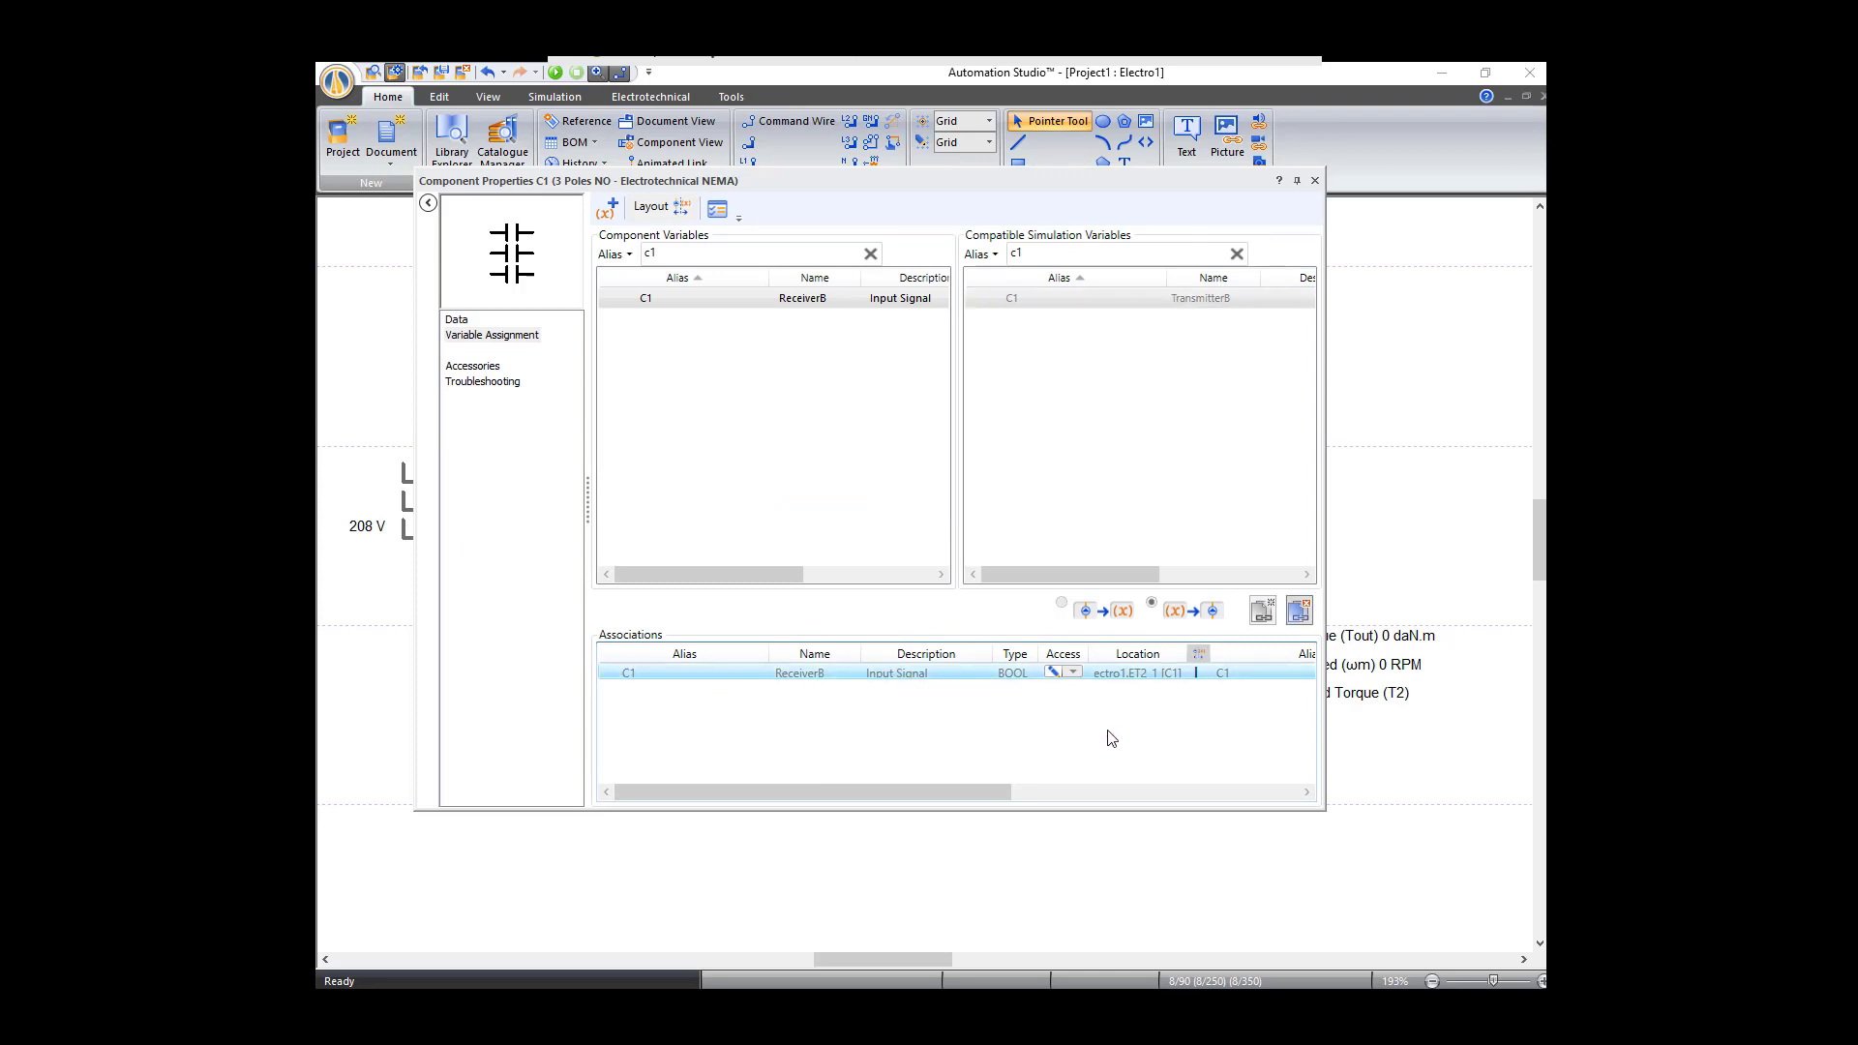
pyautogui.rightClick(924, 673)
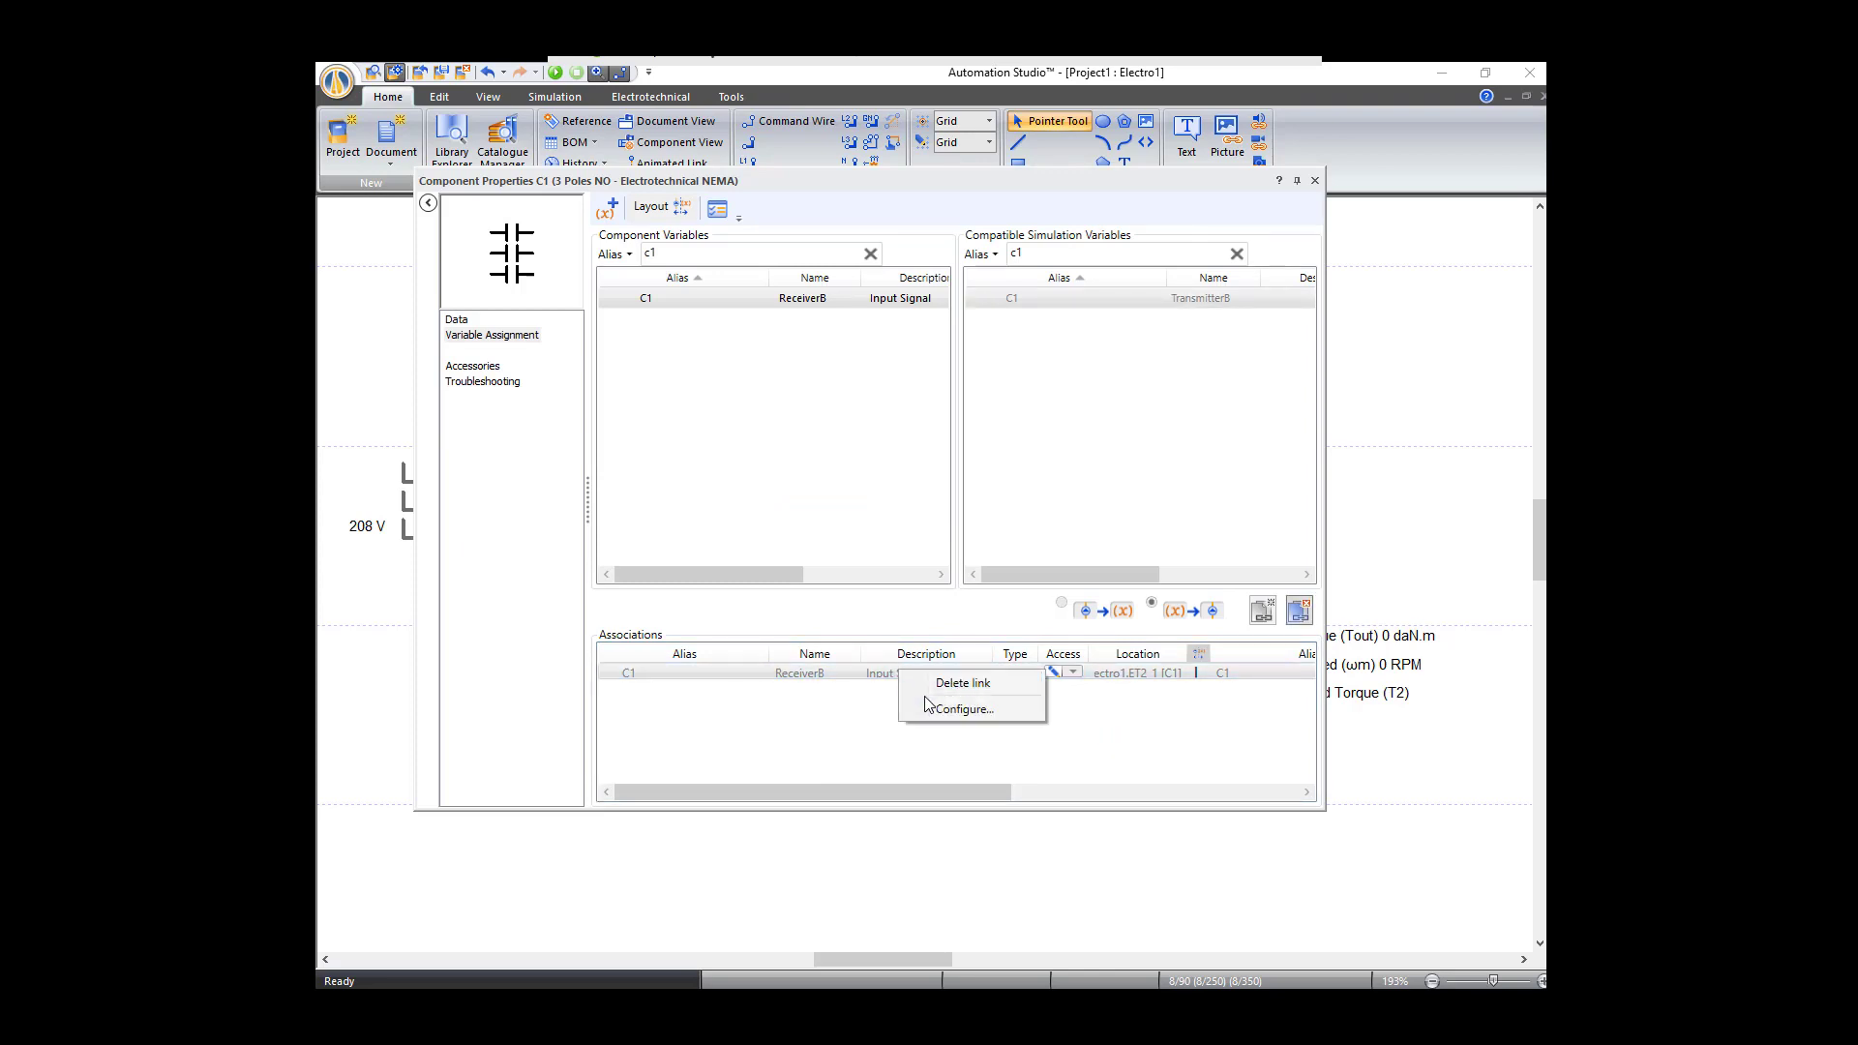
pyautogui.click(962, 683)
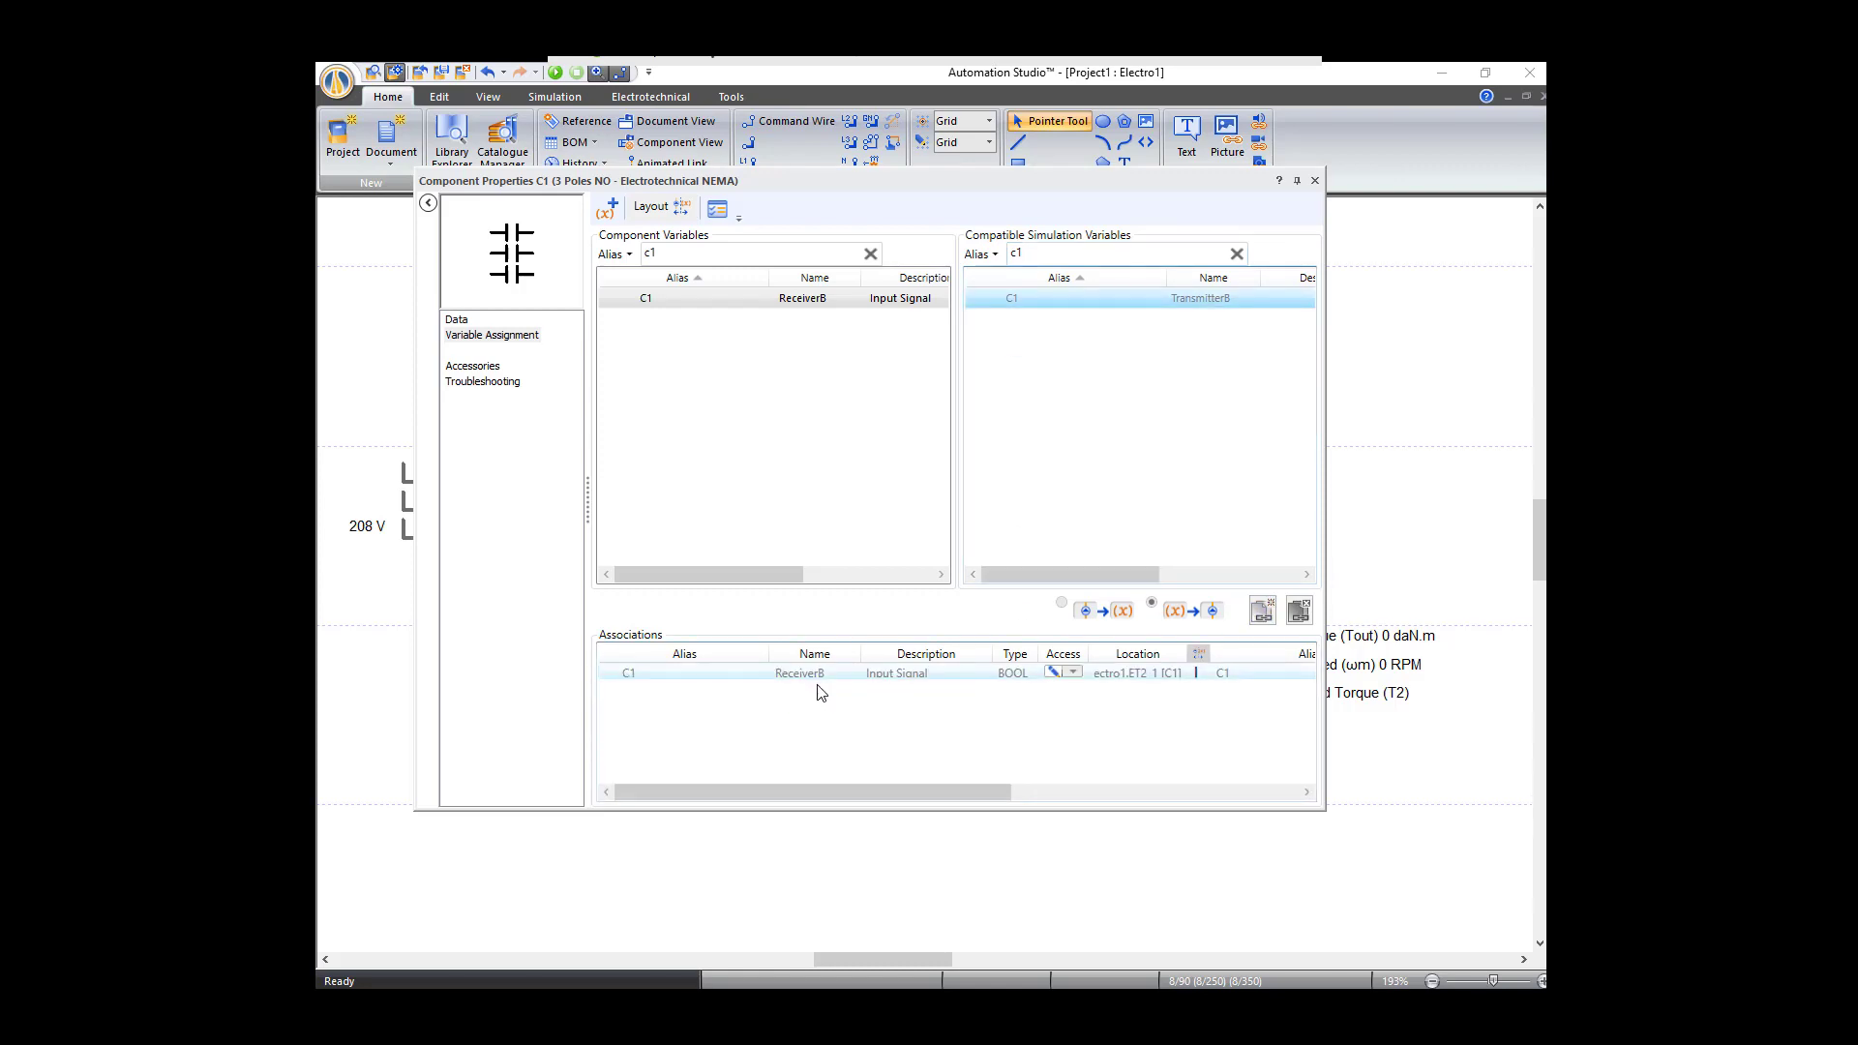
pyautogui.moveTo(1204, 685)
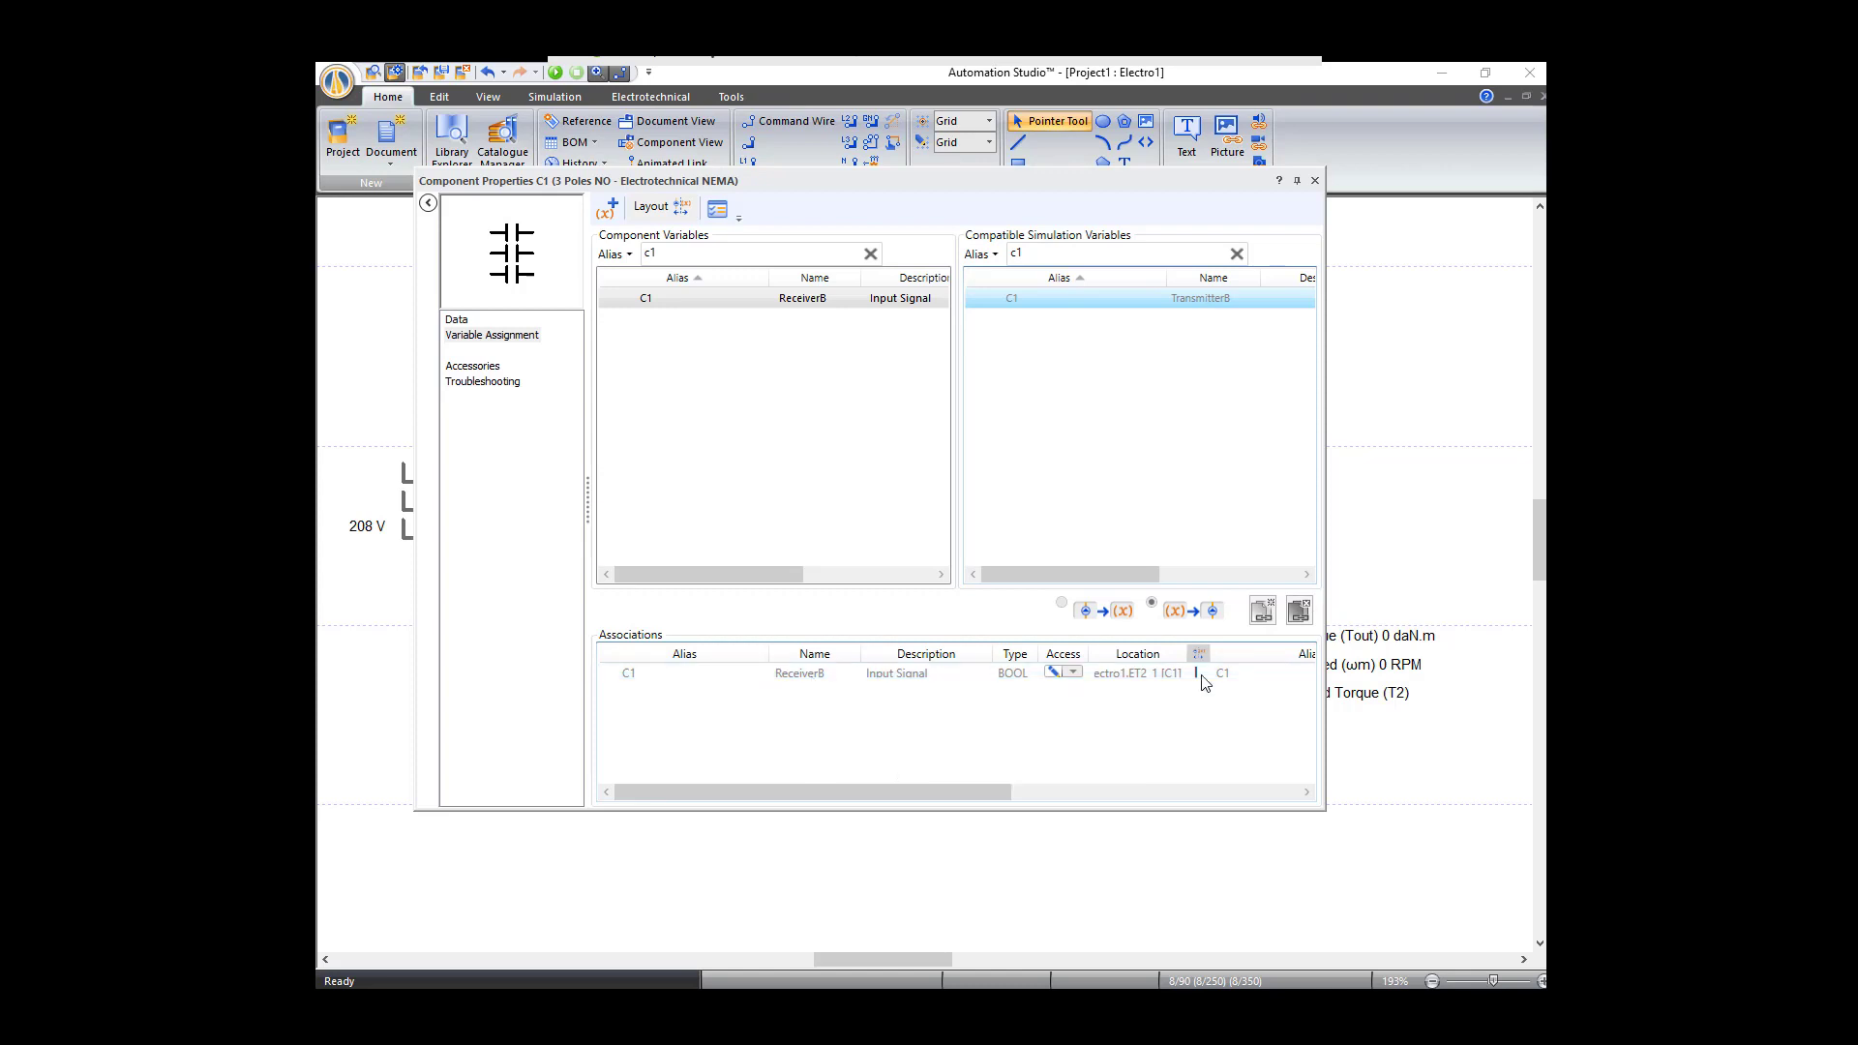
pyautogui.moveTo(1314, 182)
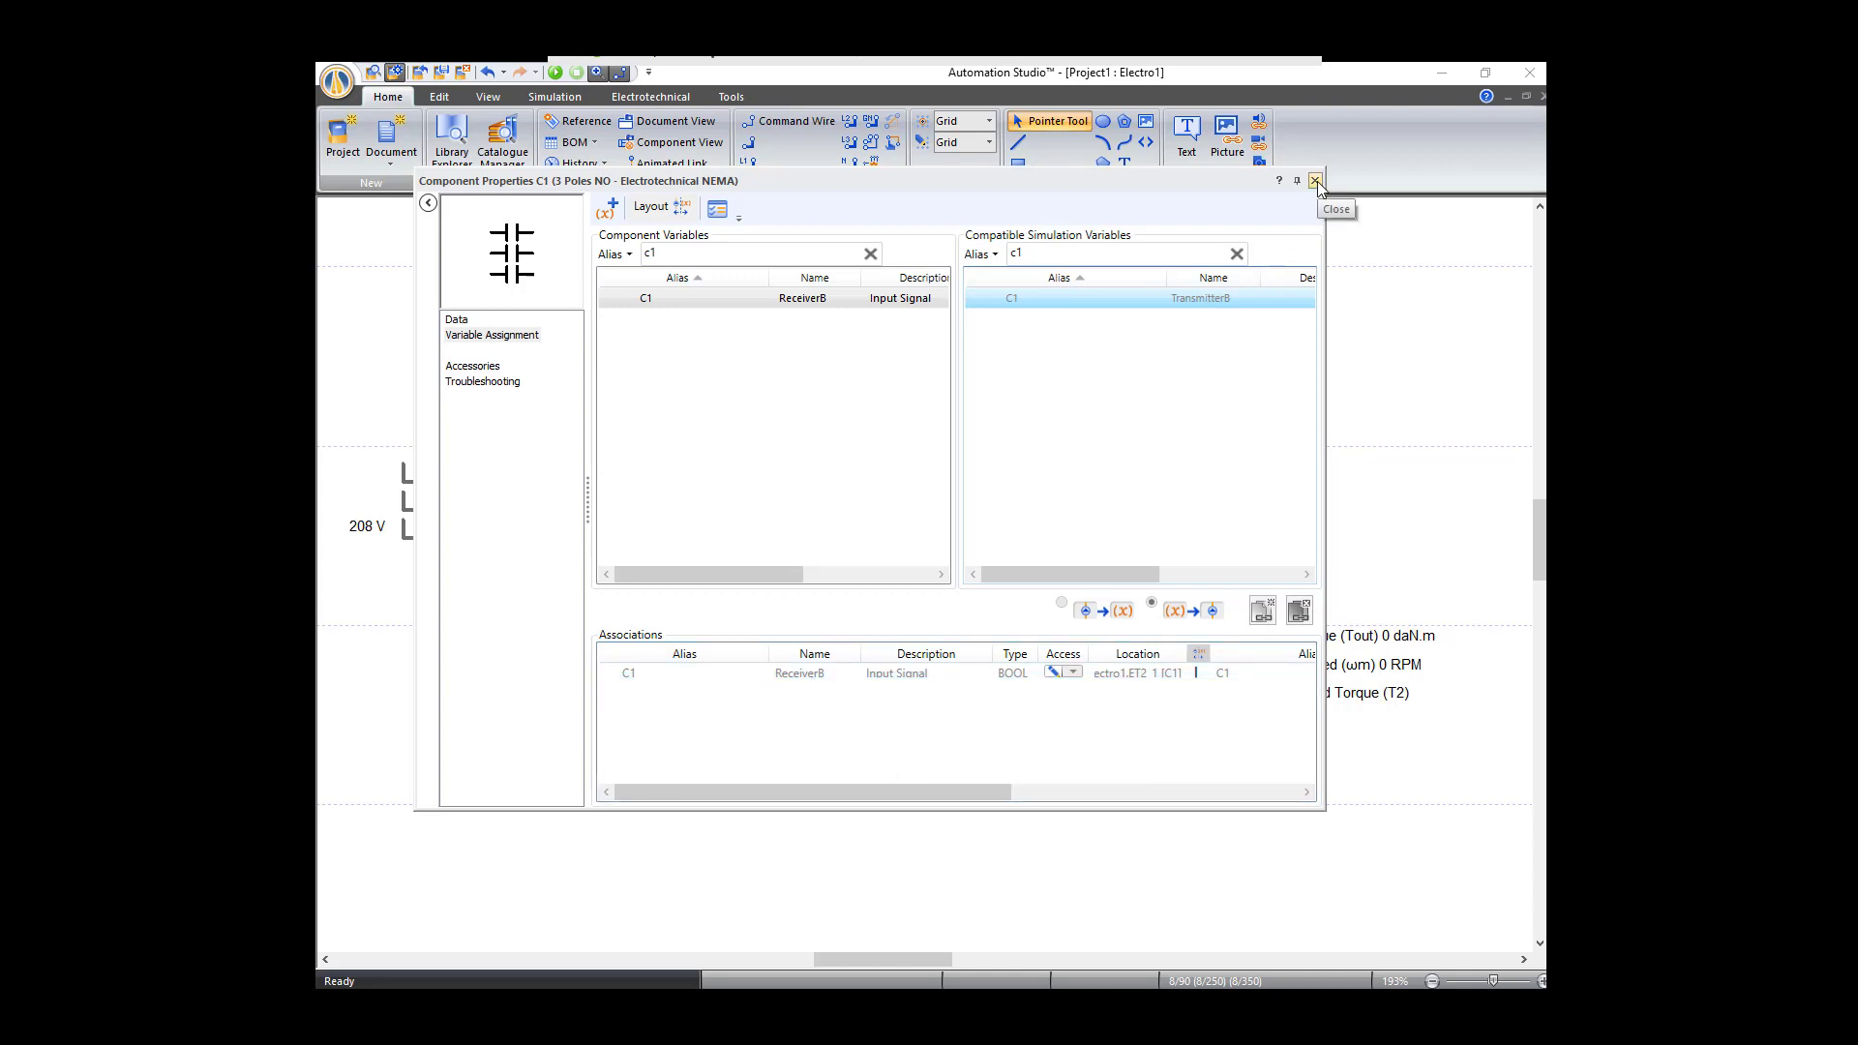
pyautogui.click(1315, 180)
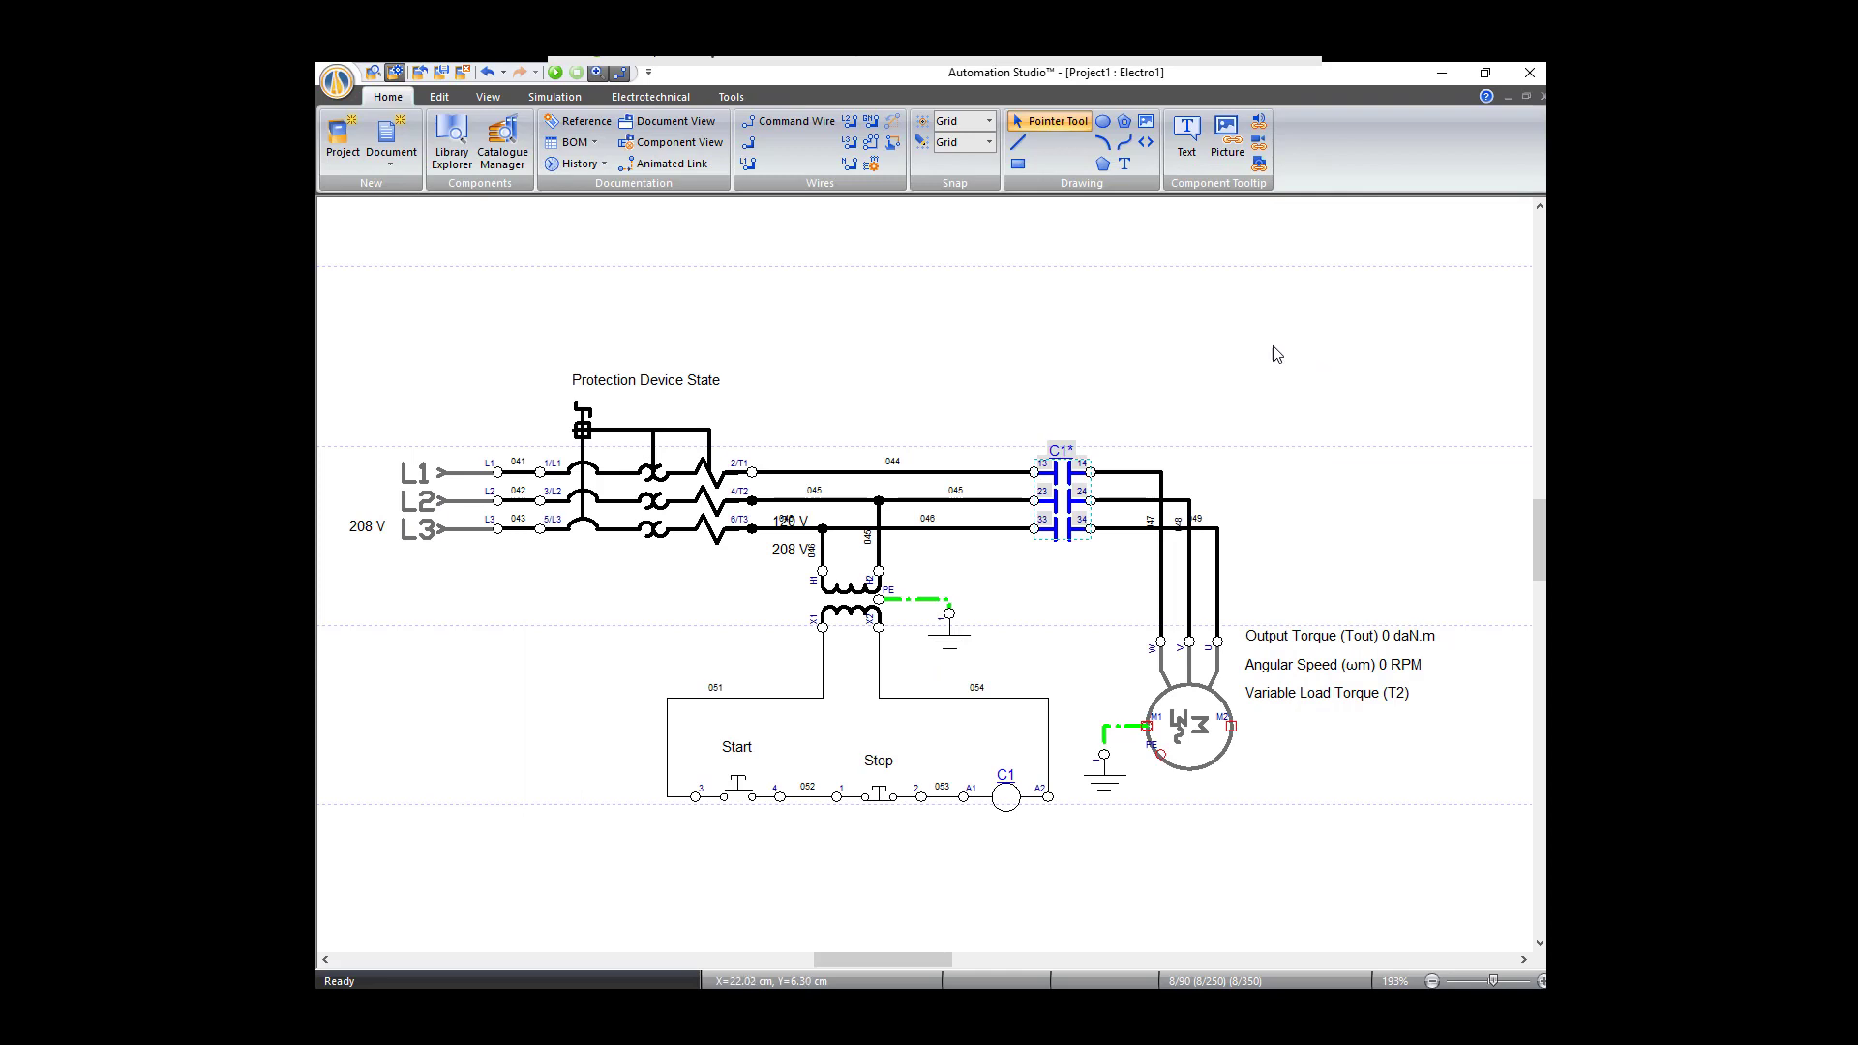
pyautogui.moveTo(925, 402)
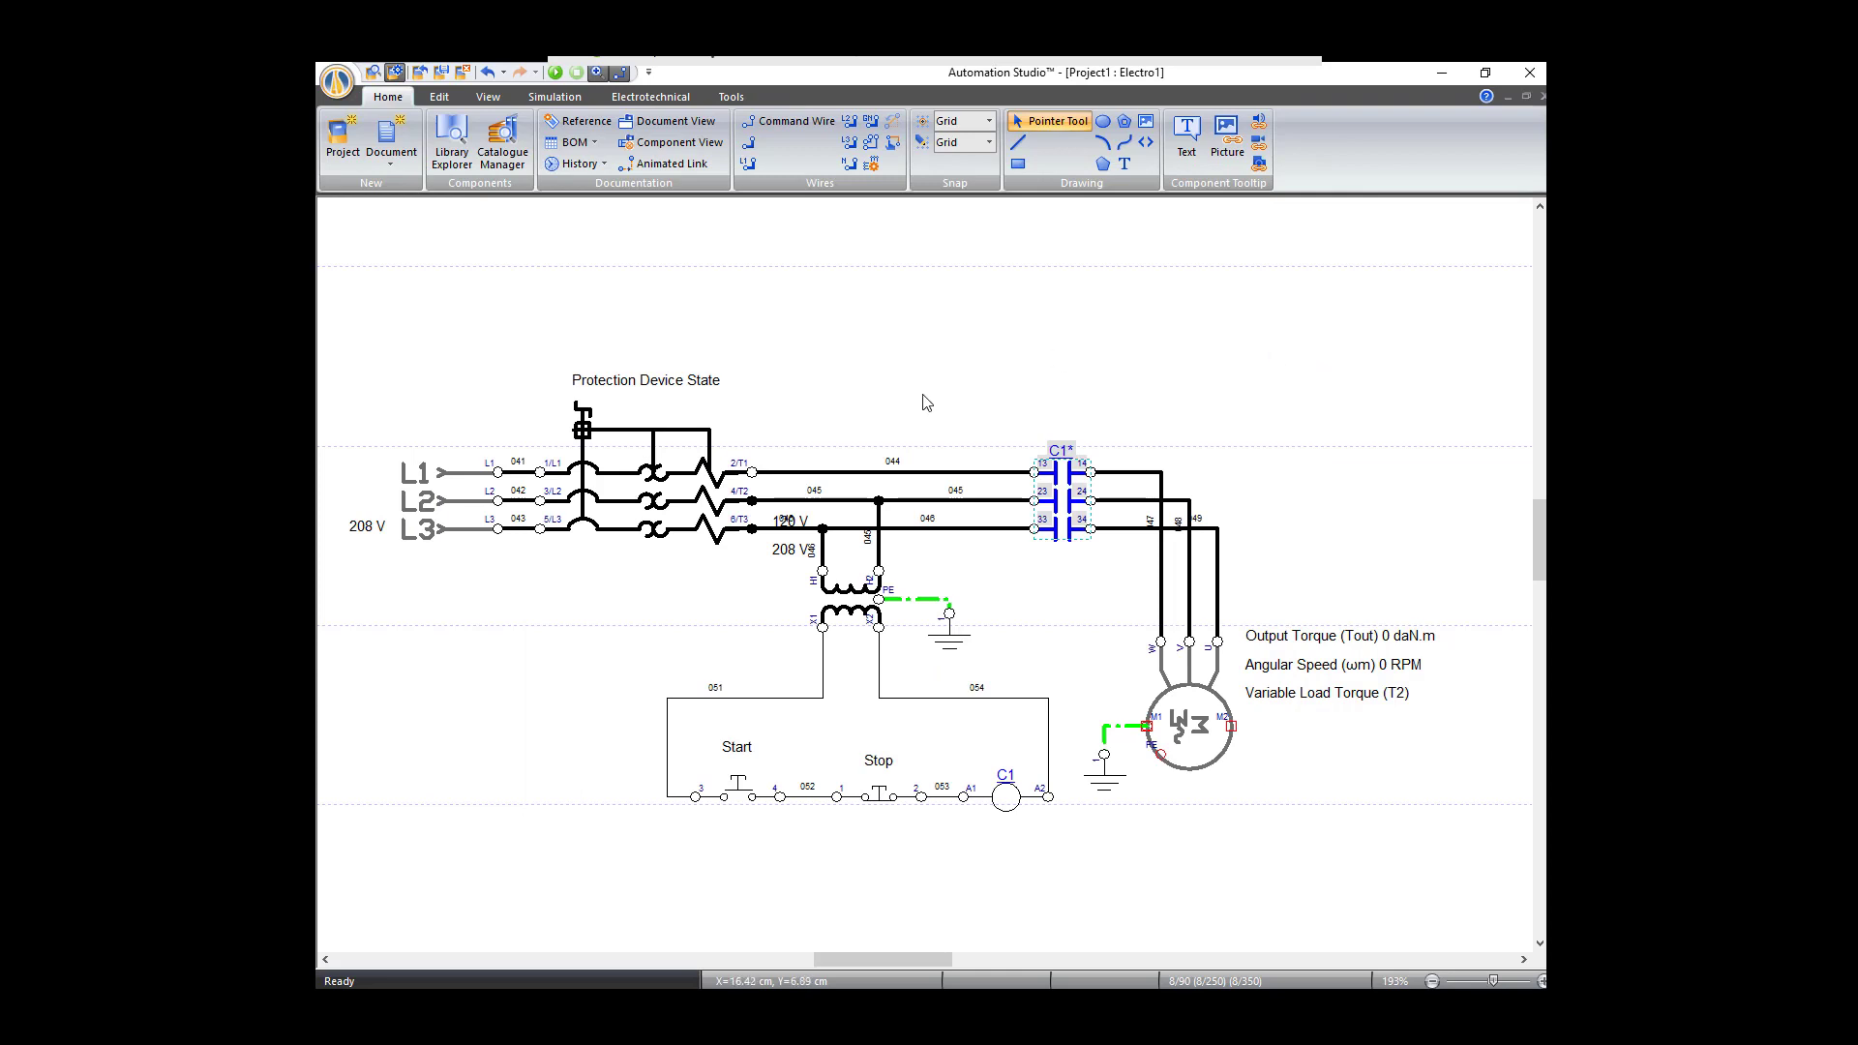